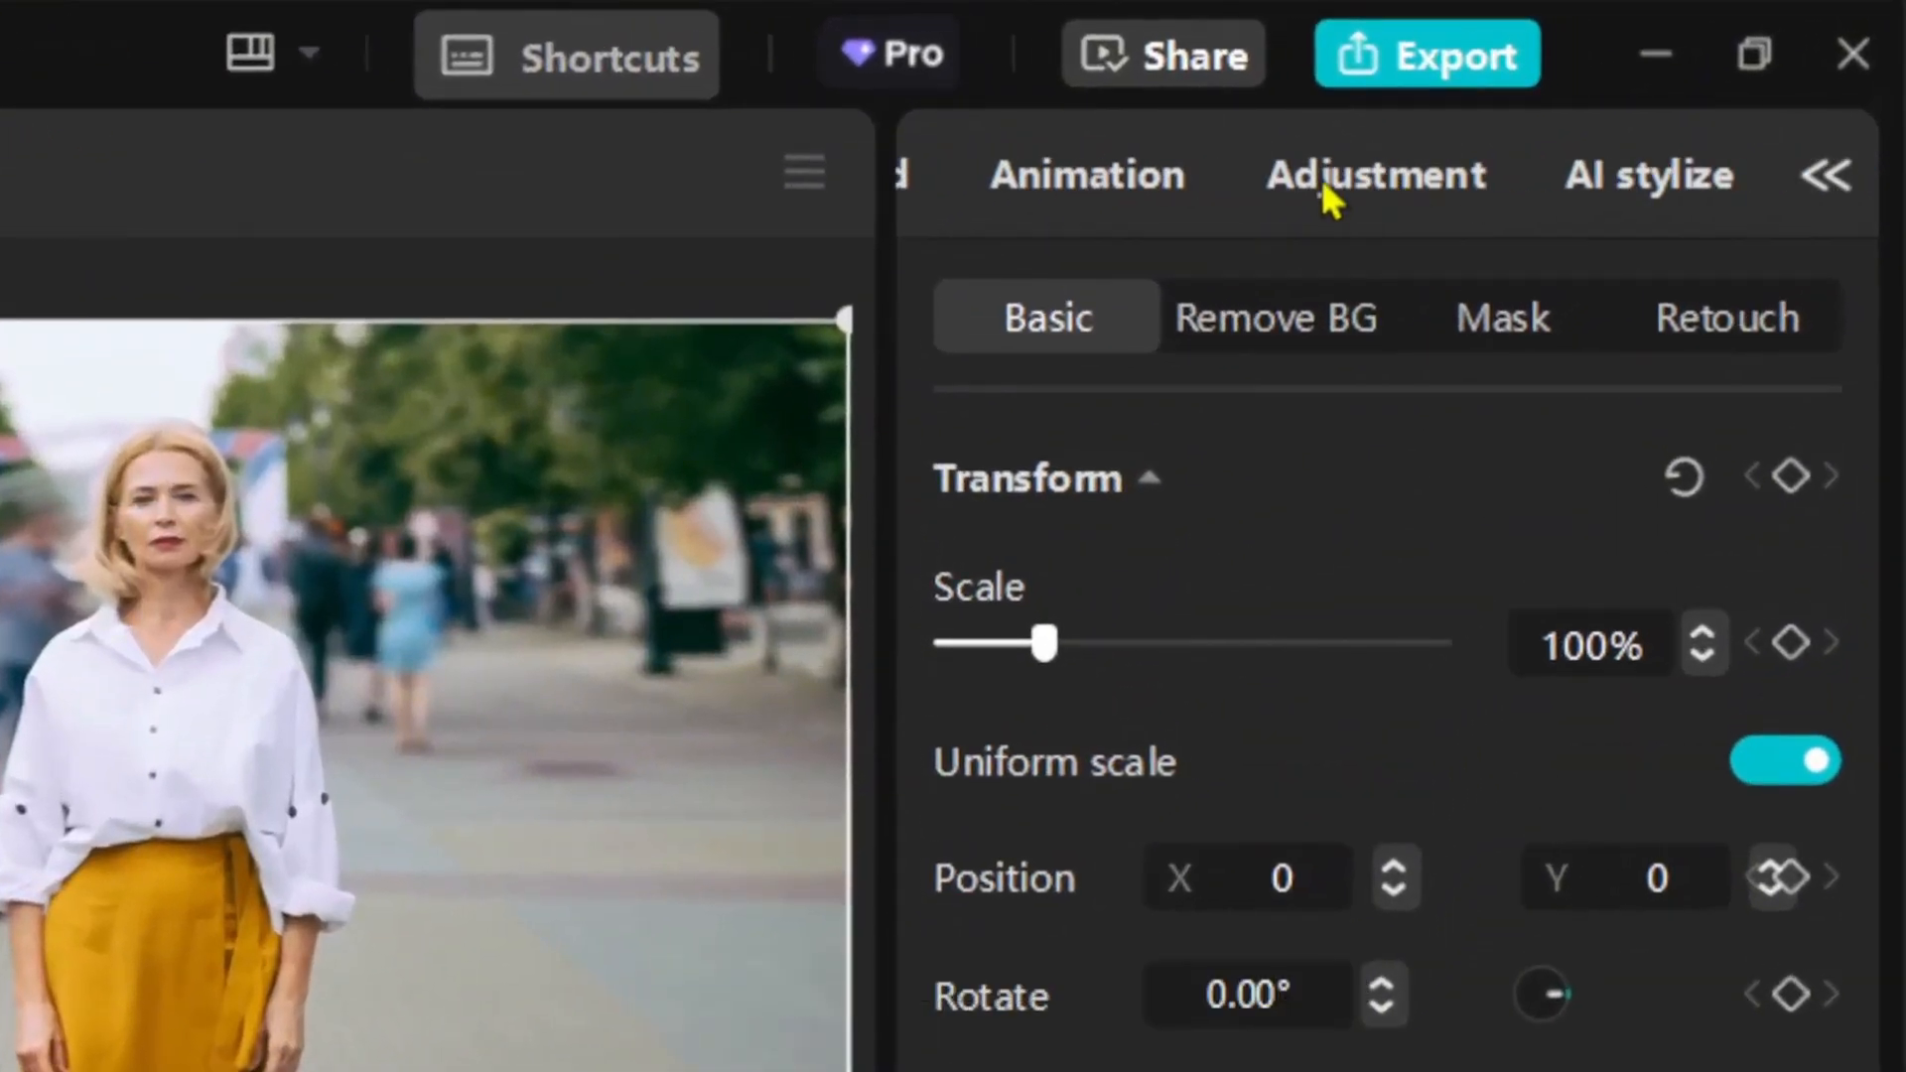
In HSL, pull the red, green and cyan ranges down to -100 saturation.
{"action": "left_click", "coordinate": [1378, 174]}
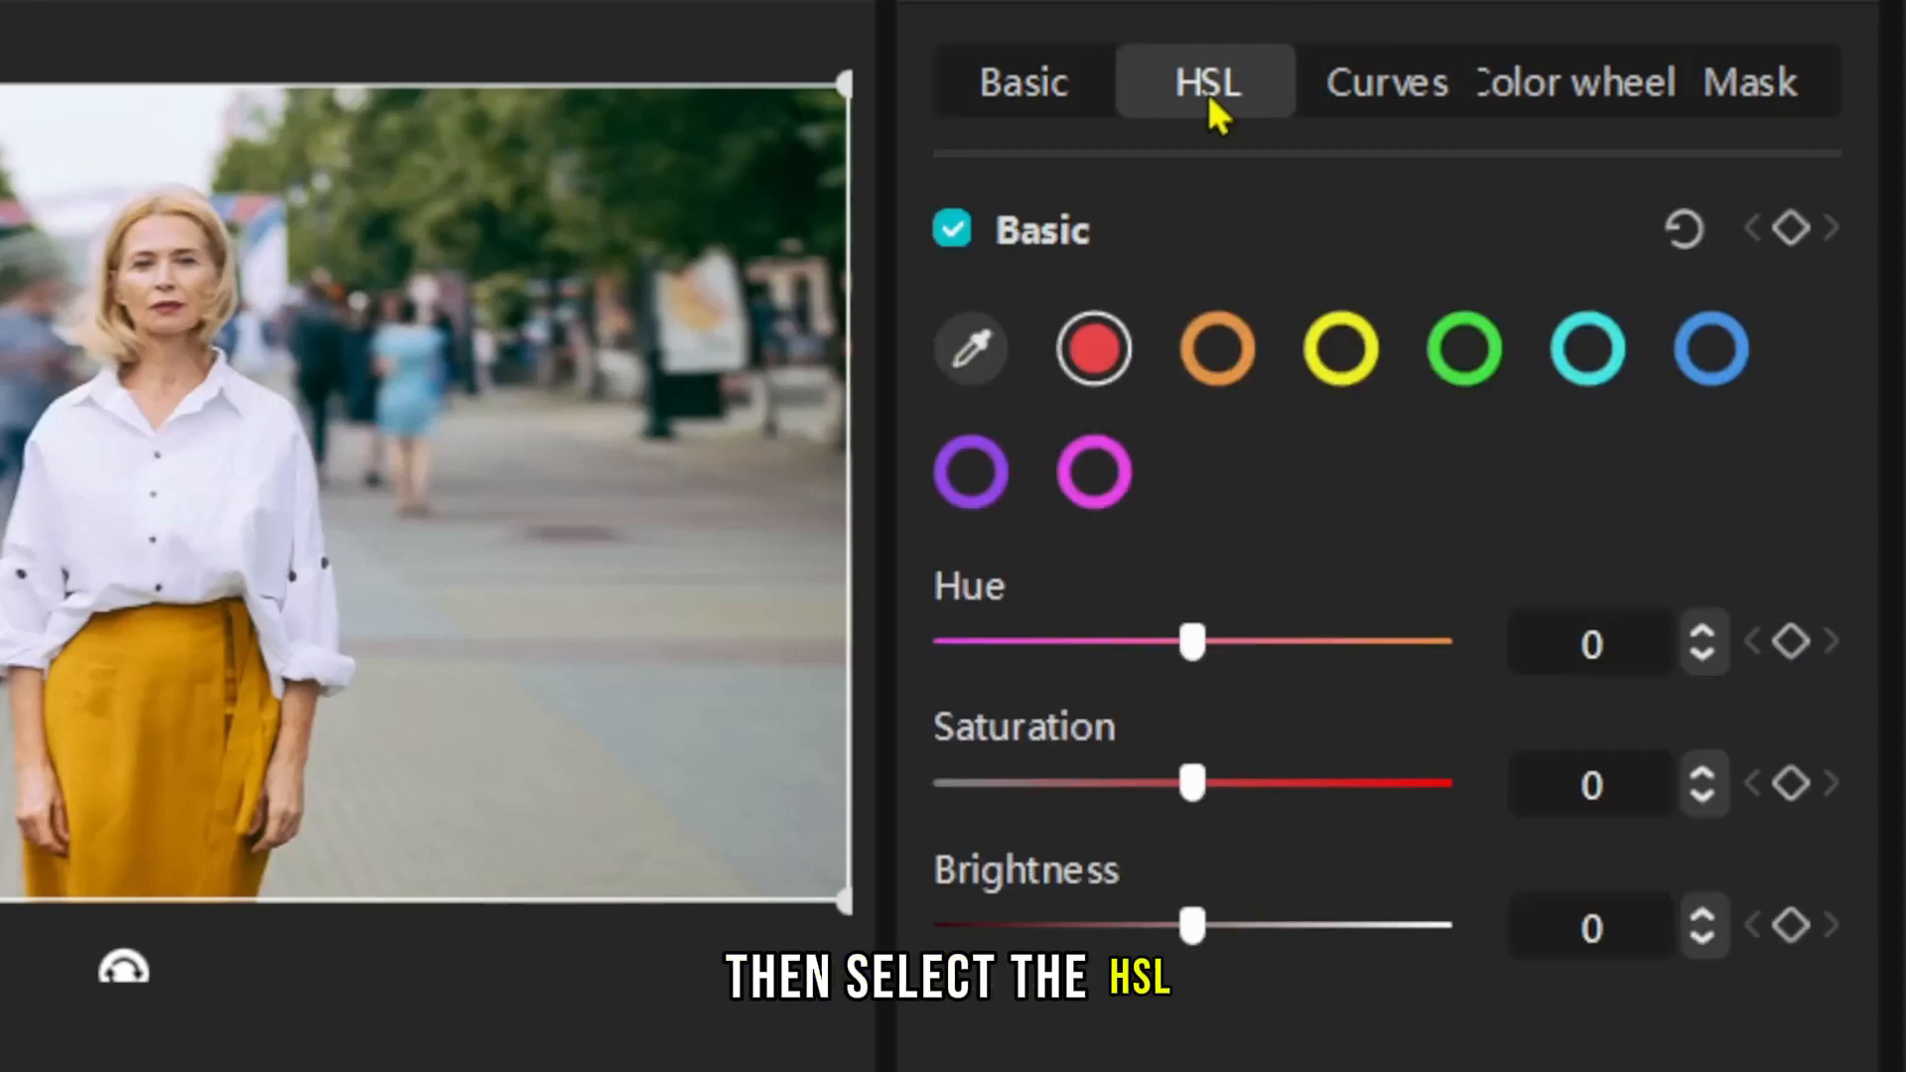
{"action": "left_click_drag", "start_coordinate": [1189, 782], "coordinate": [946, 783]}
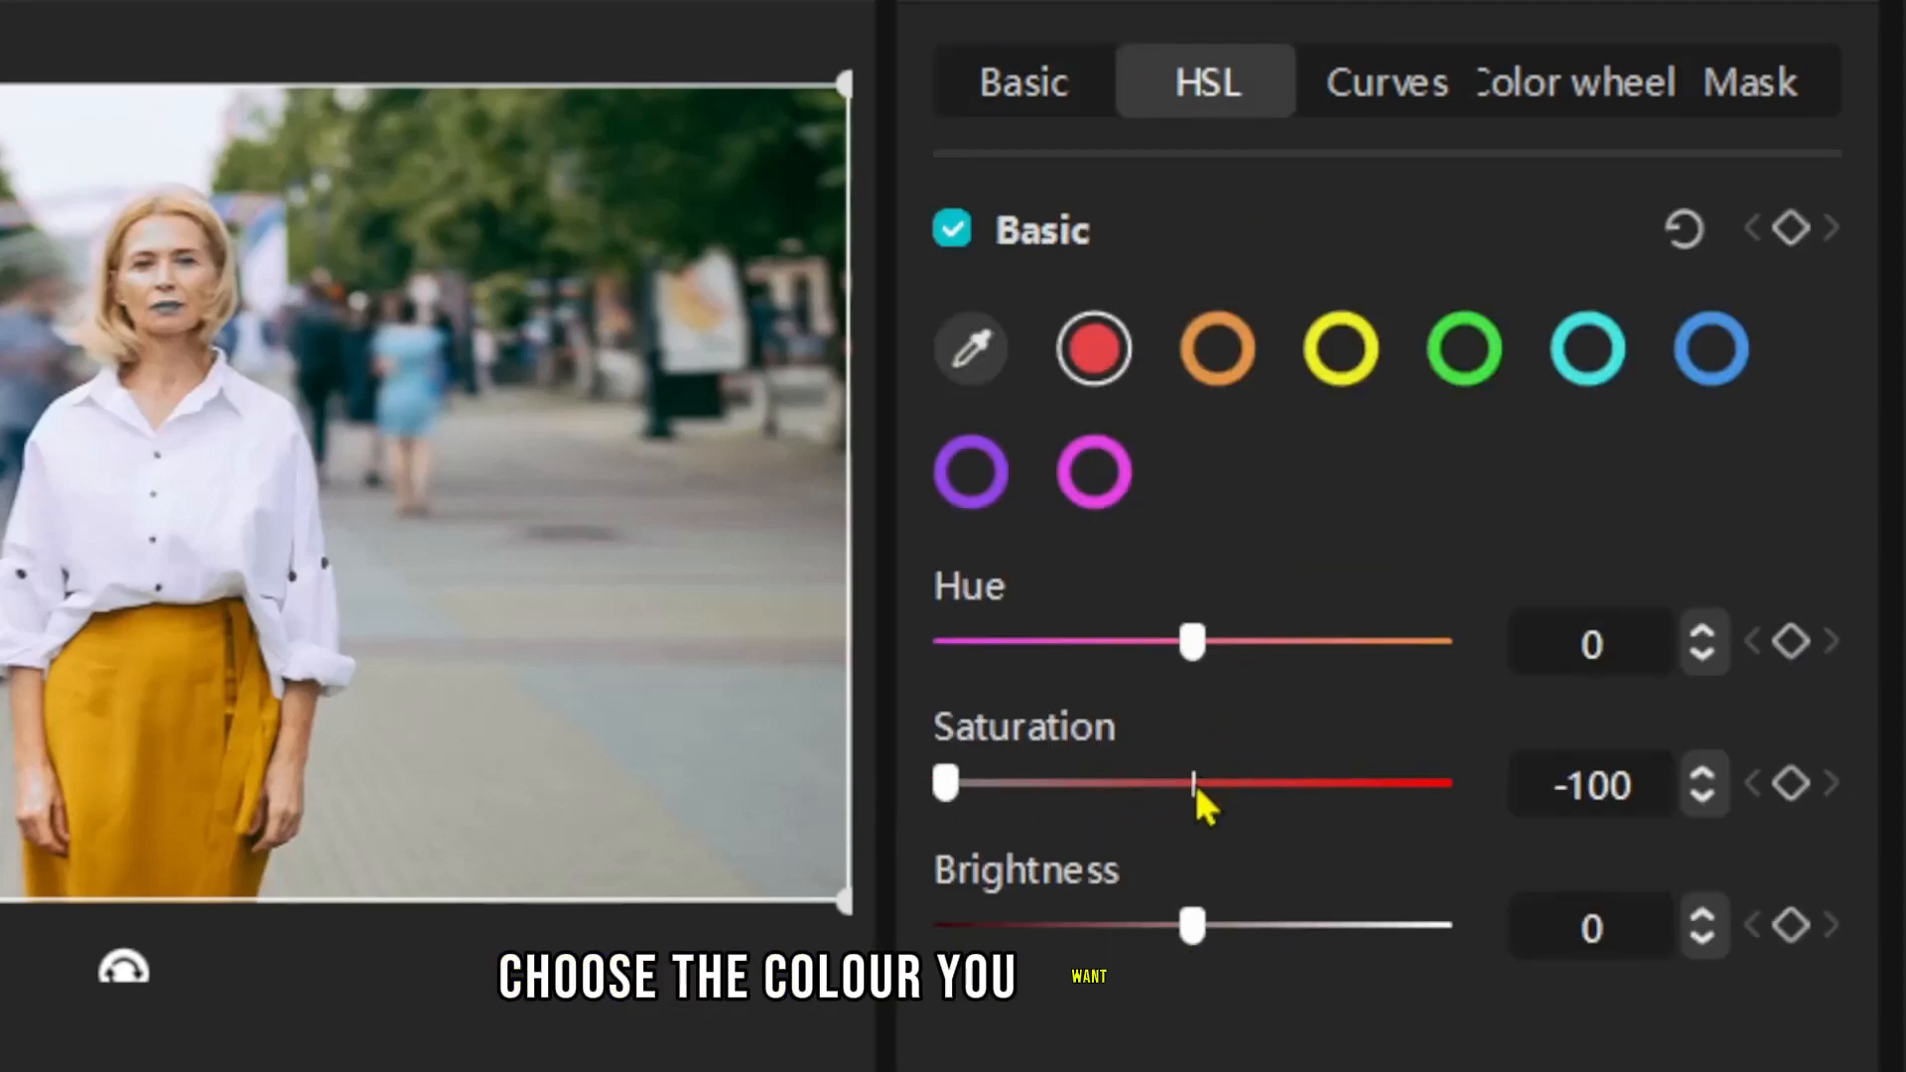
{"action": "left_click", "coordinate": [1464, 349]}
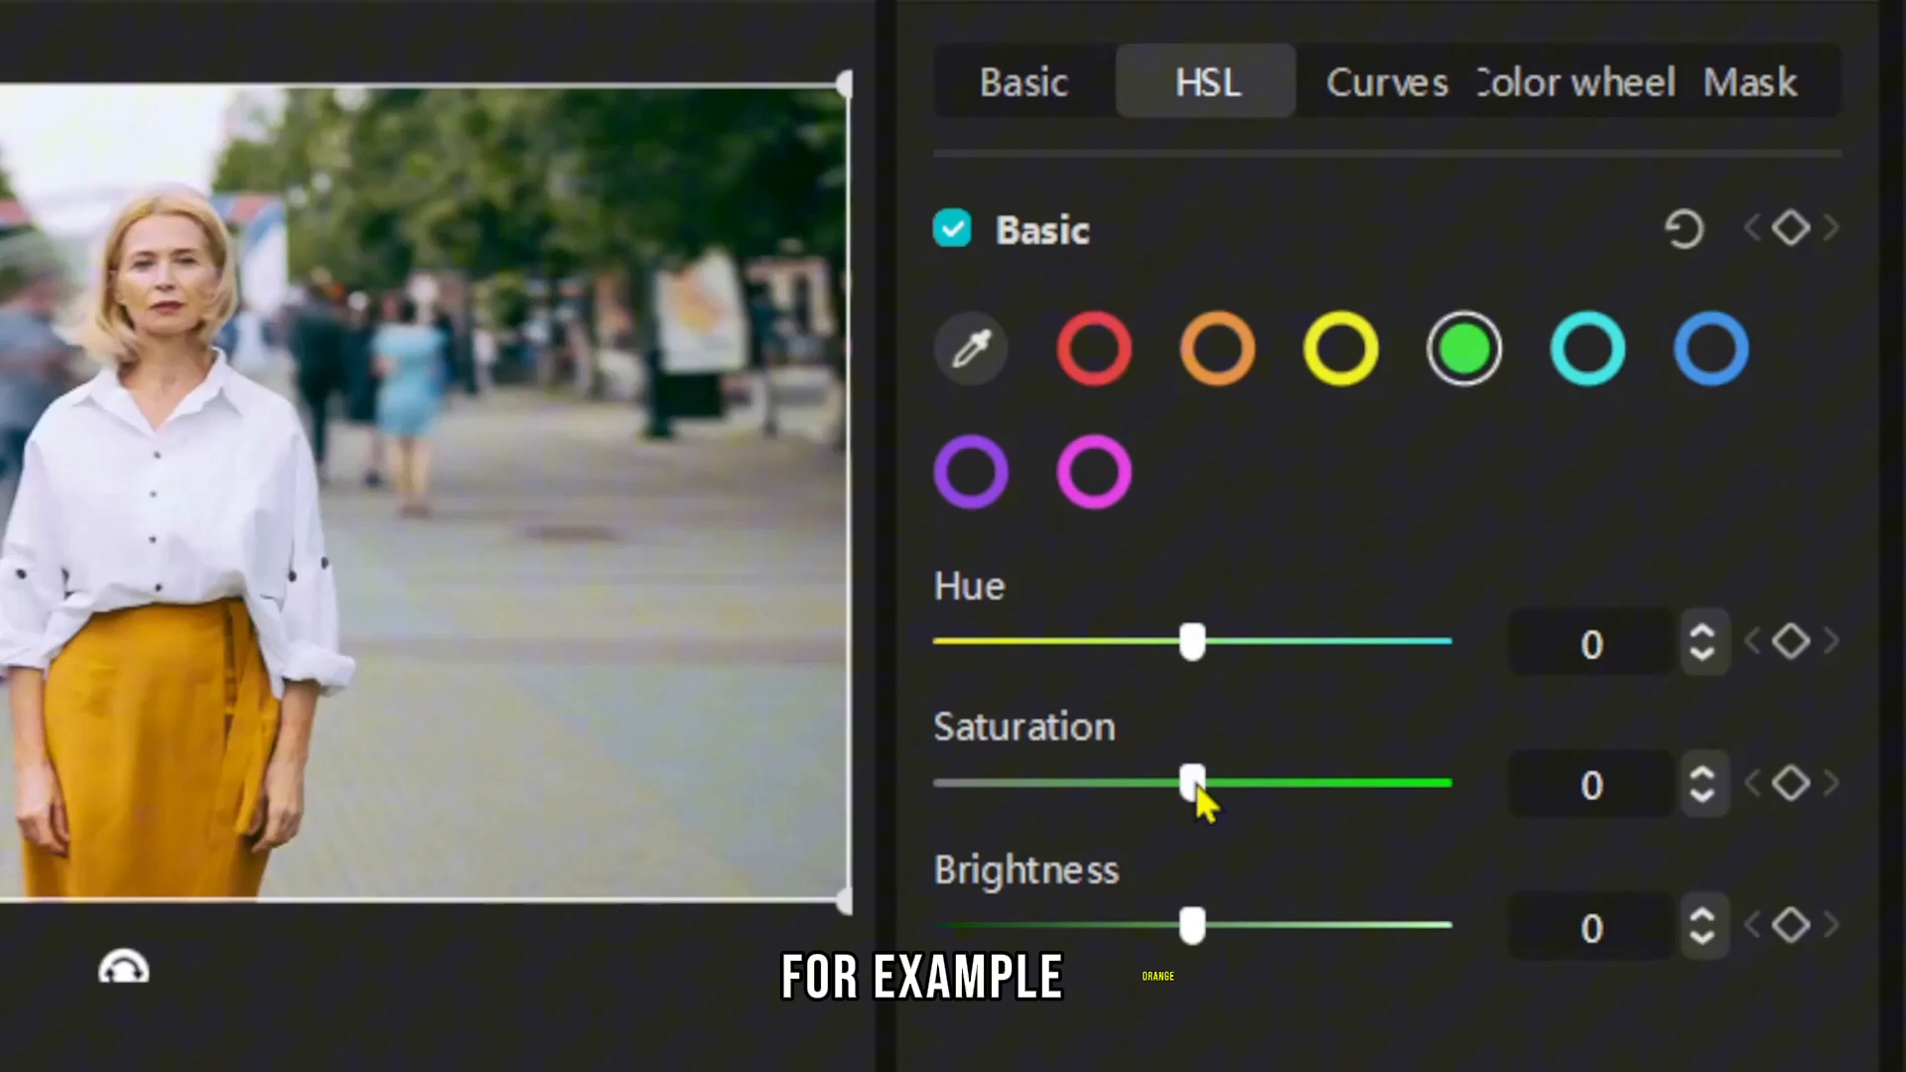
{"action": "left_click_drag", "start_coordinate": [1191, 785], "coordinate": [995, 784]}
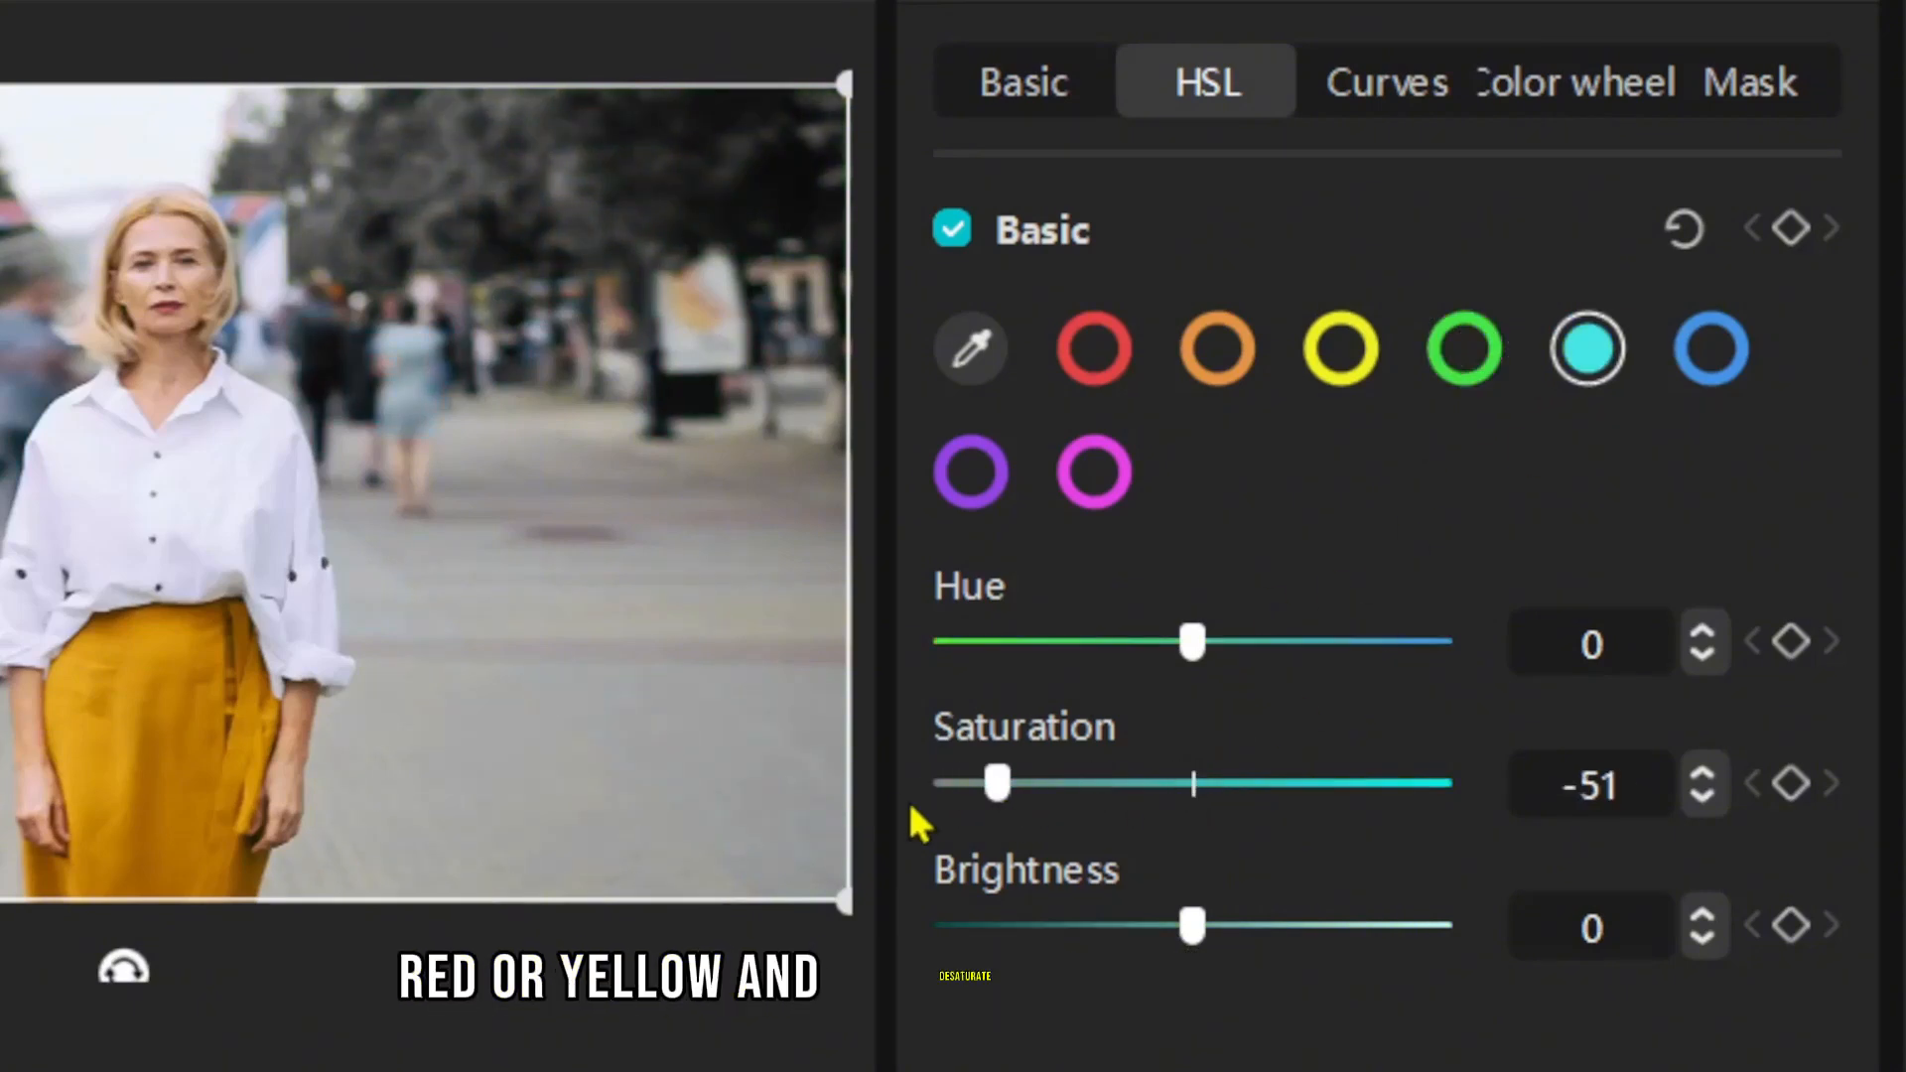
Desaturate the blue, purple and magenta ranges too, leaving only the yellow skirt vivid.
{"action": "left_click_drag", "start_coordinate": [997, 782], "coordinate": [941, 783]}
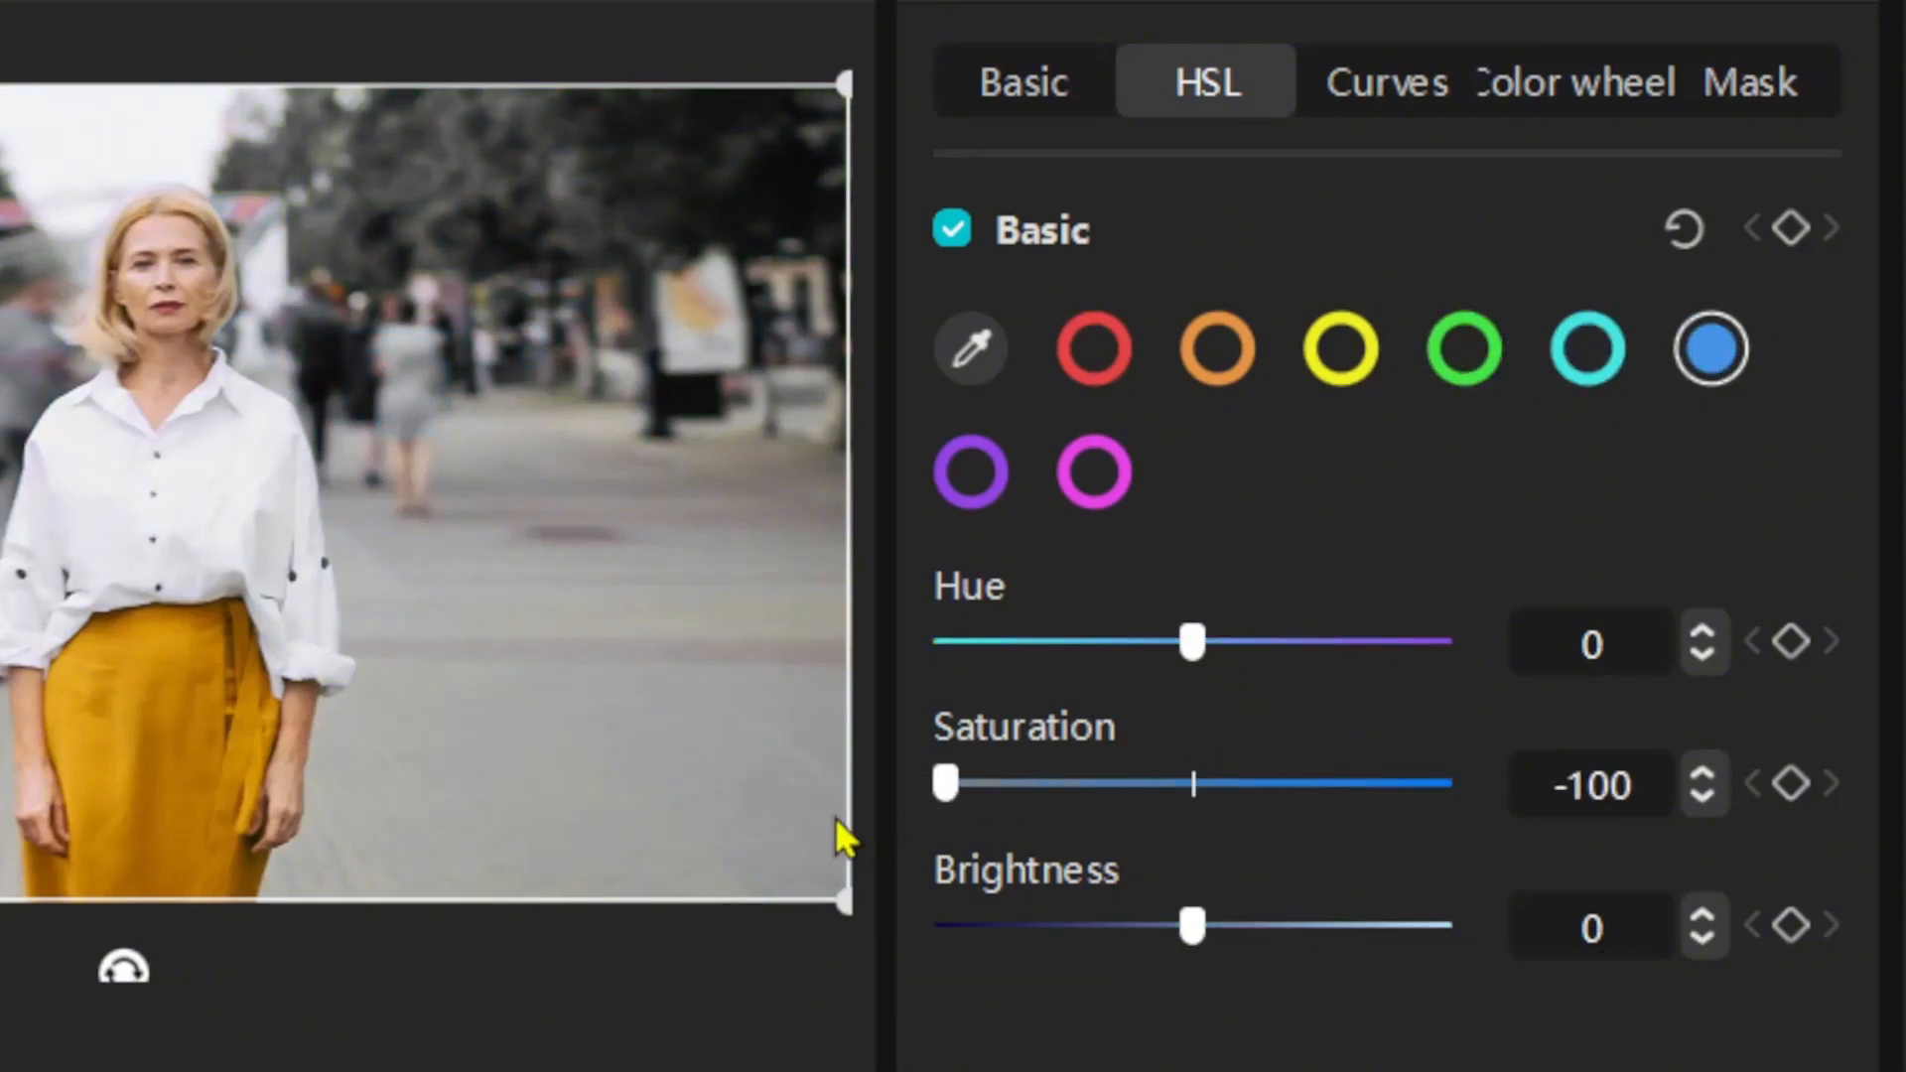
{"action": "left_click", "coordinate": [973, 473]}
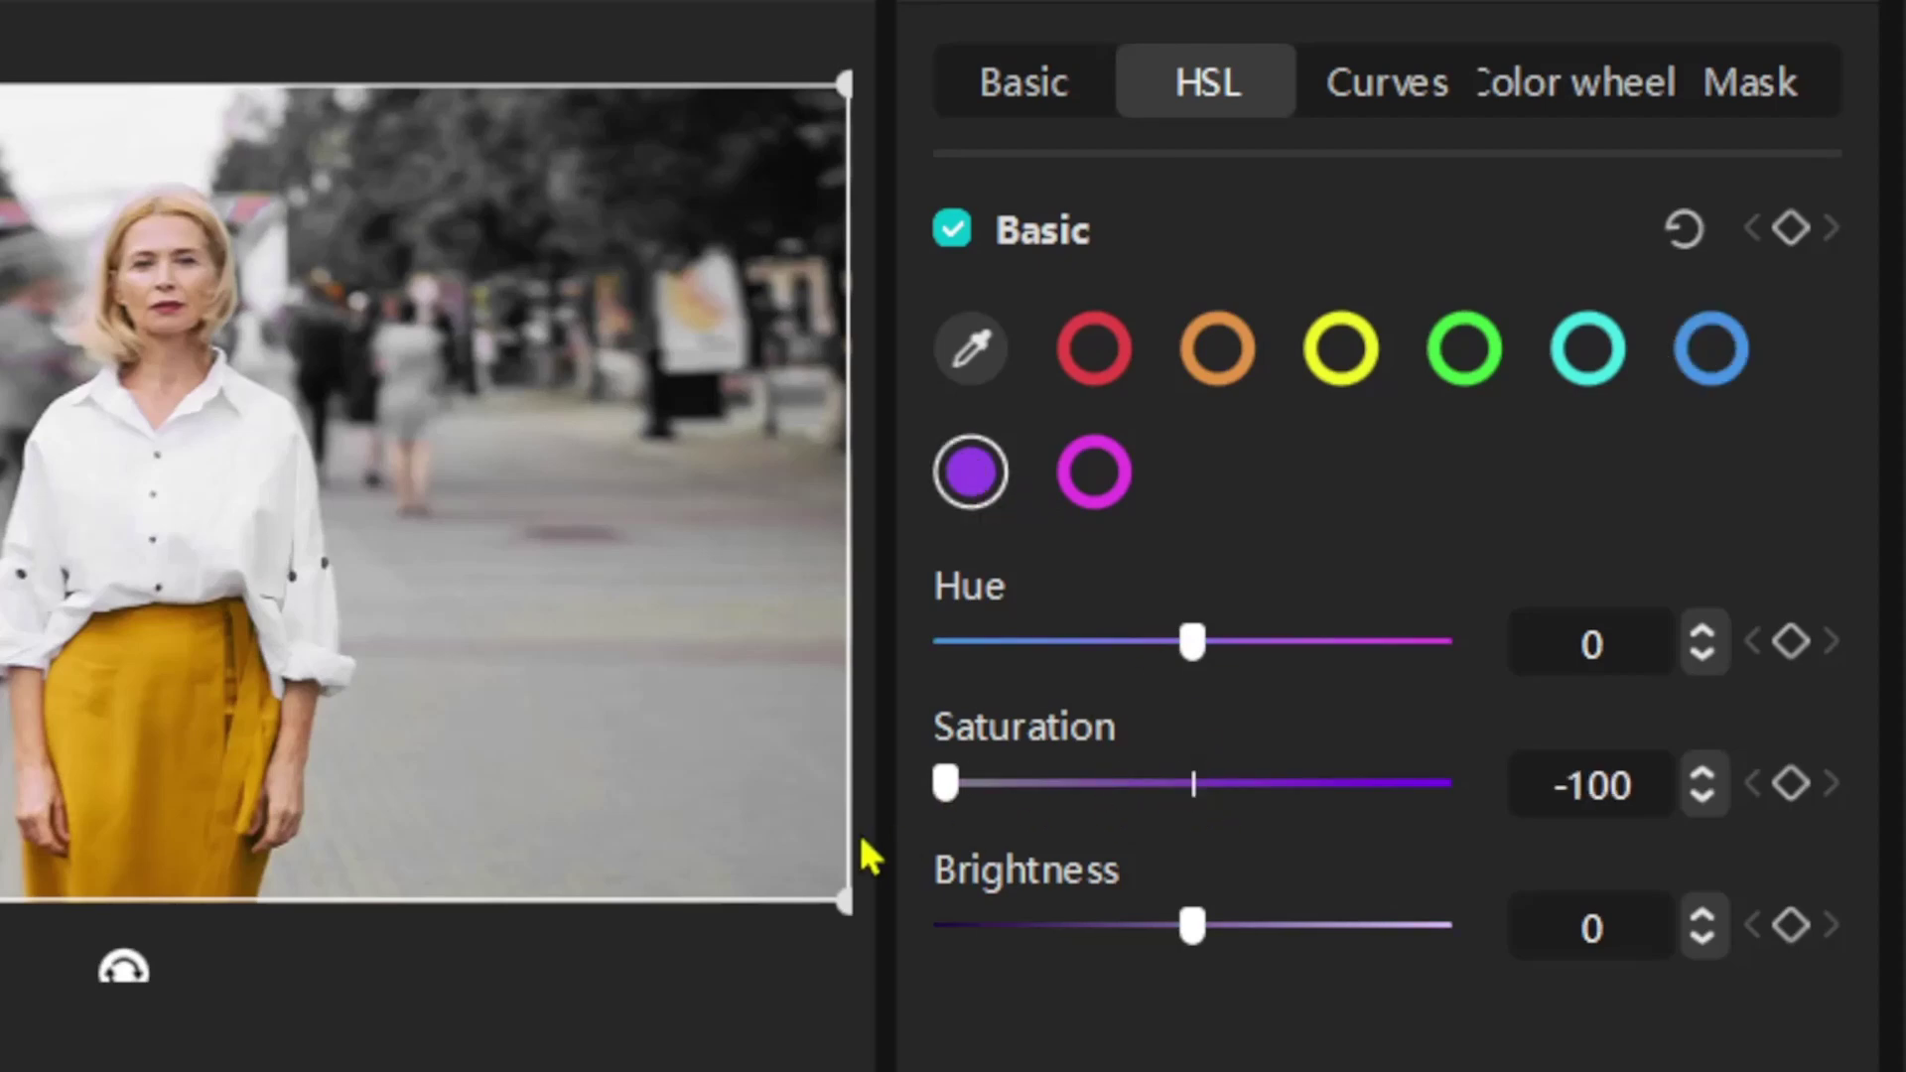
{"action": "left_click", "coordinate": [1092, 472]}
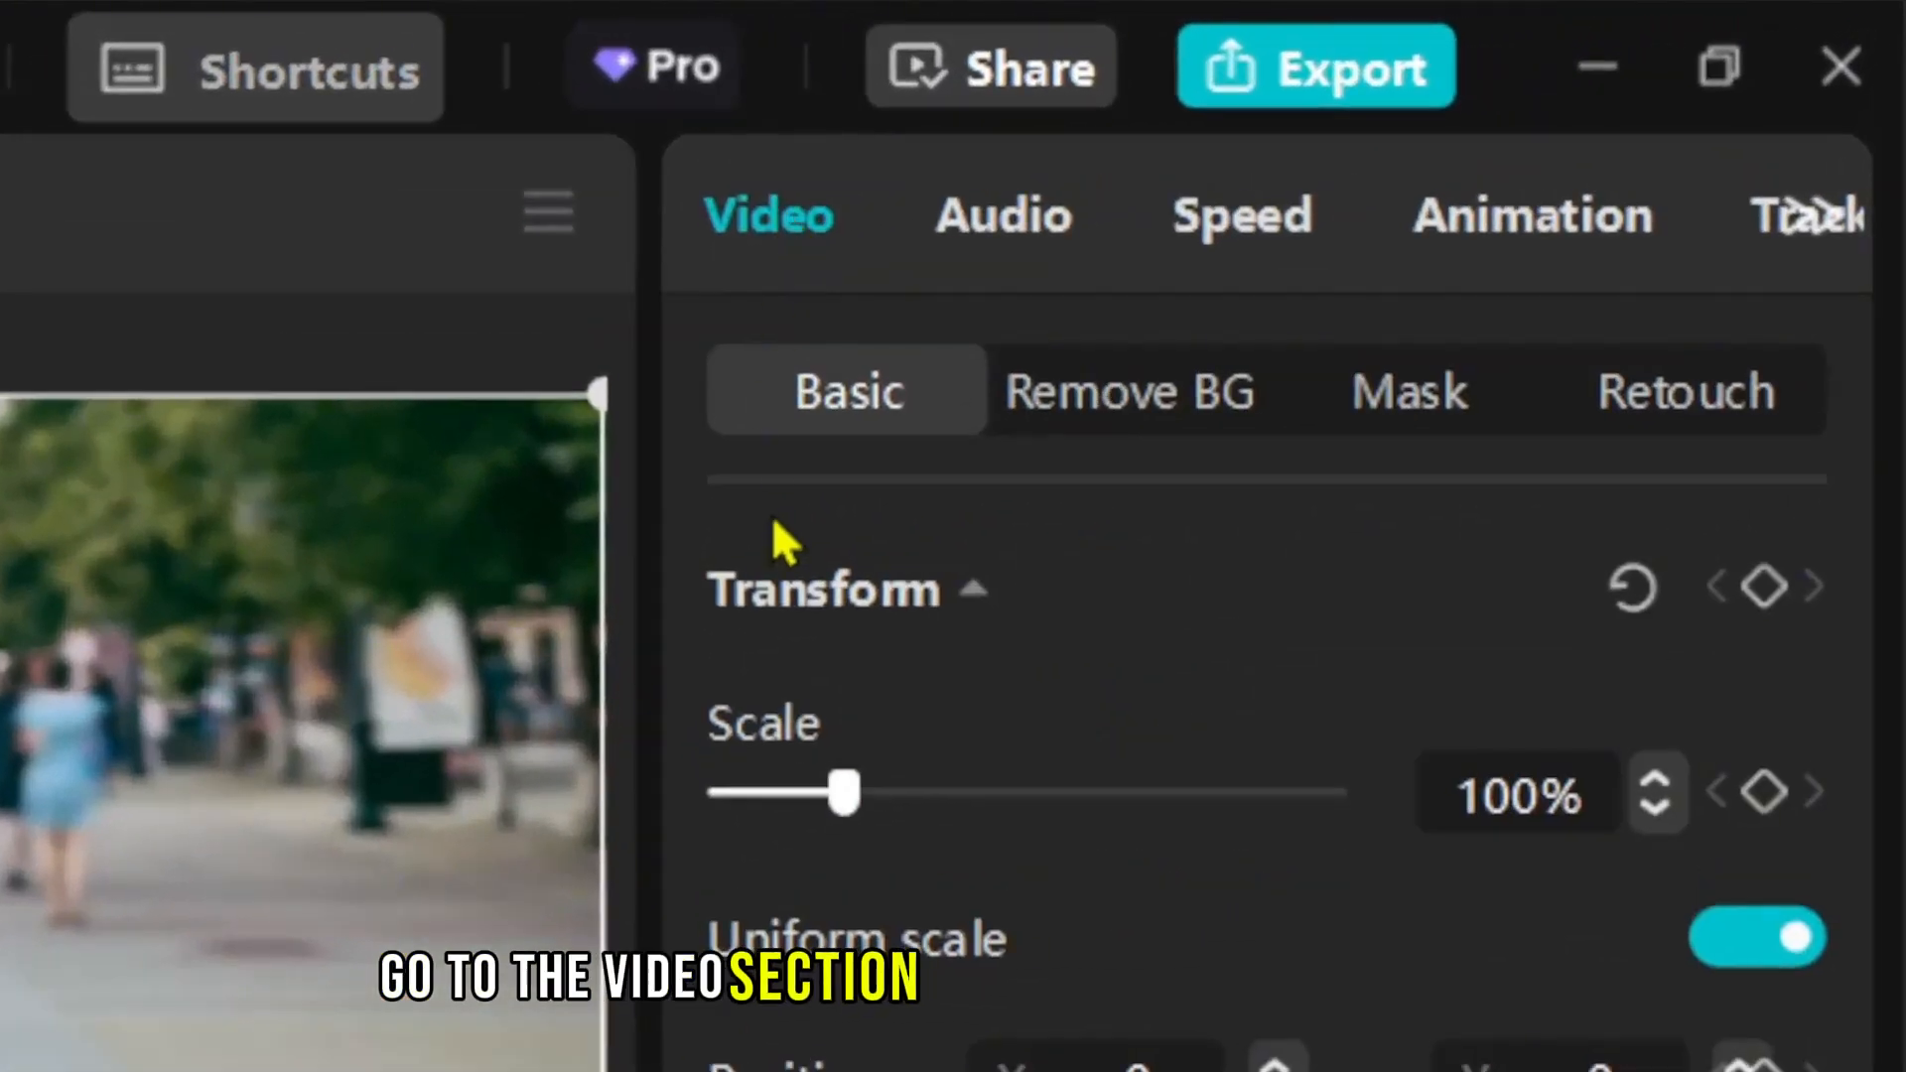
Cut out the woman on the top copy and desaturate the lower copy's street scene.
{"action": "left_click", "coordinate": [1128, 389]}
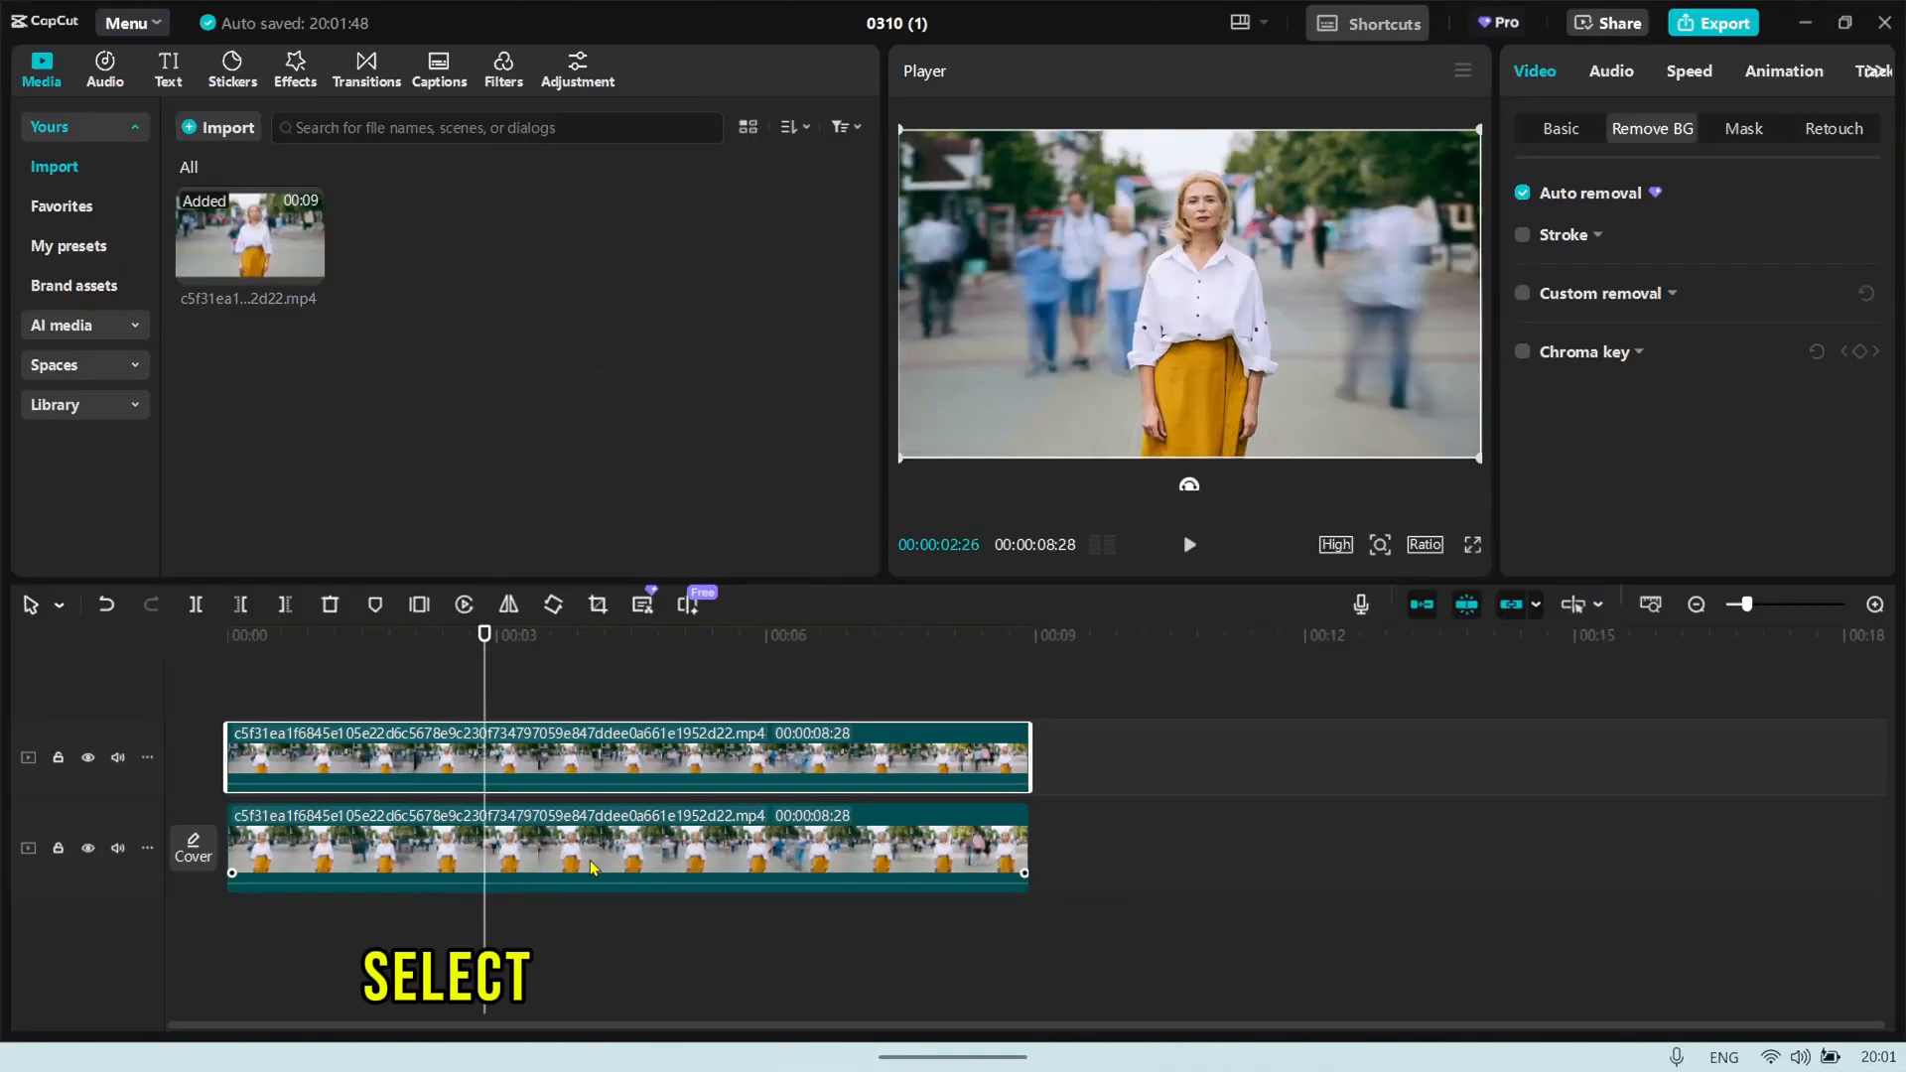
{"action": "left_click", "coordinate": [1561, 129]}
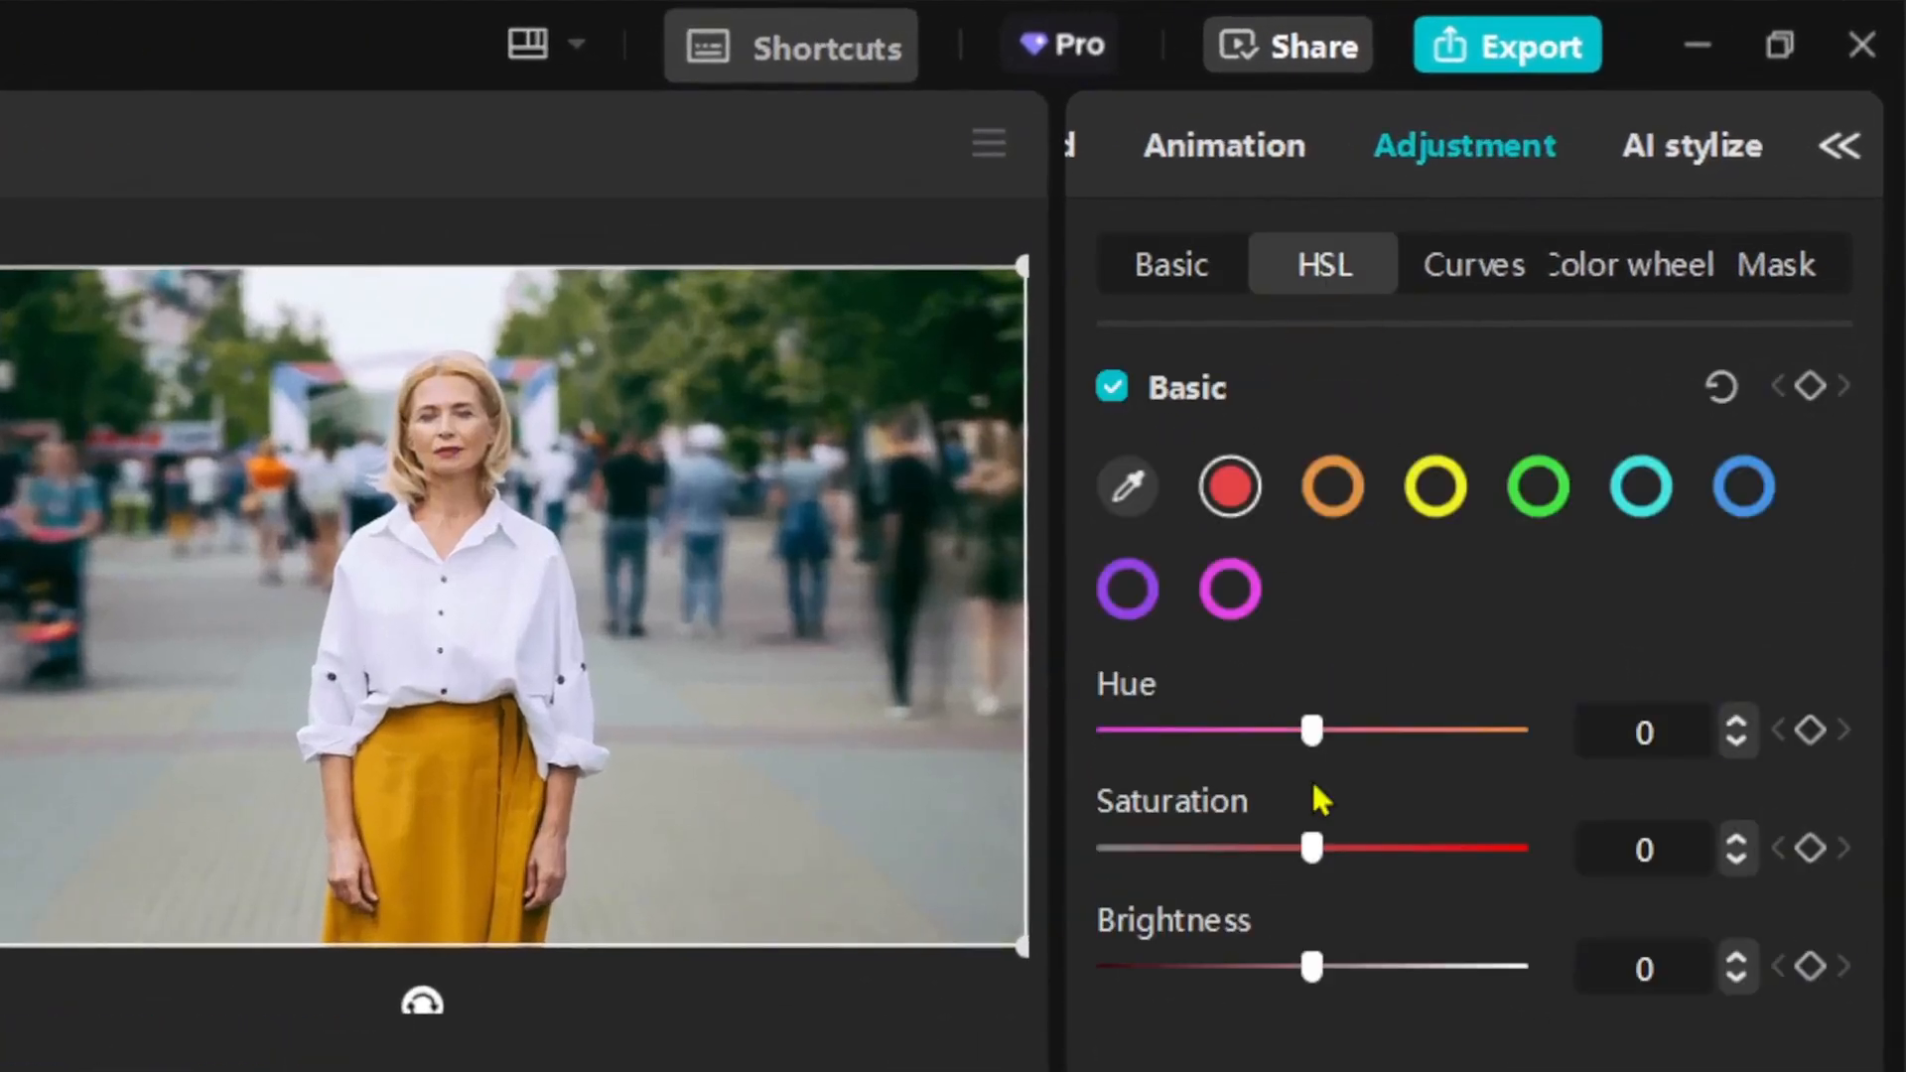
{"action": "left_click", "coordinate": [1434, 488]}
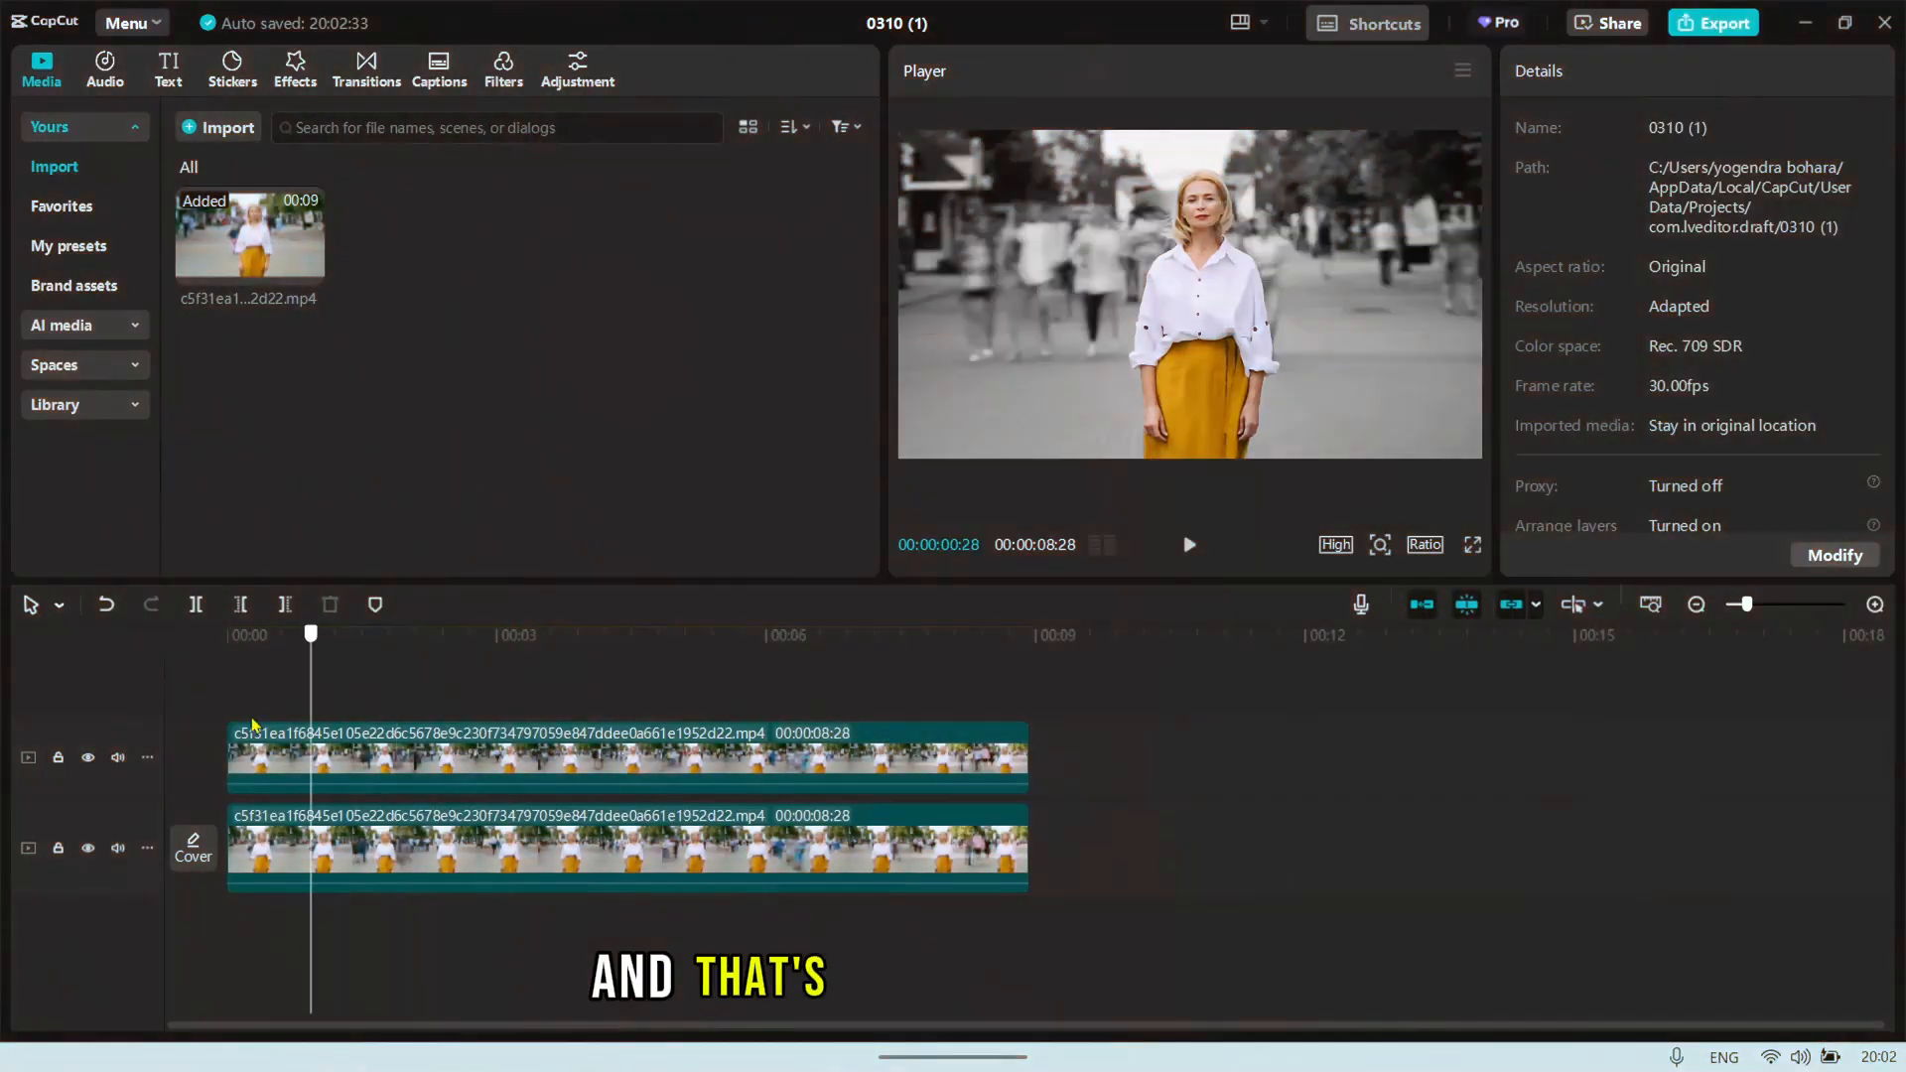
{"action": "left_click", "coordinate": [1190, 544]}
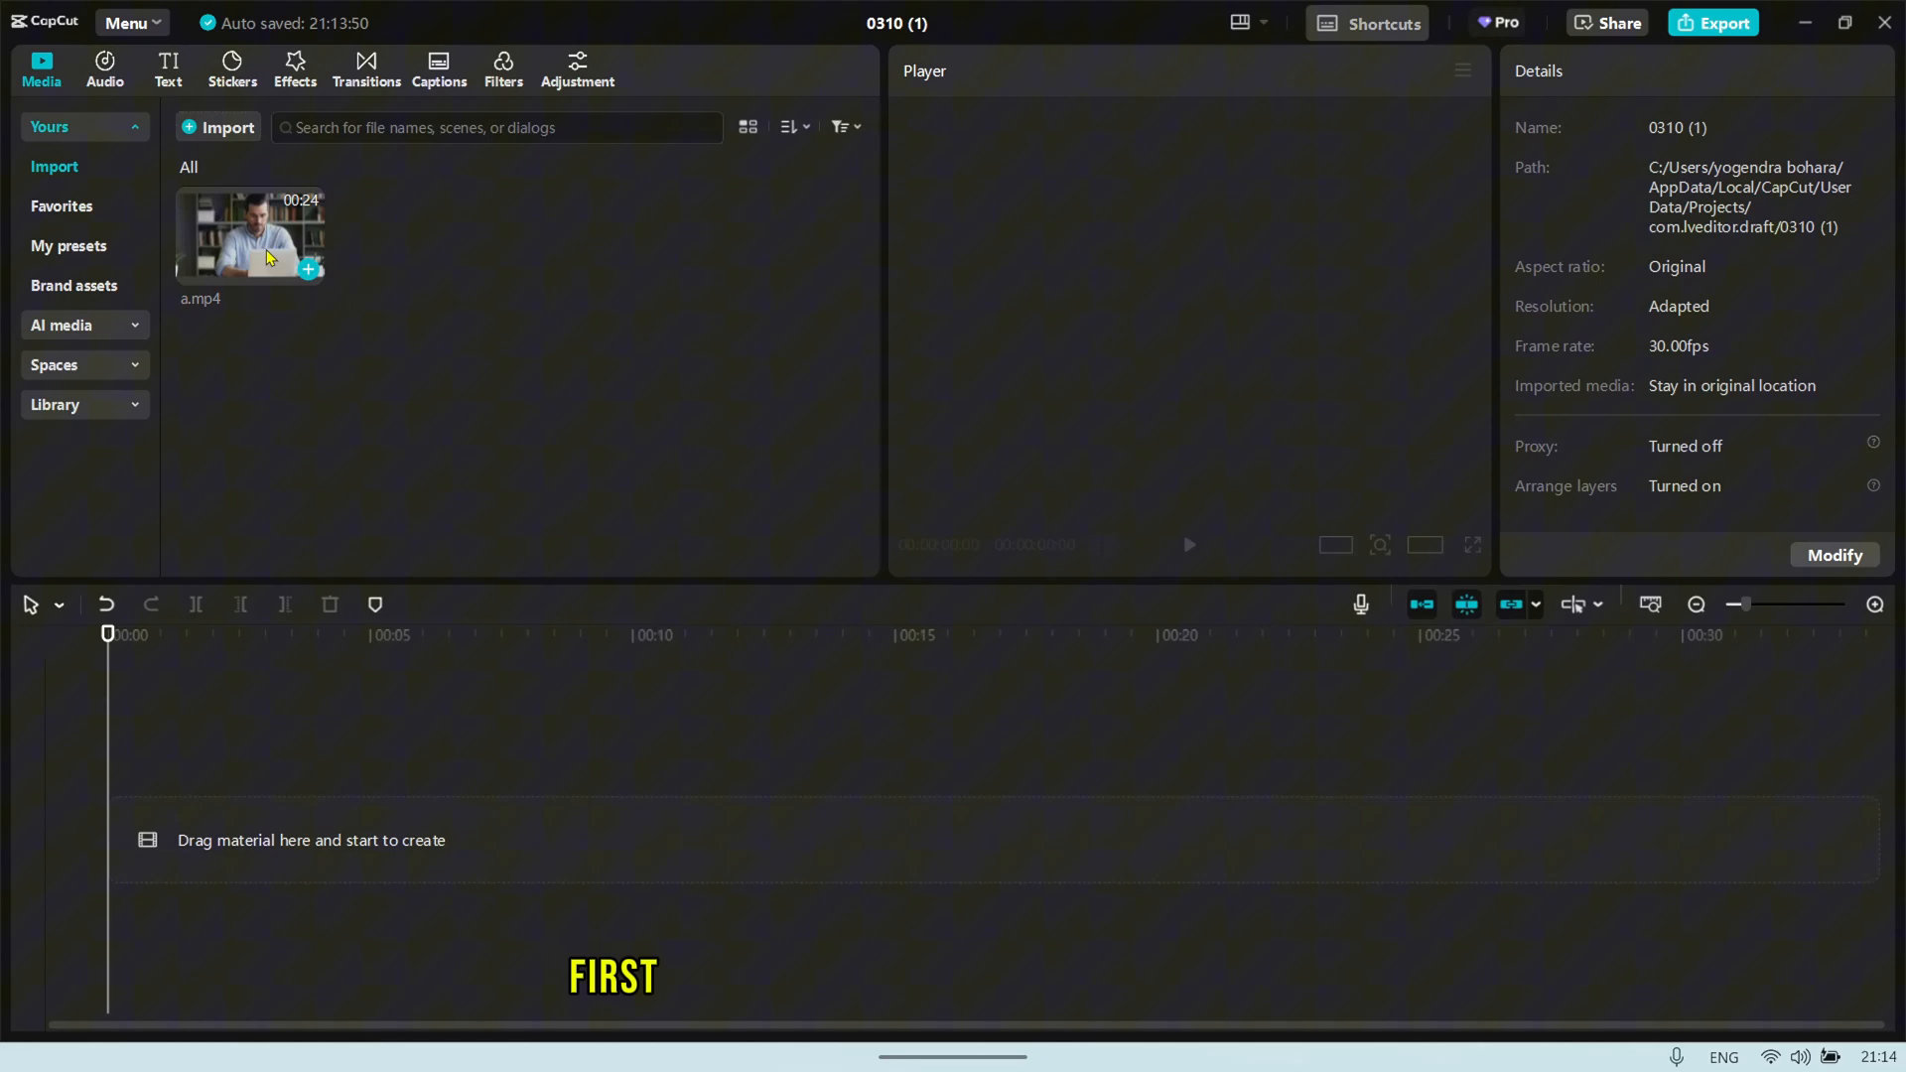
Stack a.mp4 twice with background removed on top and a red SUBSCRIBE title layered between.
{"action": "left_click_drag", "start_coordinate": [253, 236], "coordinate": [487, 838]}
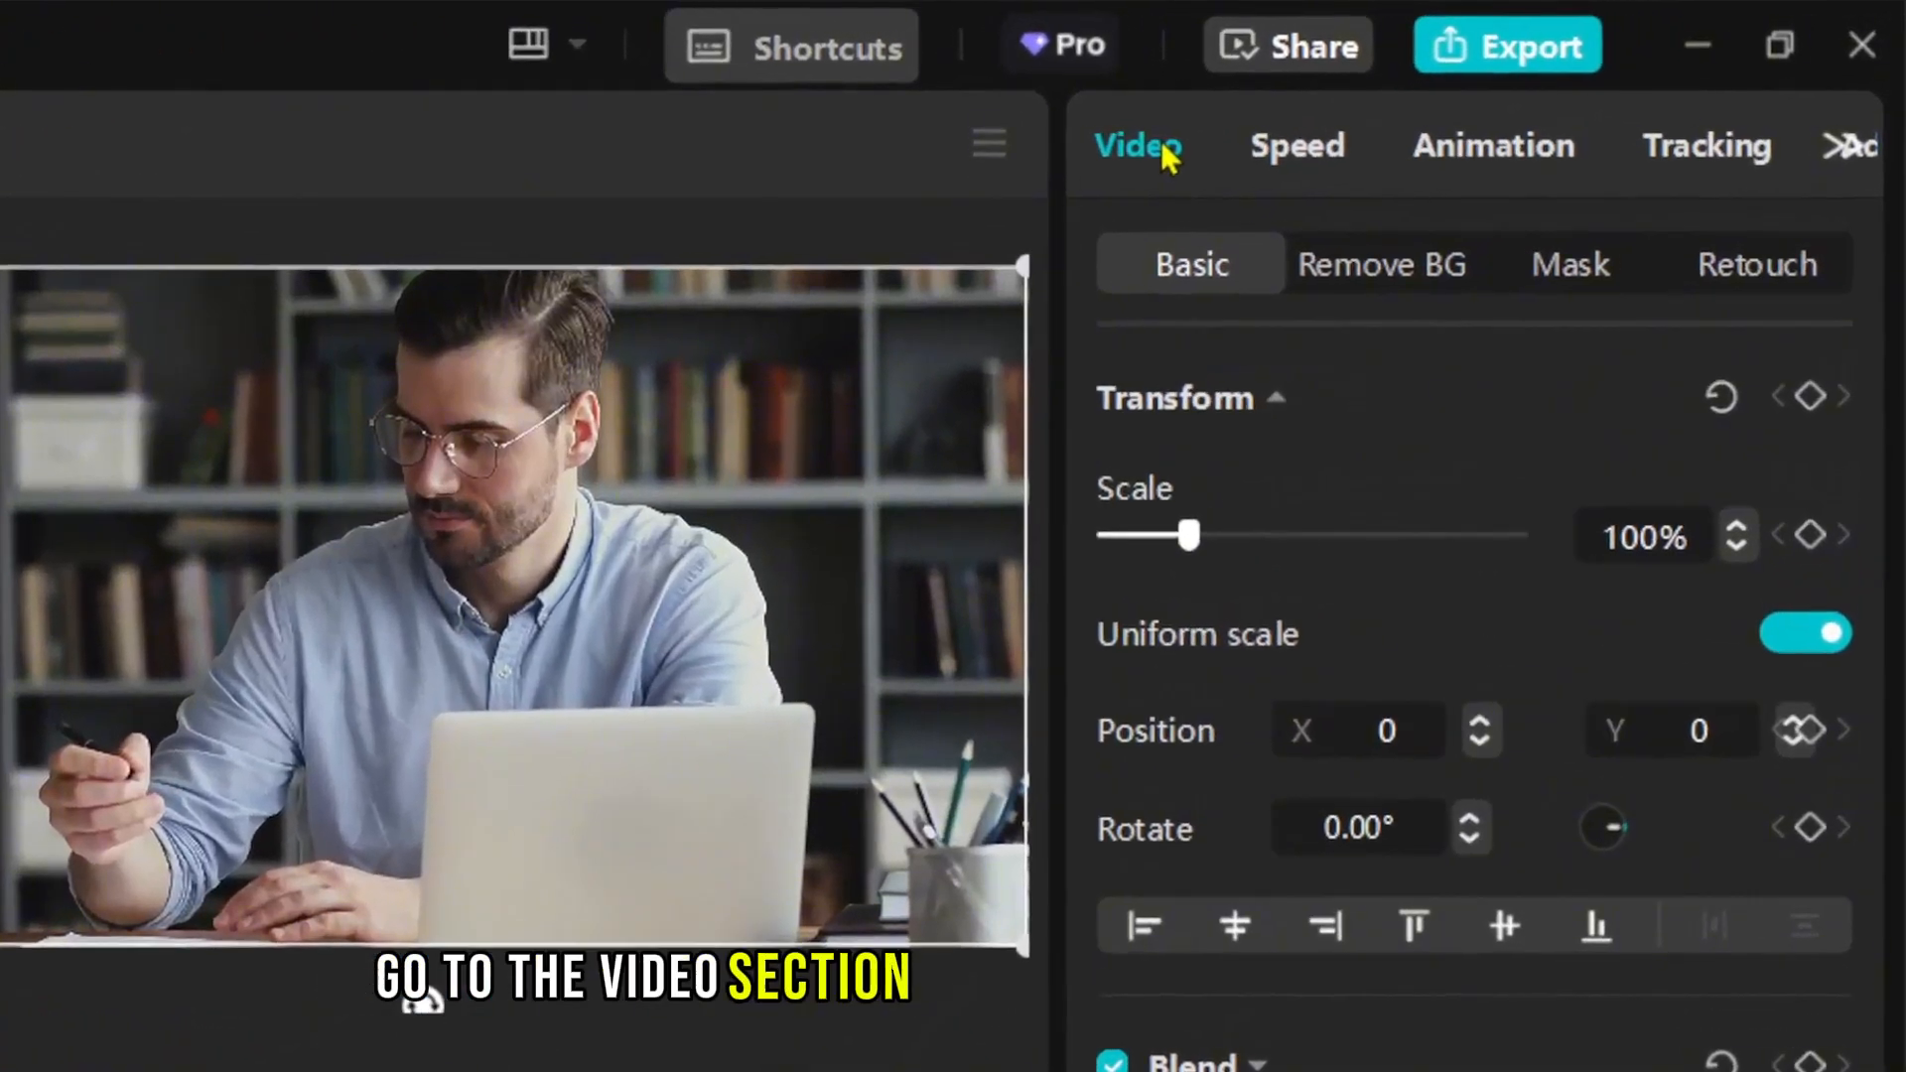
{"action": "left_click", "coordinate": [1382, 264]}
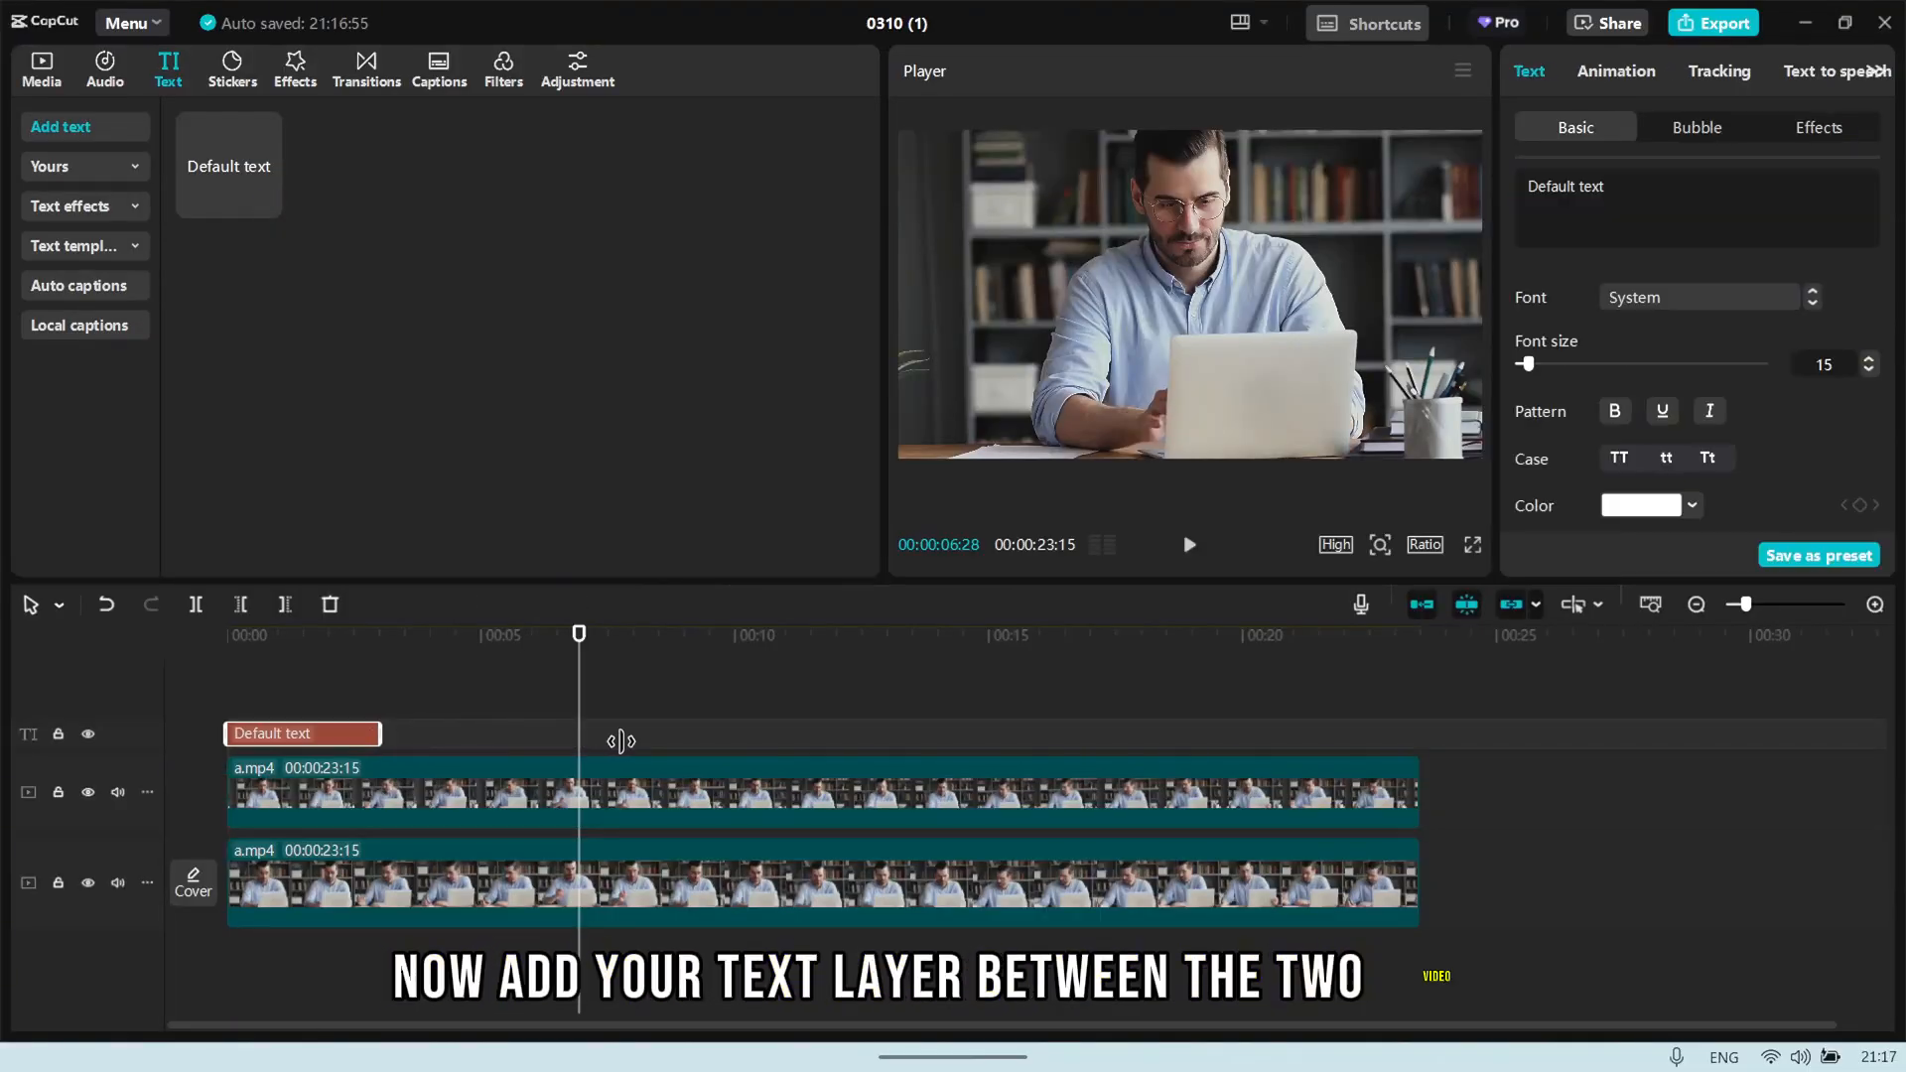
{"action": "left_click_drag", "start_coordinate": [380, 733], "coordinate": [630, 733]}
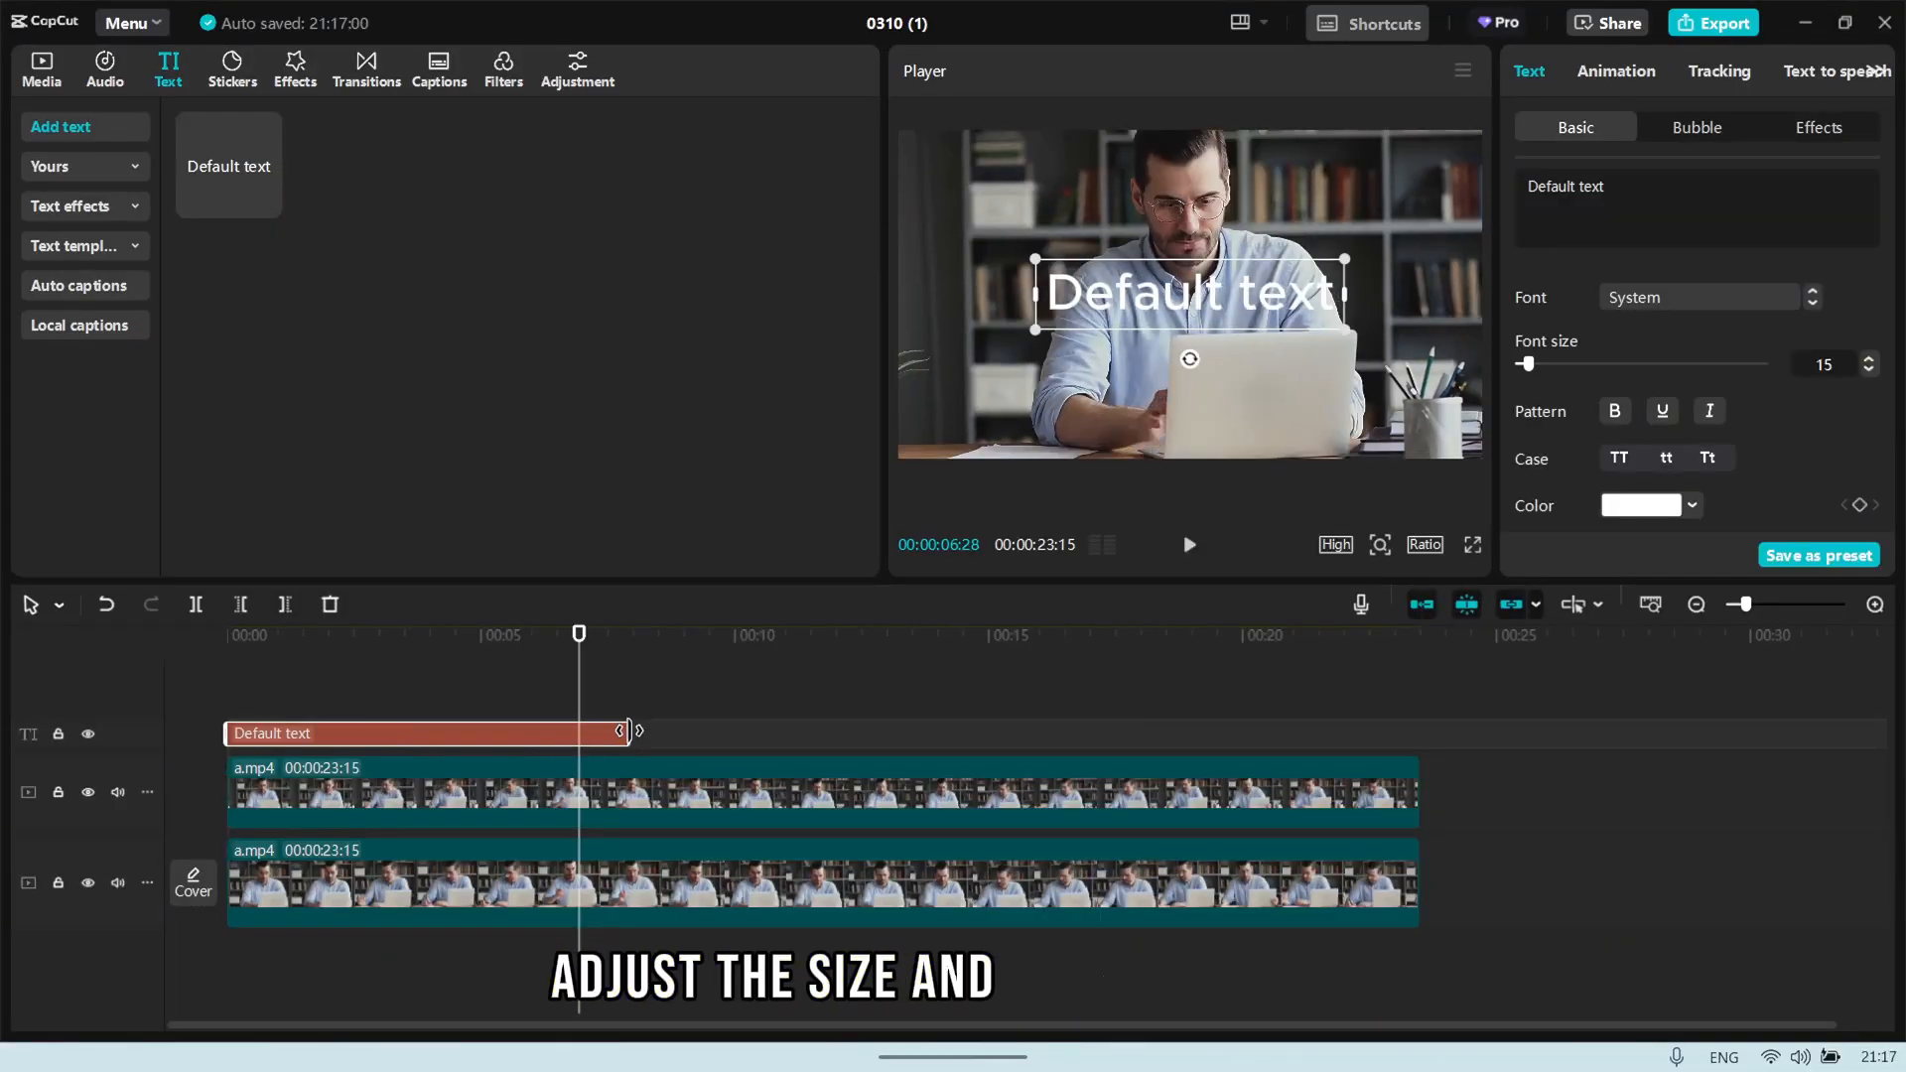
{"action": "left_click_drag", "start_coordinate": [629, 733], "coordinate": [1414, 733]}
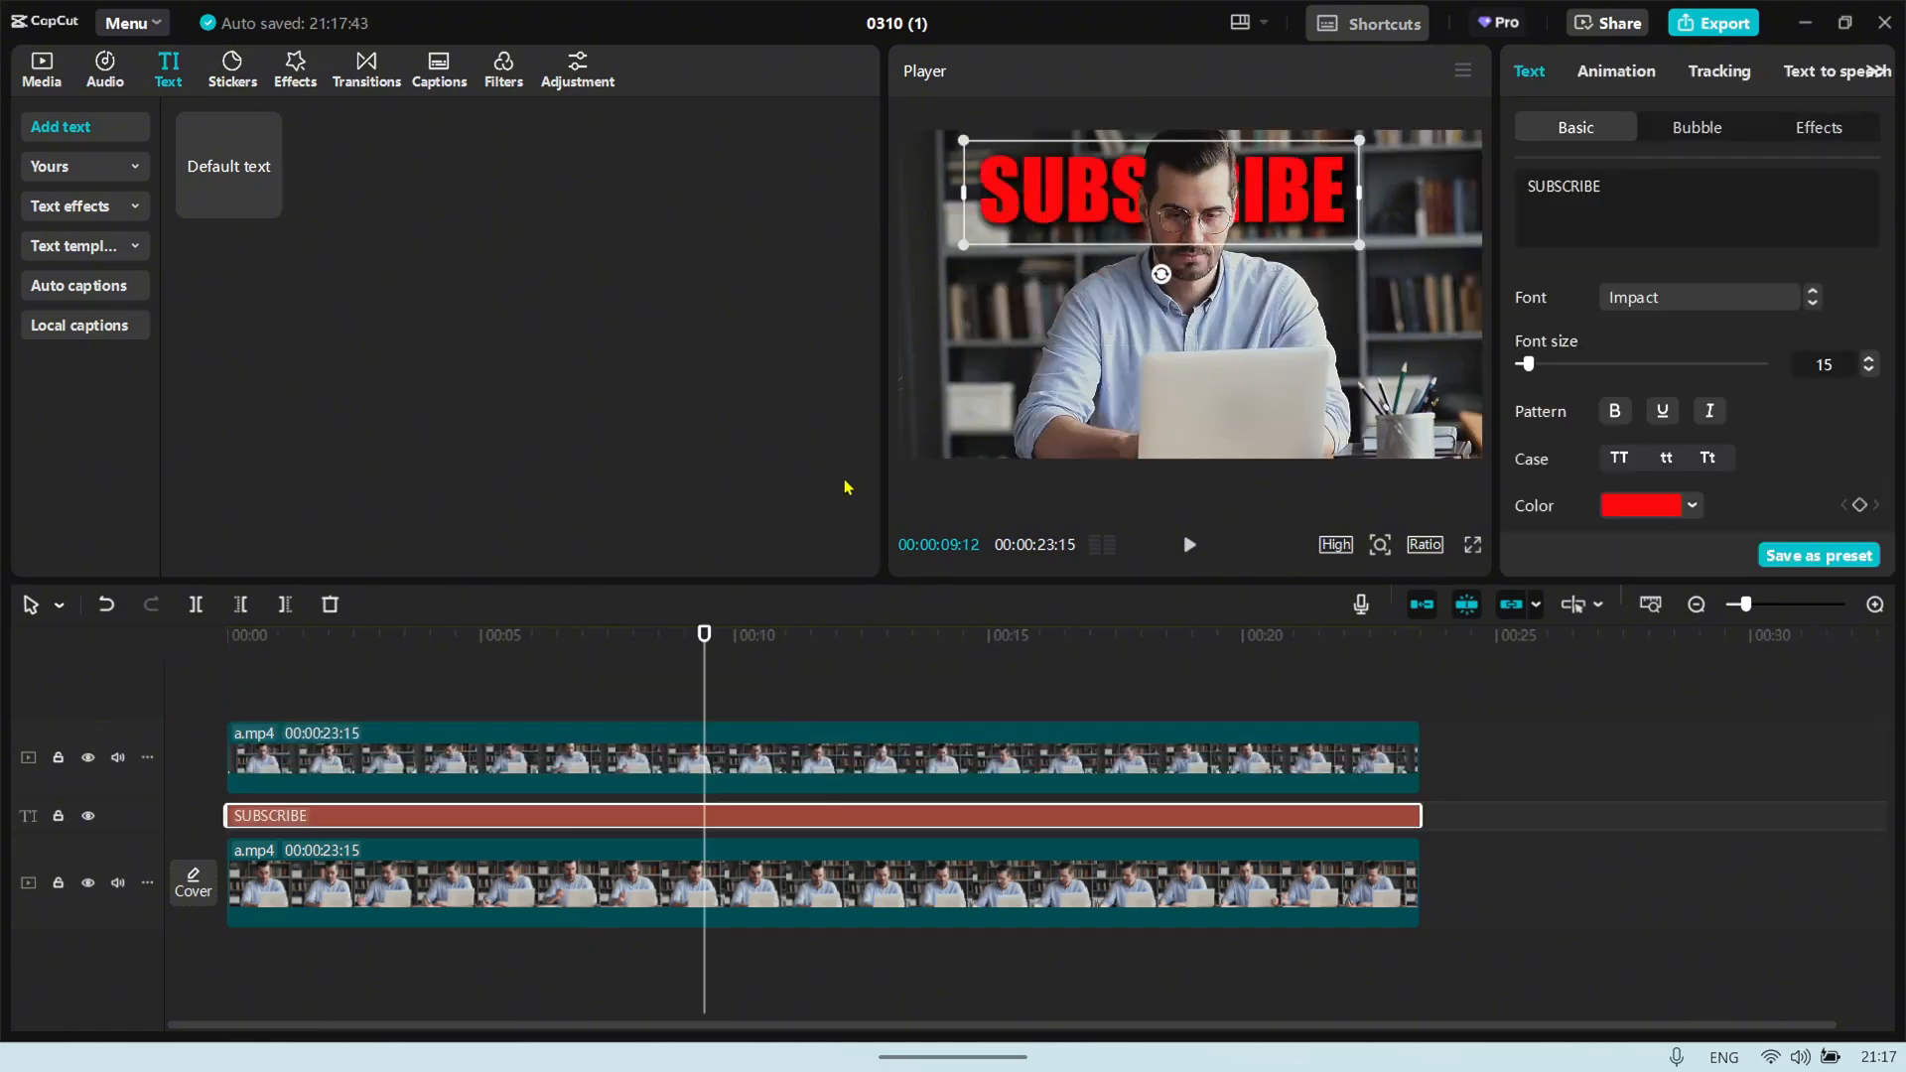
{"action": "left_click", "coordinate": [1617, 71]}
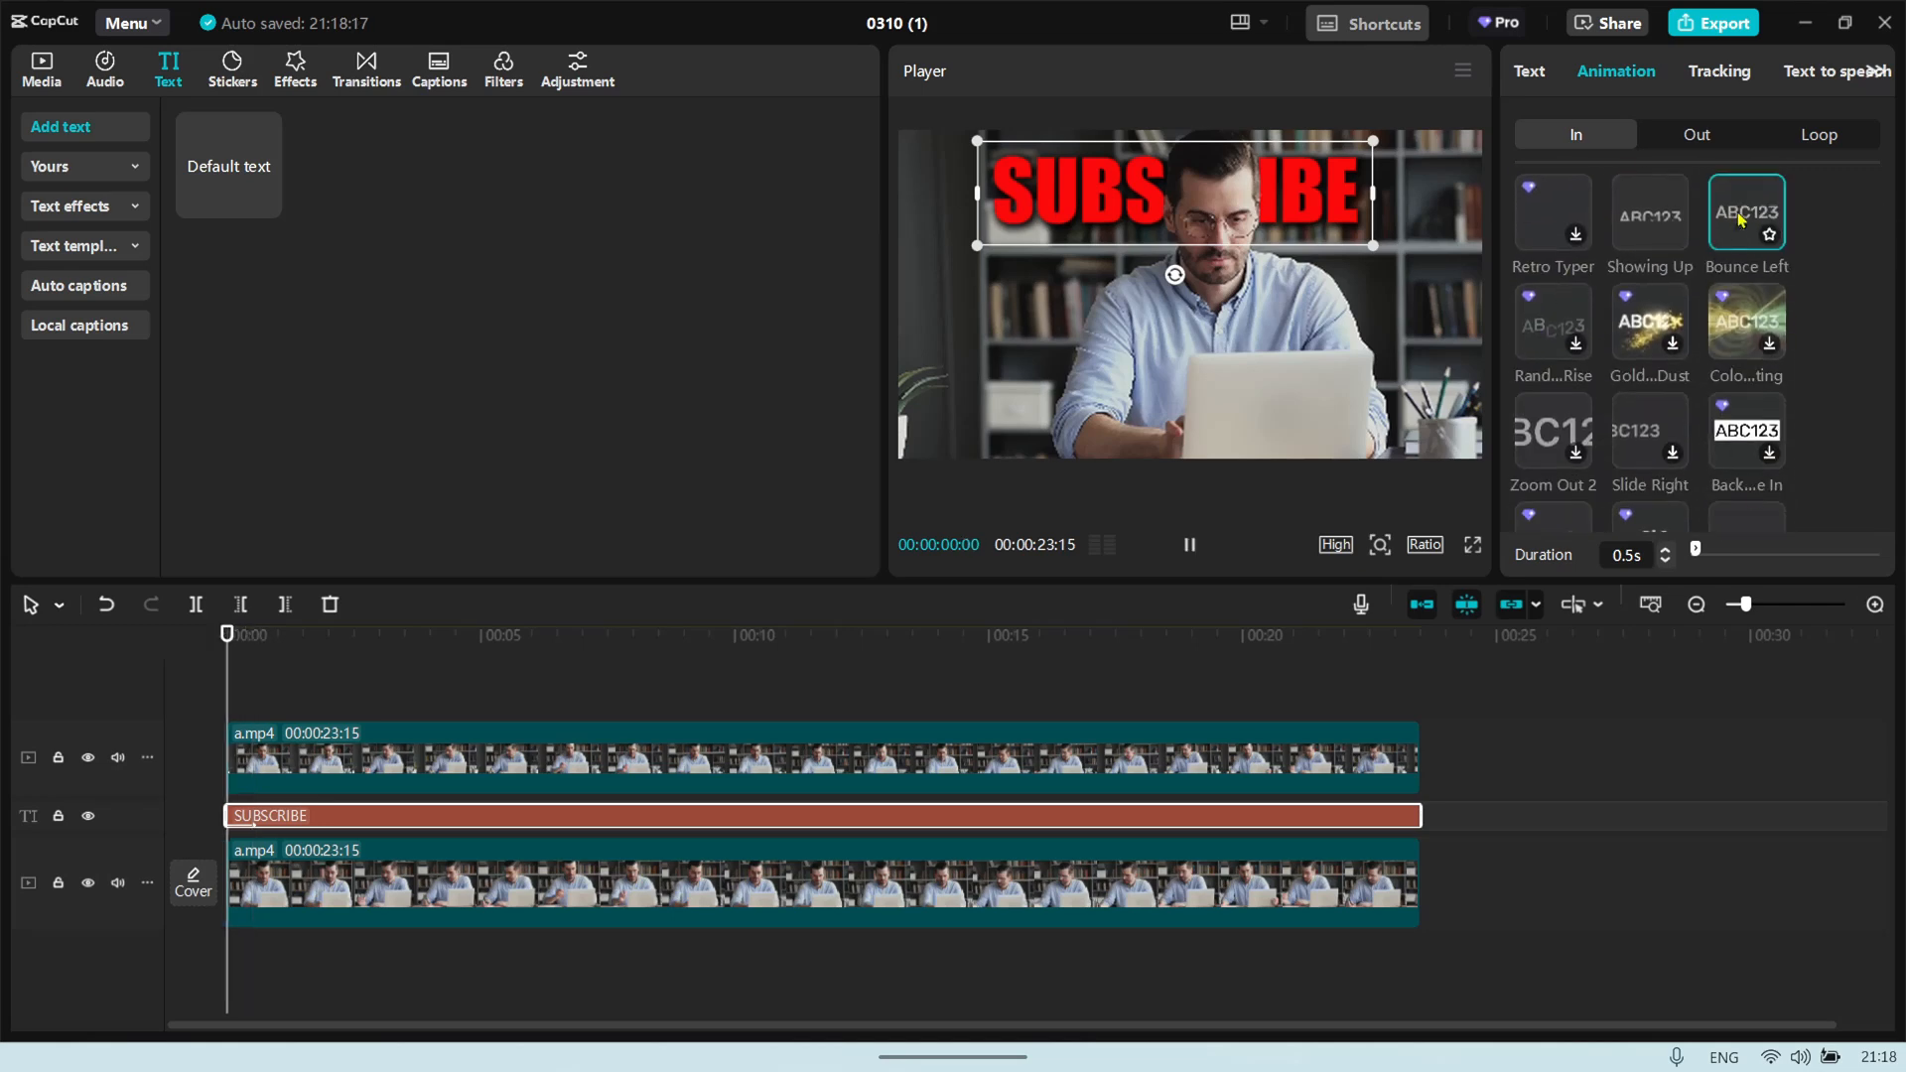
Give the SUBSCRIBE title a Bounce Left entrance and play it back from the start.
{"action": "left_click", "coordinate": [294, 60]}
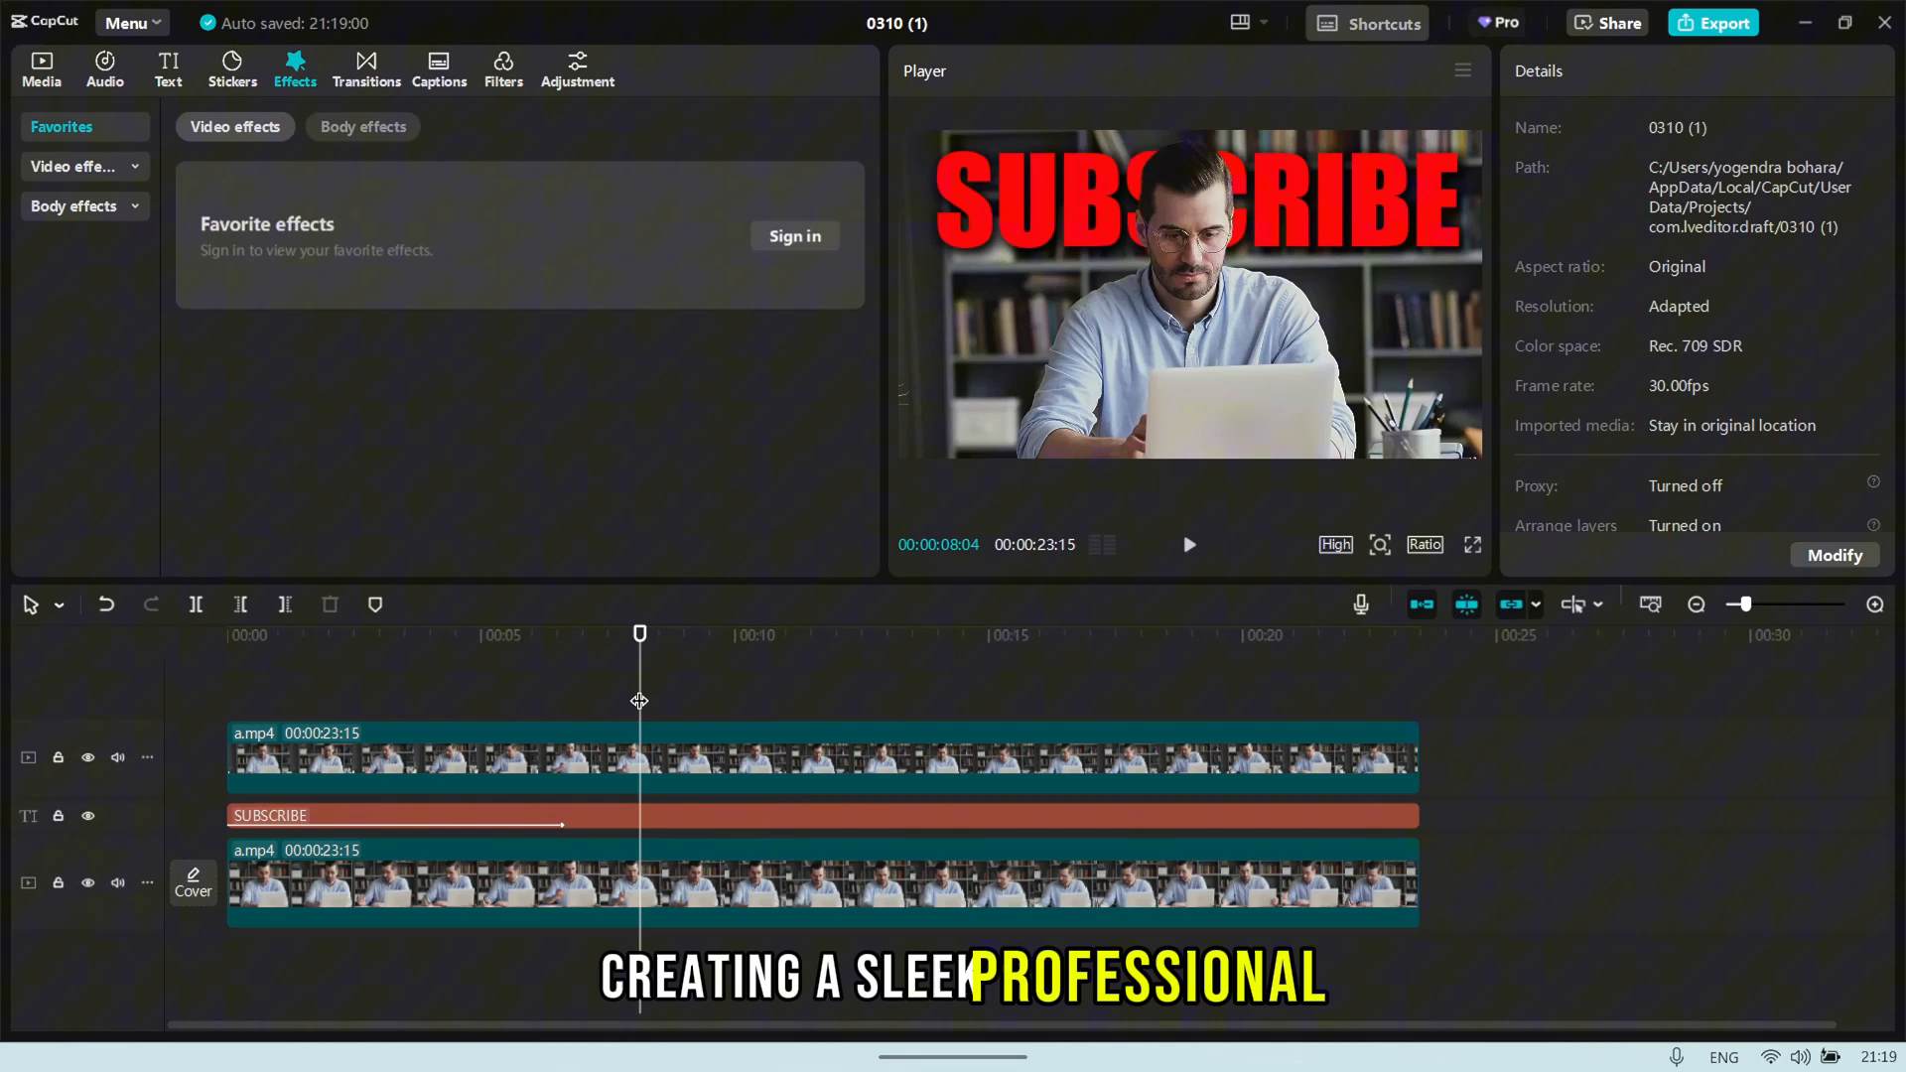
{"action": "left_click", "coordinate": [226, 636]}
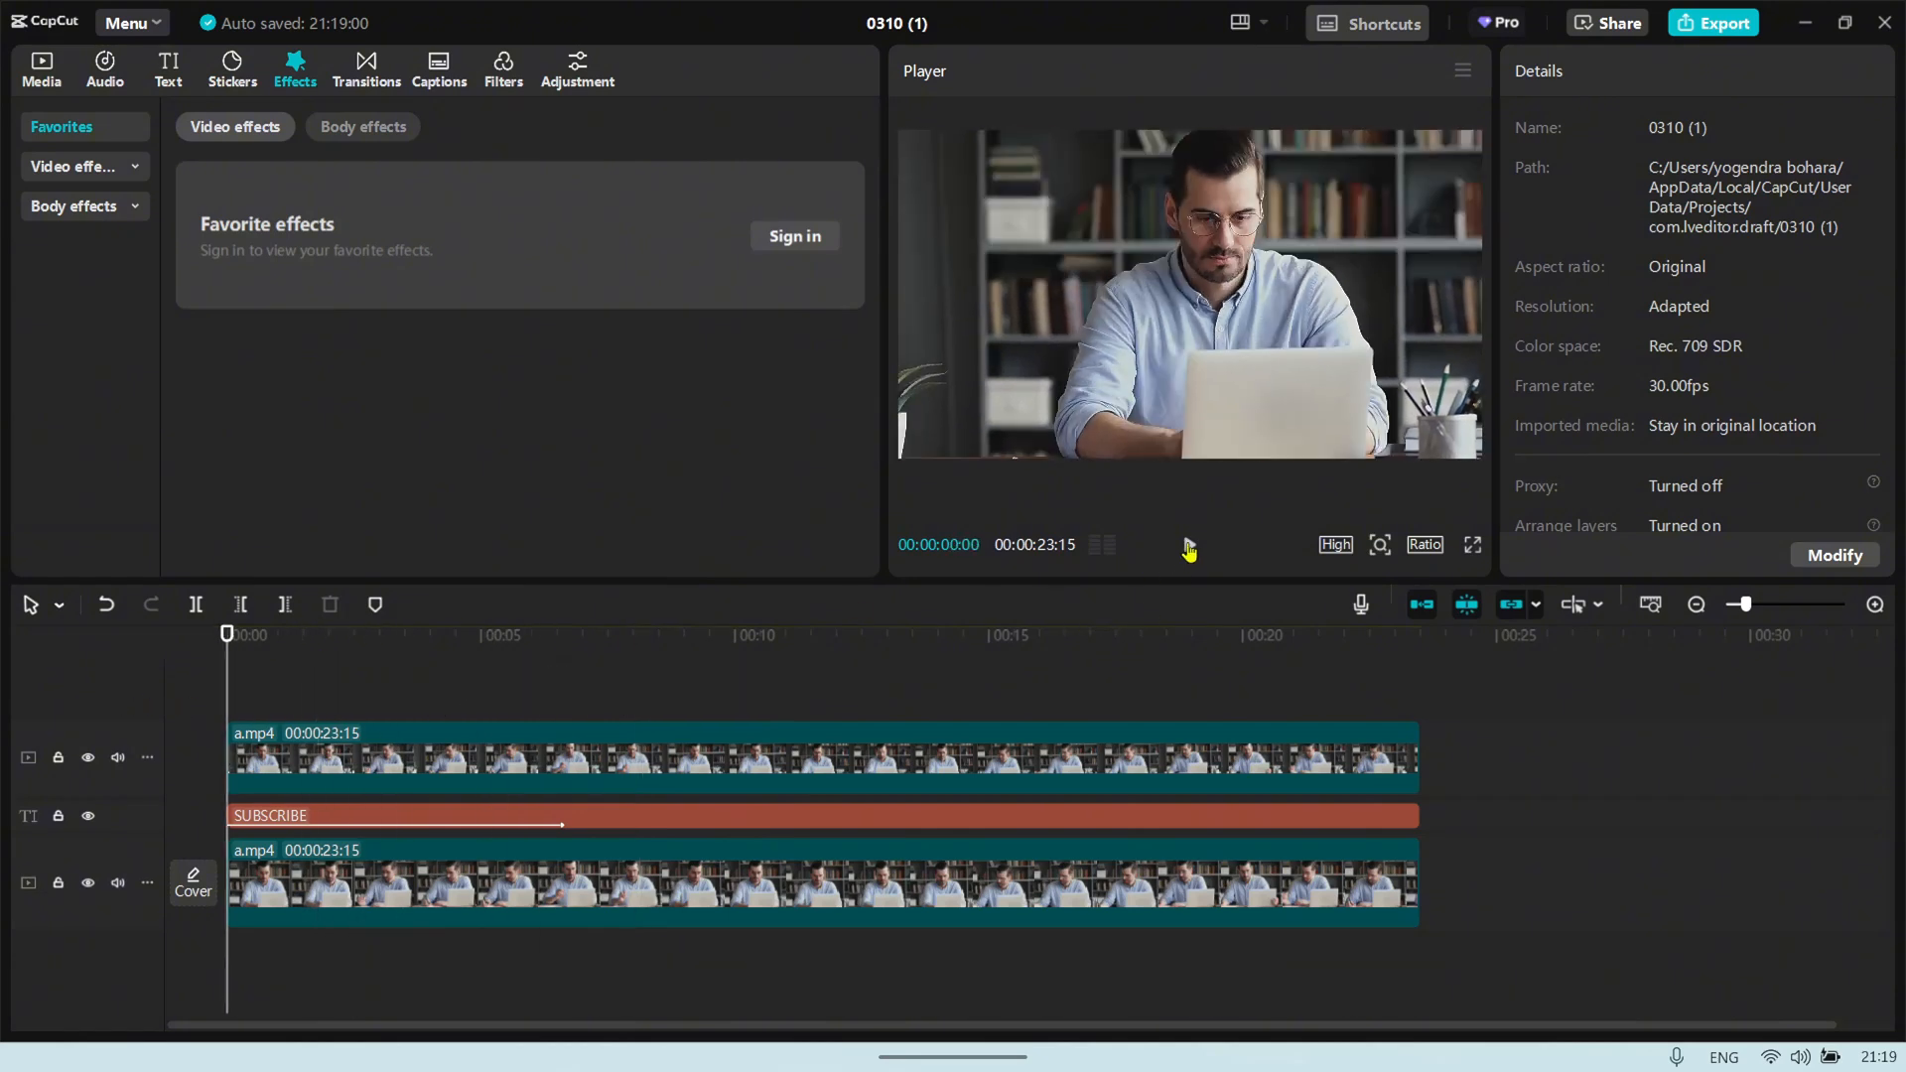
{"action": "left_click", "coordinate": [1189, 544]}
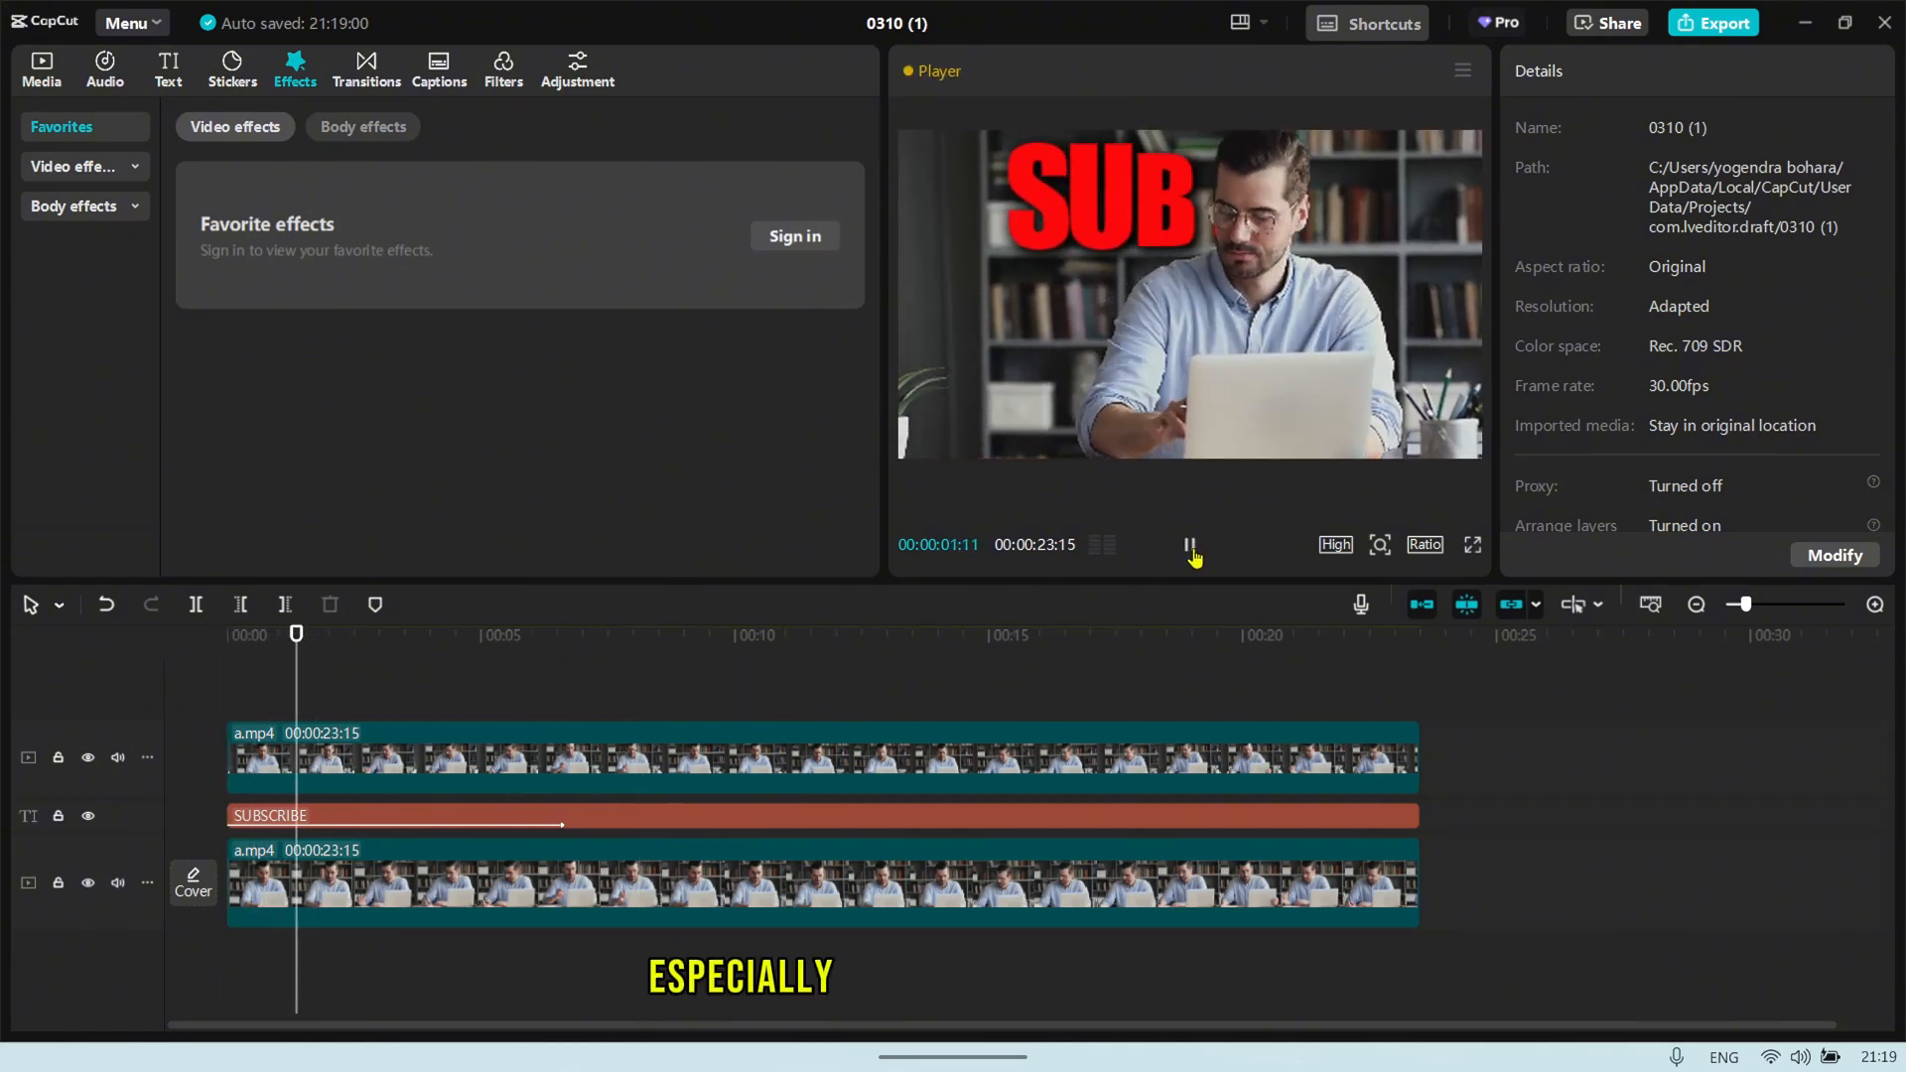
{"action": "left_click", "coordinate": [1189, 546]}
{"action": "type", "text": "pendu"}
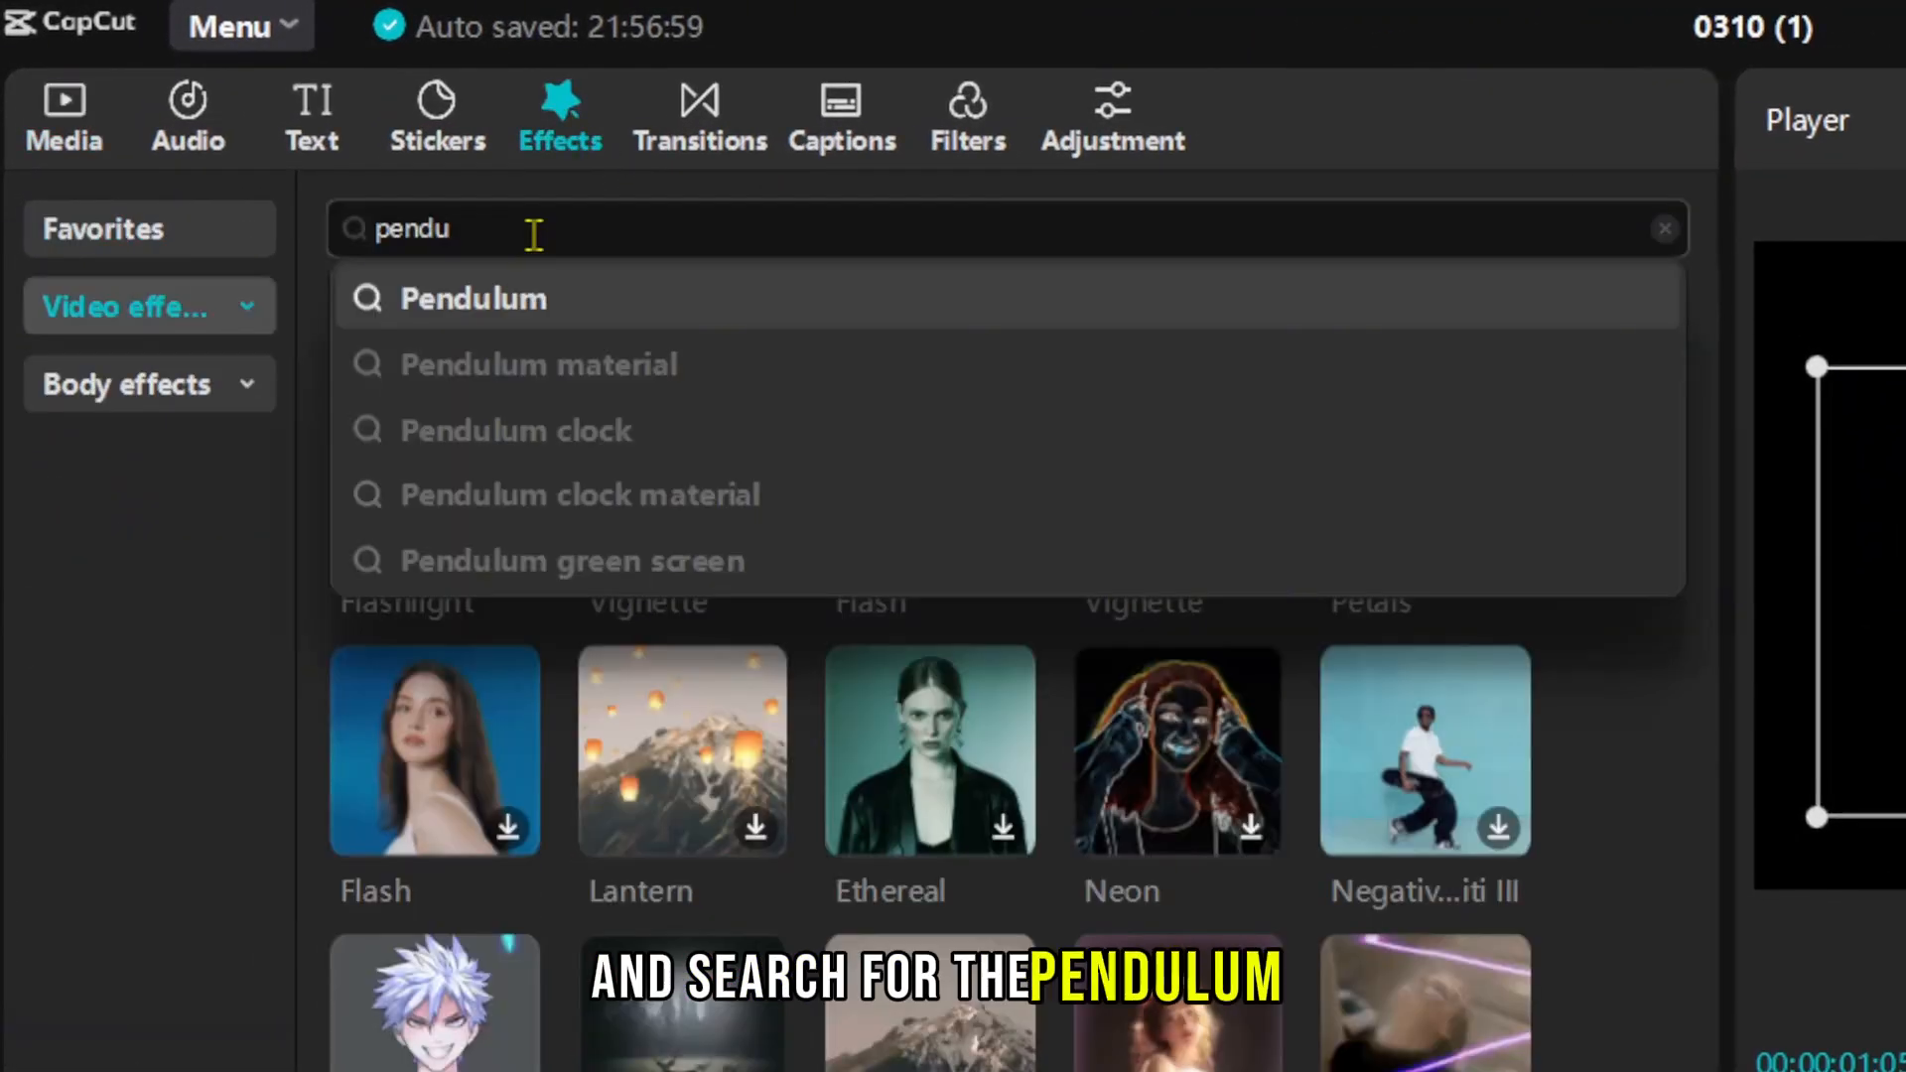
Apply Play Pendulum to the ball clip with twist 0, strength 25 and speed 13.
{"action": "left_click", "coordinate": [473, 298]}
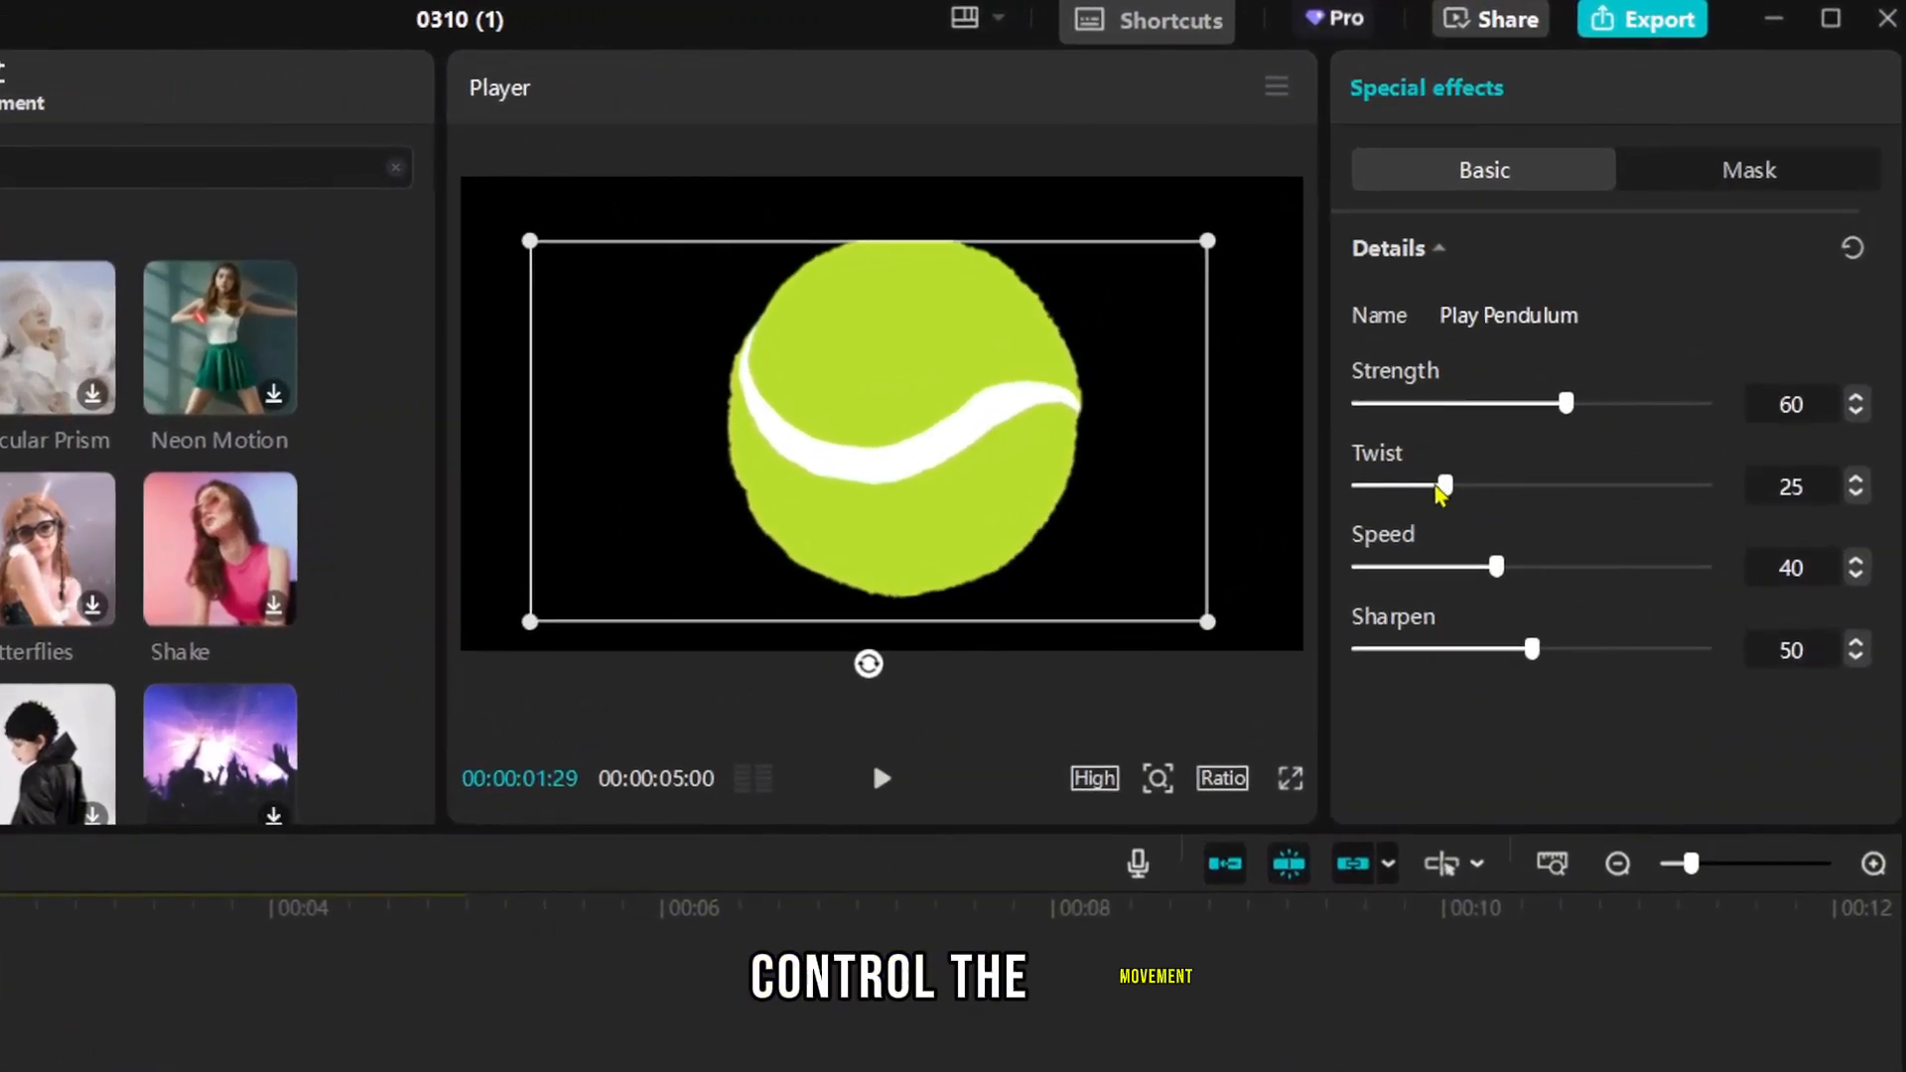
{"action": "left_click_drag", "start_coordinate": [1443, 484], "coordinate": [1358, 485]}
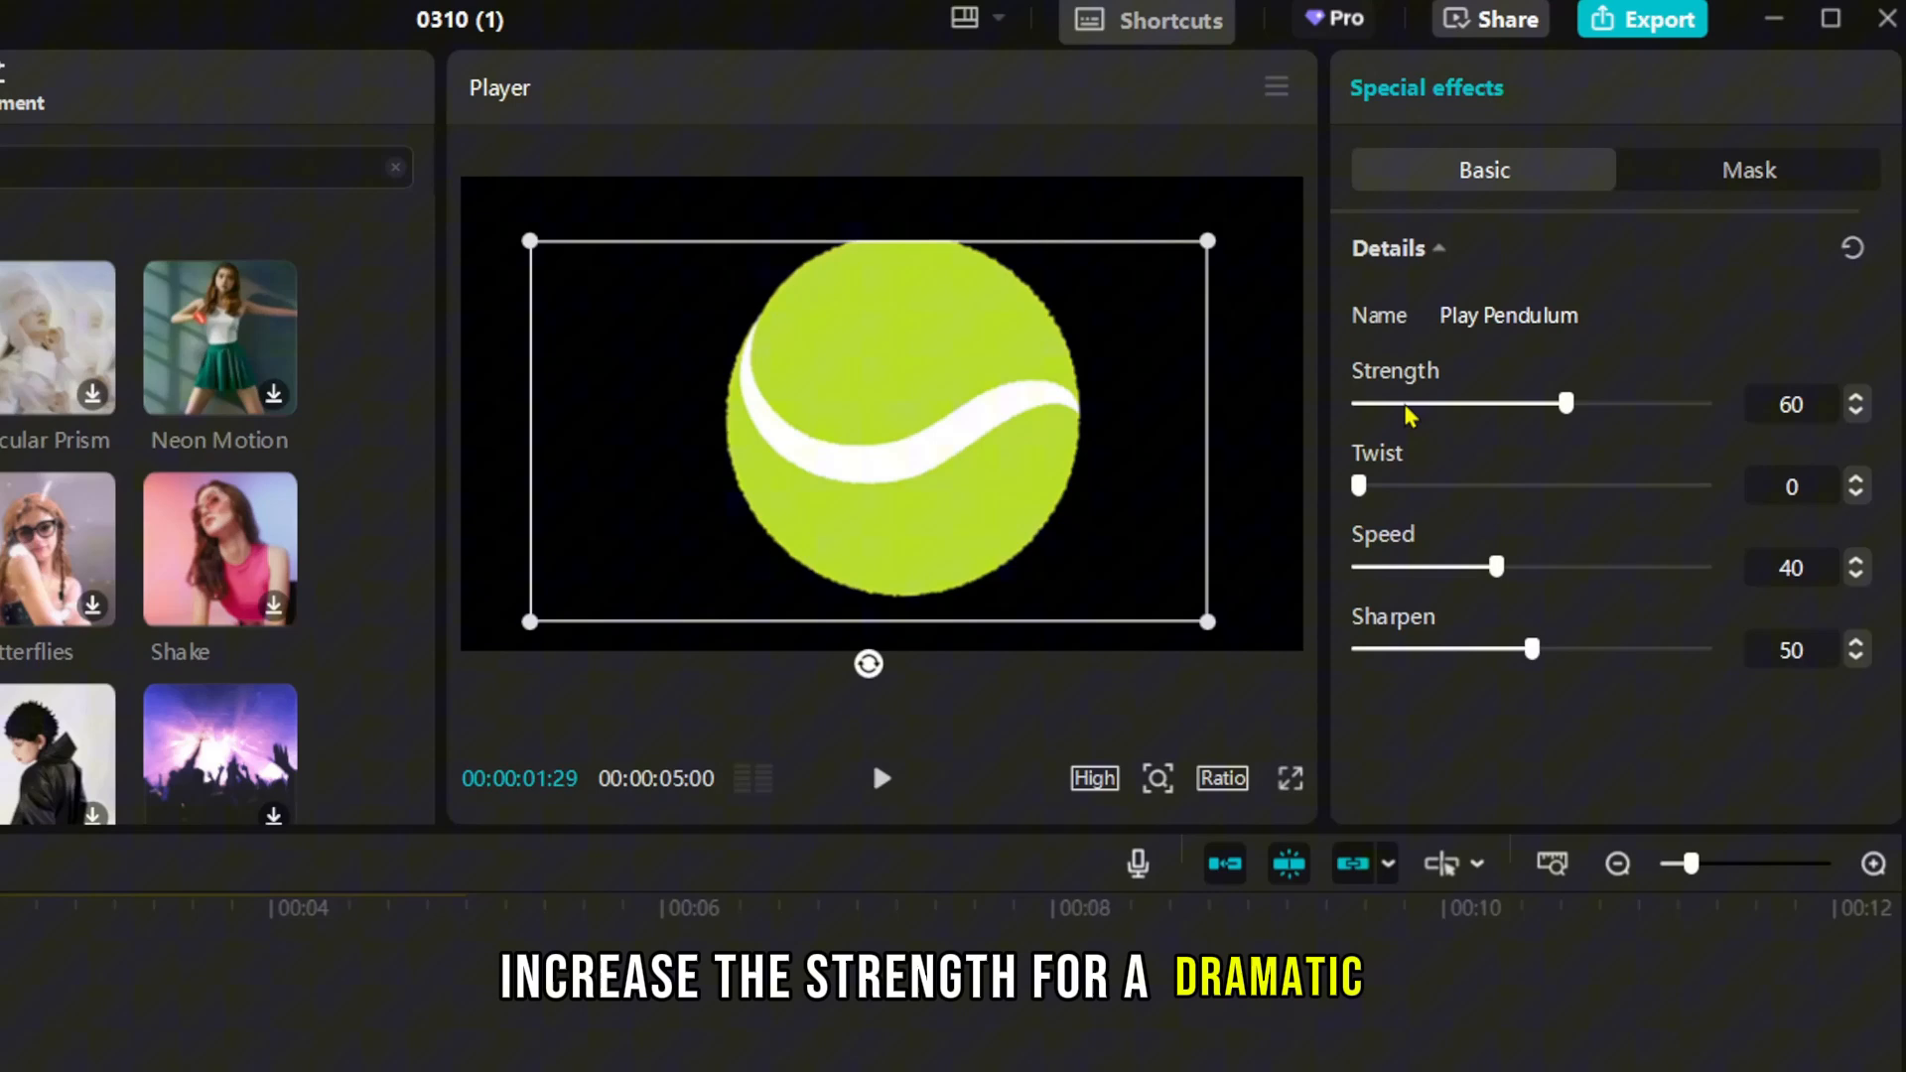
{"action": "left_click_drag", "start_coordinate": [1566, 403], "coordinate": [1460, 403]}
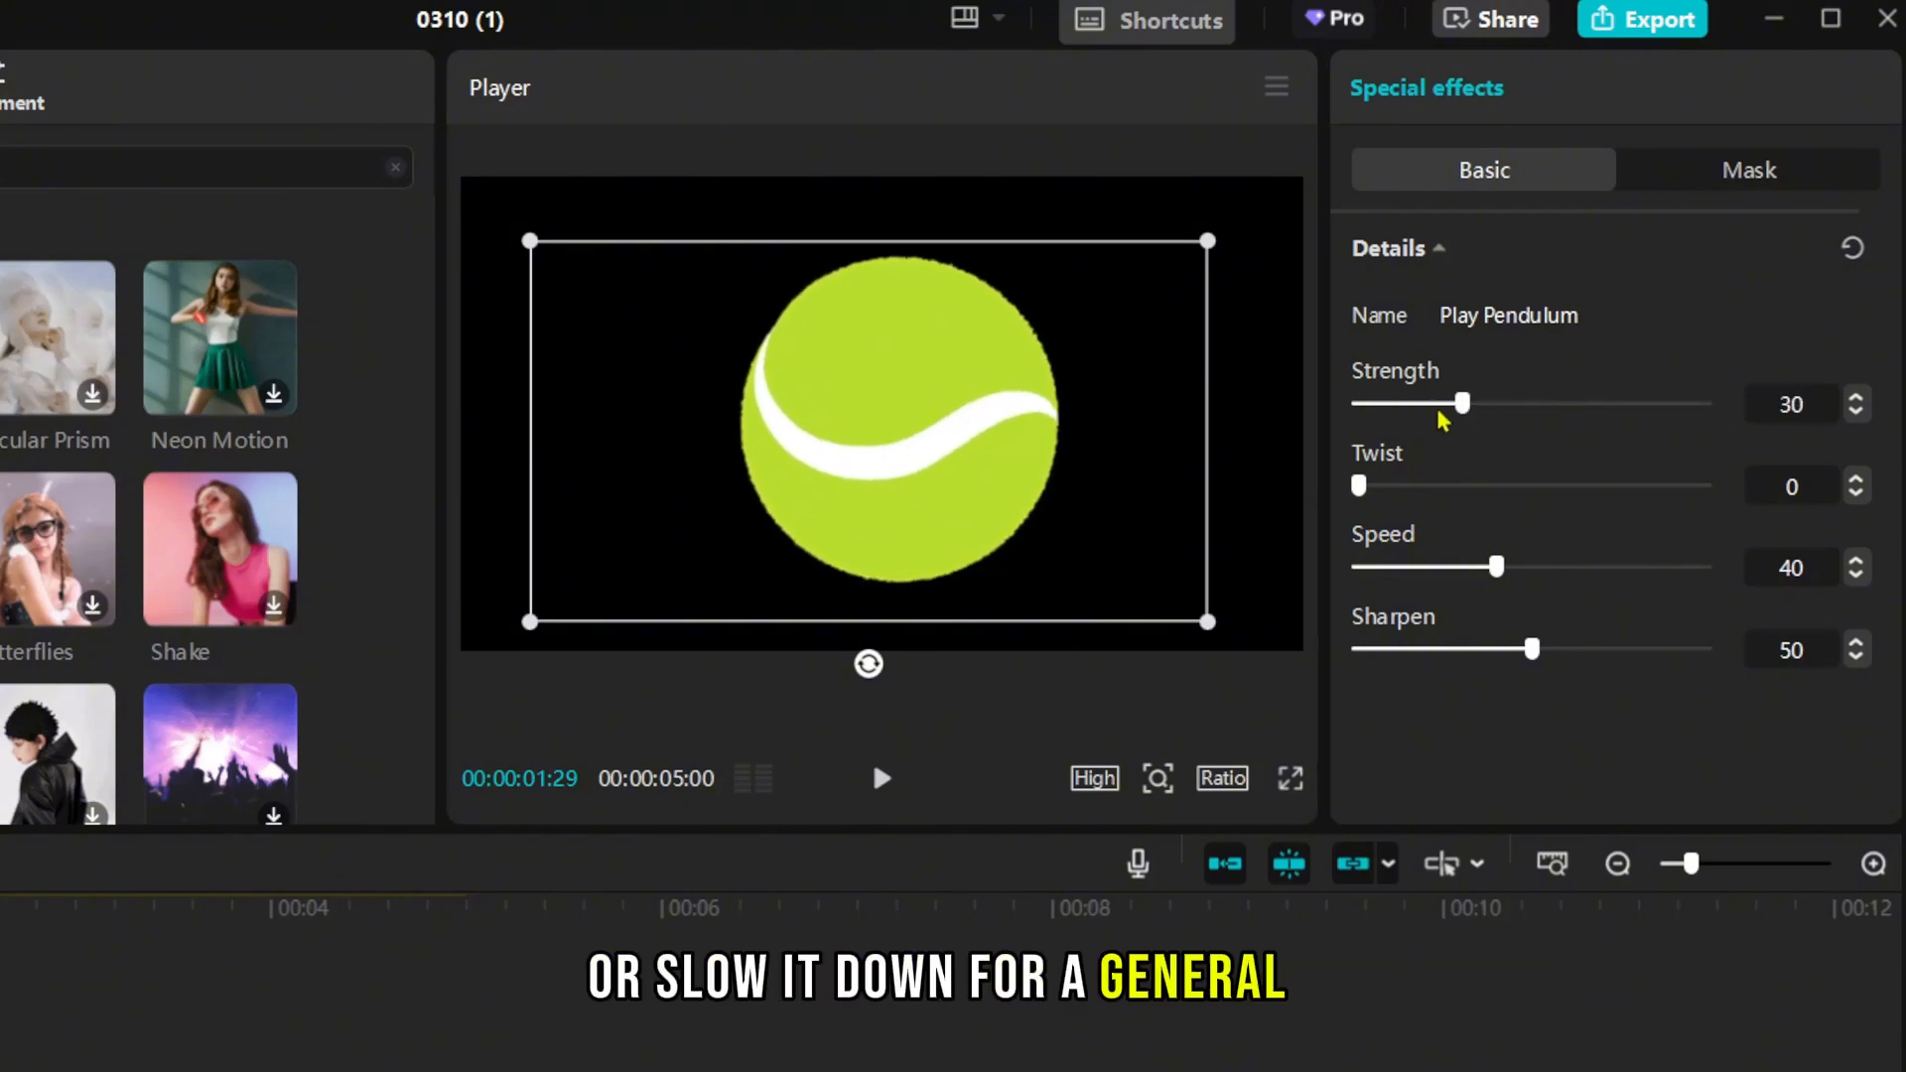
{"action": "left_click_drag", "start_coordinate": [1497, 566], "coordinate": [1384, 566]}
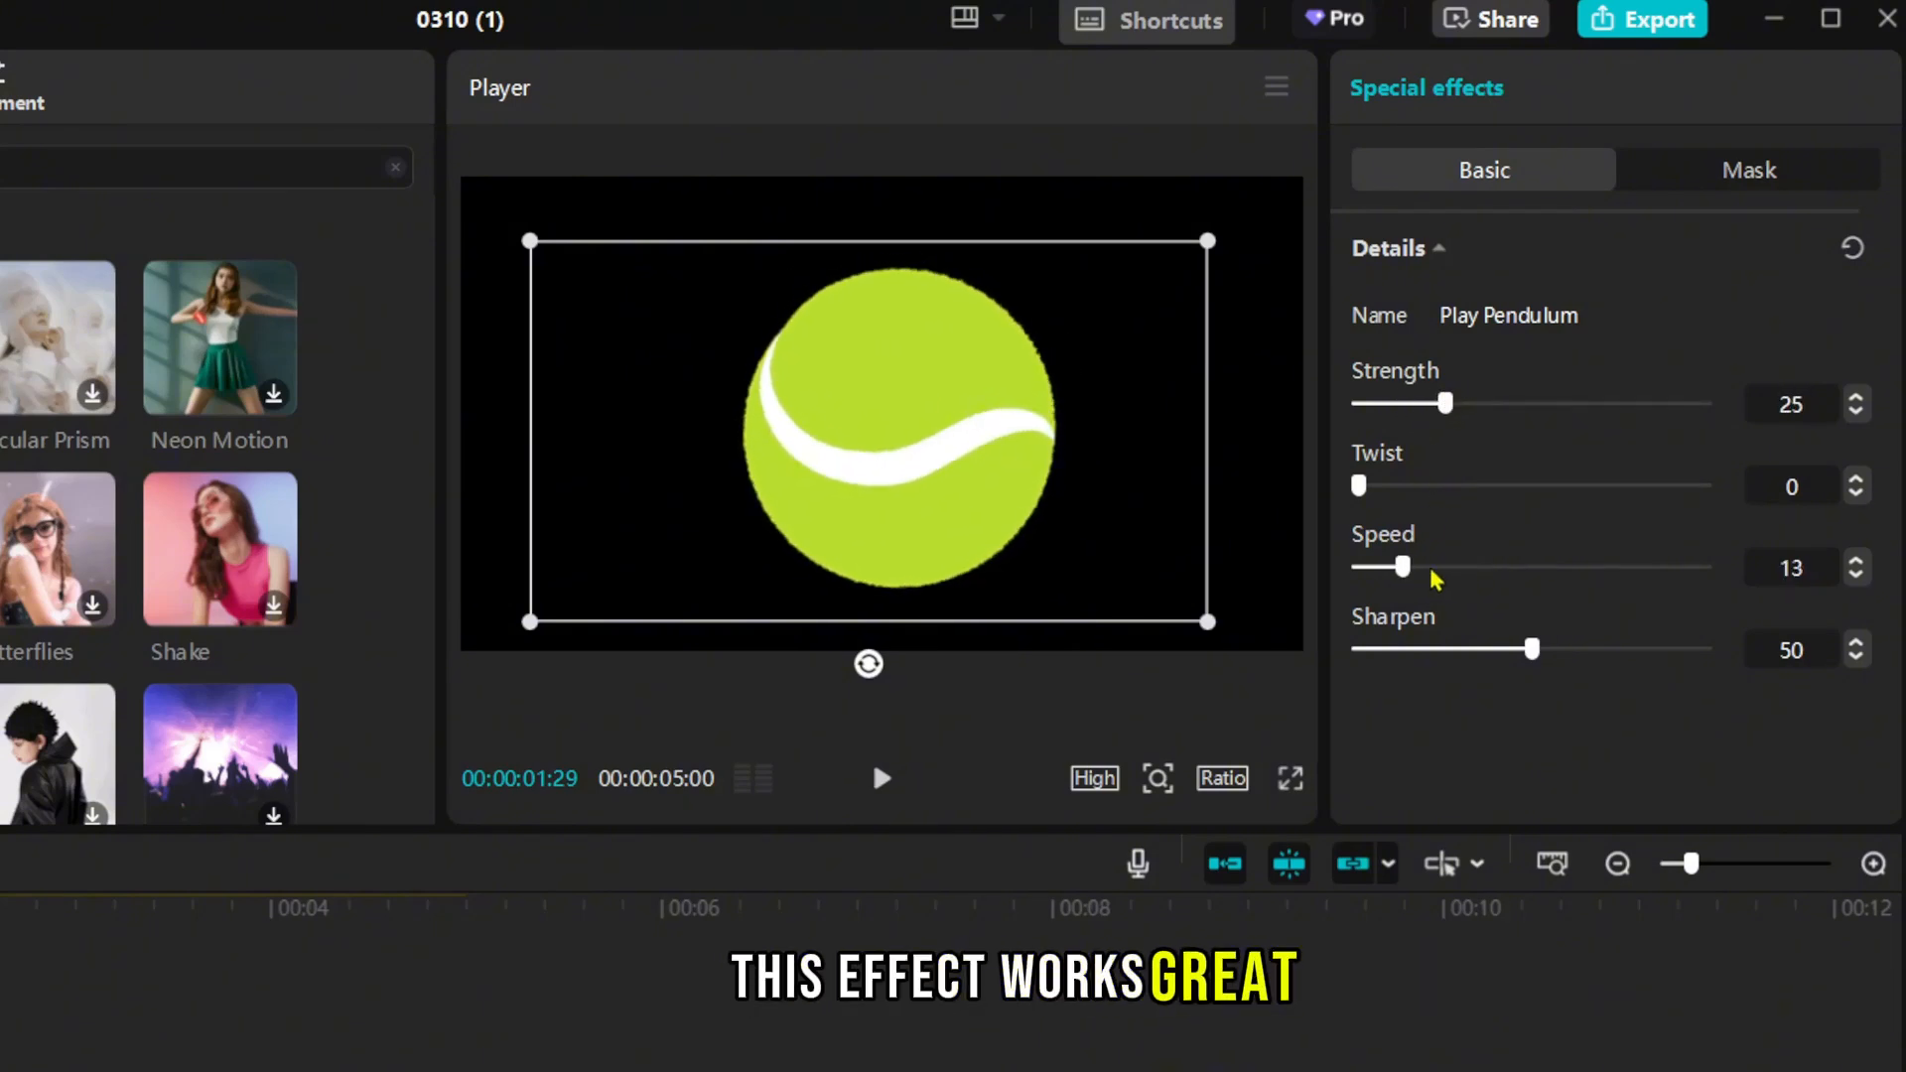
{"action": "left_click_drag", "start_coordinate": [1380, 566], "coordinate": [1501, 566]}
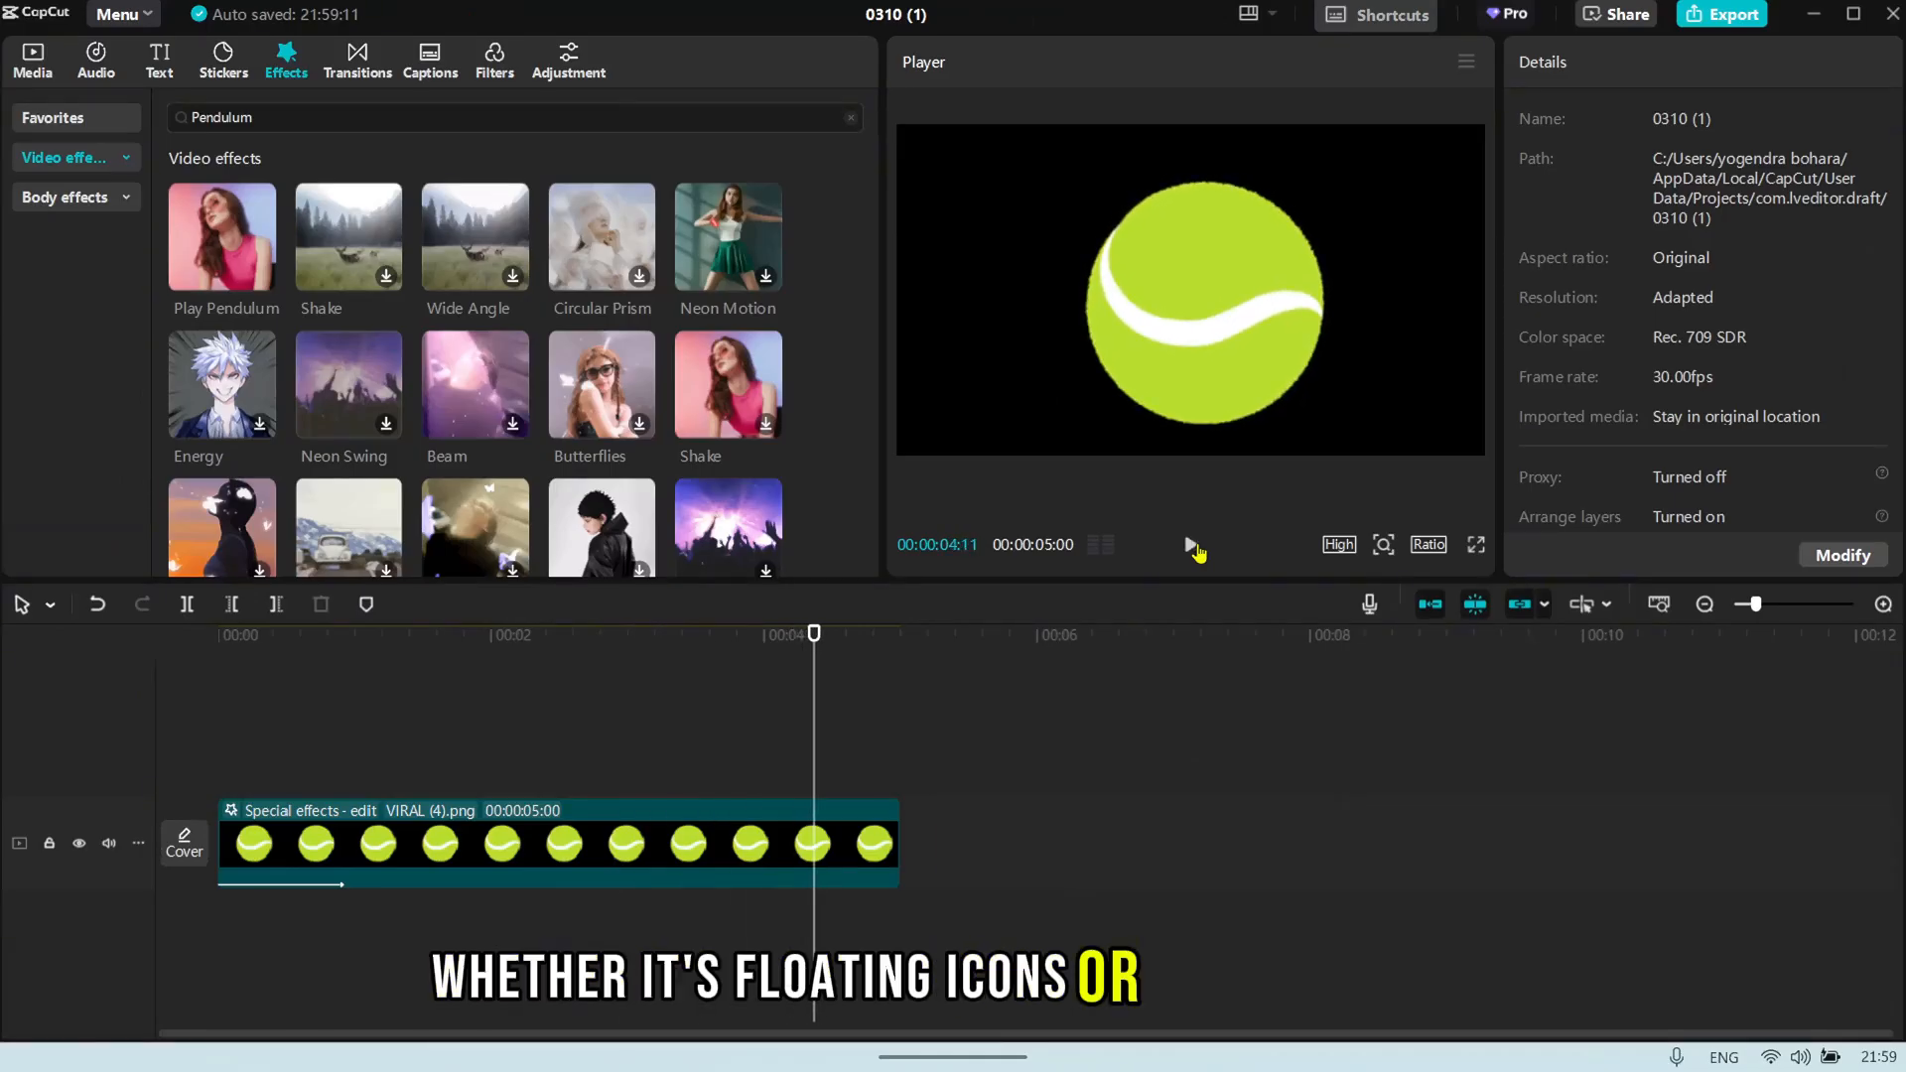
Preview the swinging ball and add a default text layer.
{"action": "left_click", "coordinate": [566, 868]}
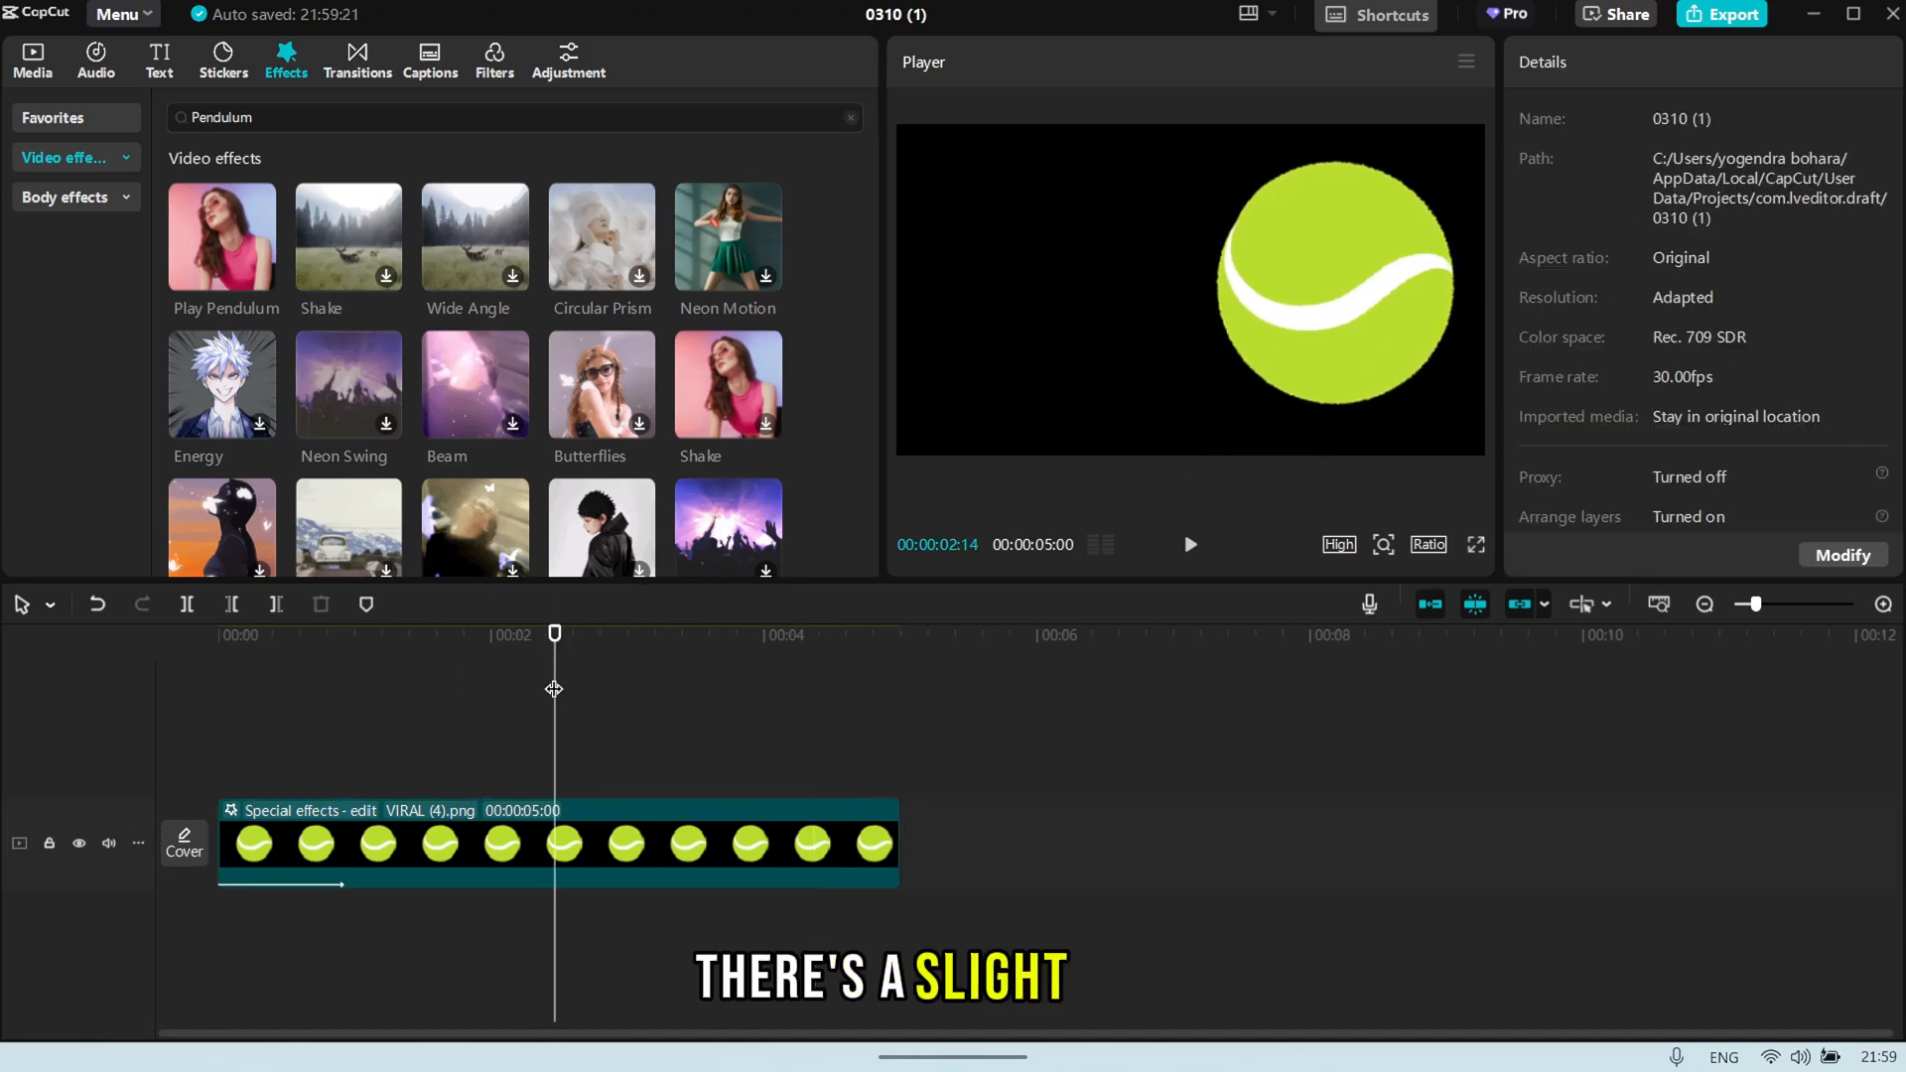
{"action": "left_click", "coordinate": [159, 56]}
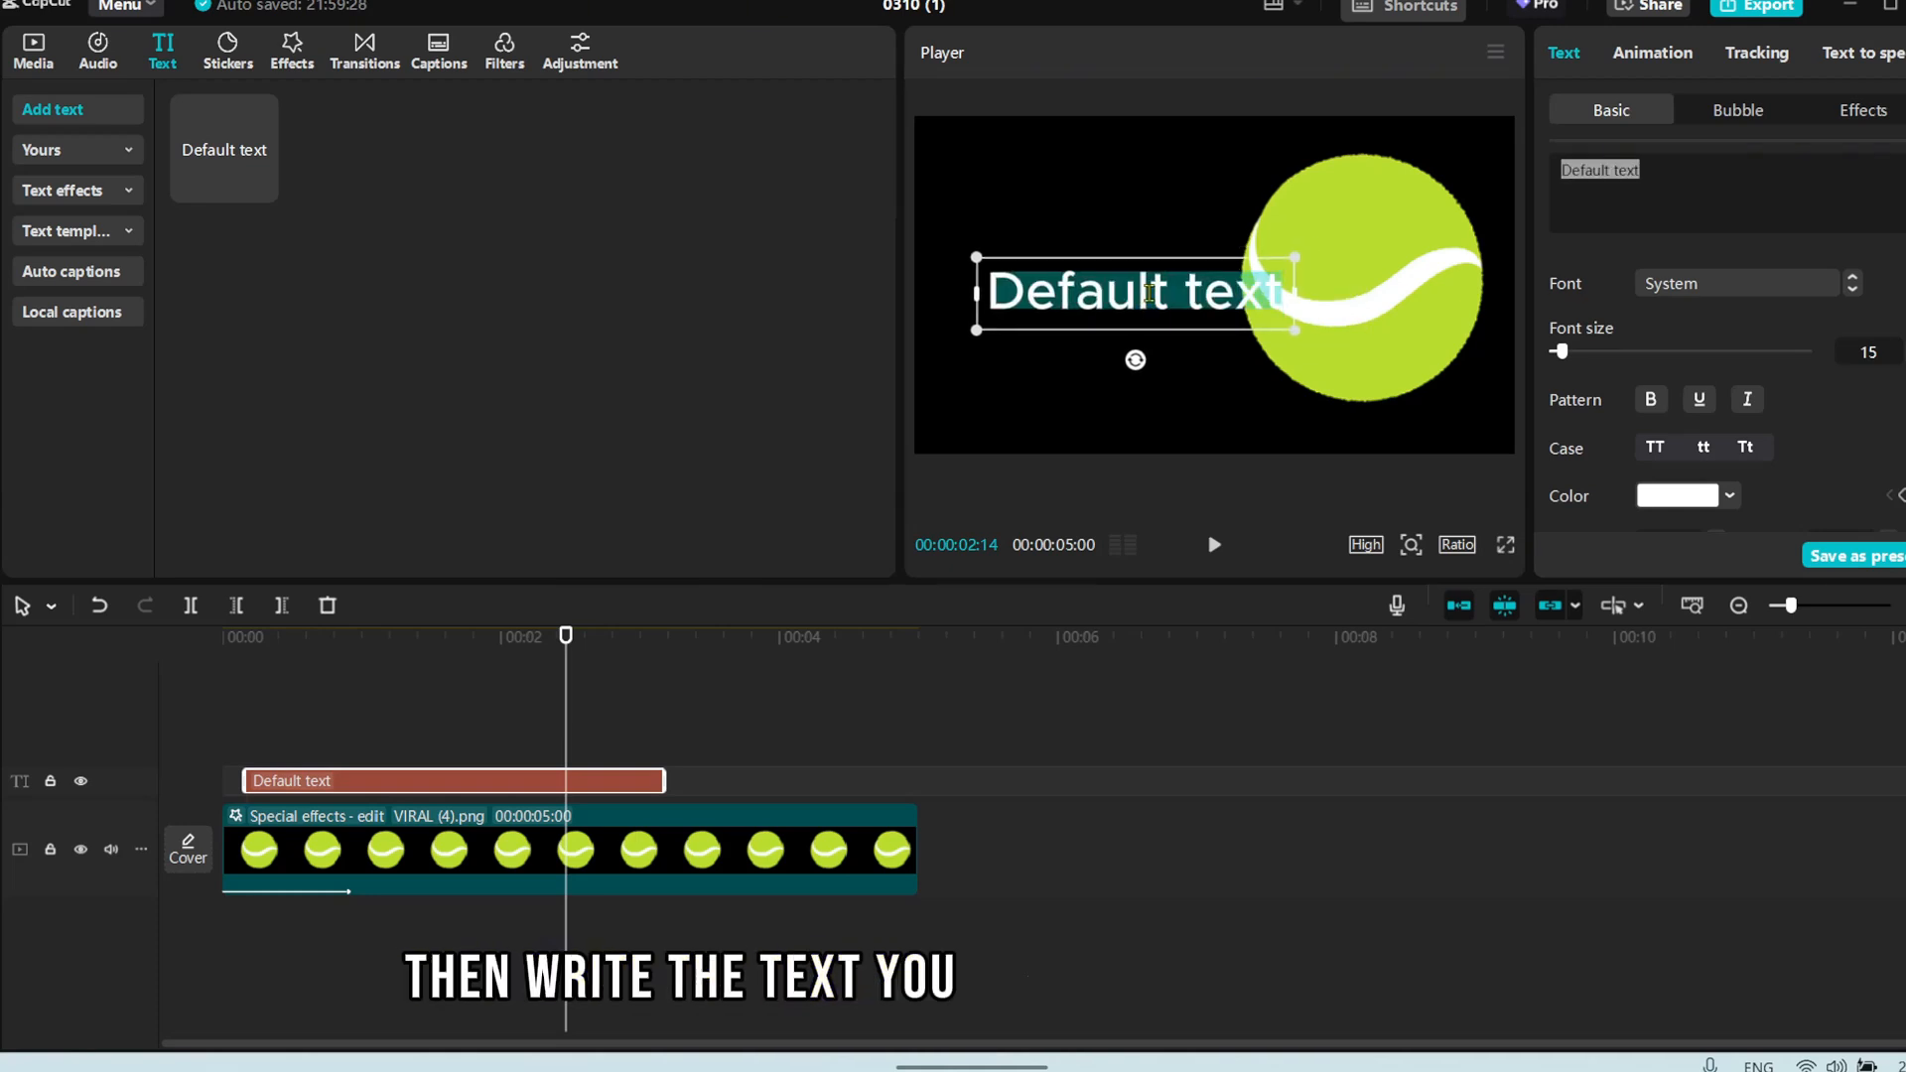
Write BALL as the title and apply Play Pendulum to its compound clip.
{"action": "type", "text": "BALL"}
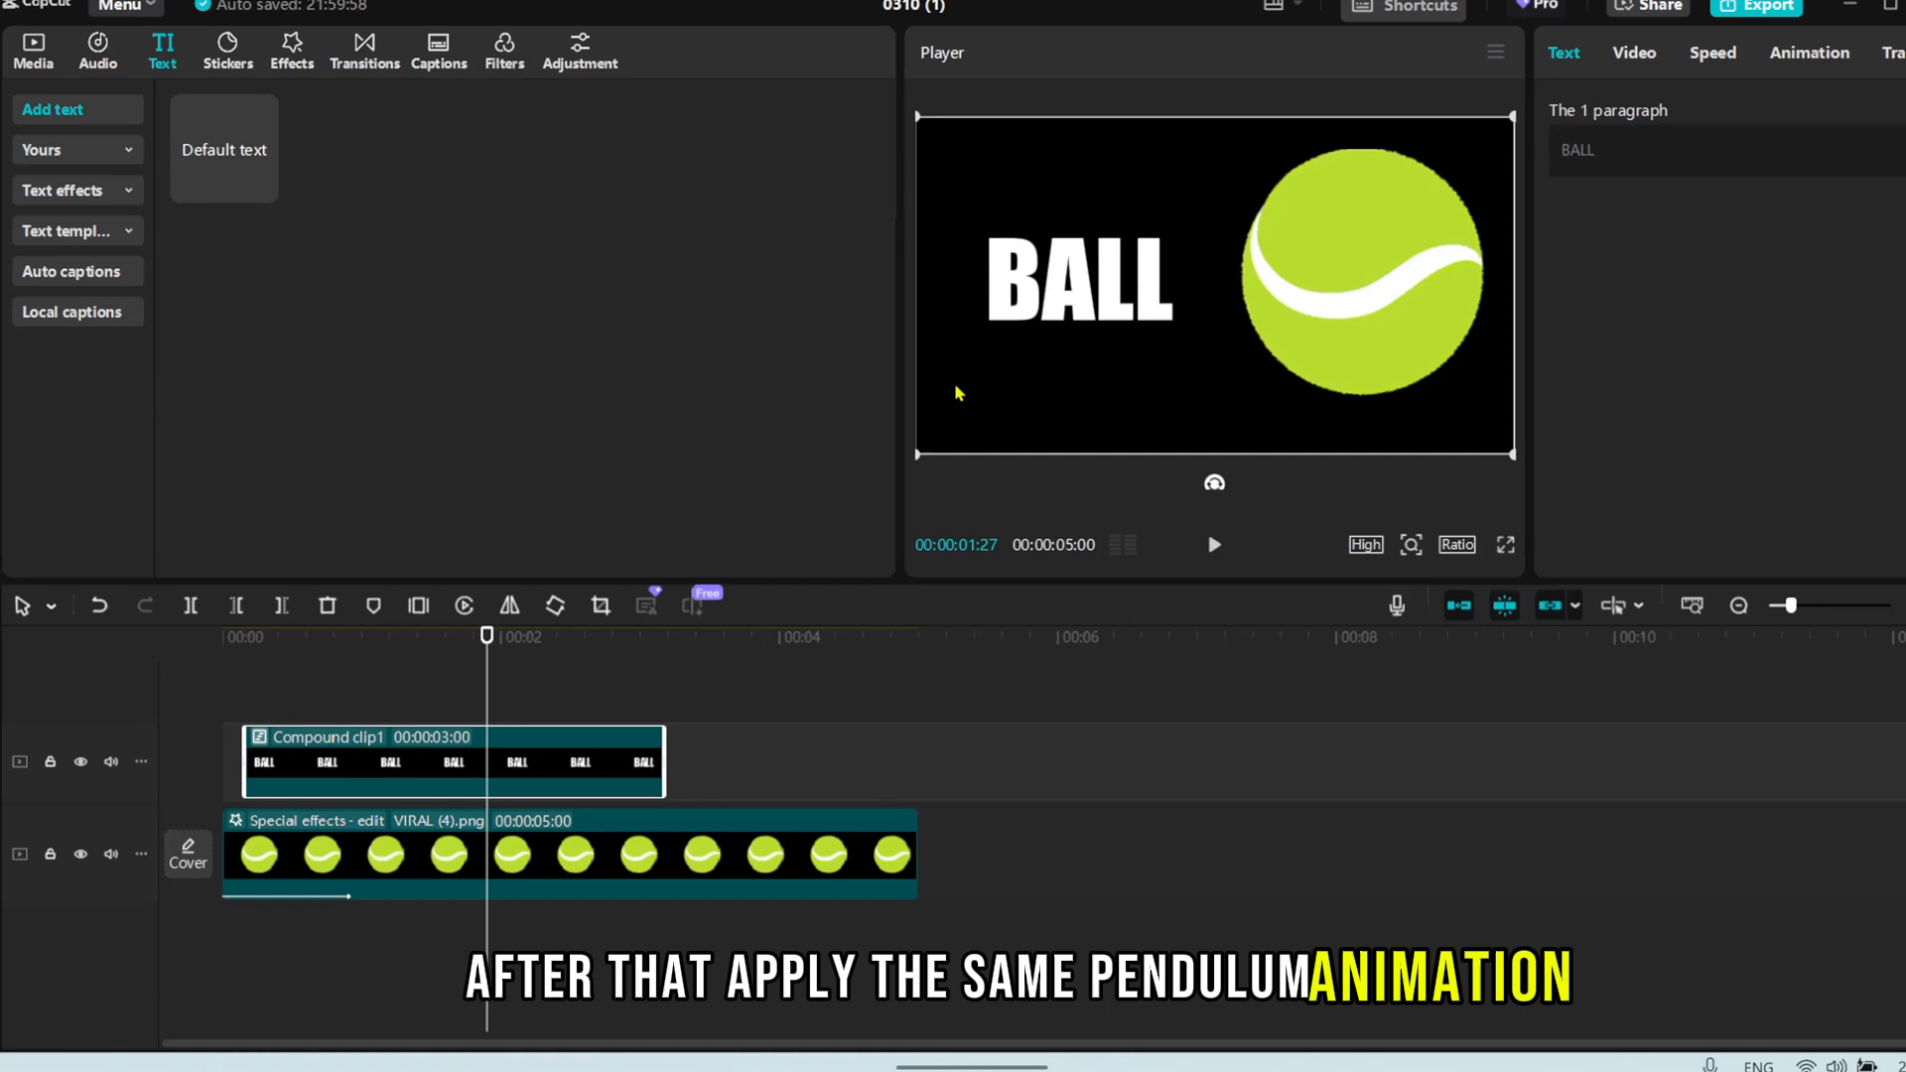
{"action": "left_click", "coordinate": [290, 48]}
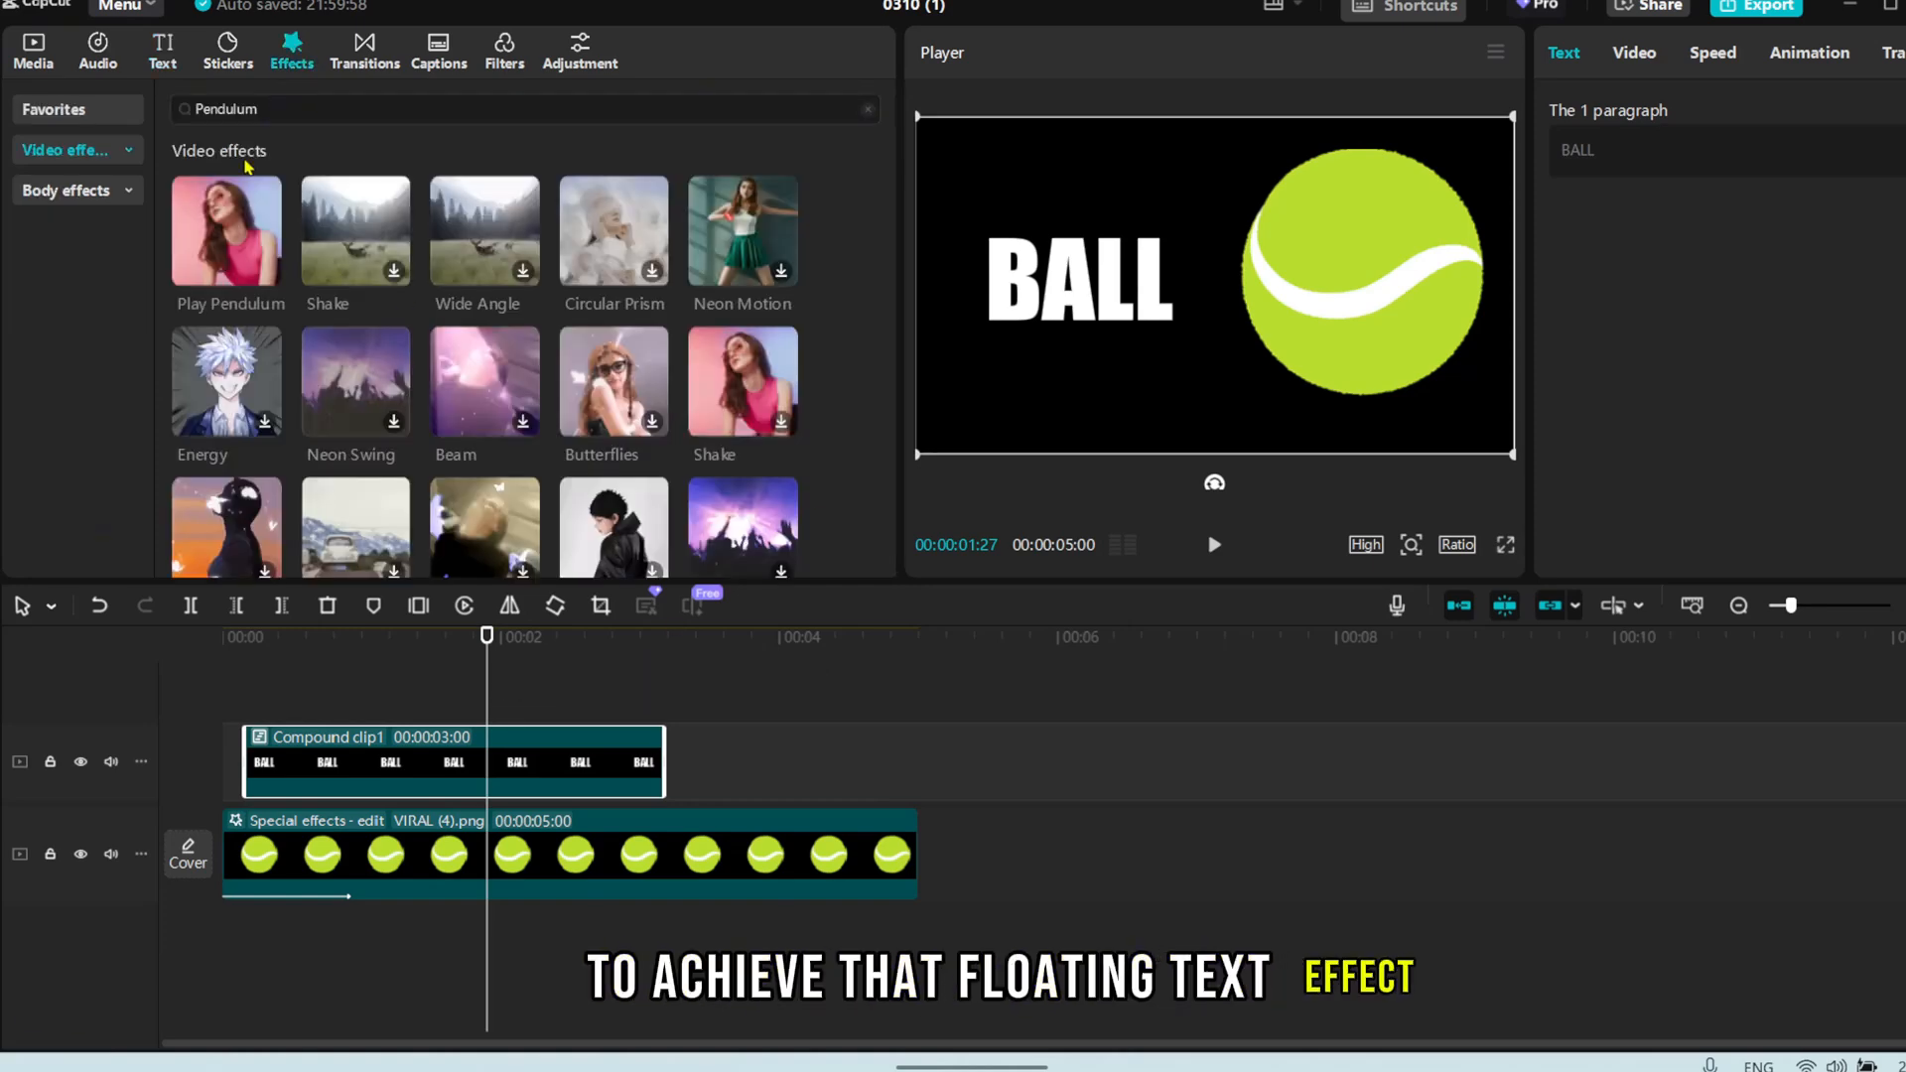
{"action": "left_click", "coordinate": [226, 230]}
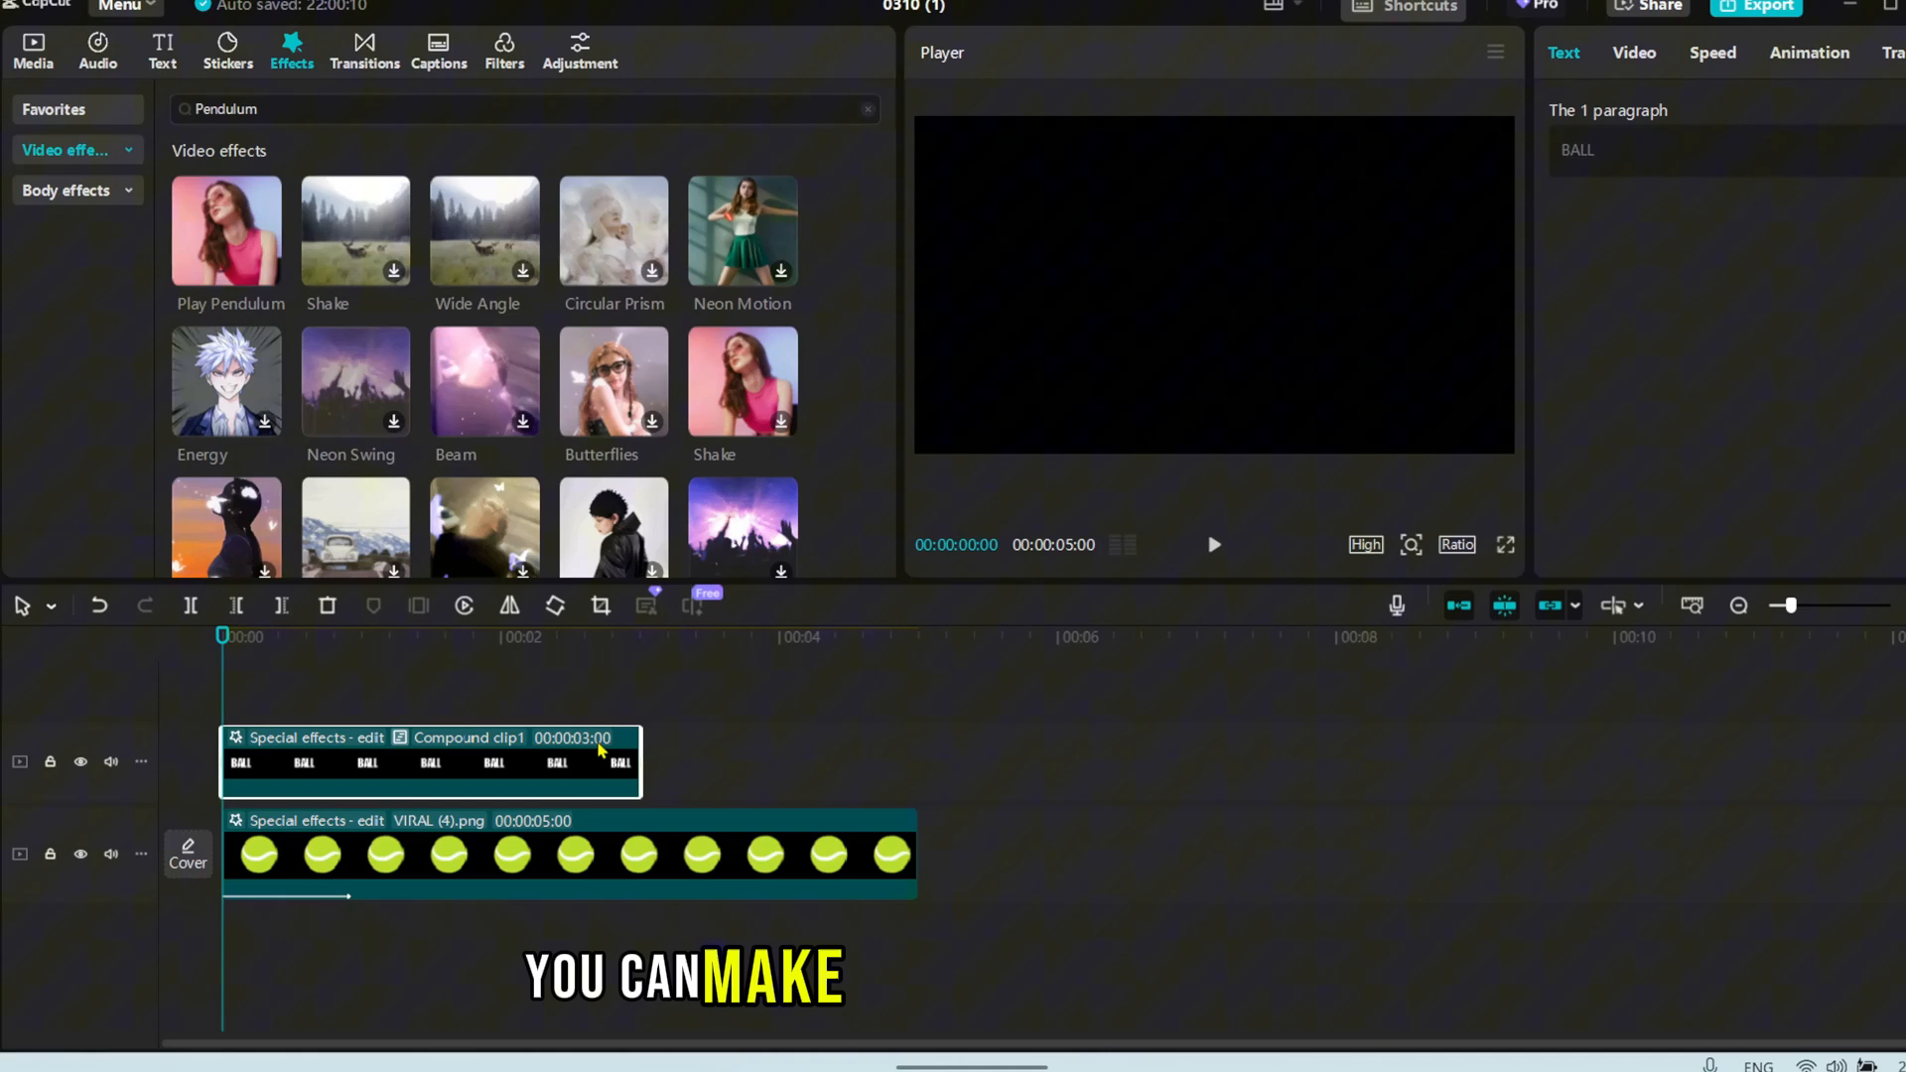
Give the BALL text an upward slide-in entrance animation.
{"action": "left_click", "coordinate": [1811, 52]}
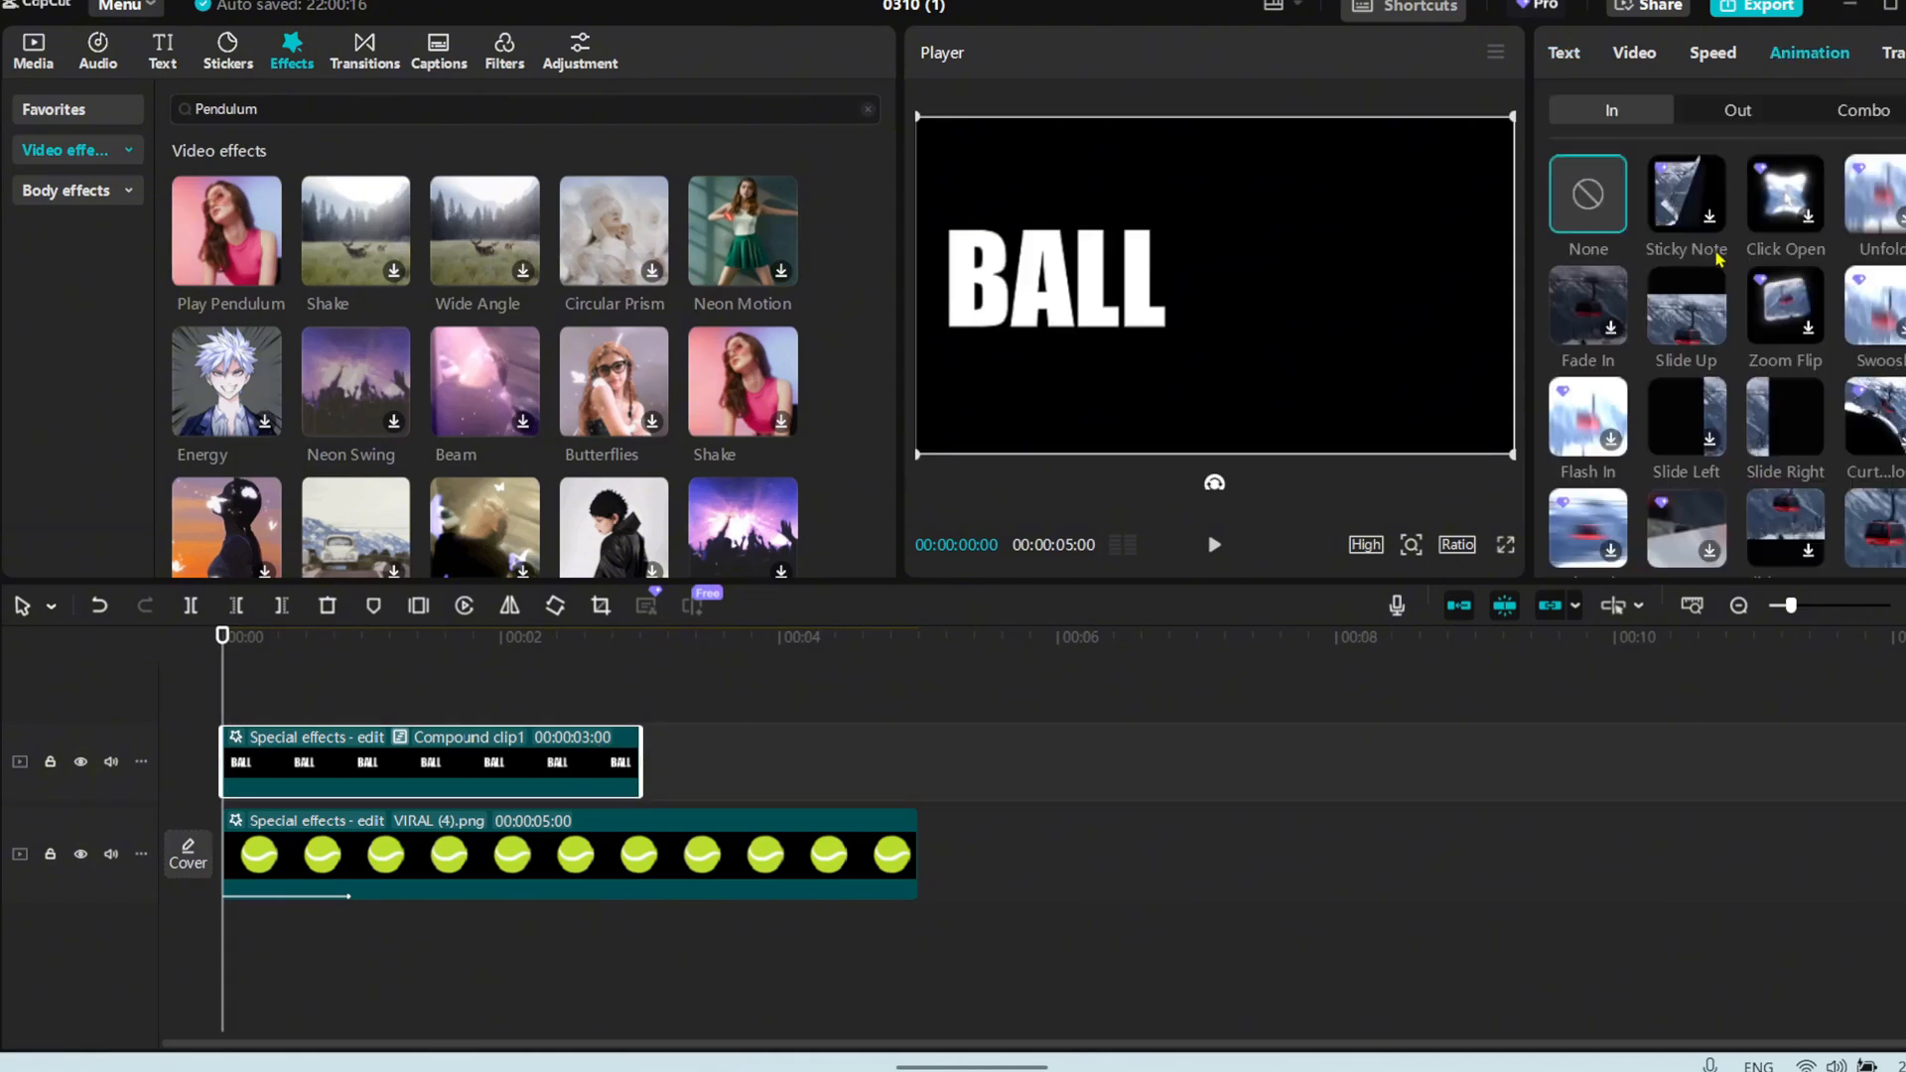
{"action": "left_click", "coordinate": [1686, 304]}
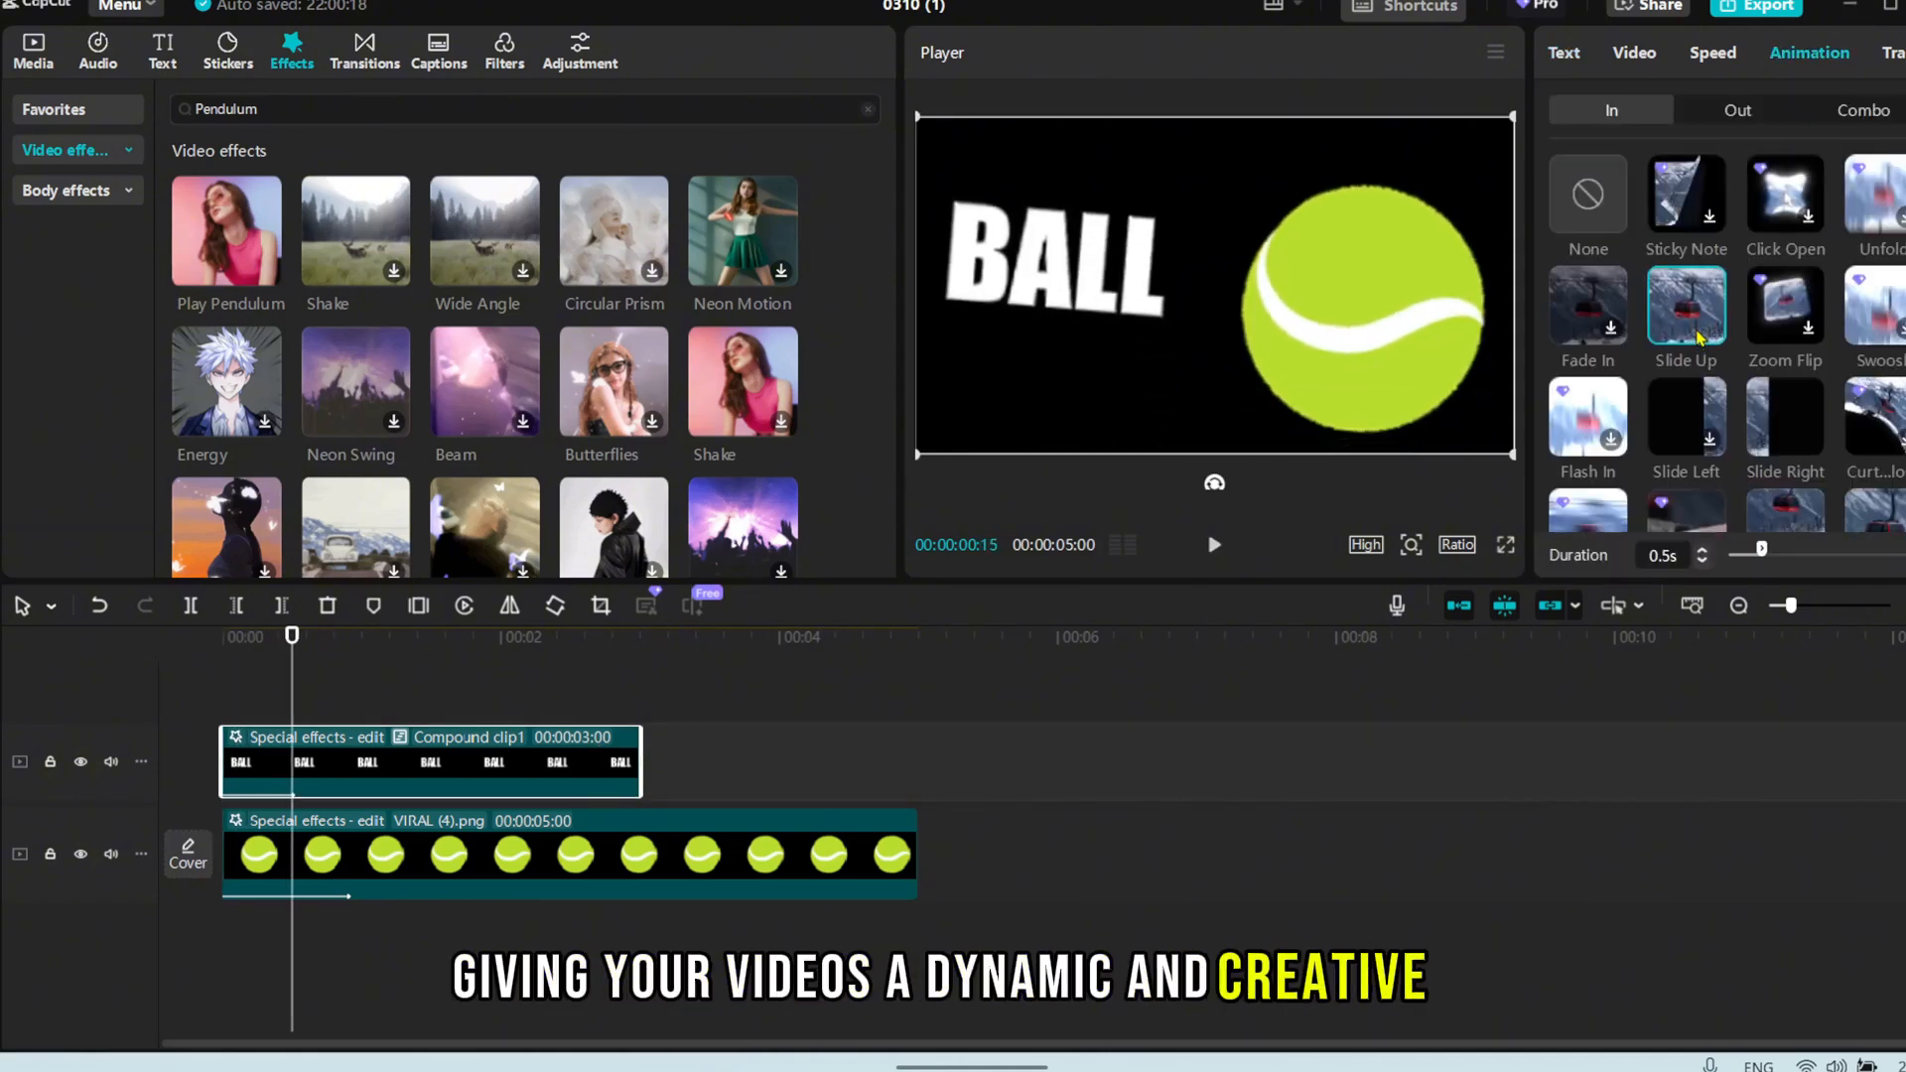
{"action": "left_click", "coordinate": [1216, 544]}
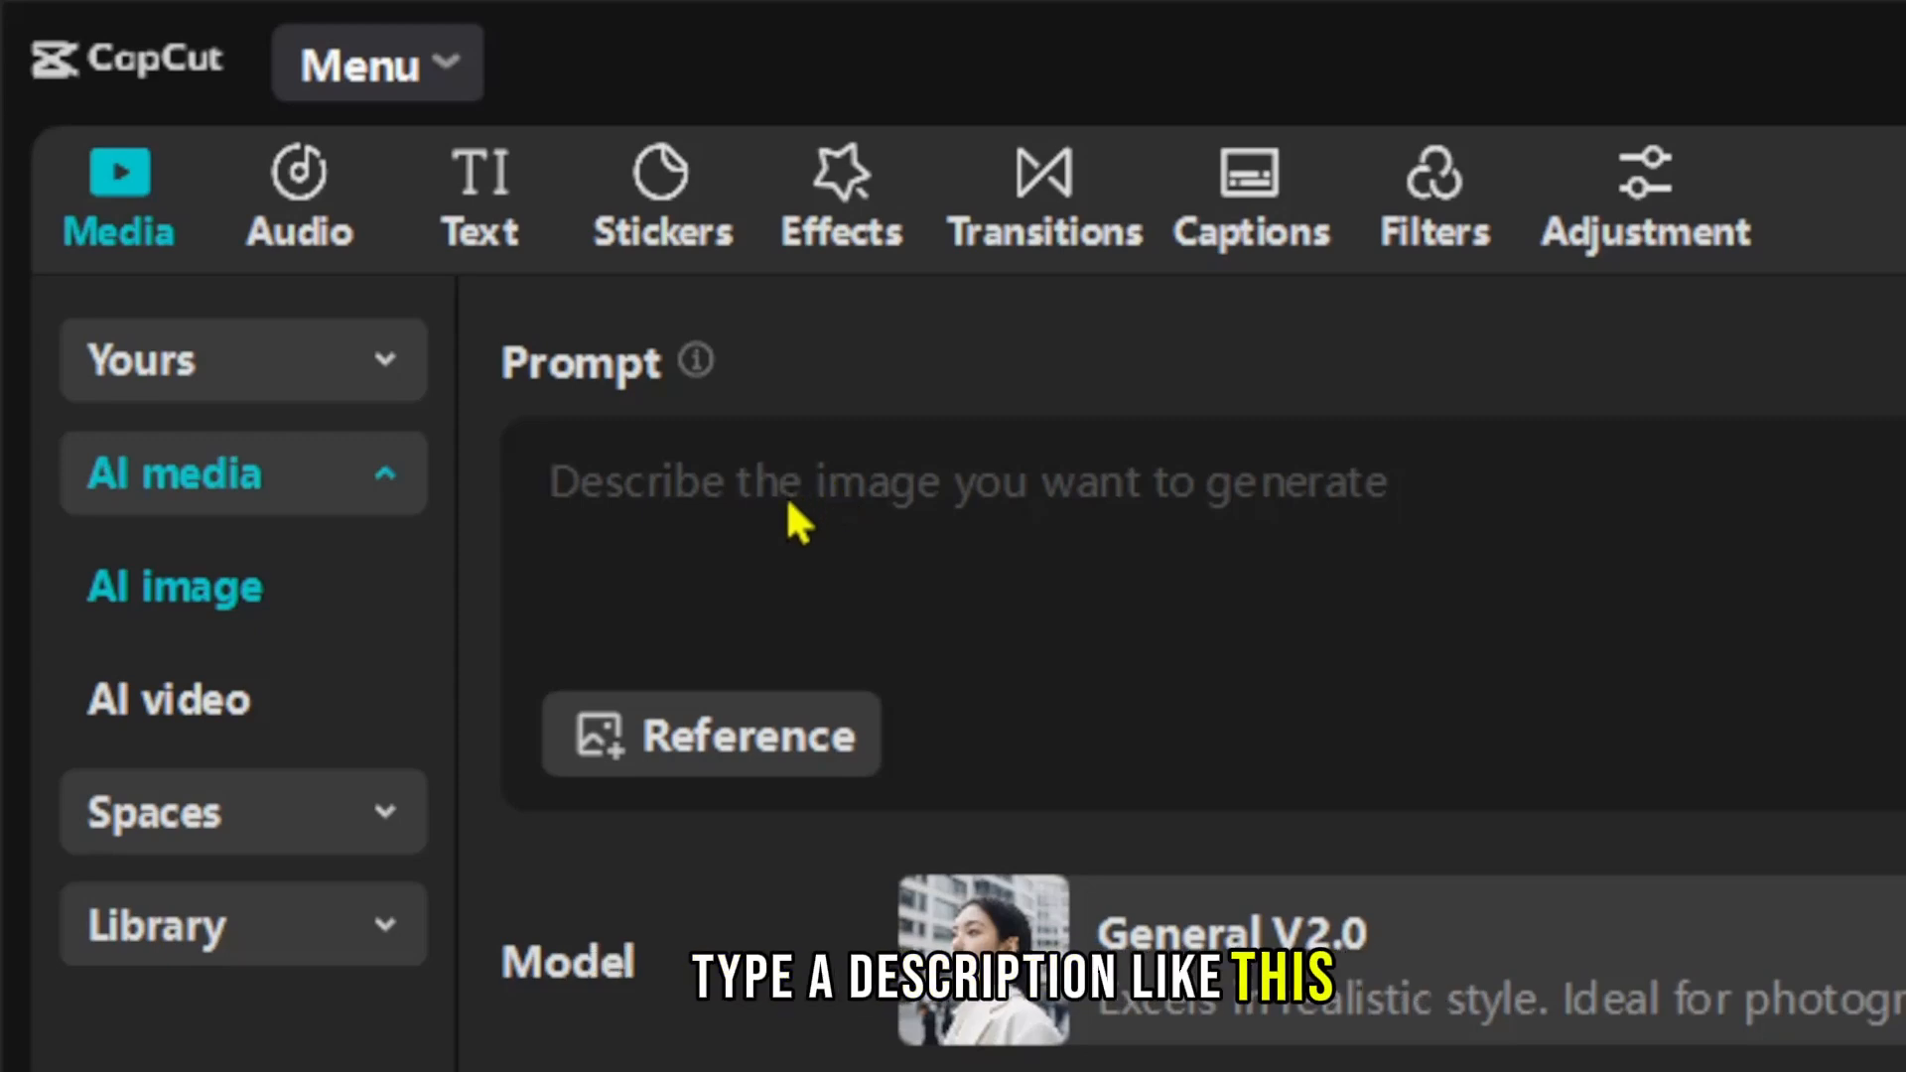
Prompt a realistic tiger in a dense sunlit forest, generate it and add it to the timeline.
{"action": "type", "text": "Generate a realistic image of a tiger in a dense forest, with sunlight streaming through trees and casting beautiful patterns on the forest floor."}
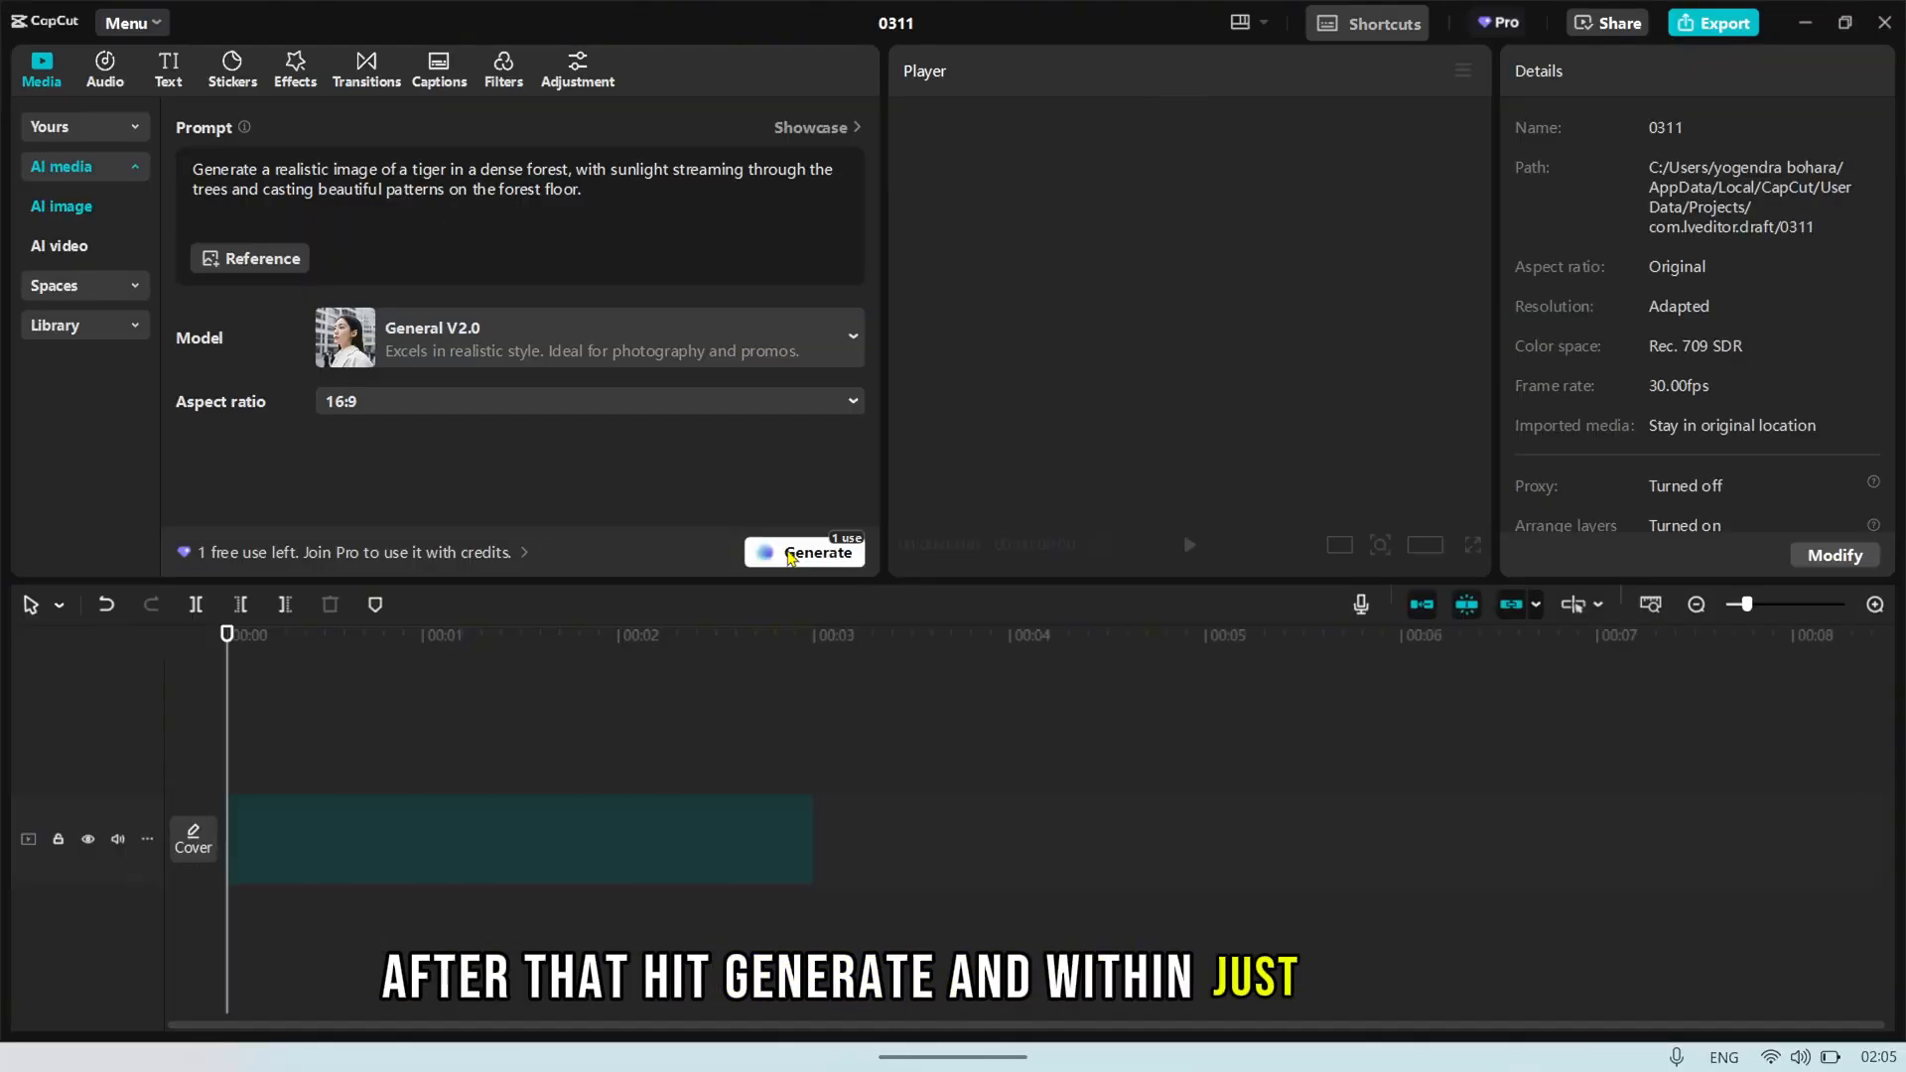
{"action": "left_click", "coordinate": [815, 552]}
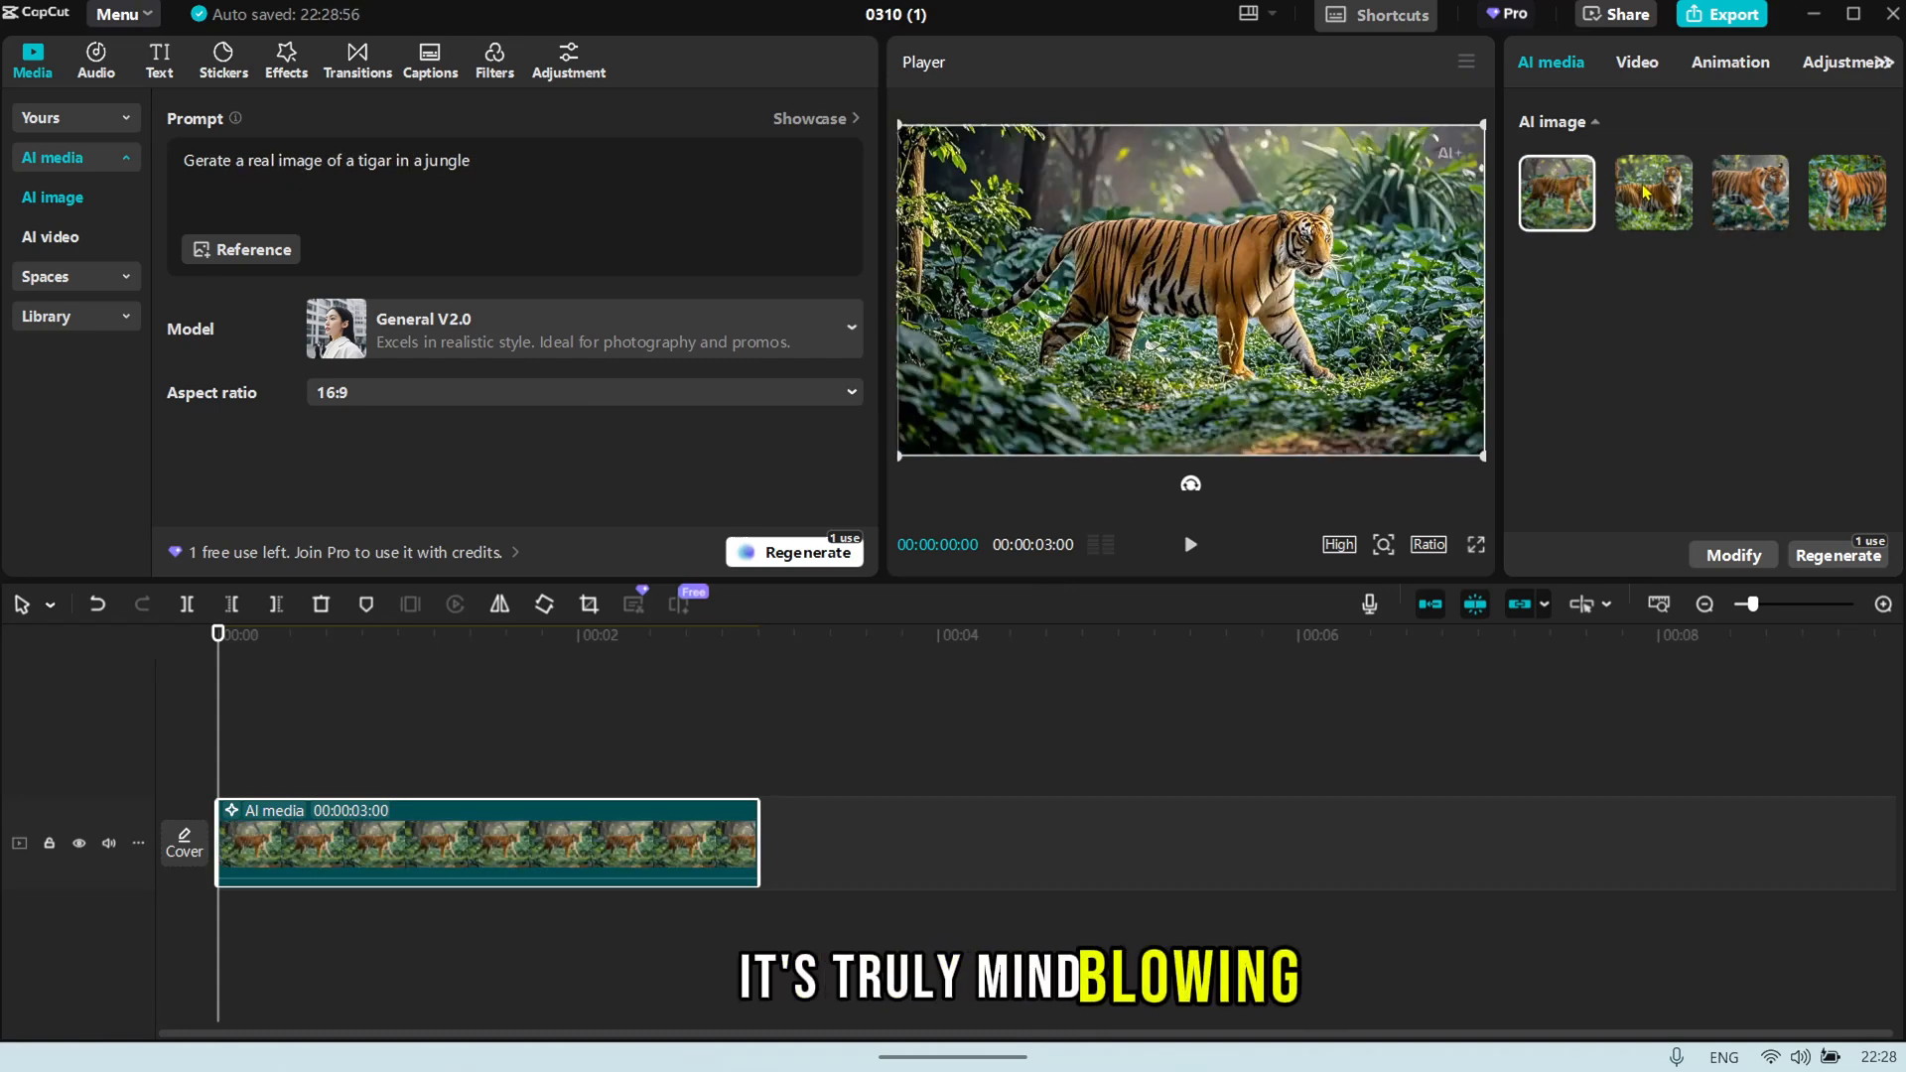
{"action": "left_click", "coordinate": [1652, 193]}
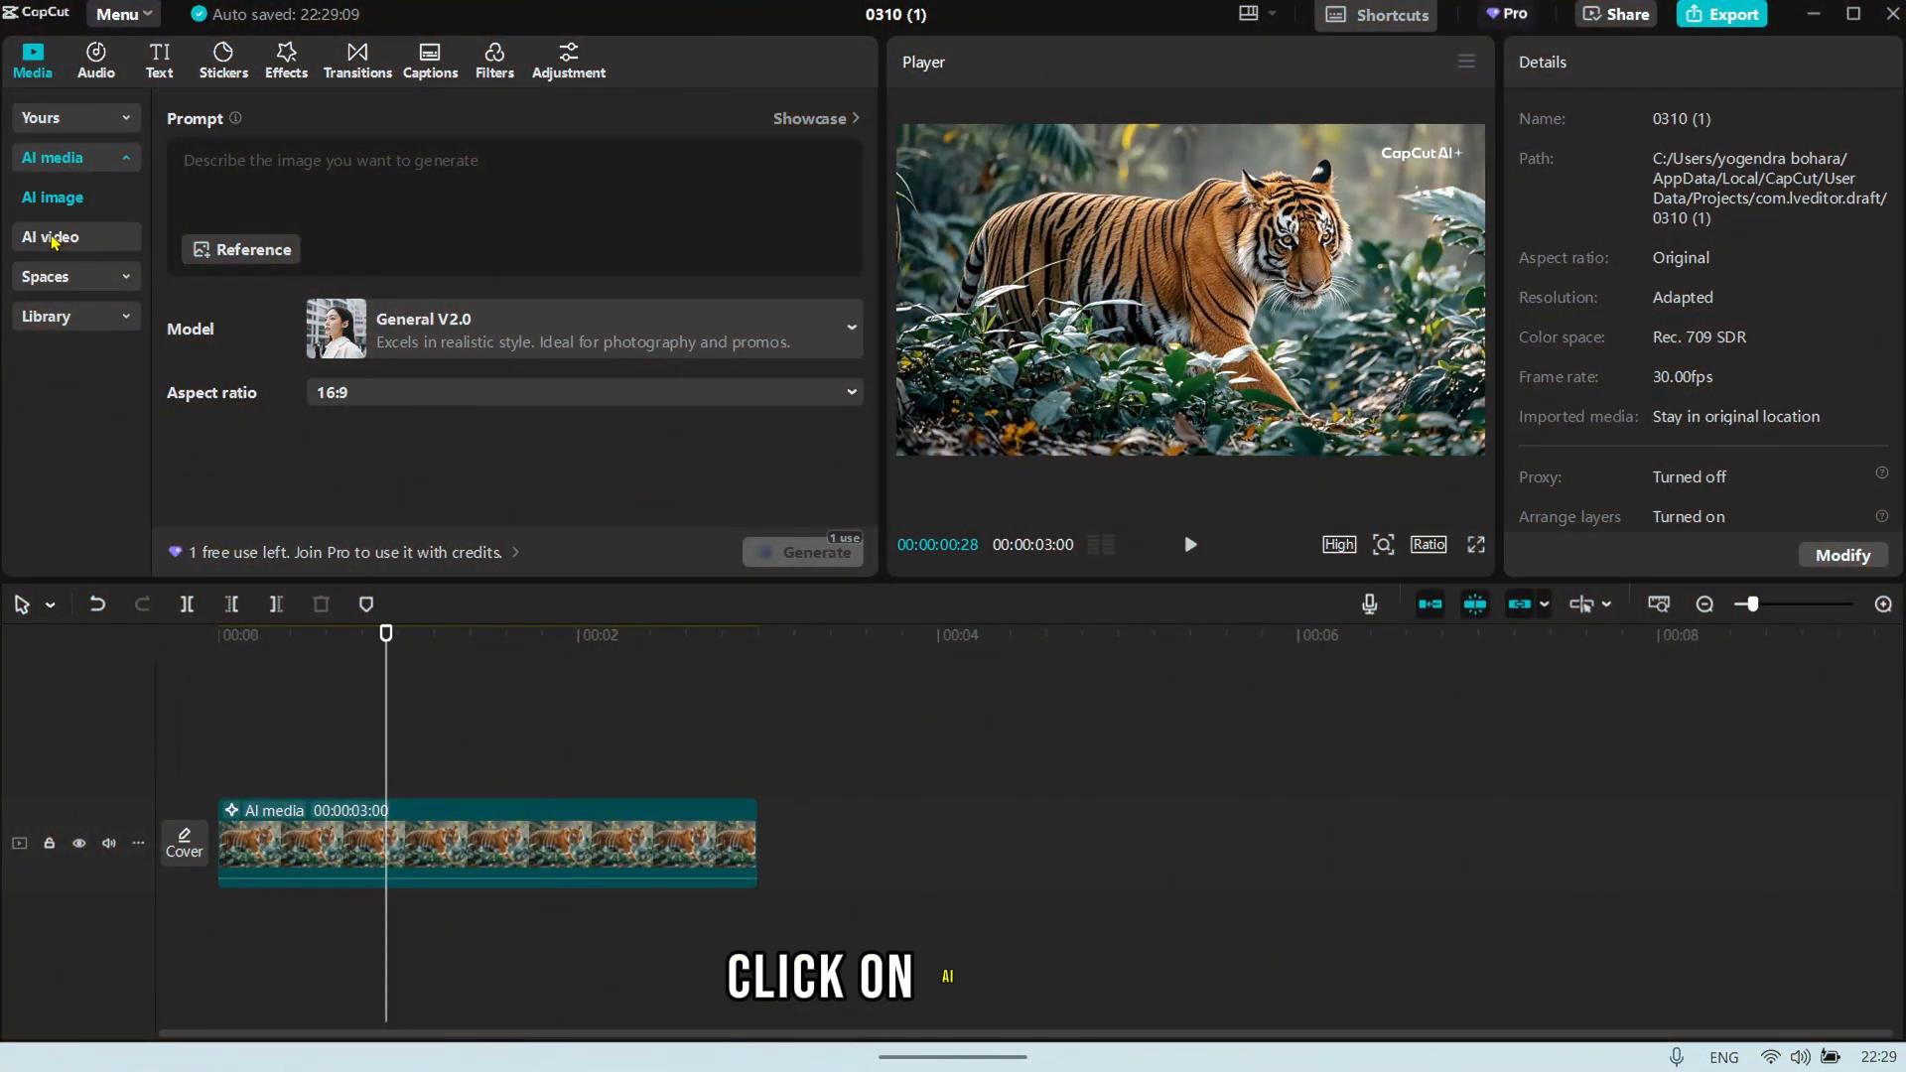
In AI video's Text to video mode, prompt a realistic lion walking through a dense forest.
{"action": "left_click", "coordinate": [50, 239]}
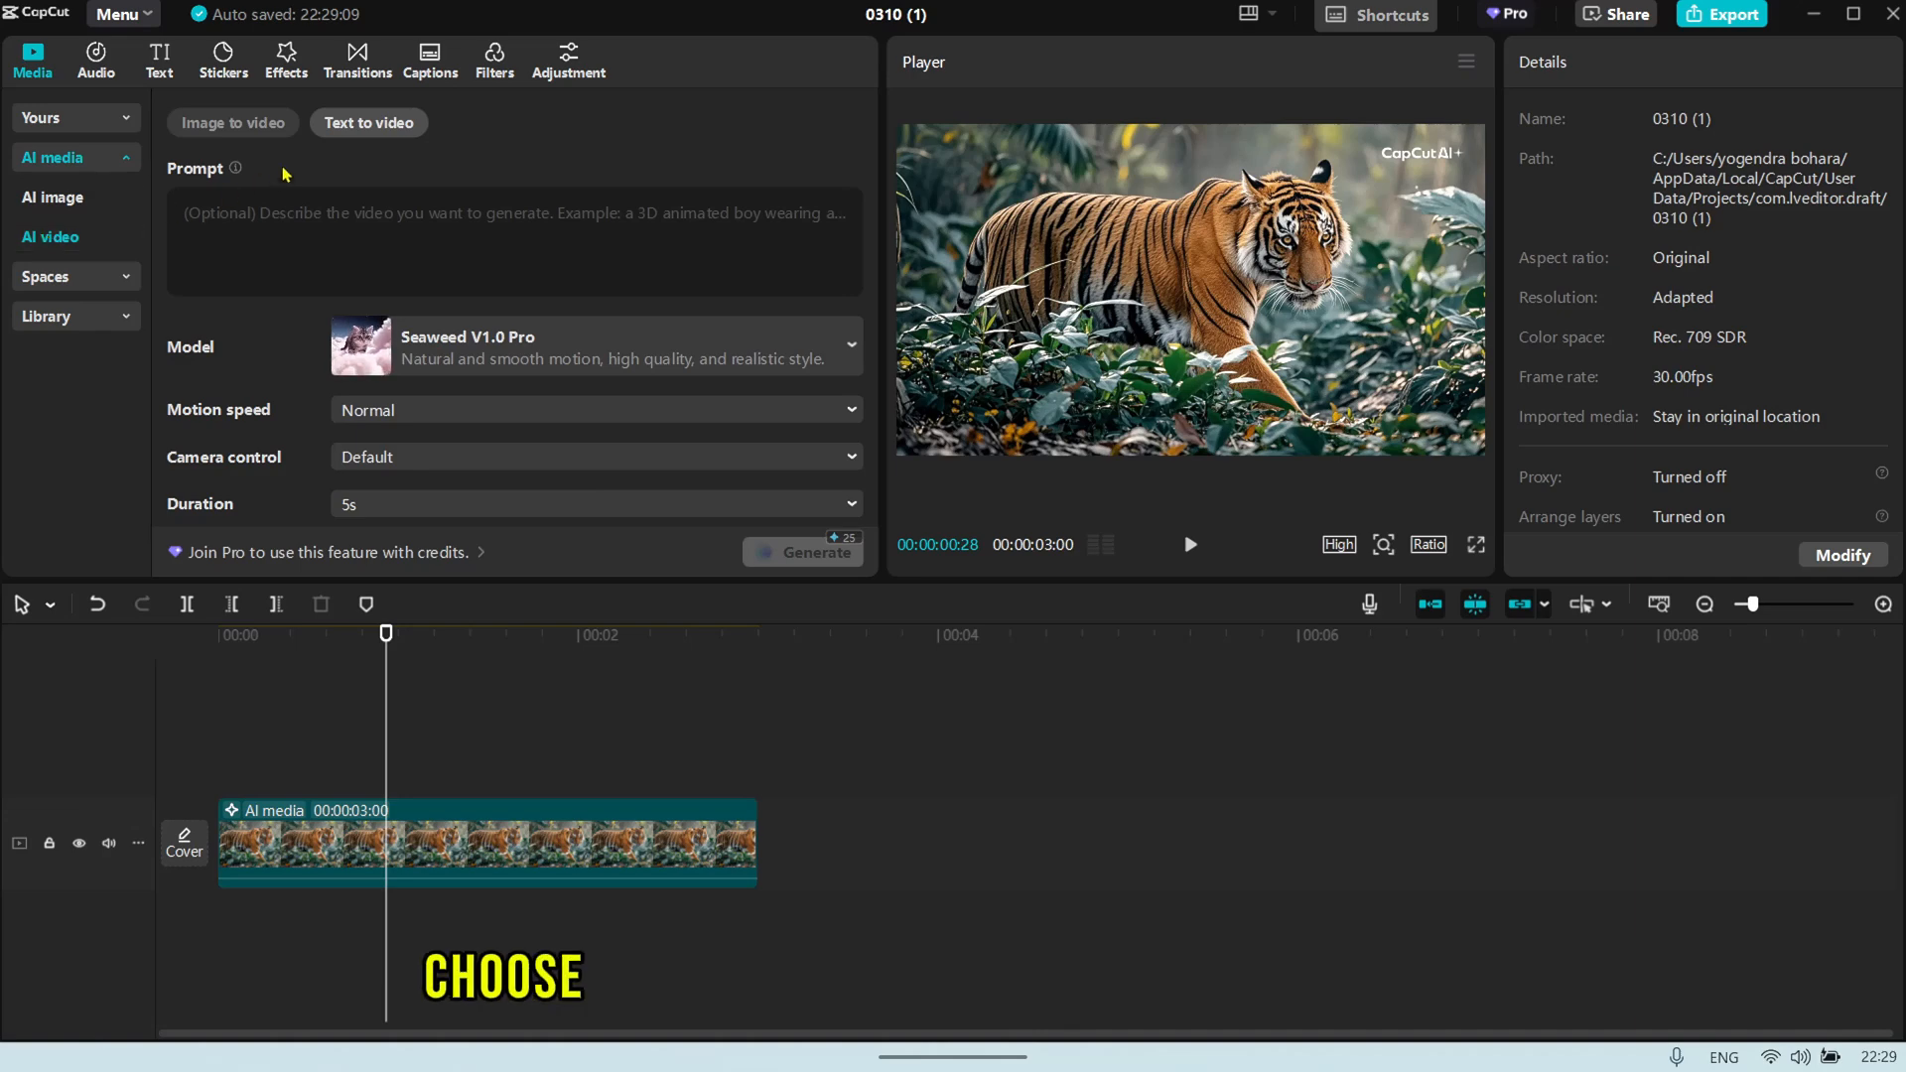
{"action": "left_click", "coordinate": [232, 123]}
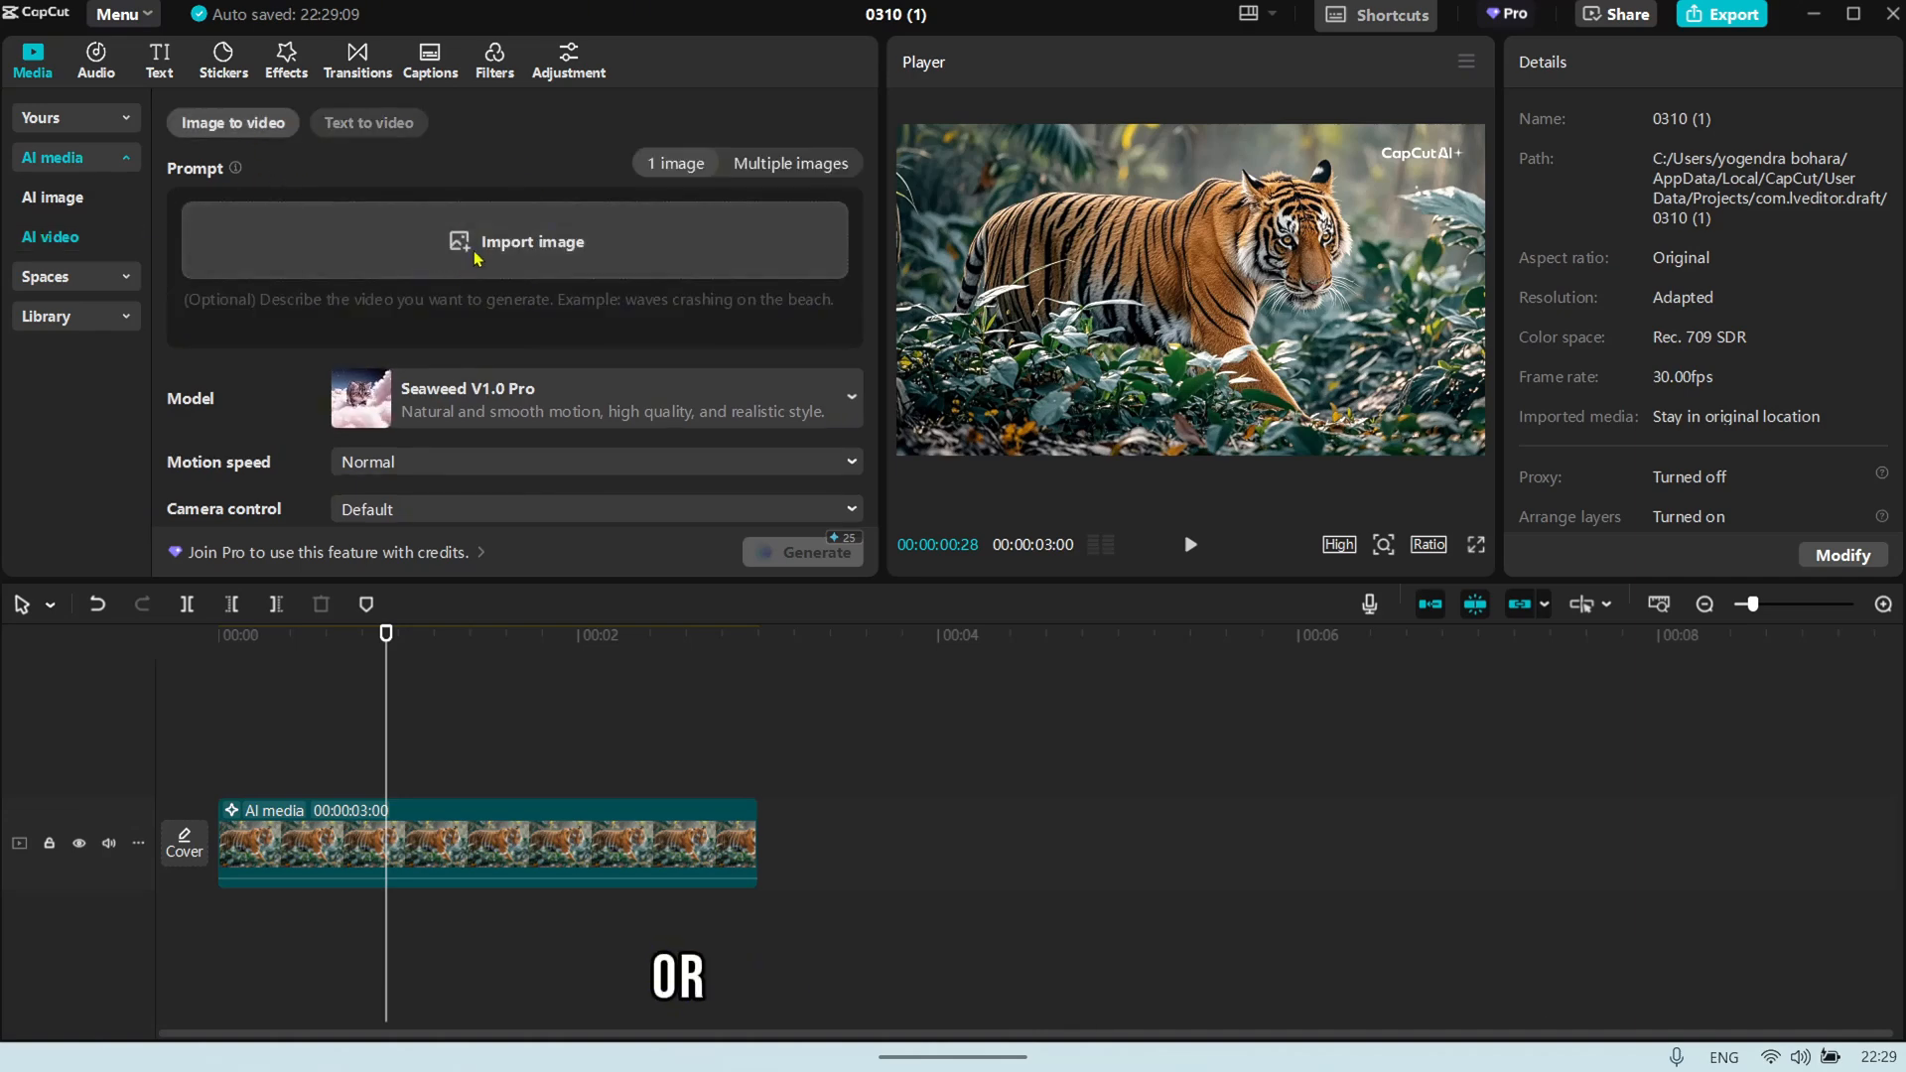
{"action": "left_click", "coordinate": [369, 123]}
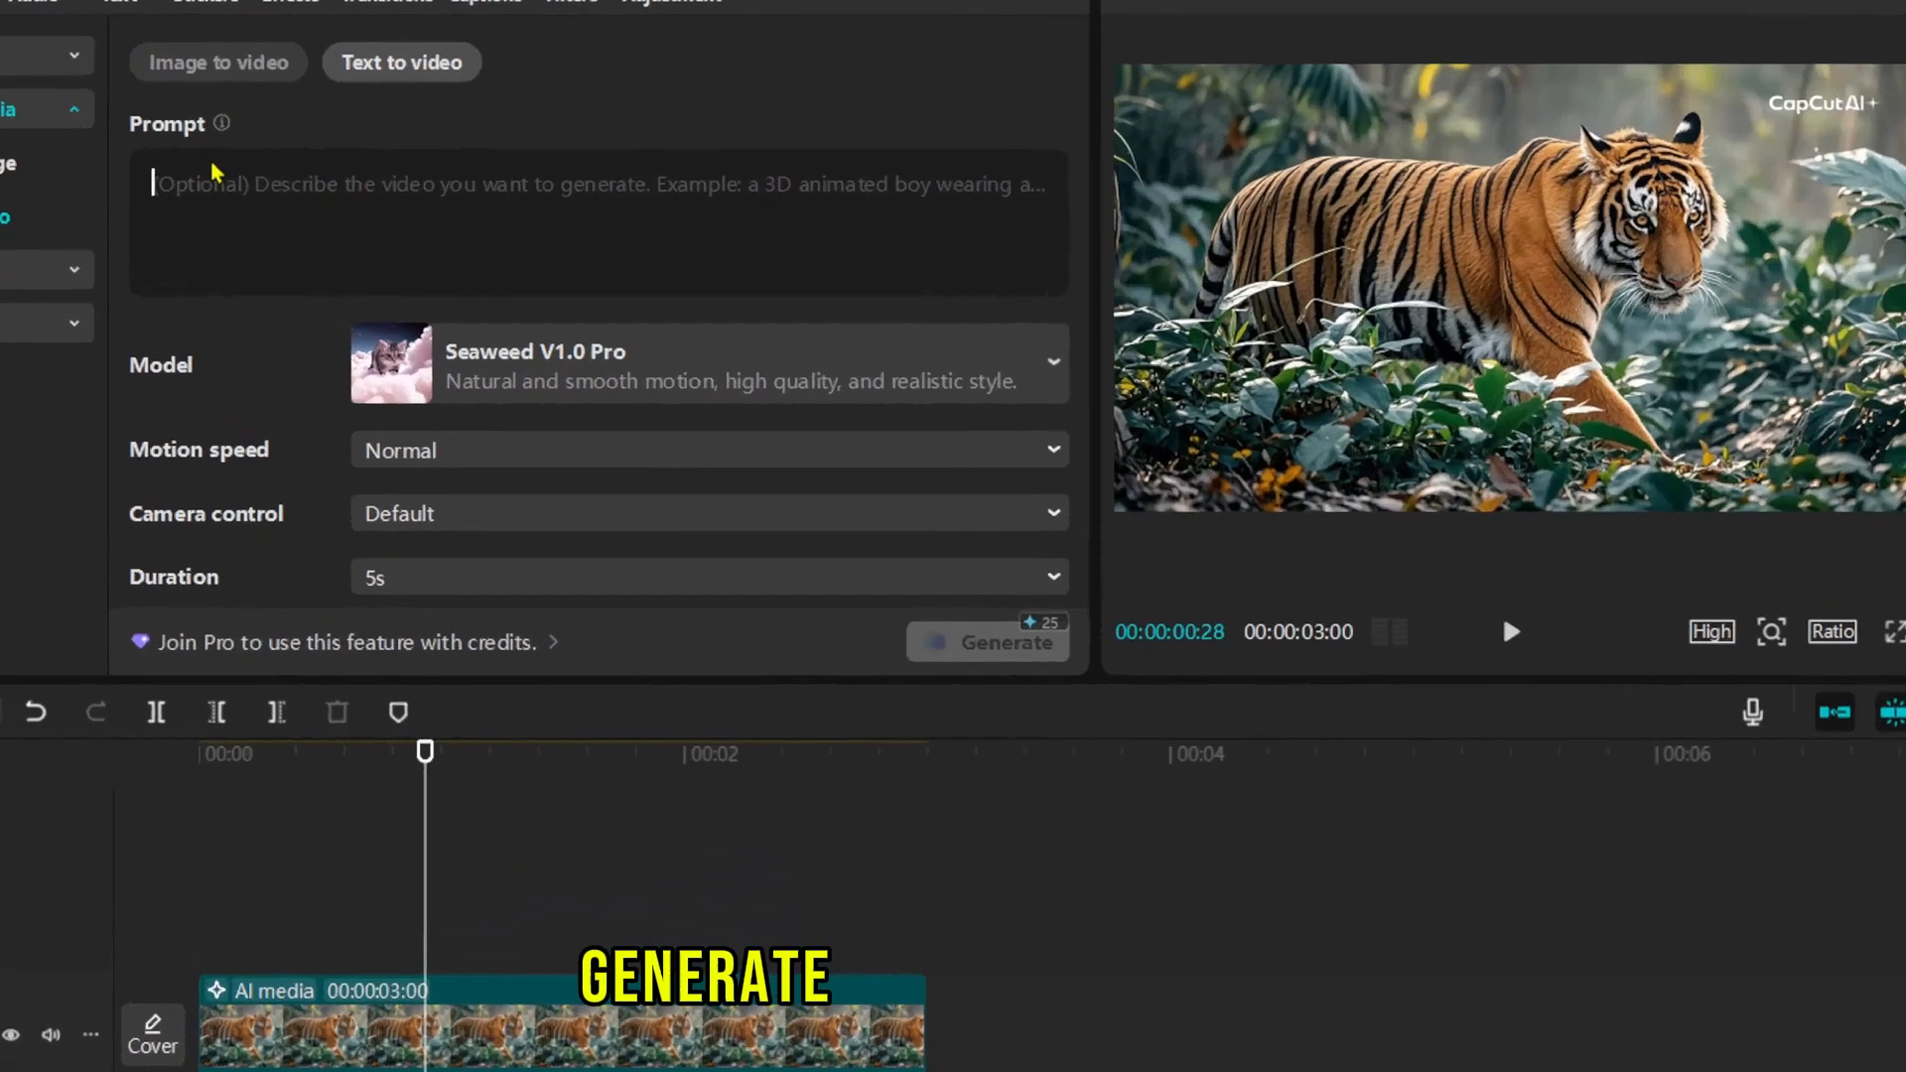
{"action": "type", "text": "Generate a realistic video of a lion walking through a dense forest, with sunlight filtering through the trees and the sound of rustling leaves in the background. The lion moves gracefully, and you can see the natural beauty of the environment."}
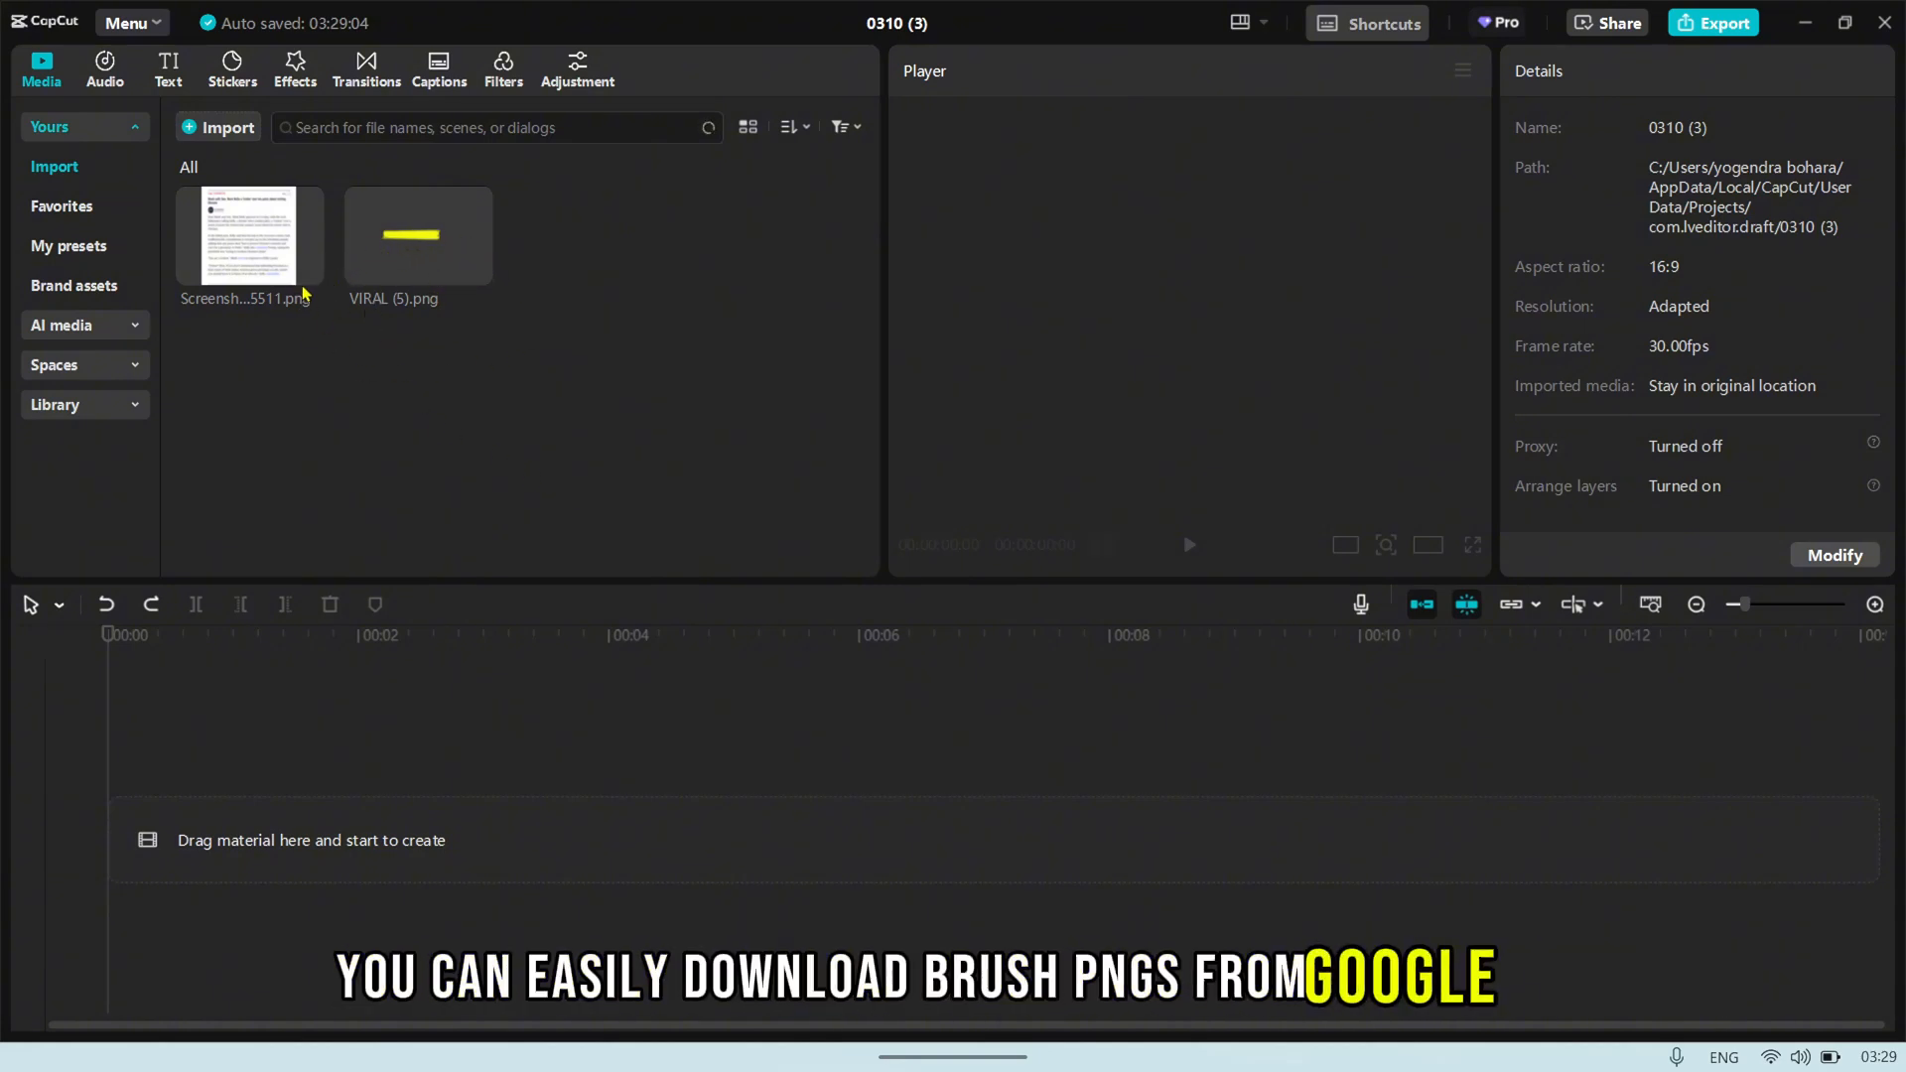
Place the article screenshot on the timeline and unlock uniform scale on the brush clip.
{"action": "left_click_drag", "start_coordinate": [248, 236], "coordinate": [498, 838]}
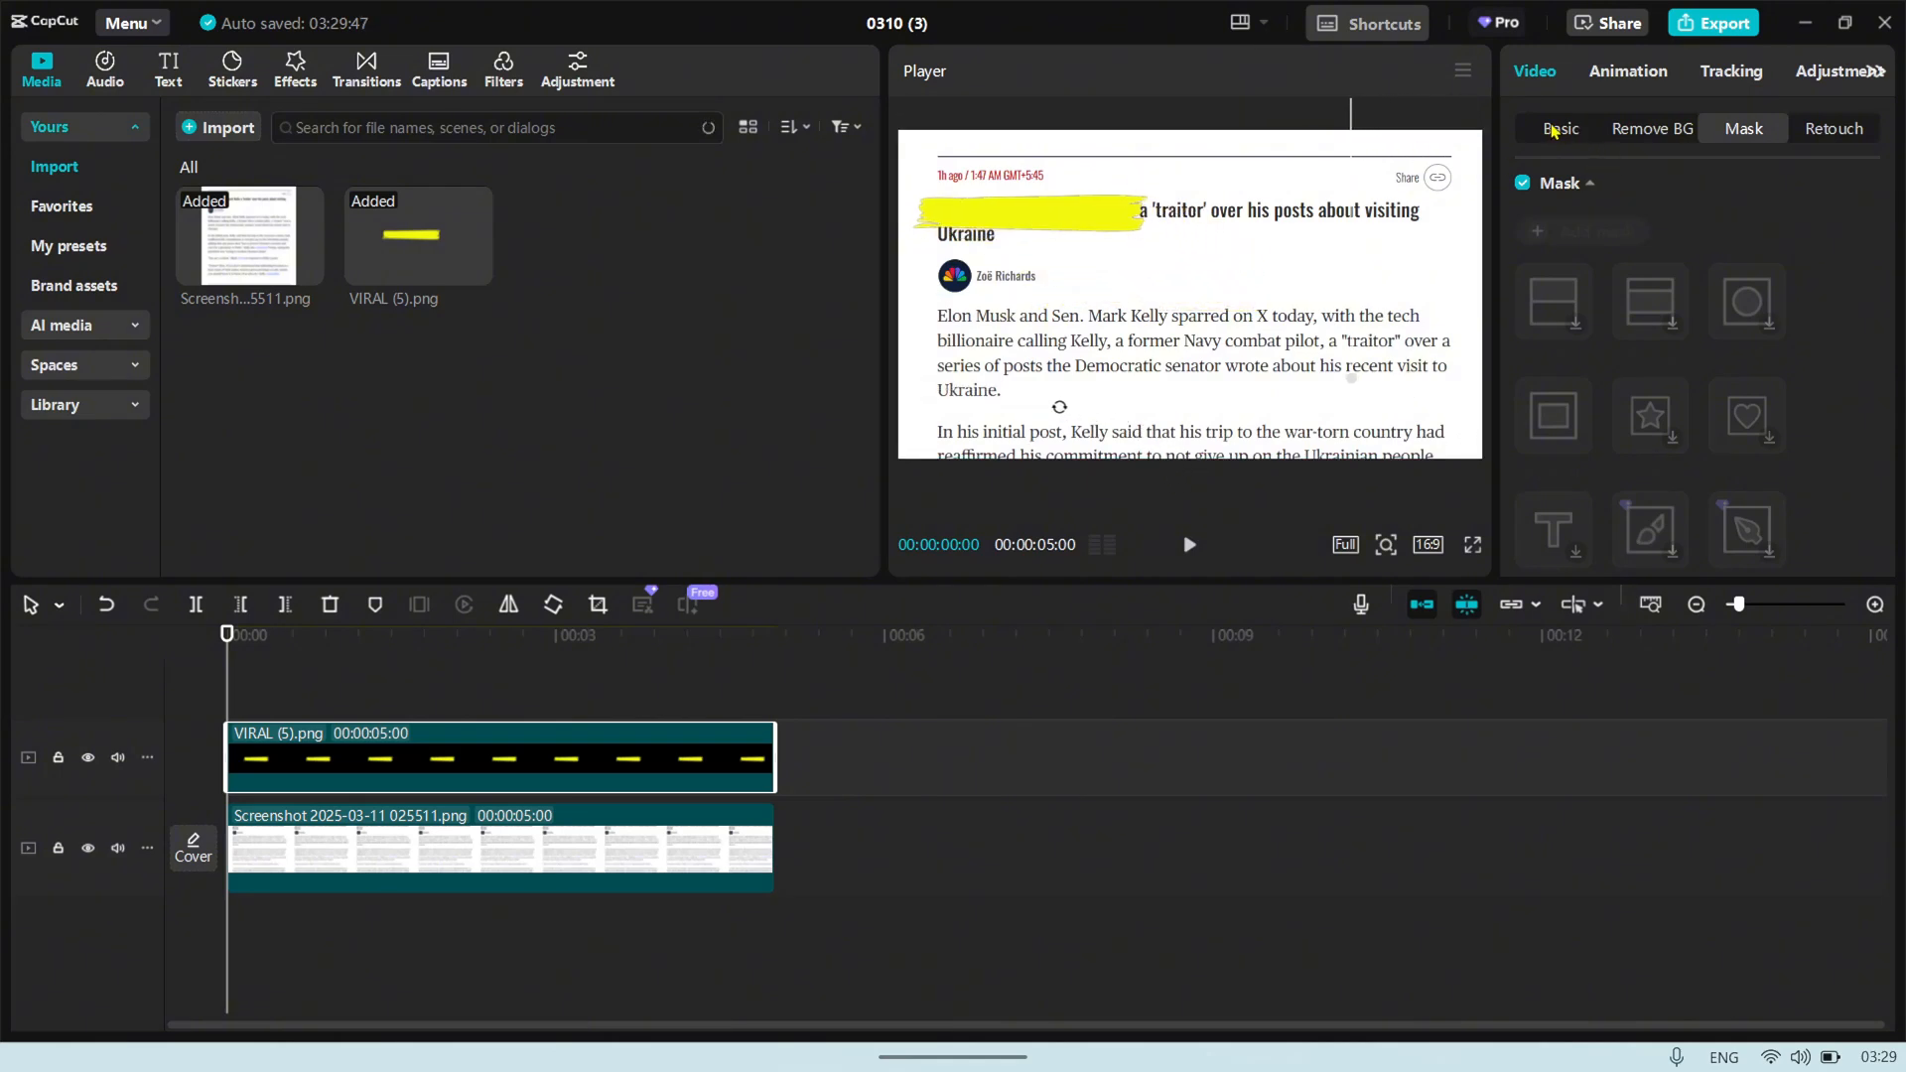
{"action": "left_click", "coordinate": [1561, 127]}
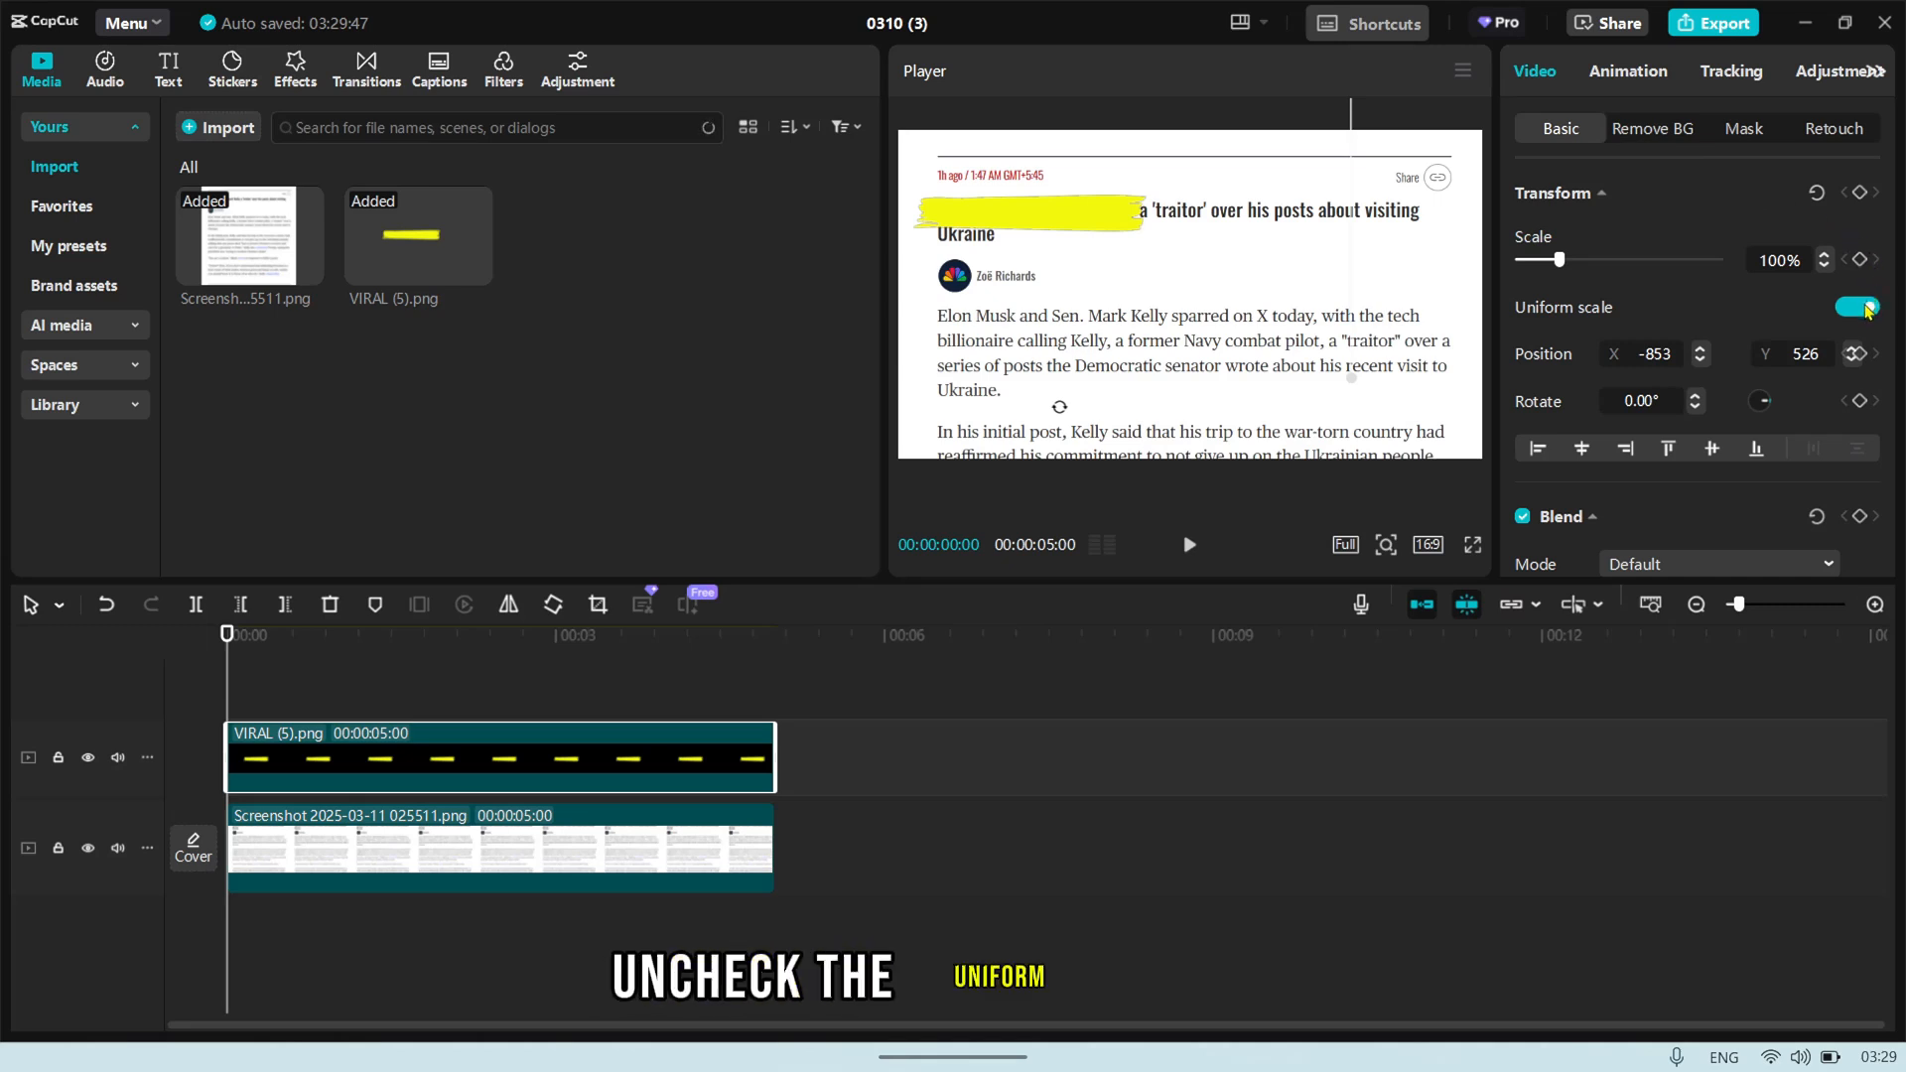
{"action": "left_click", "coordinate": [1857, 308]}
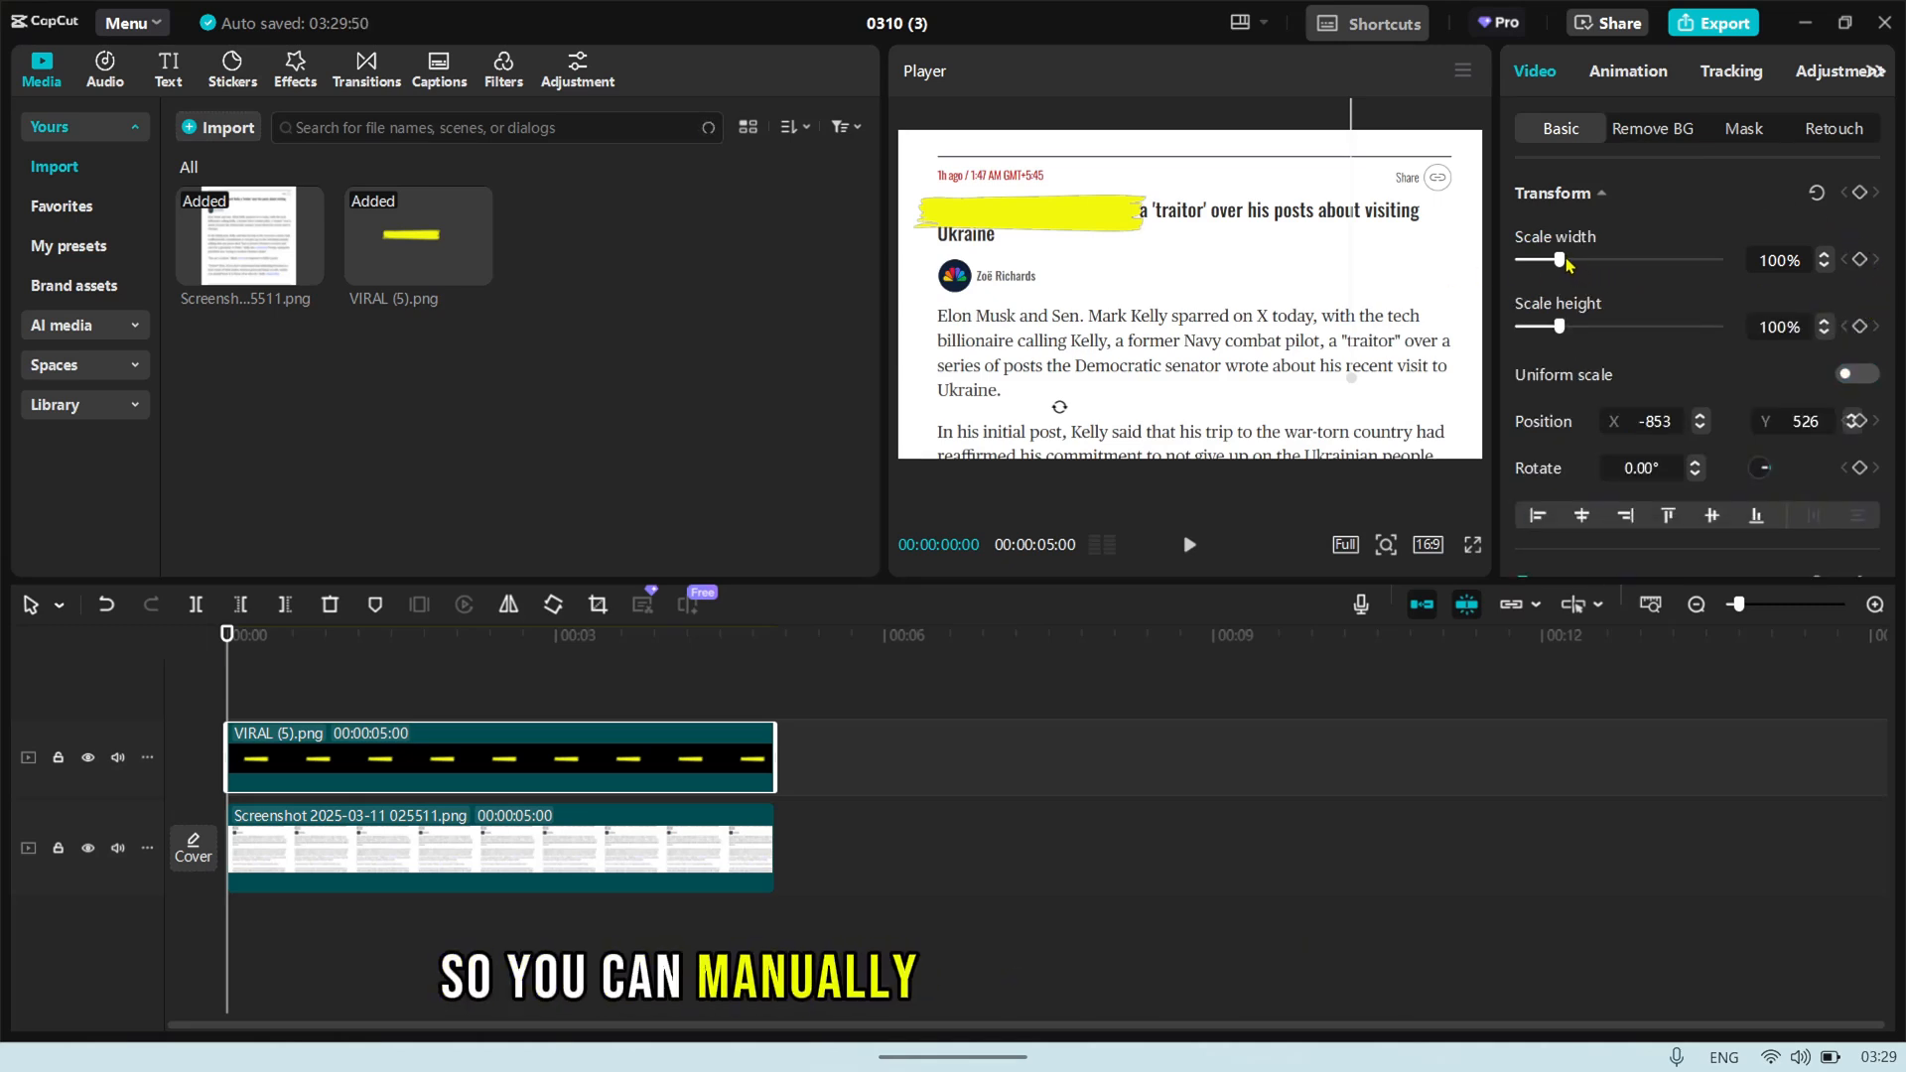
Stretch the brush stroke to 225% width and 75% height, aligned over the headline.
{"action": "left_click_drag", "start_coordinate": [1553, 261], "coordinate": [1620, 260]}
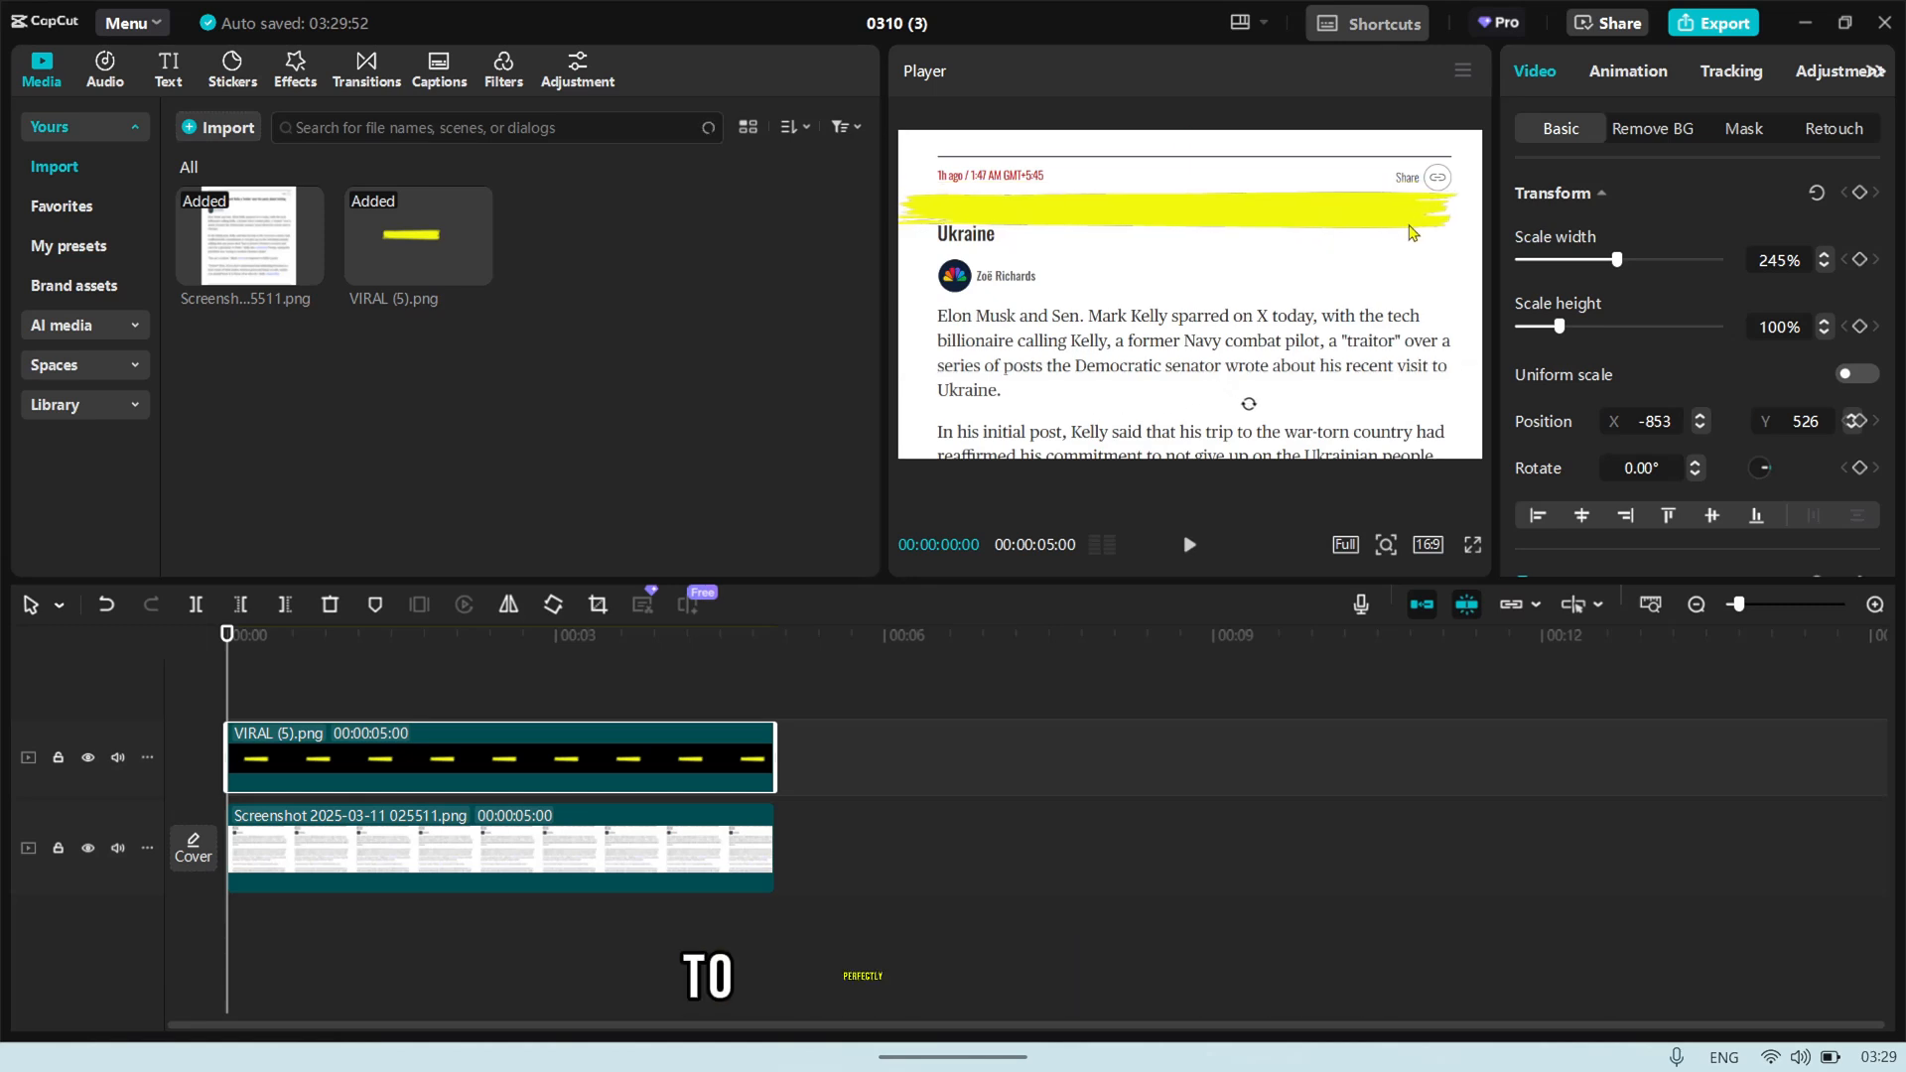
{"action": "left_click_drag", "start_coordinate": [1621, 258], "coordinate": [1610, 259]}
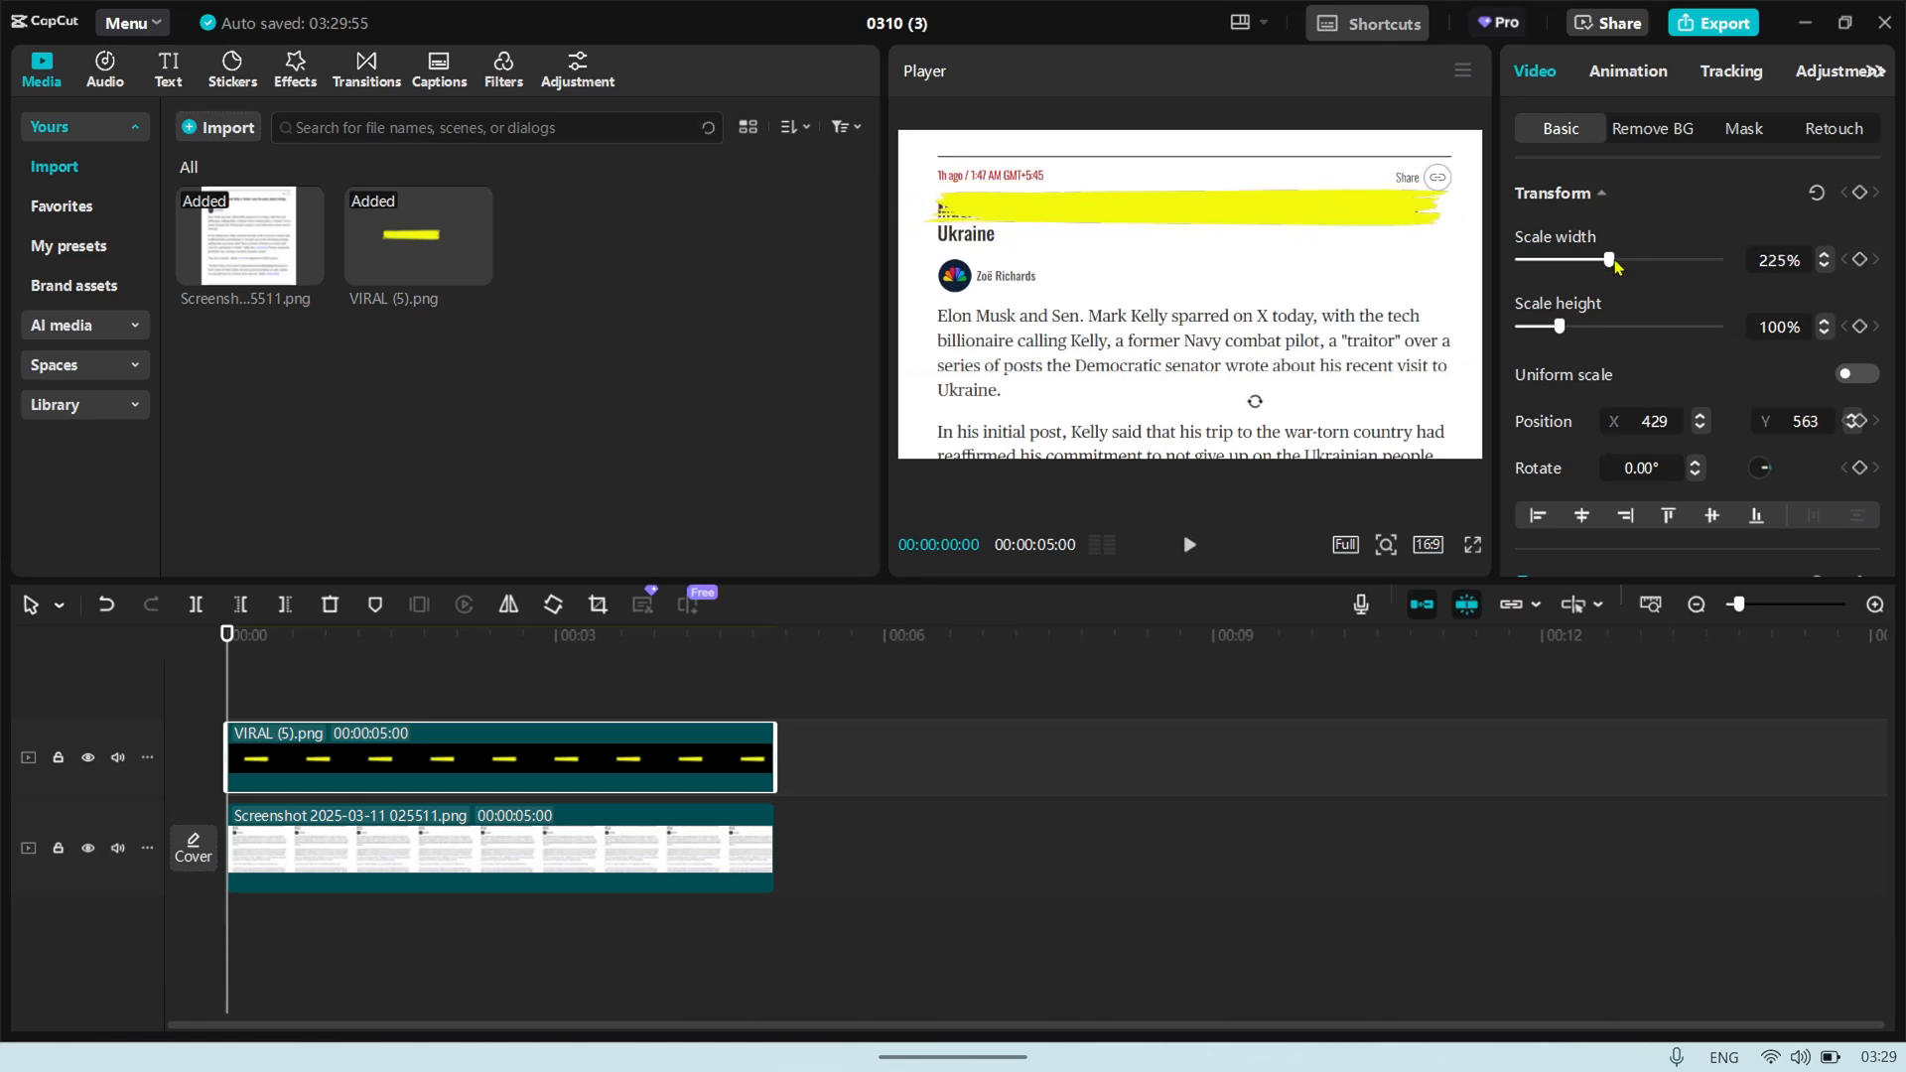
{"action": "left_click_drag", "start_coordinate": [1574, 325], "coordinate": [1547, 326]}
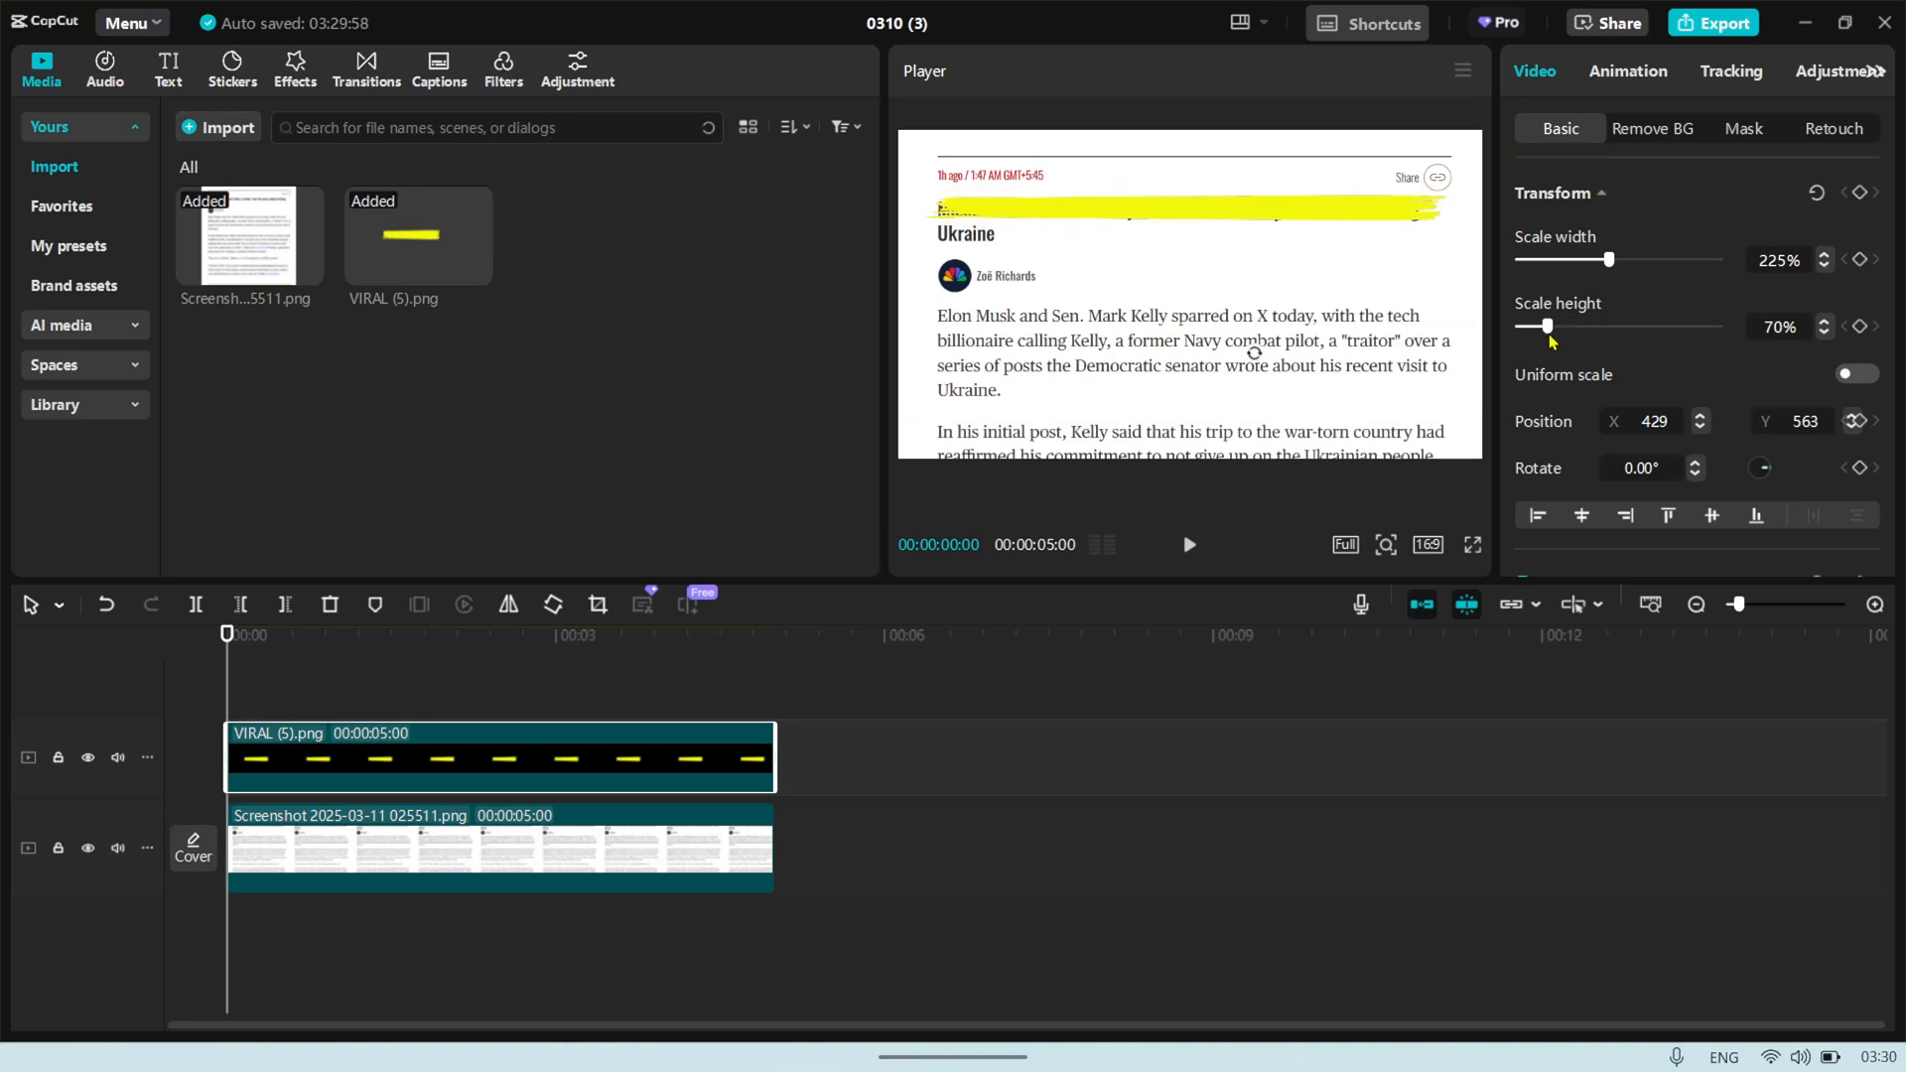
{"action": "left_click_drag", "start_coordinate": [1545, 324], "coordinate": [1551, 320]}
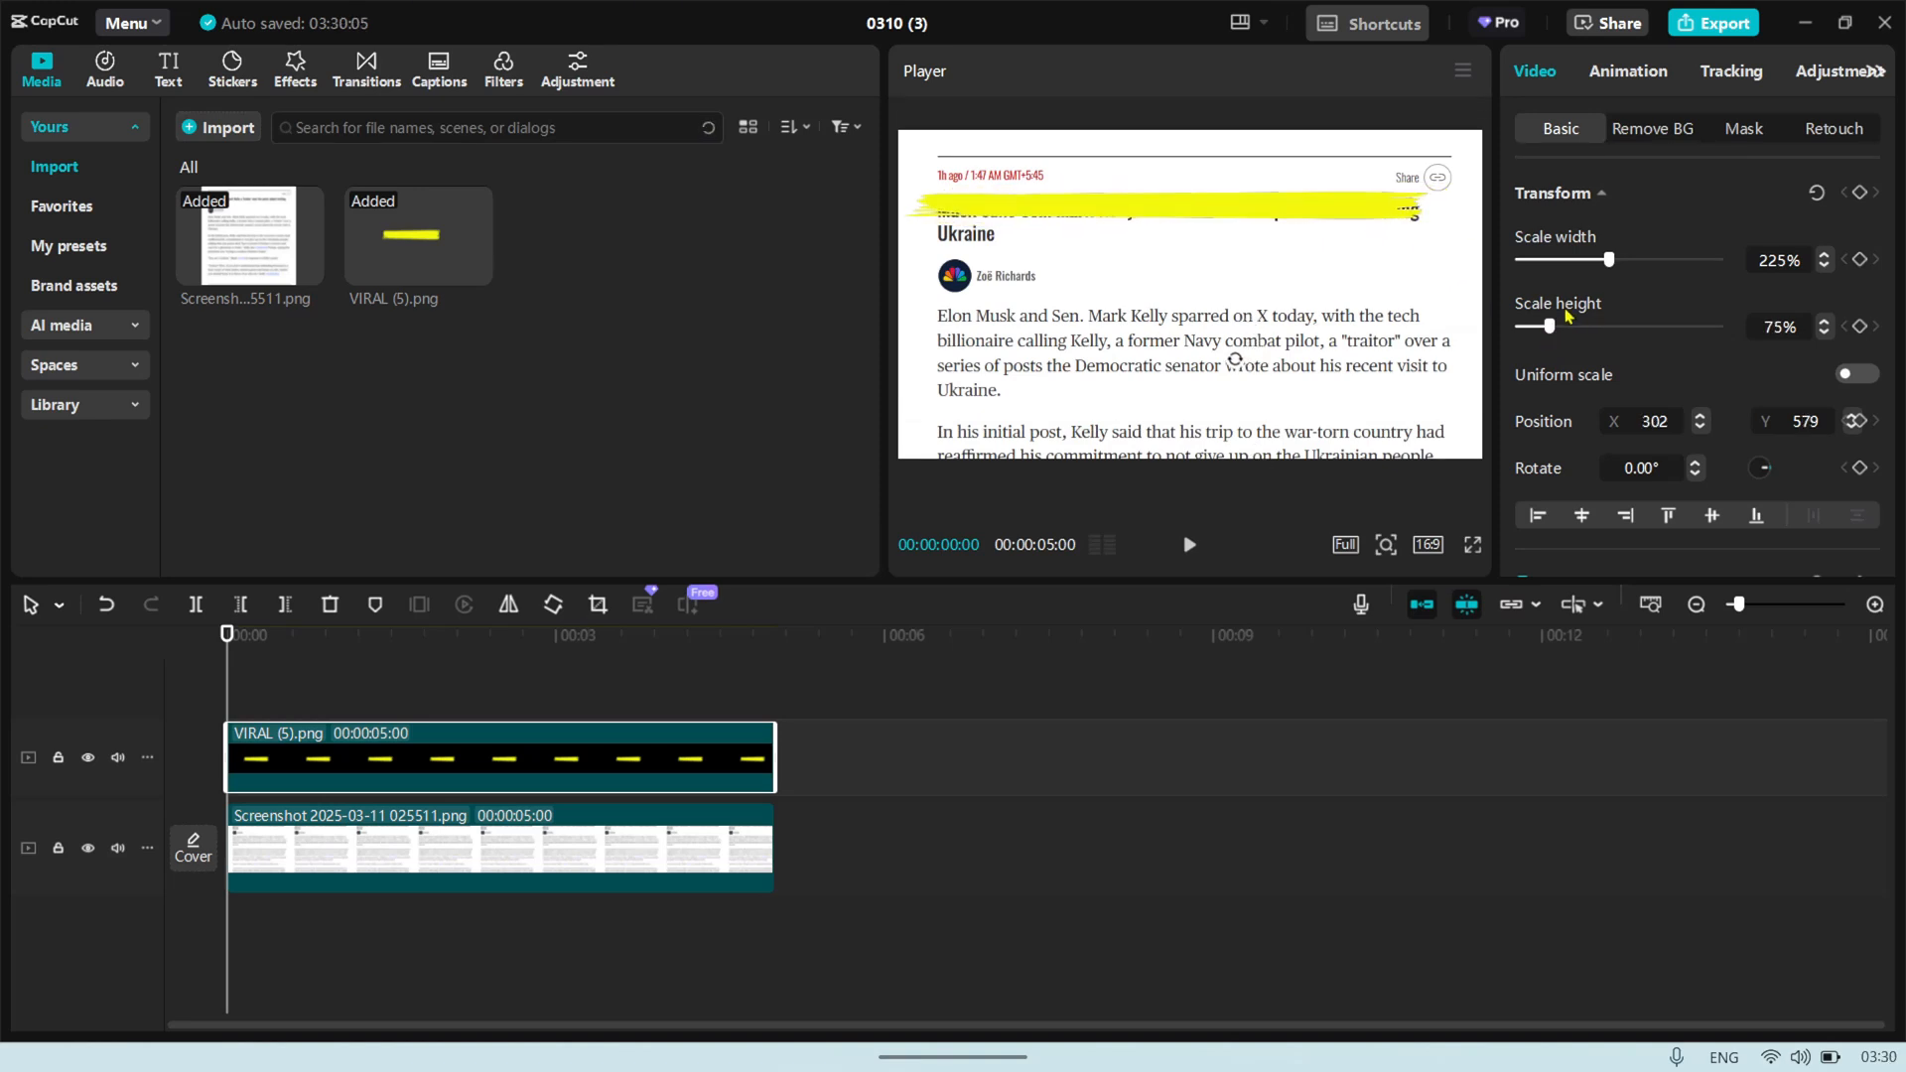
{"action": "left_click_drag", "start_coordinate": [1607, 259], "coordinate": [1616, 258]}
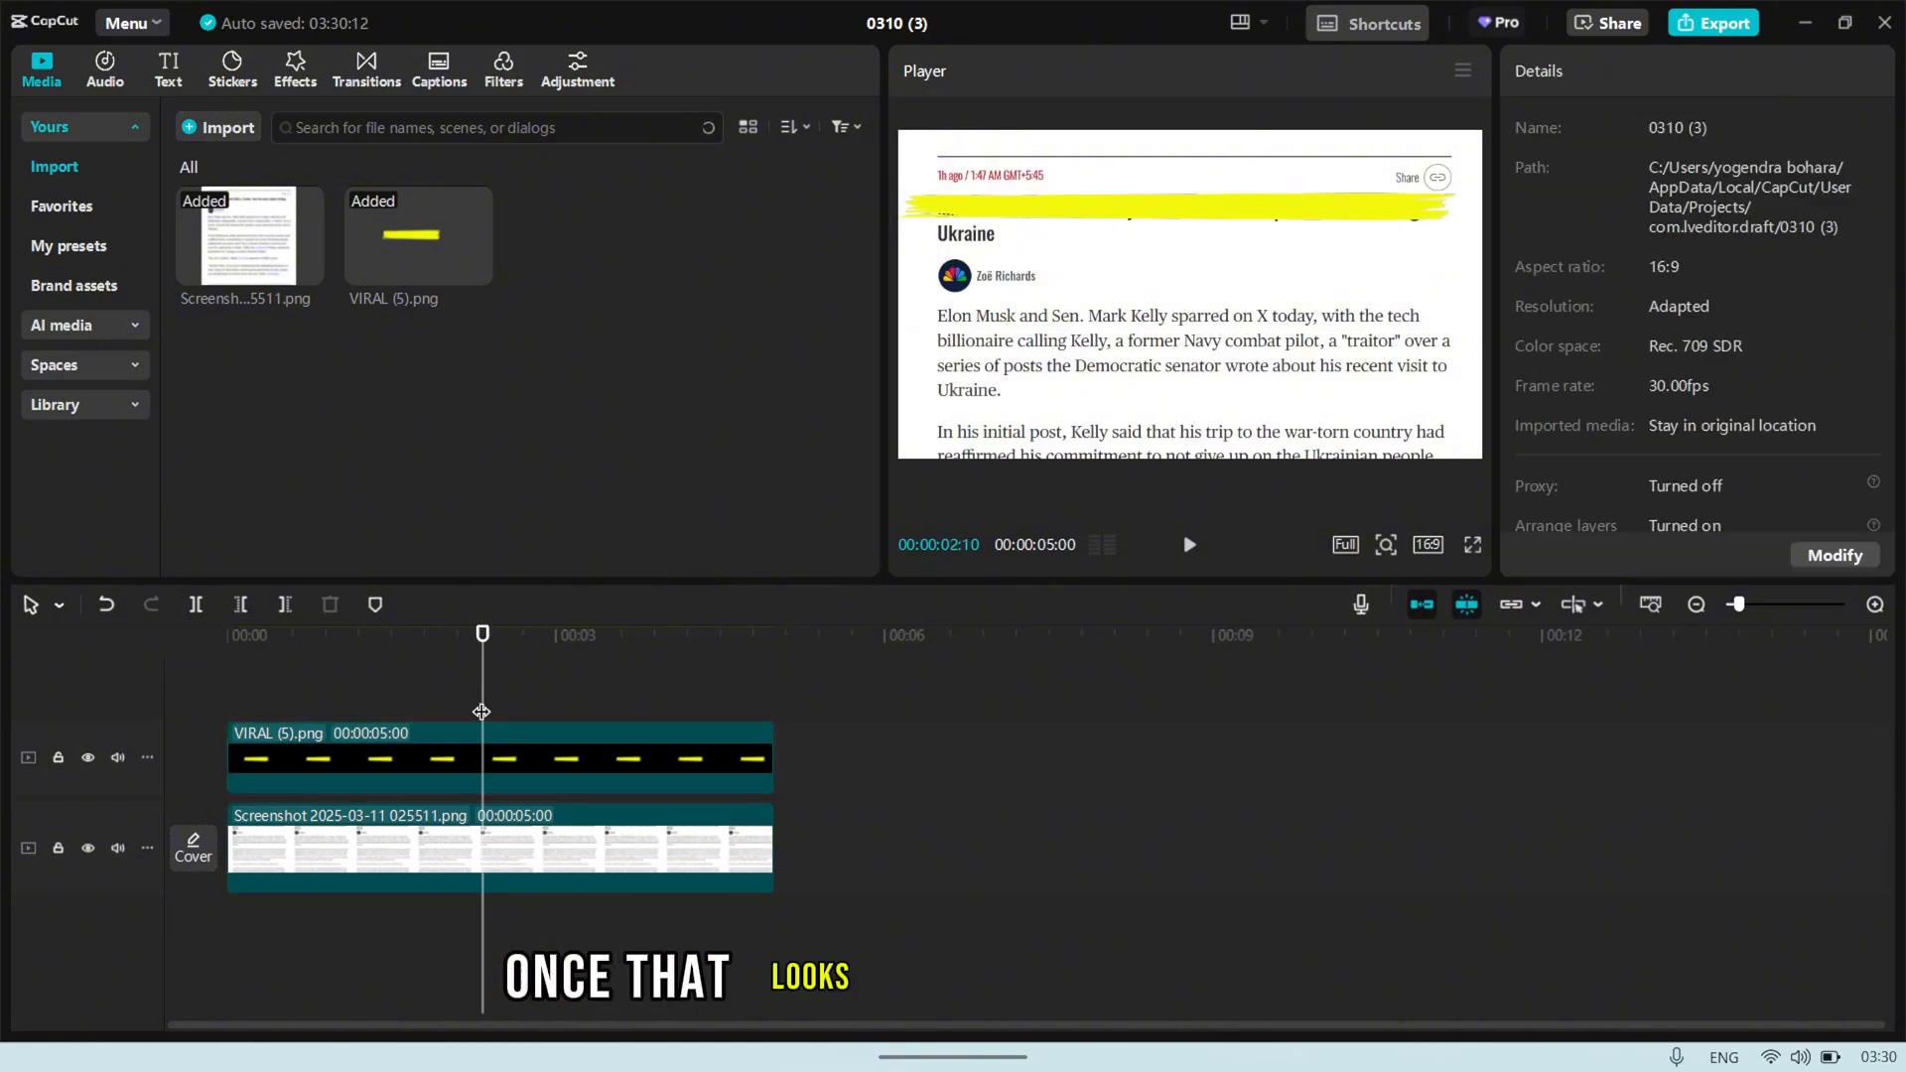
Add a rectangle mask to the brush stroke and keyframe it widening across the headline.
{"action": "left_click", "coordinate": [1624, 220]}
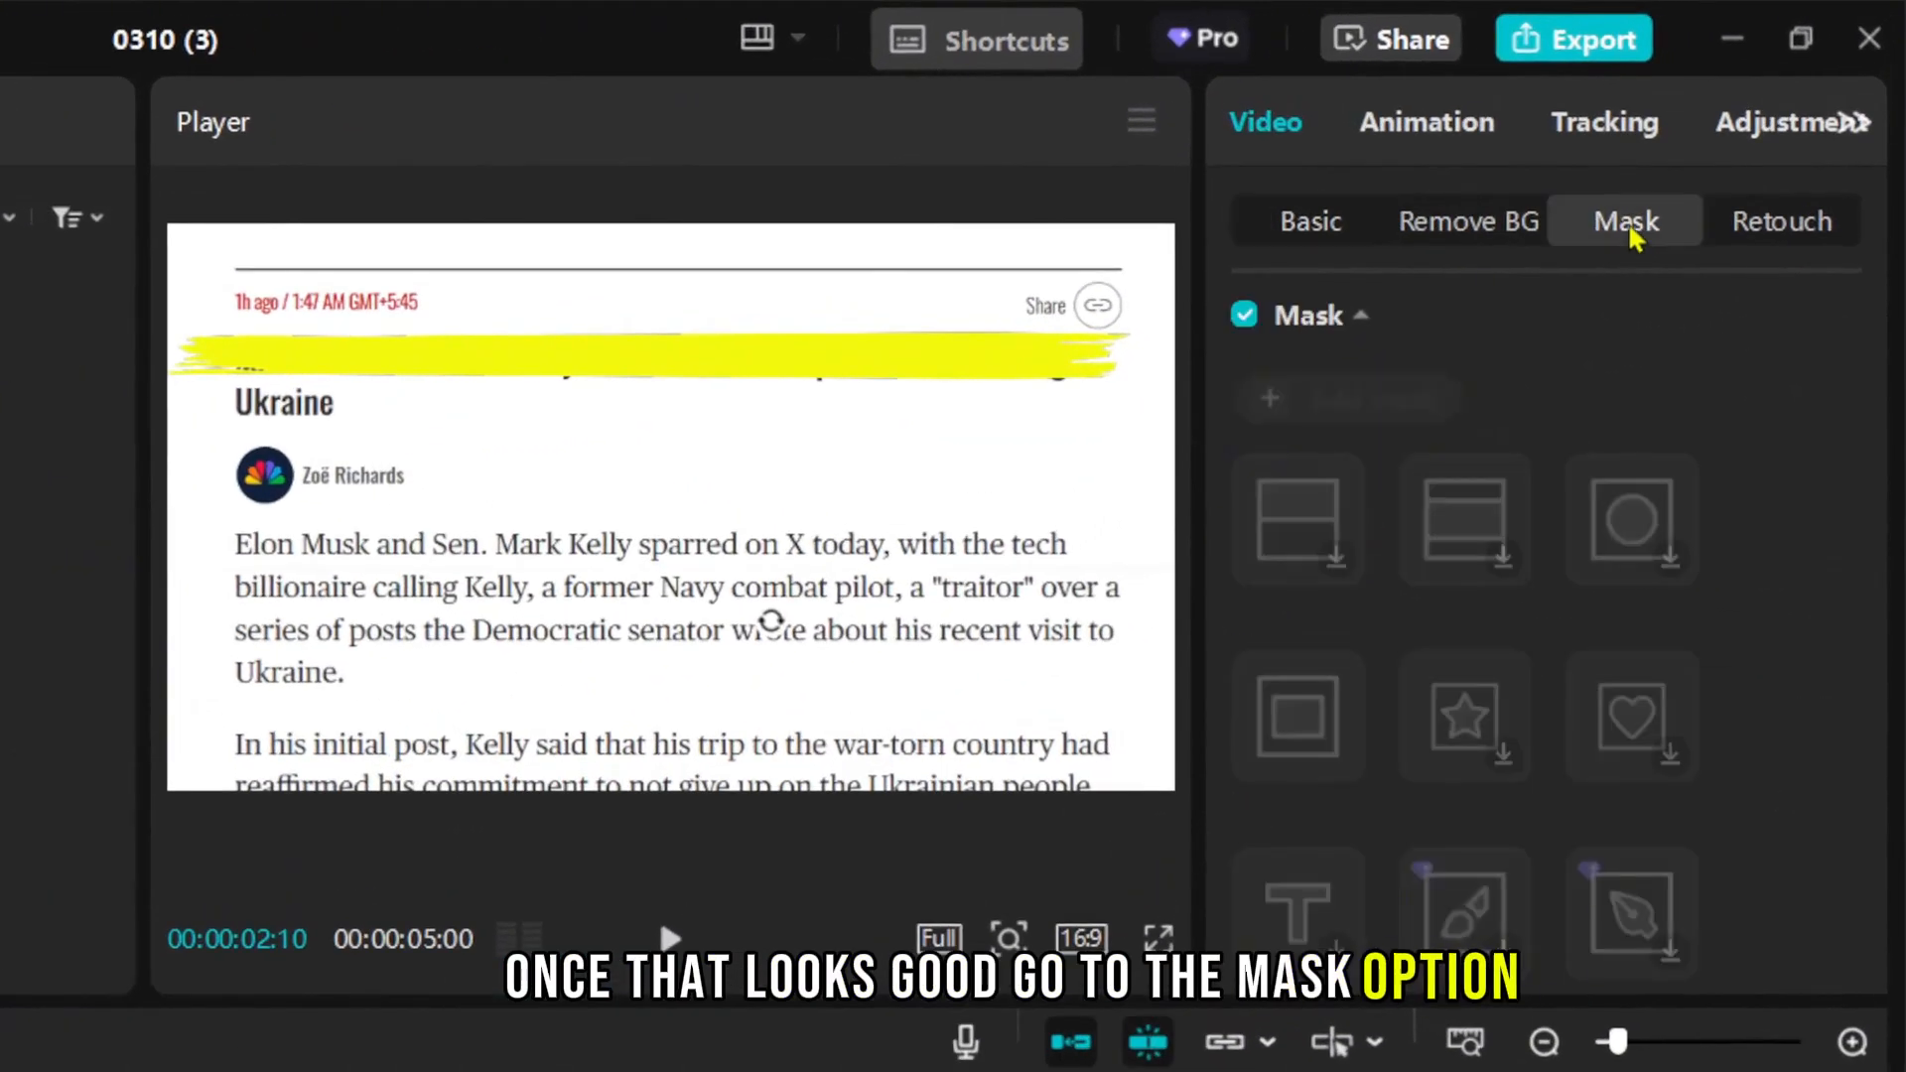
{"action": "left_click", "coordinate": [1297, 715]}
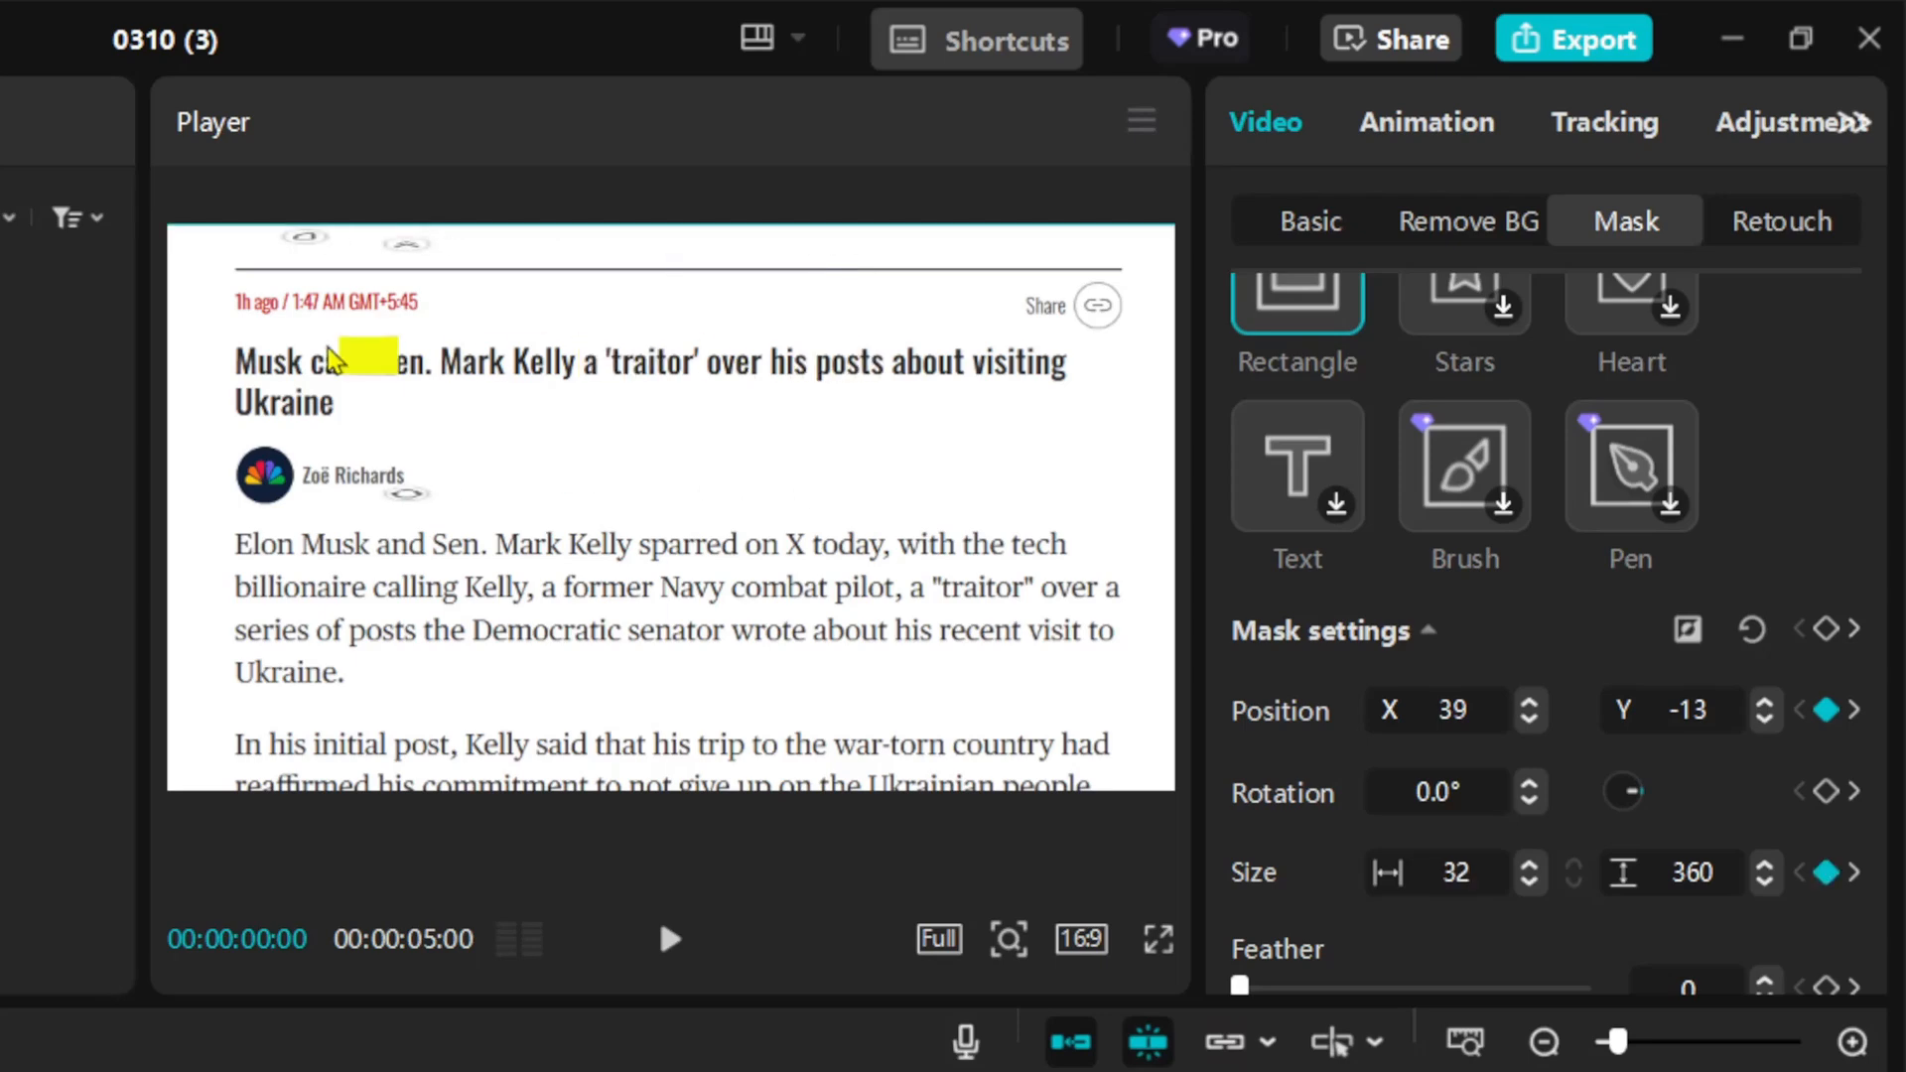
{"action": "left_click_drag", "start_coordinate": [345, 357], "coordinate": [212, 357]}
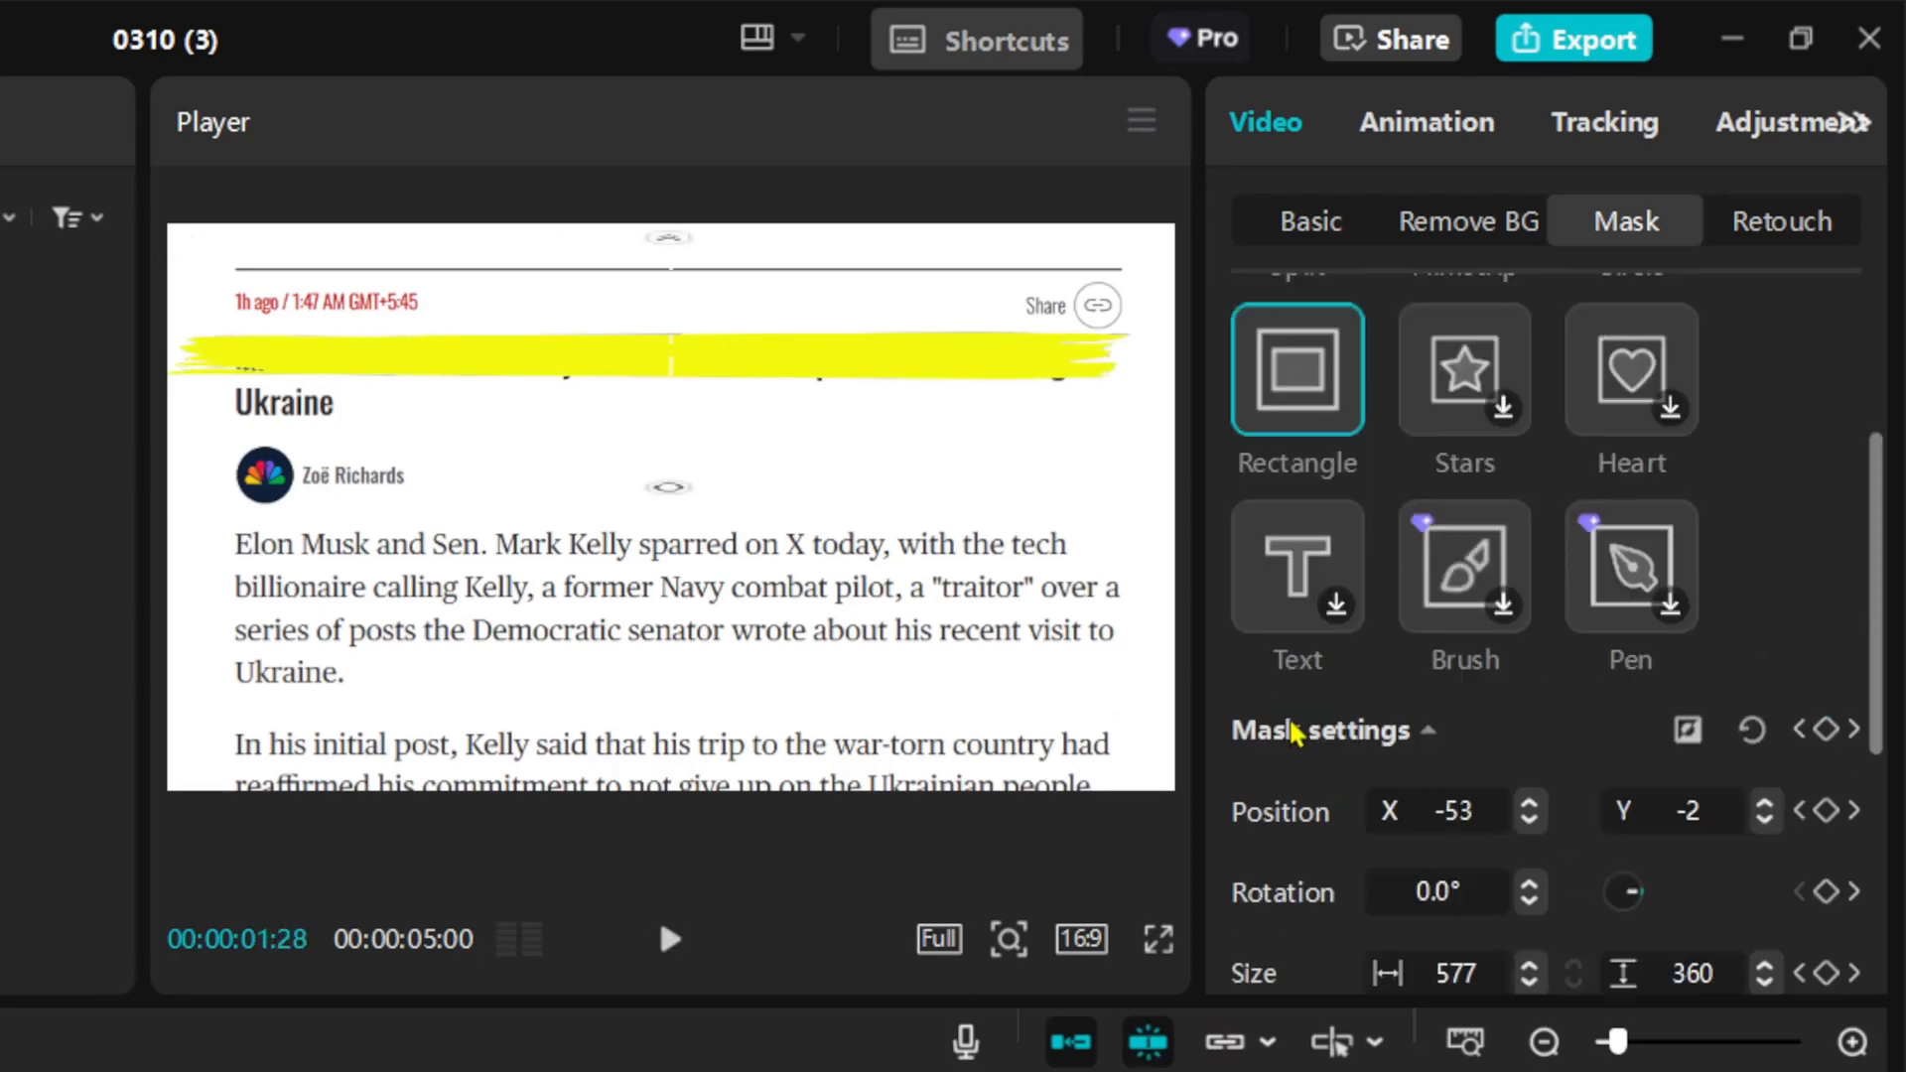
Set the brush highlight's blend mode to Linear burn and preview the animated result from the start.
{"action": "left_click", "coordinate": [1310, 221]}
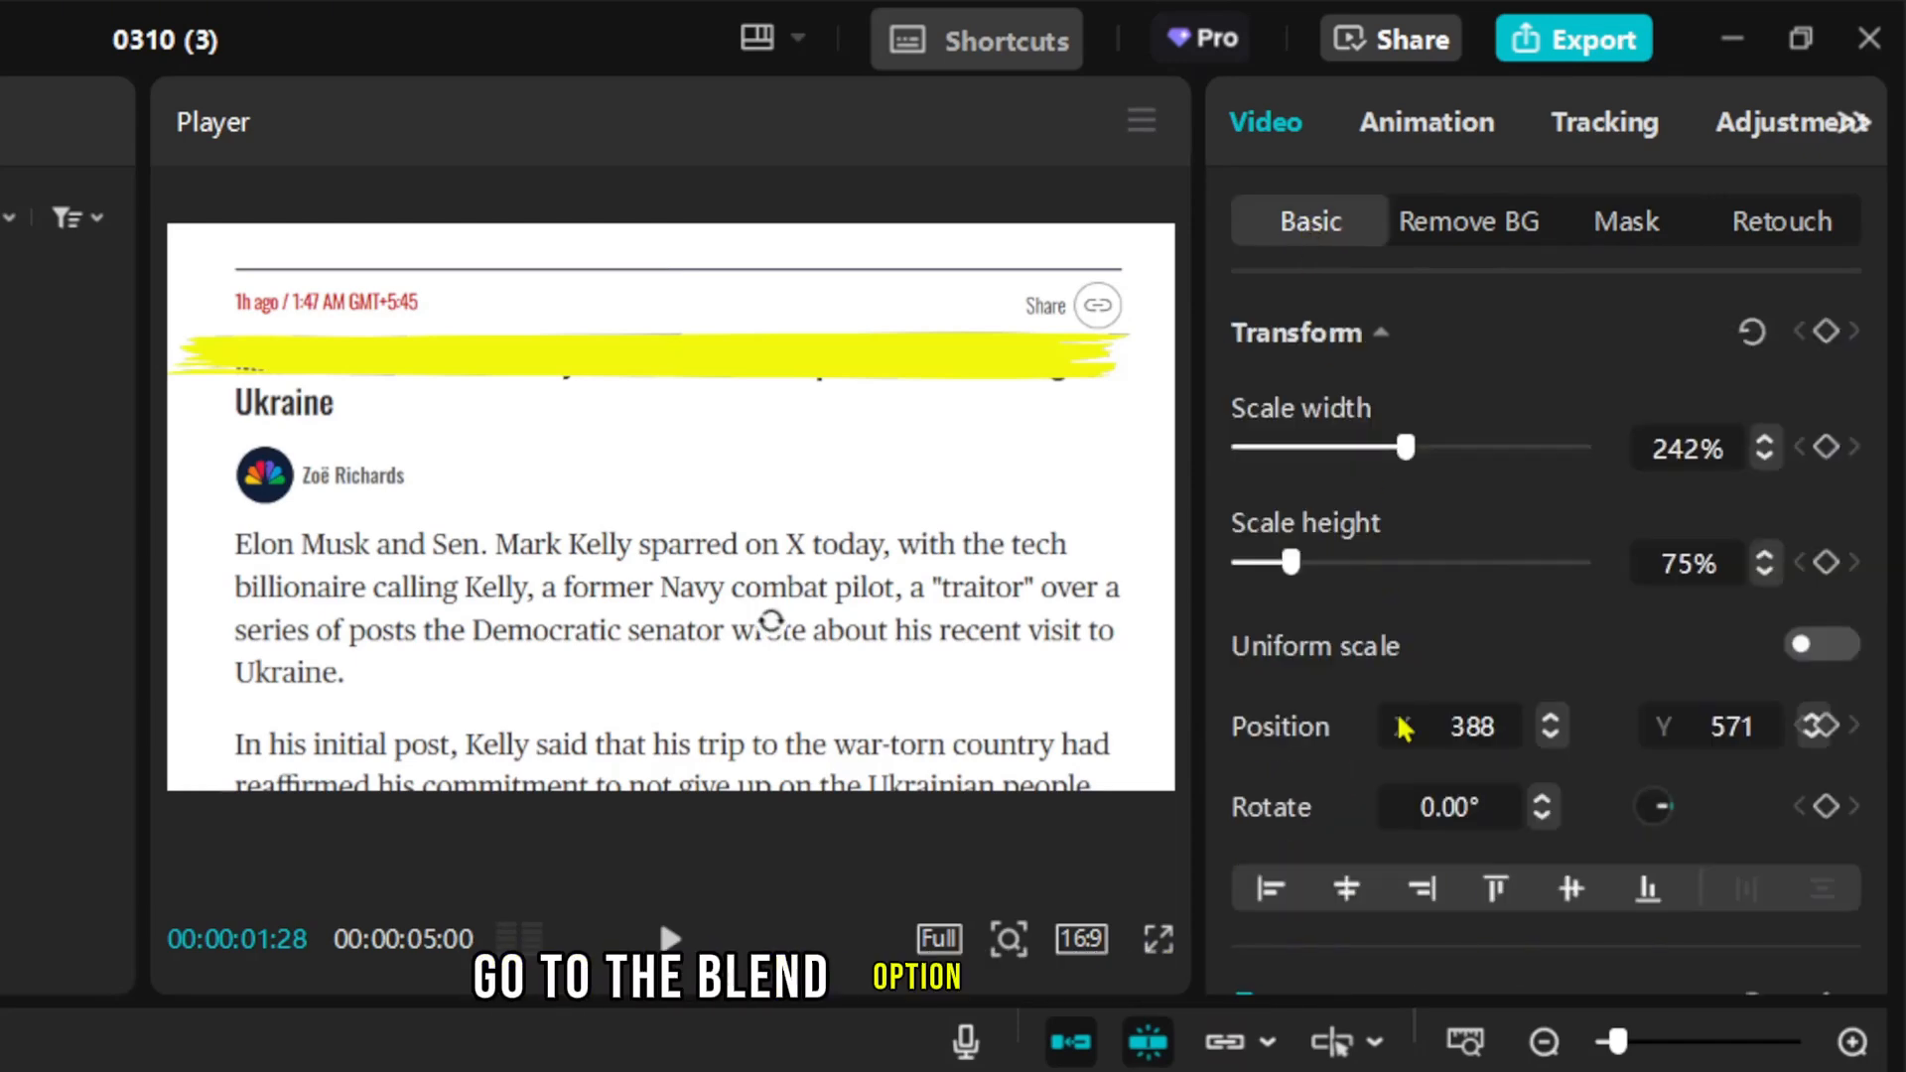
{"action": "left_click", "coordinate": [1581, 401]}
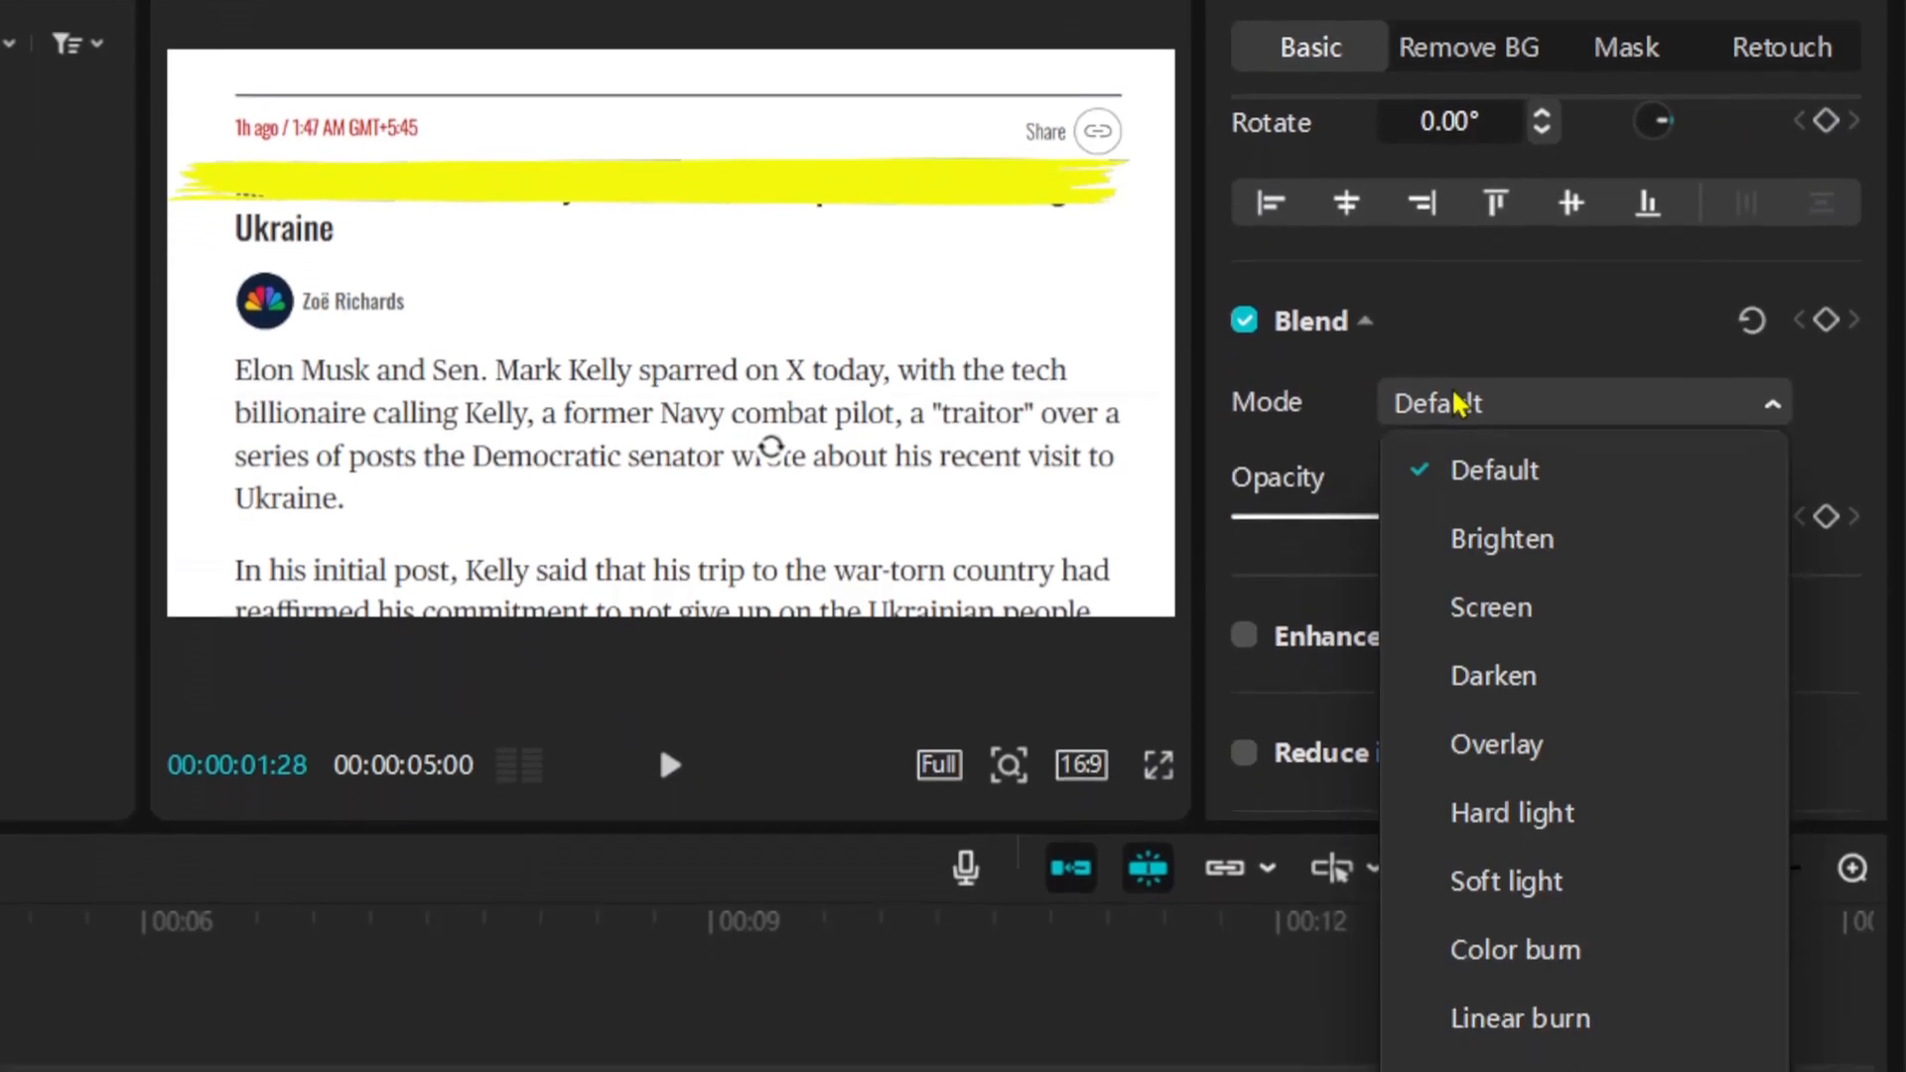
{"action": "left_click", "coordinate": [1519, 1017]}
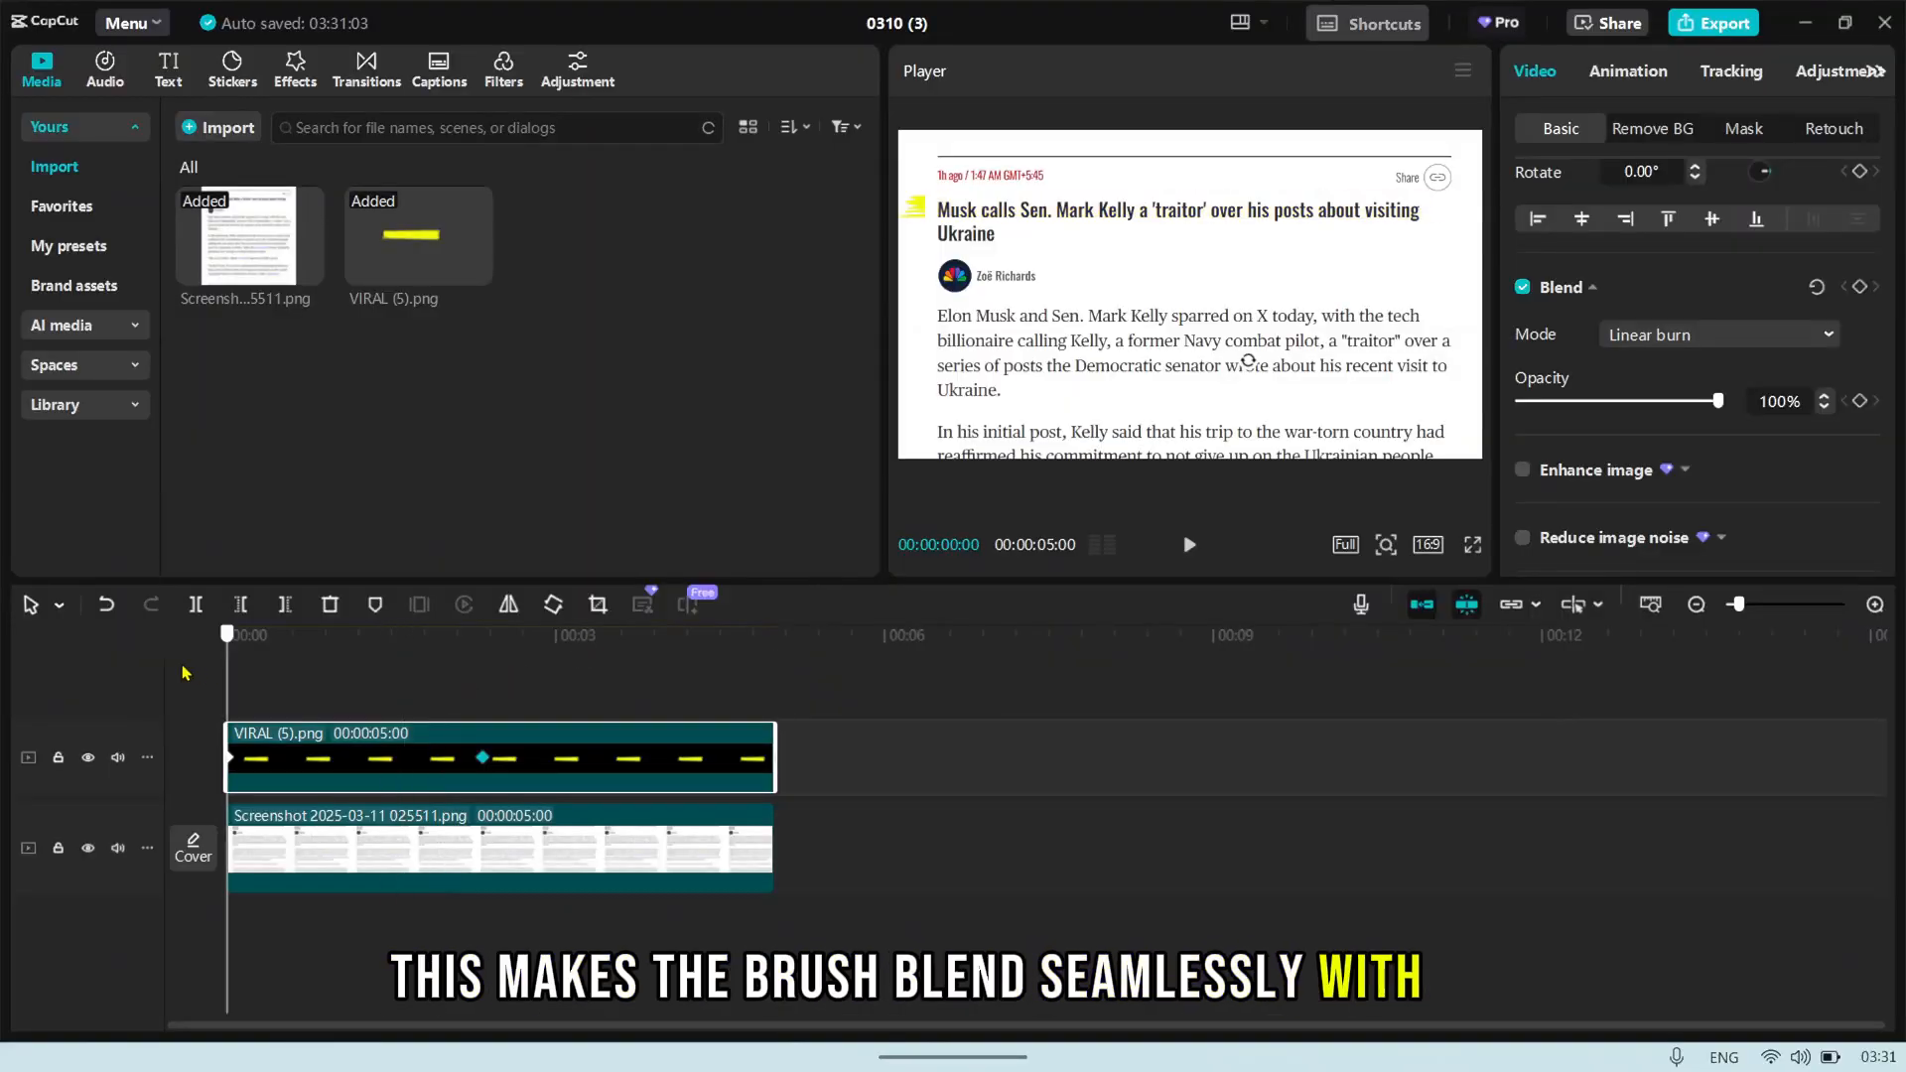
{"action": "left_click", "coordinate": [1190, 544]}
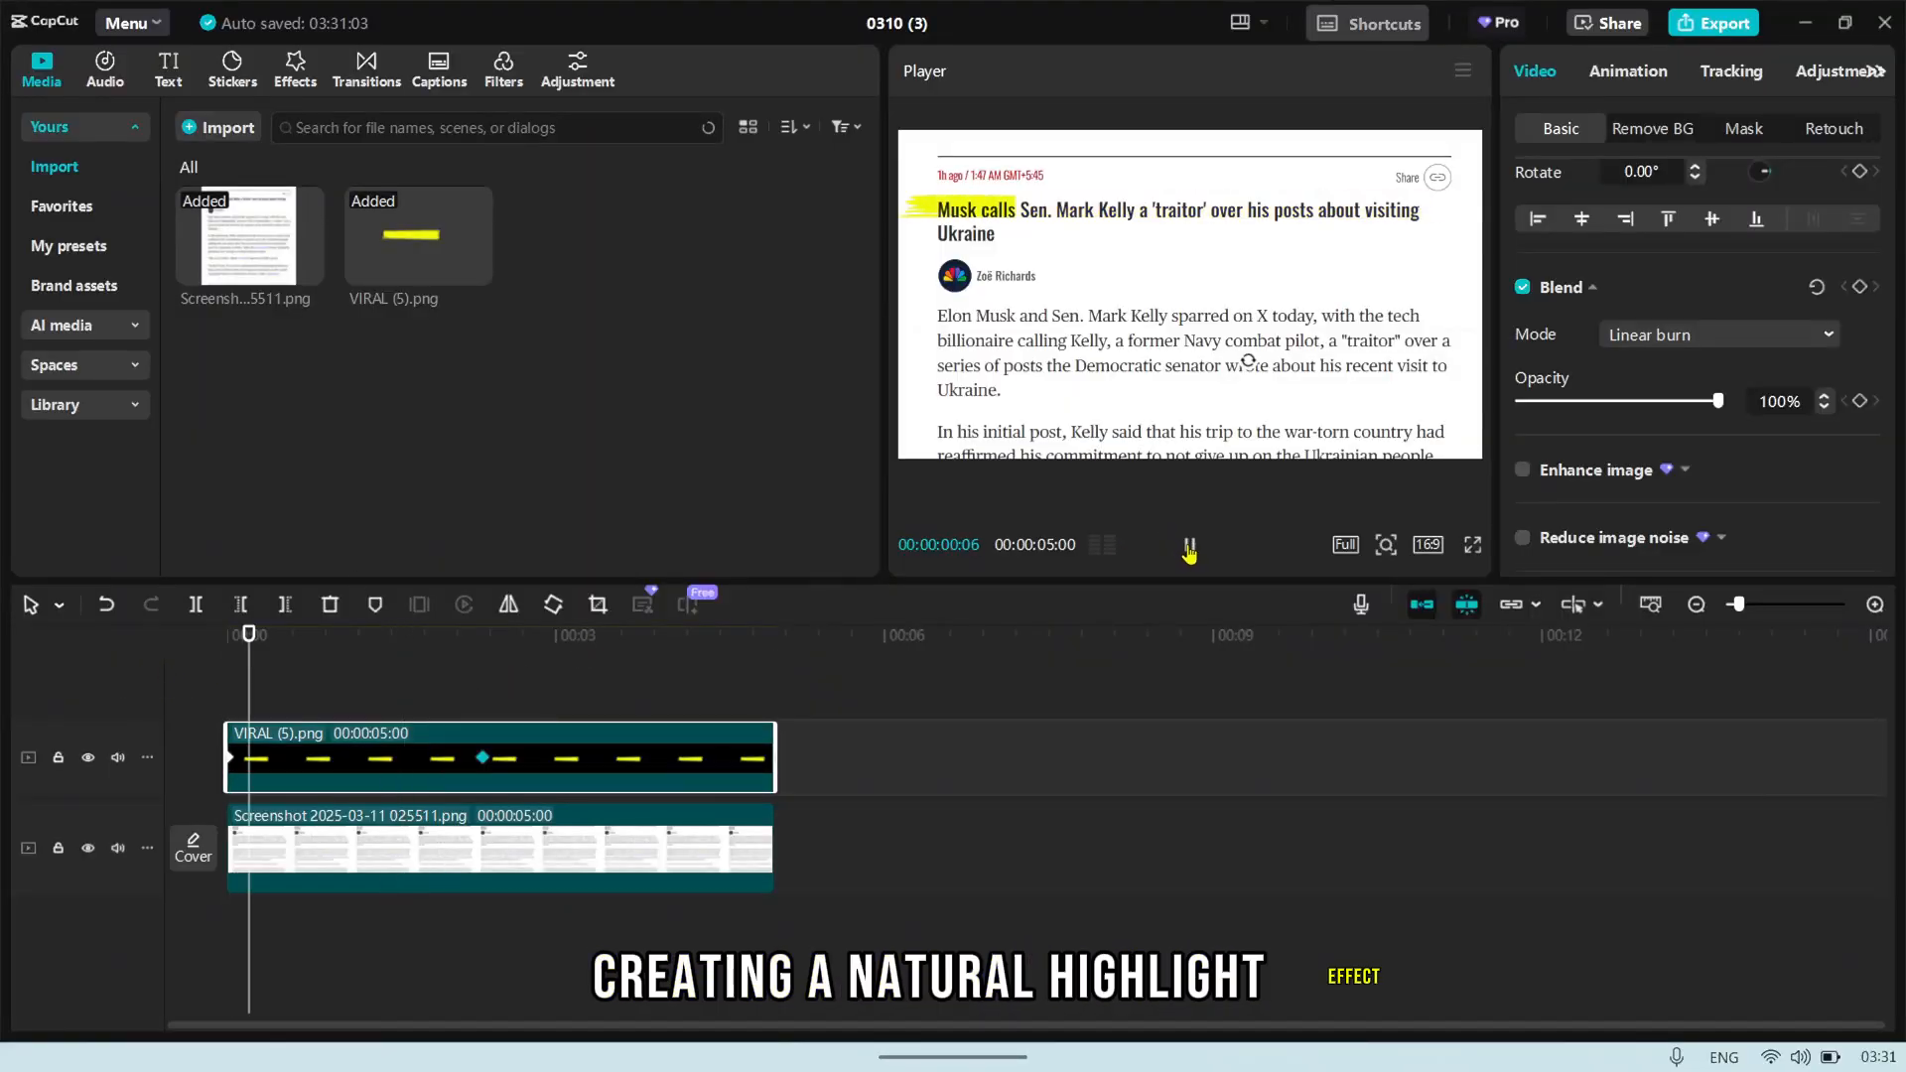
{"action": "left_click", "coordinate": [1473, 544]}
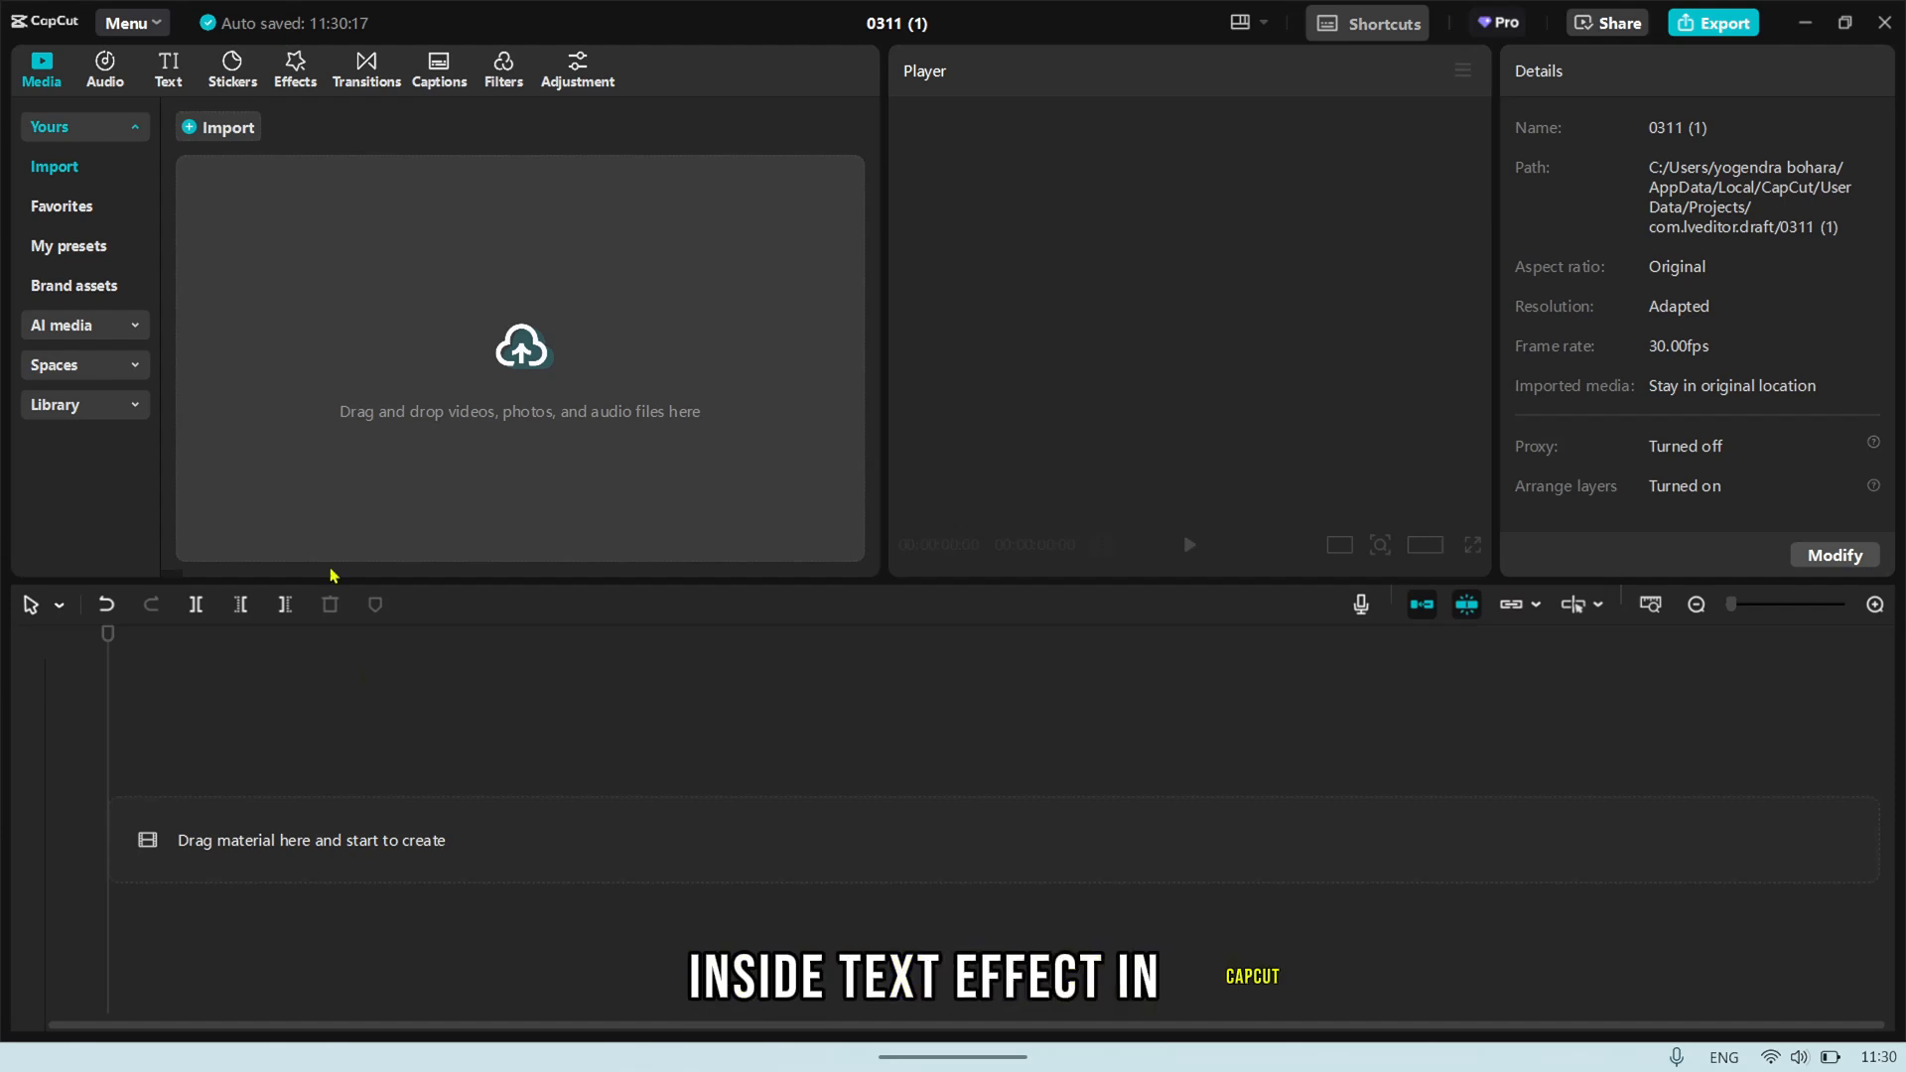
Add a default text clip, change its wording to LONDON and set it in the Impact font.
{"action": "left_click", "coordinate": [167, 64]}
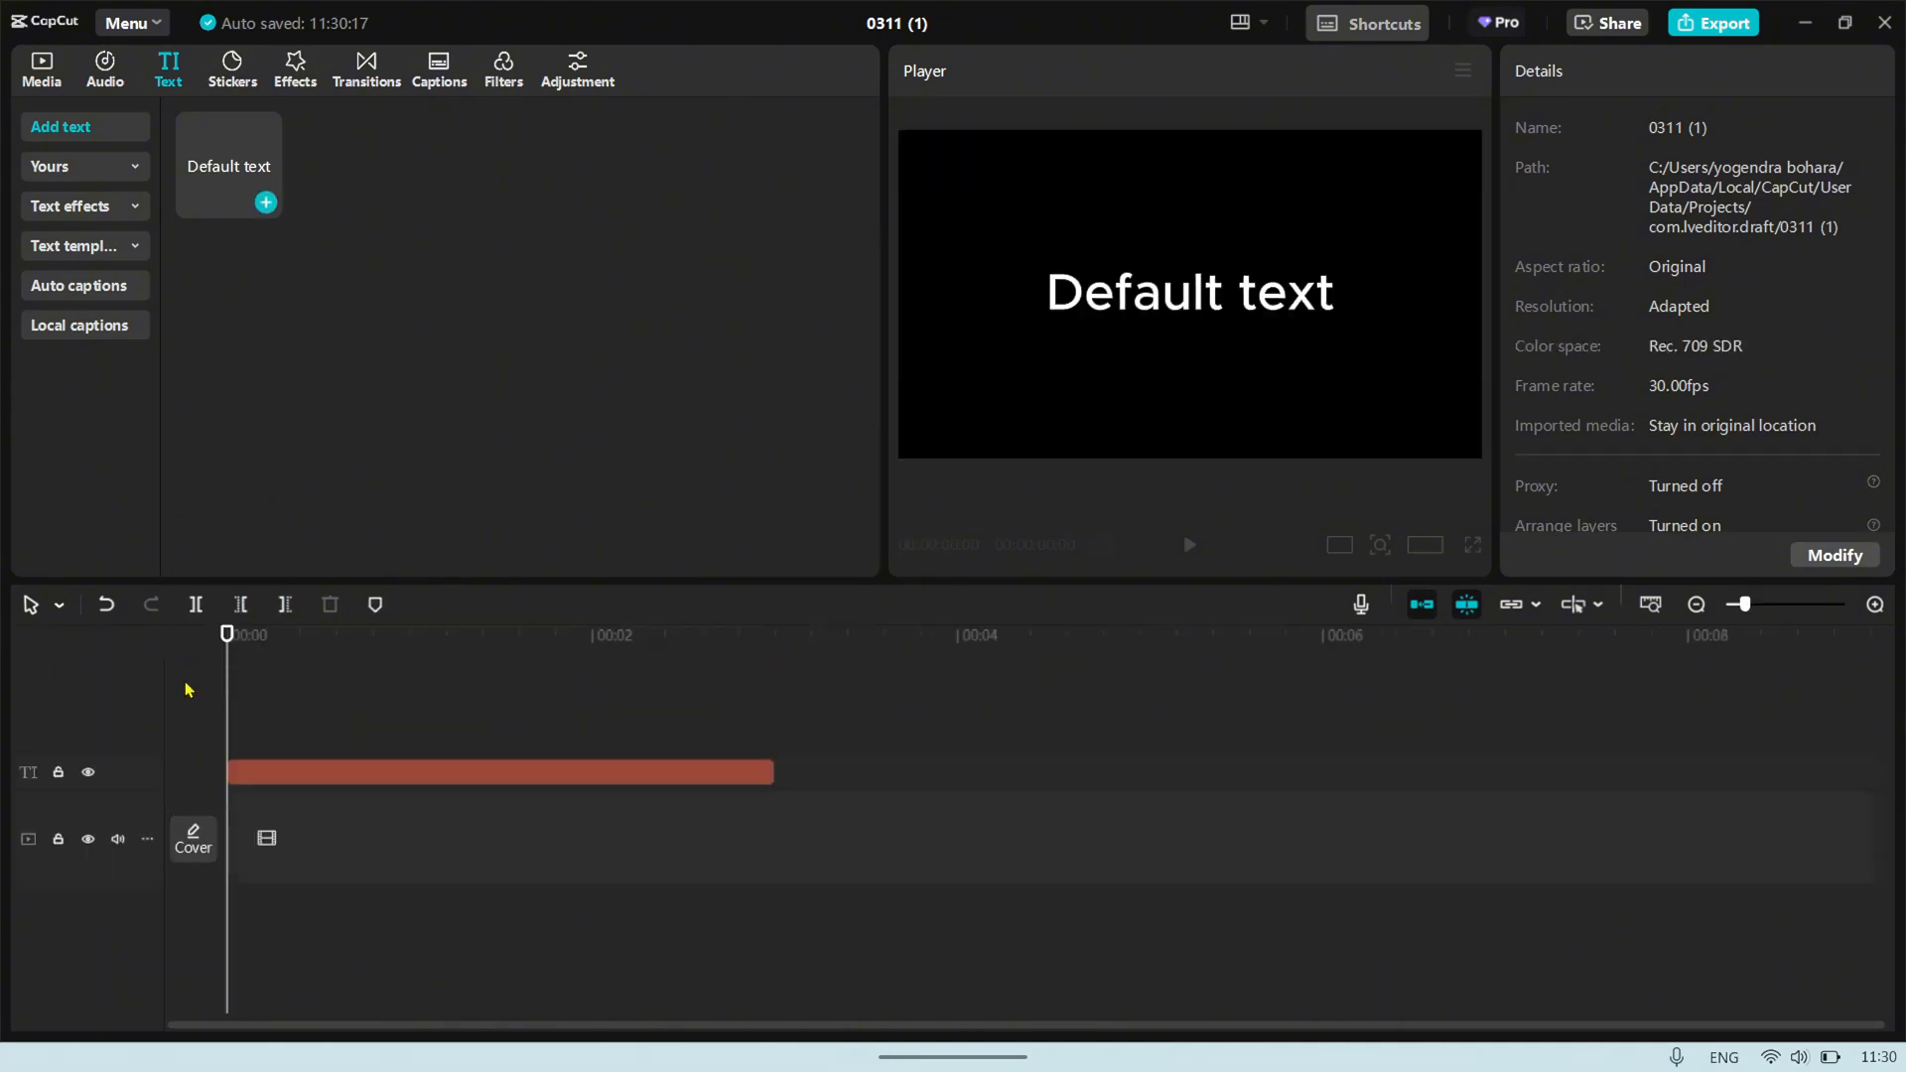
{"action": "left_click", "coordinate": [499, 773]}
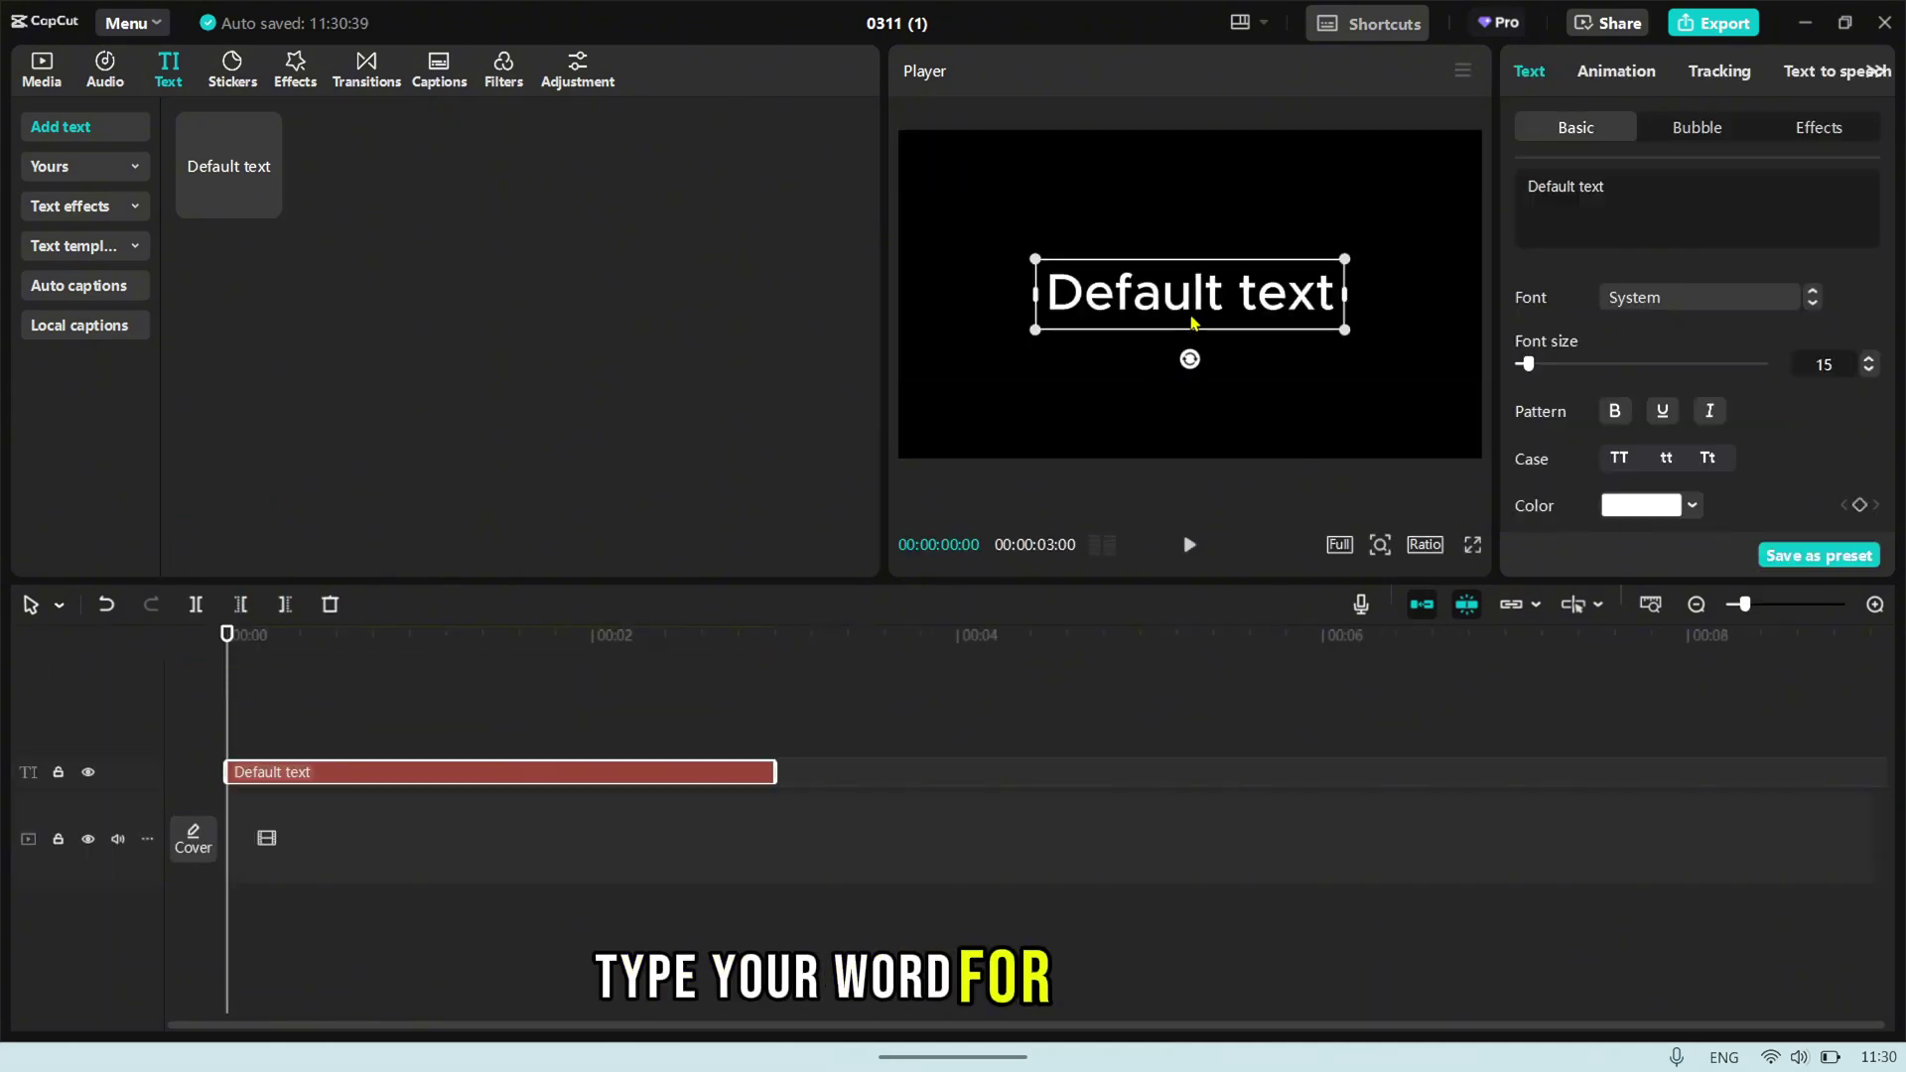
{"action": "double_click", "coordinate": [1189, 294]}
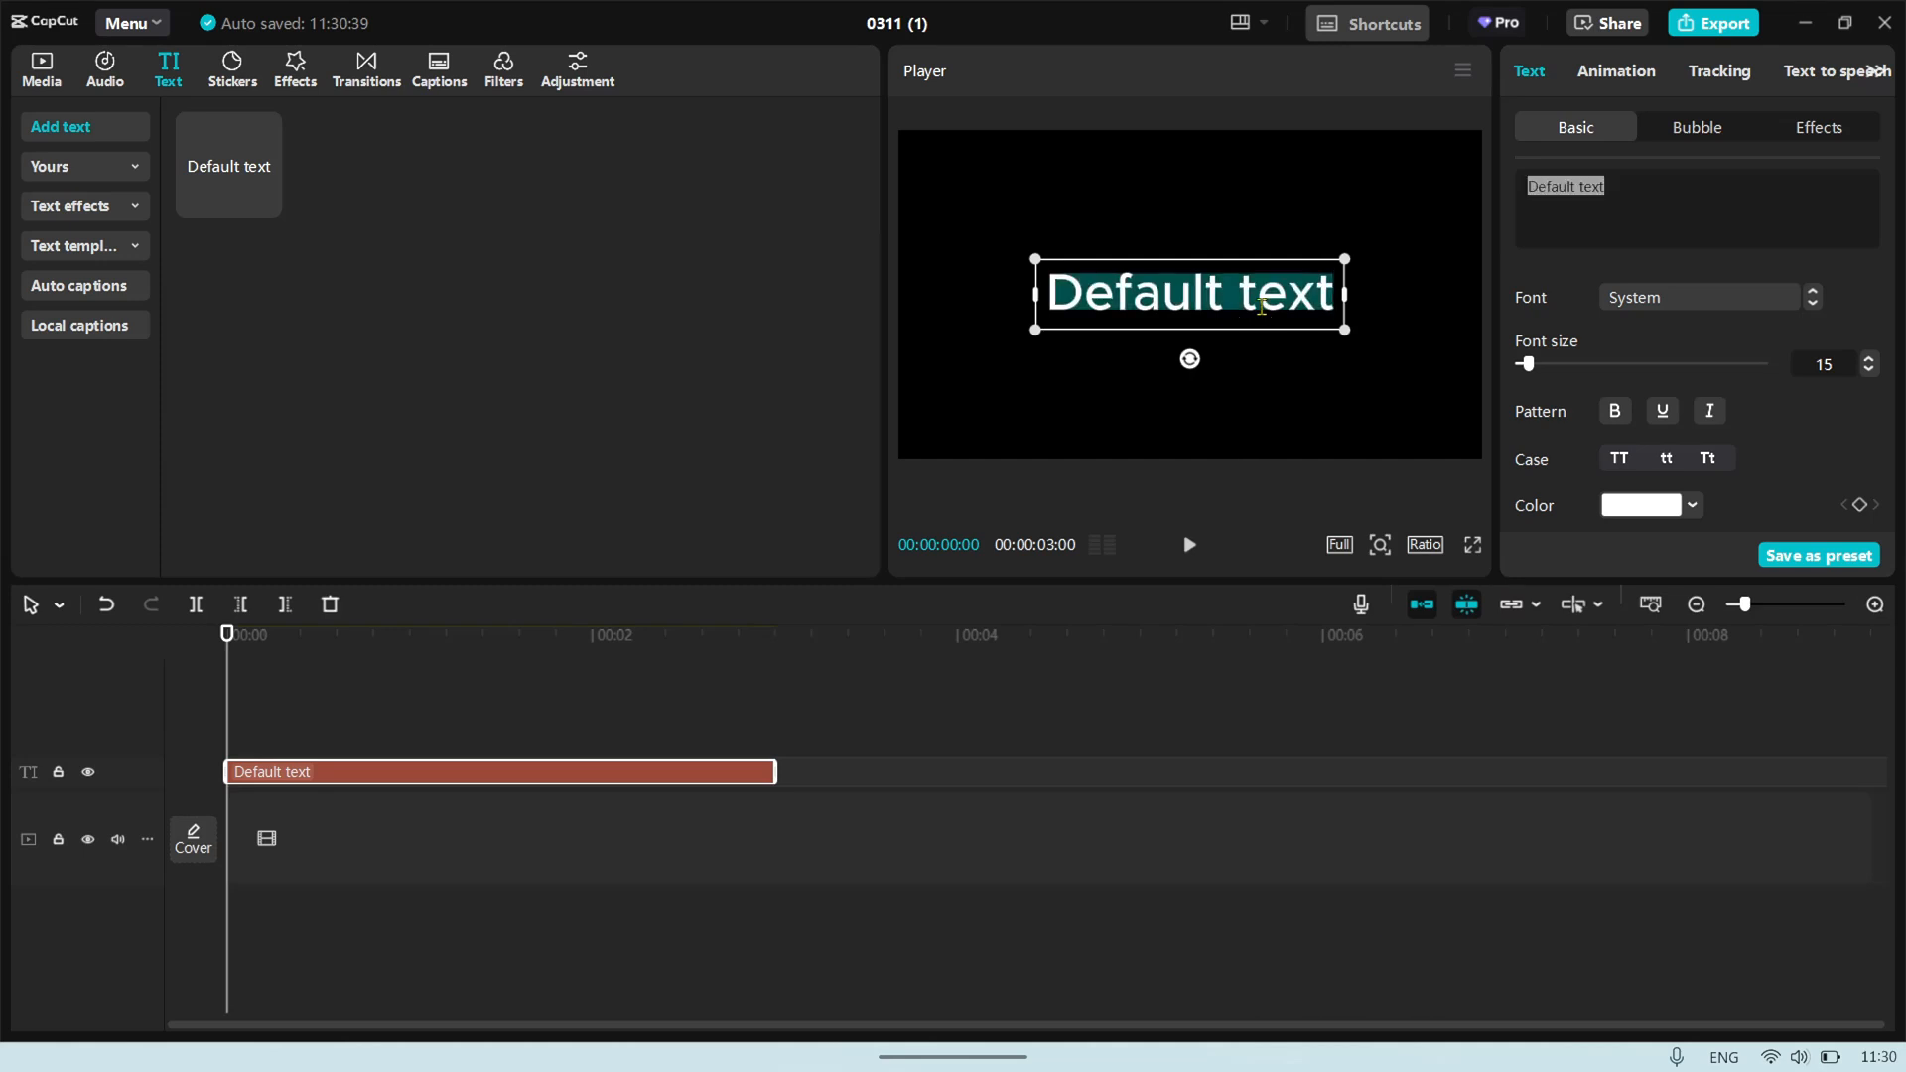
{"action": "type", "text": "LONDON"}
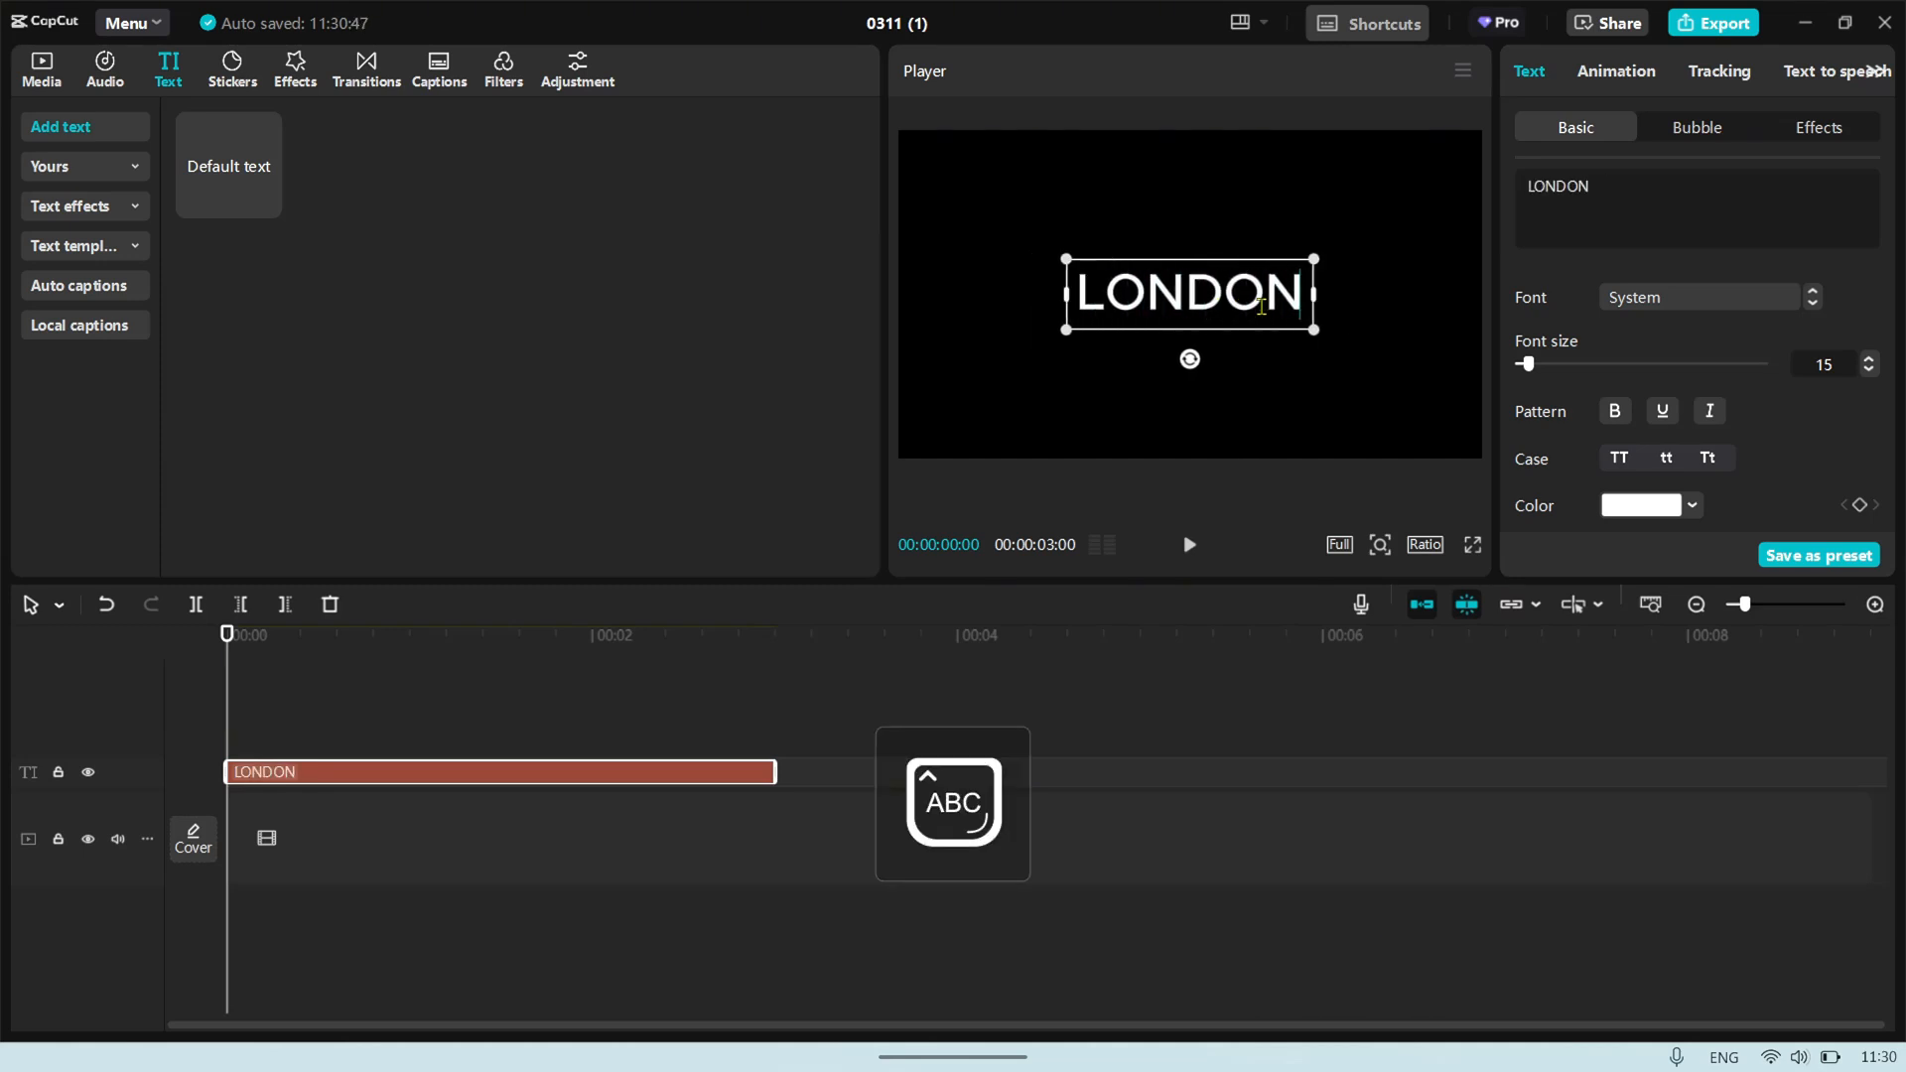
{"action": "left_click", "coordinate": [1700, 298]}
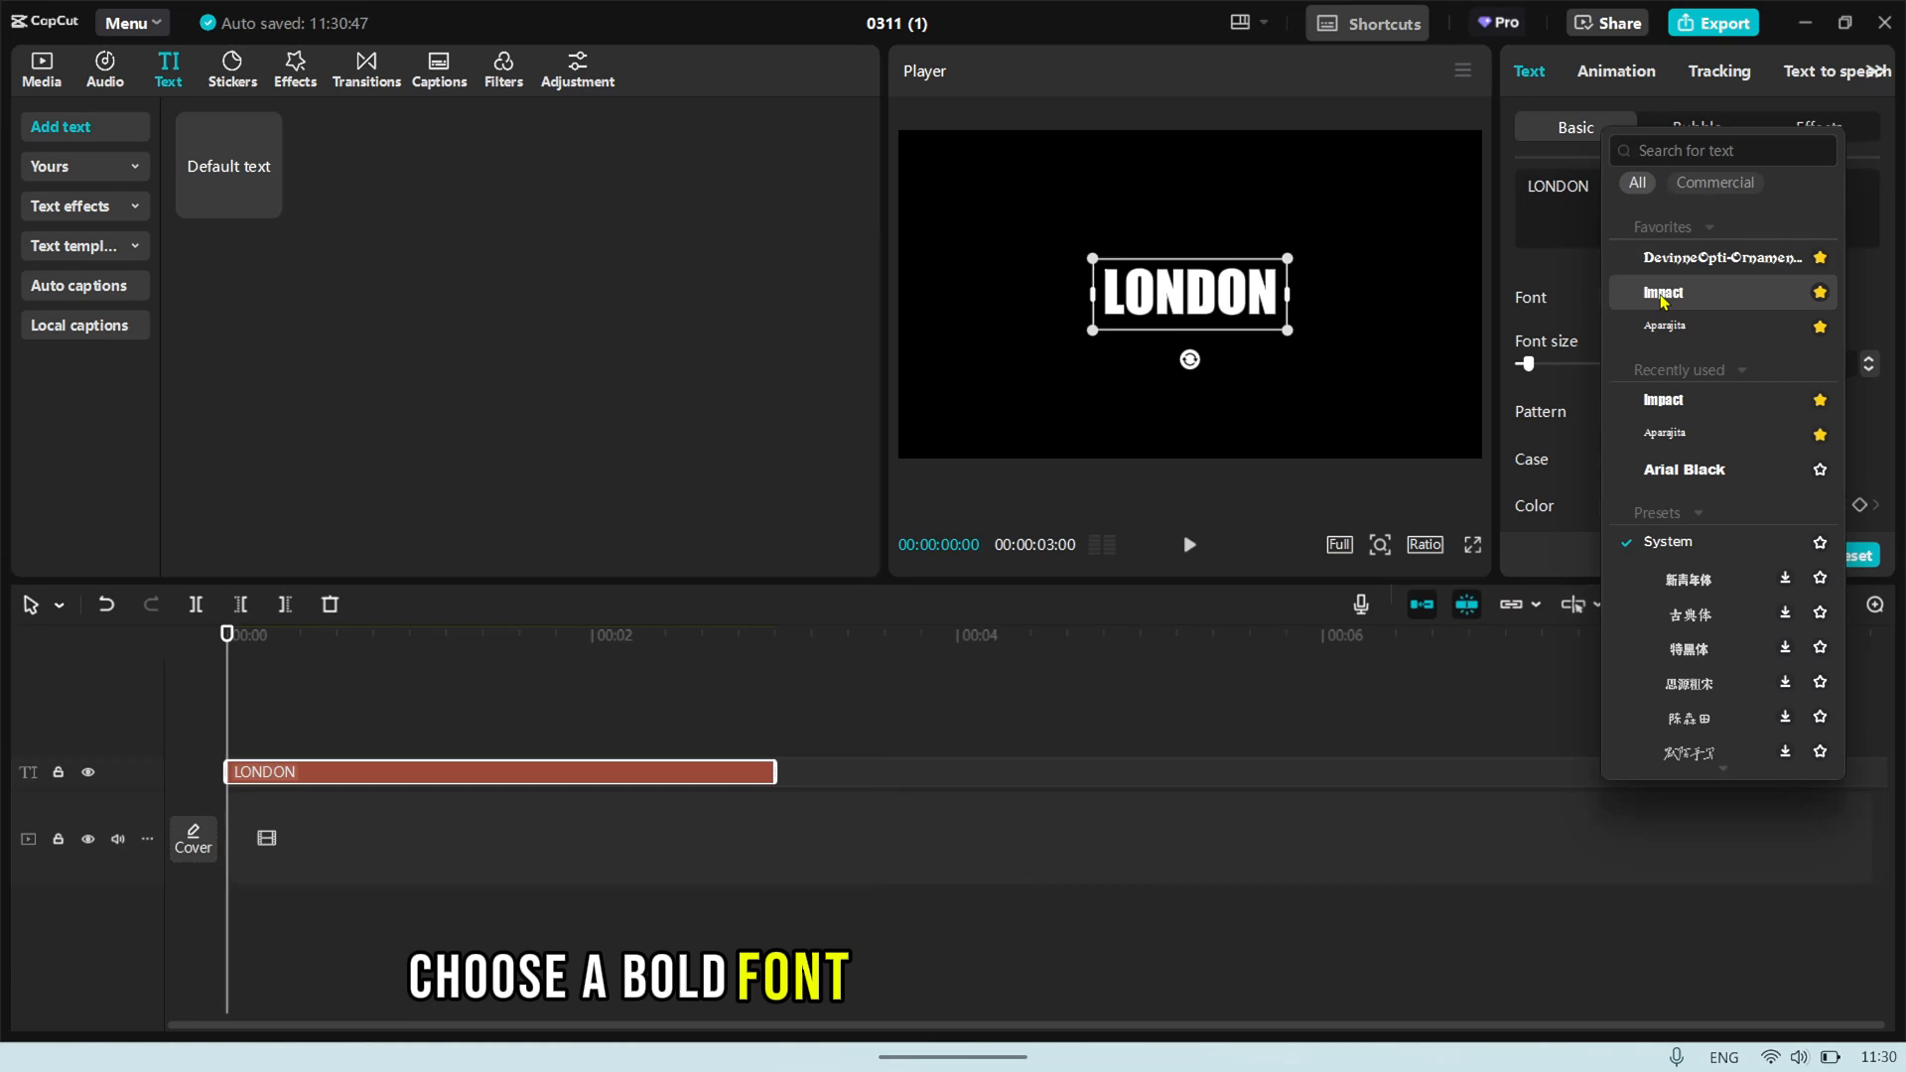
{"action": "left_click", "coordinate": [1665, 292]}
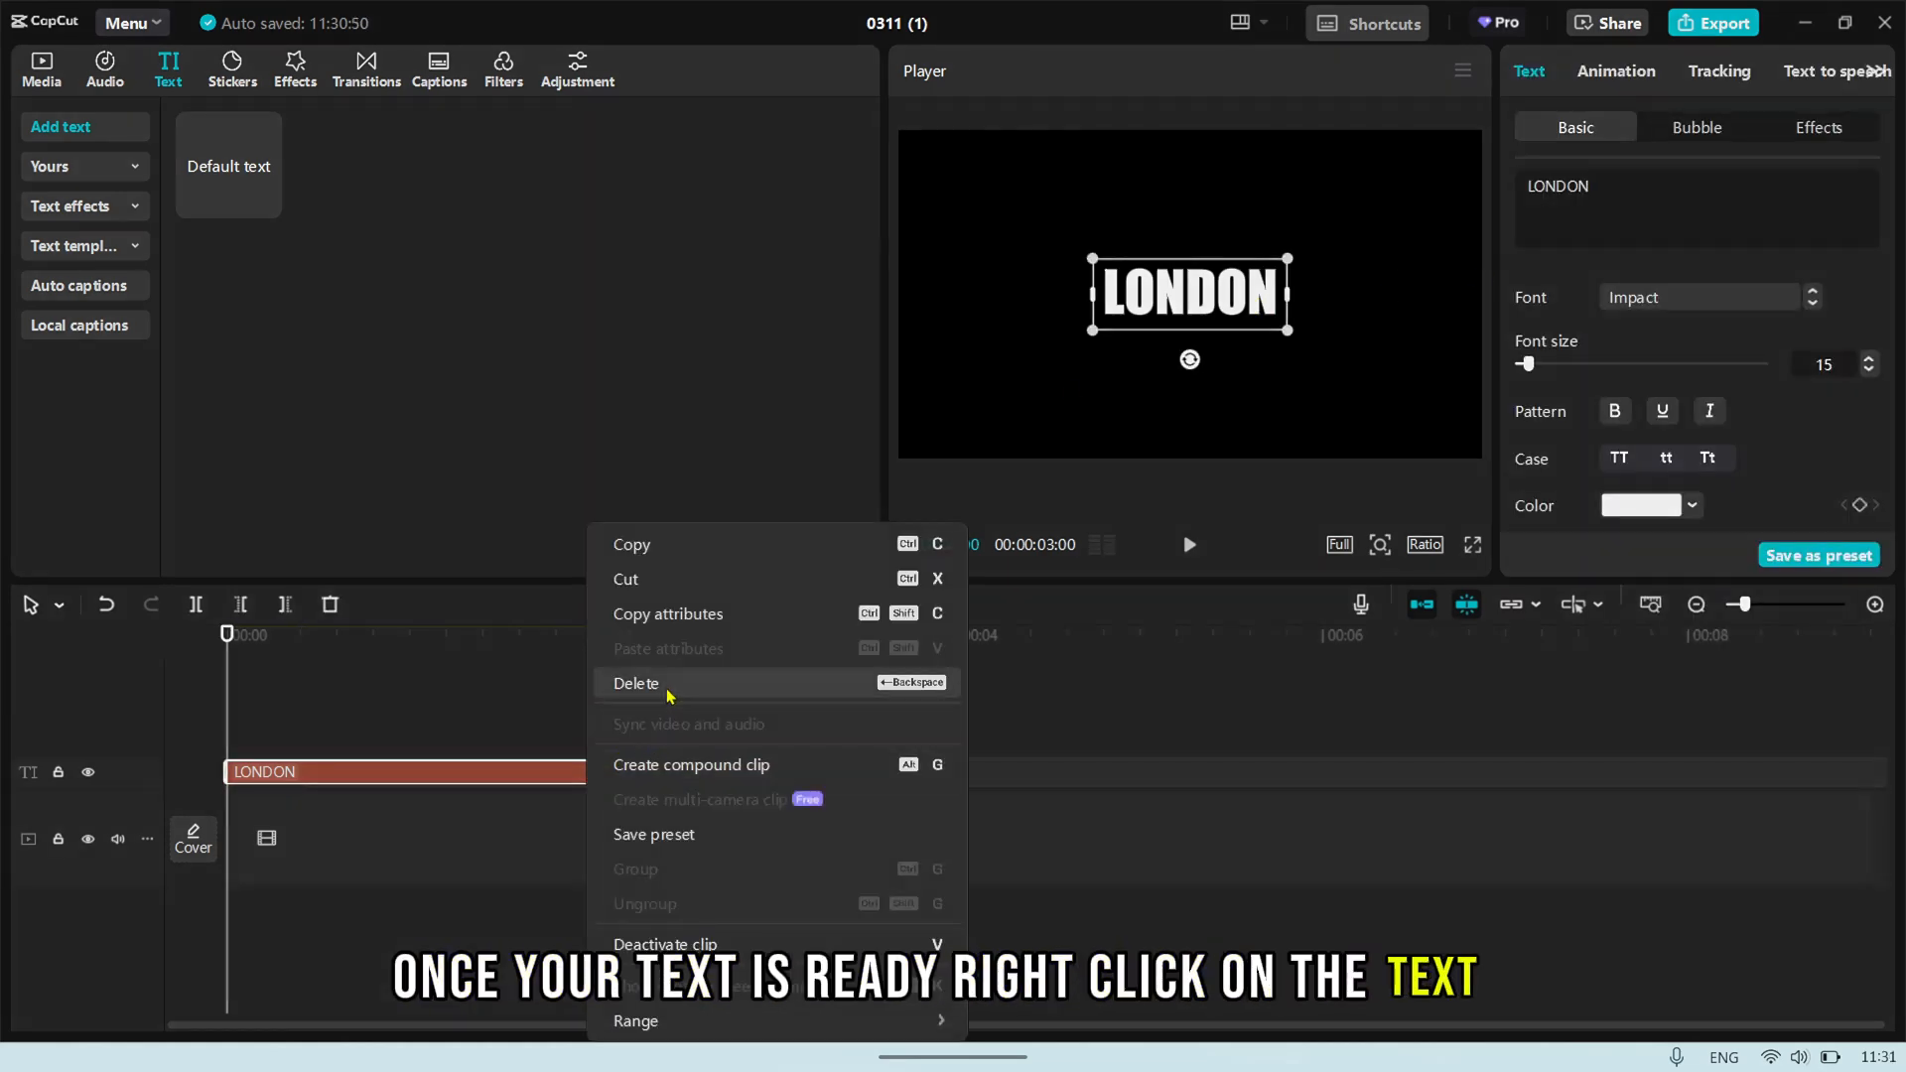
Convert the LONDON text into a compound clip and bring up its video settings.
{"action": "left_click", "coordinate": [691, 765]}
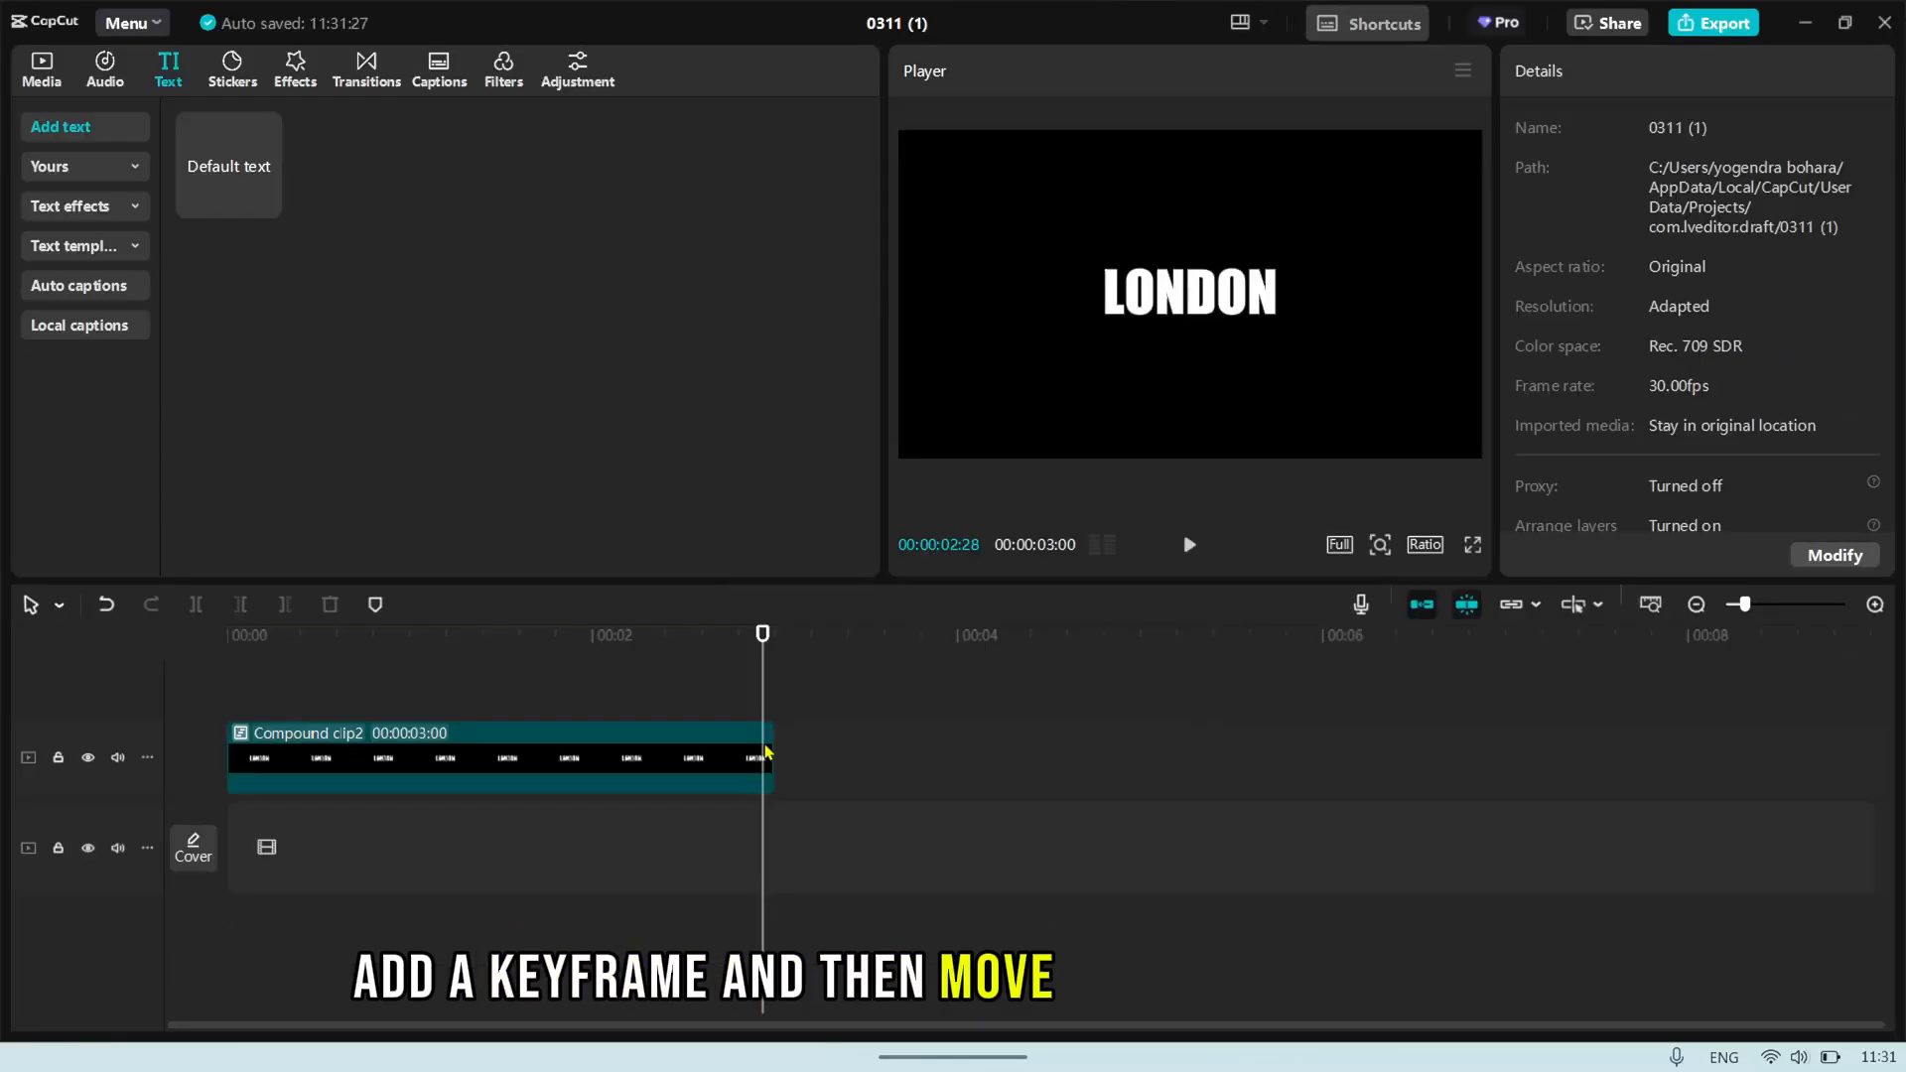
{"action": "left_click", "coordinate": [501, 769]}
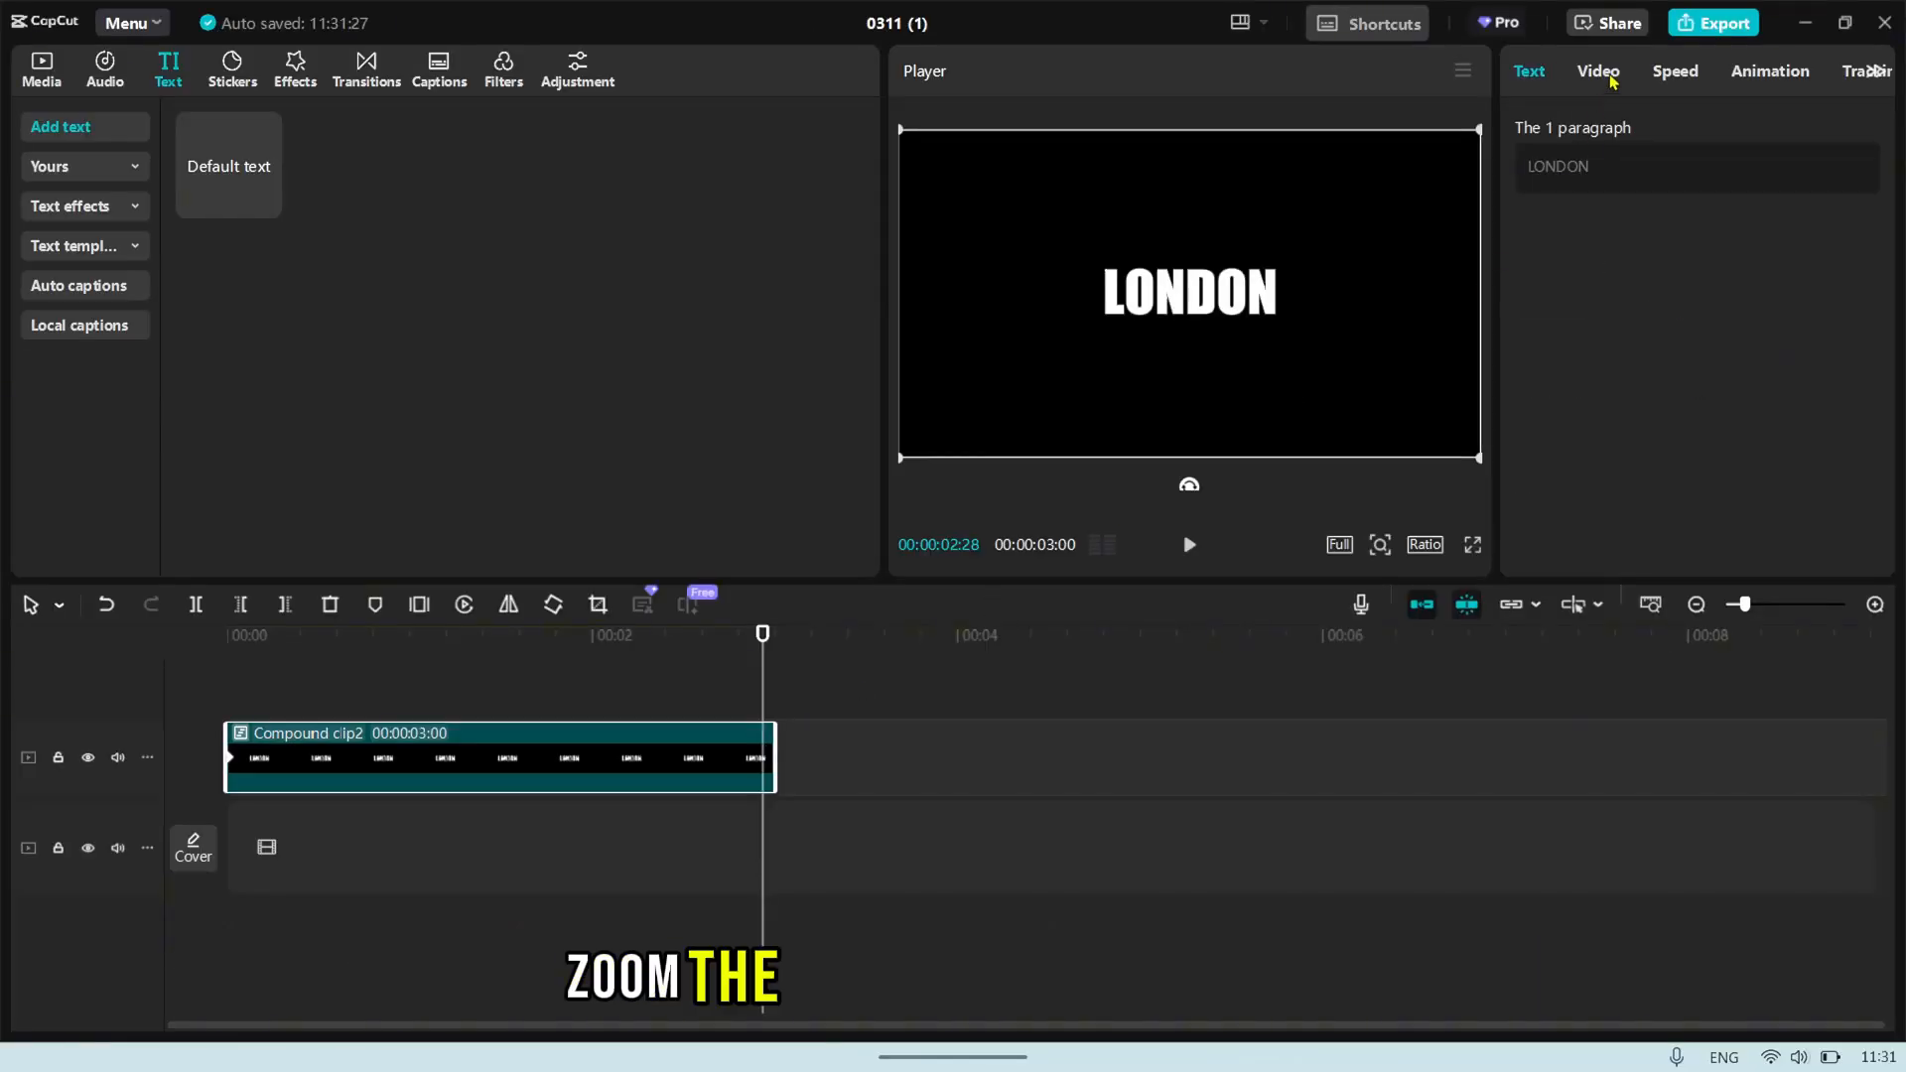
{"action": "left_click", "coordinate": [1598, 71]}
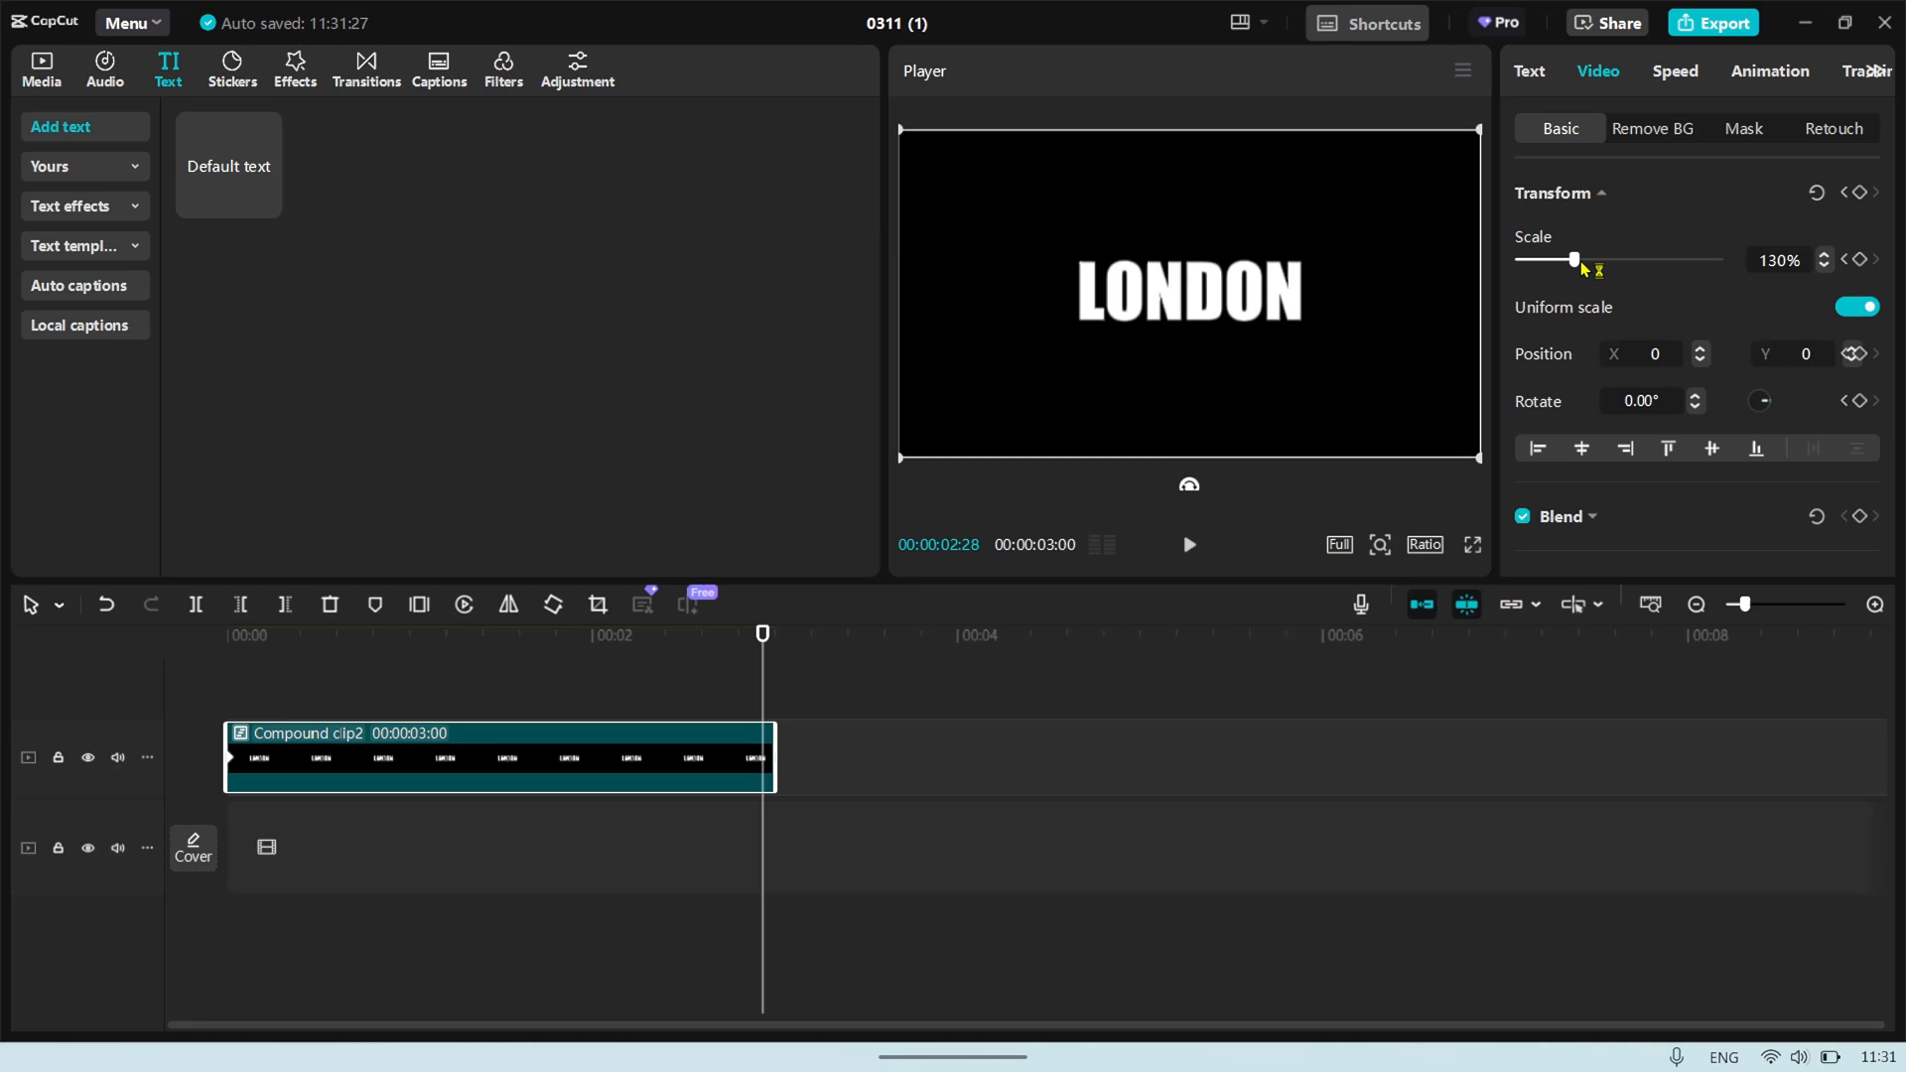
Keyframe the compound clip's scale up to 500% at its end with a preset easing curve.
{"action": "left_click_drag", "start_coordinate": [1573, 258], "coordinate": [1718, 258]}
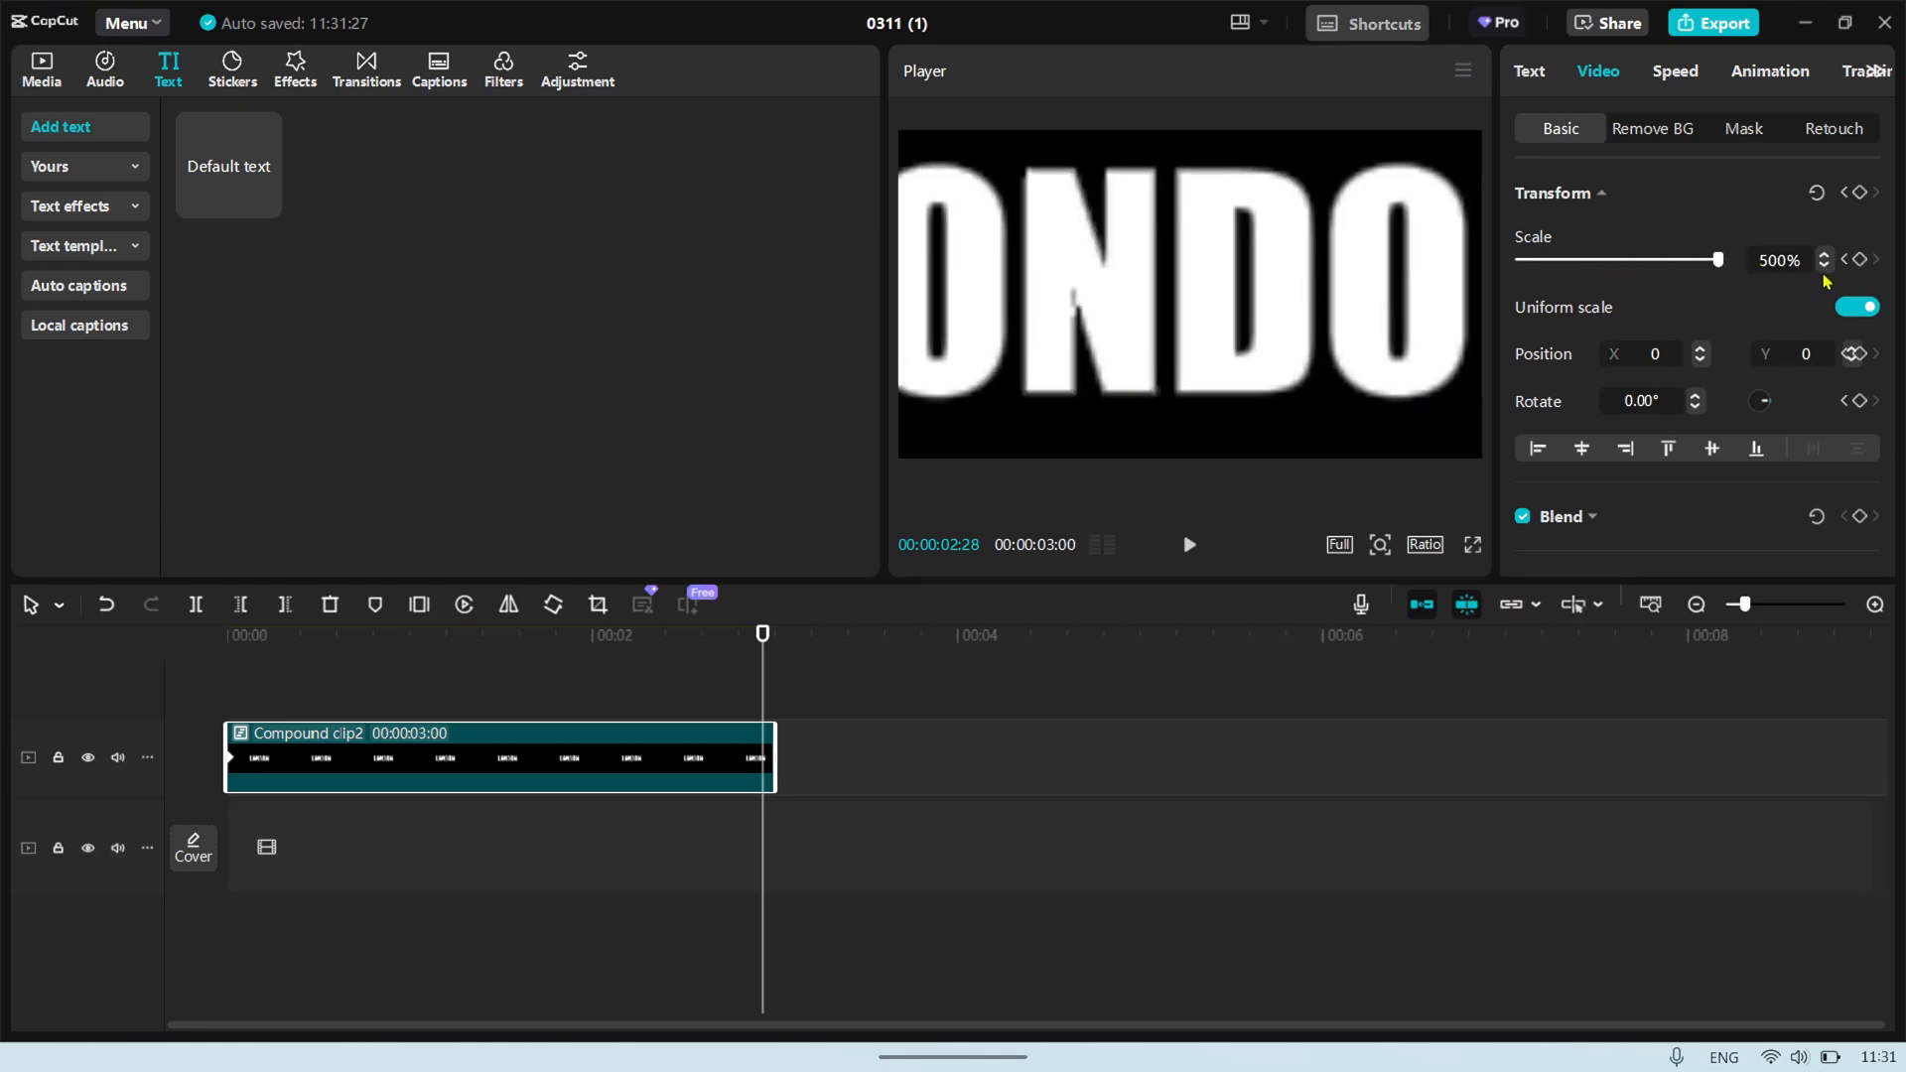
{"action": "left_click", "coordinate": [1858, 260]}
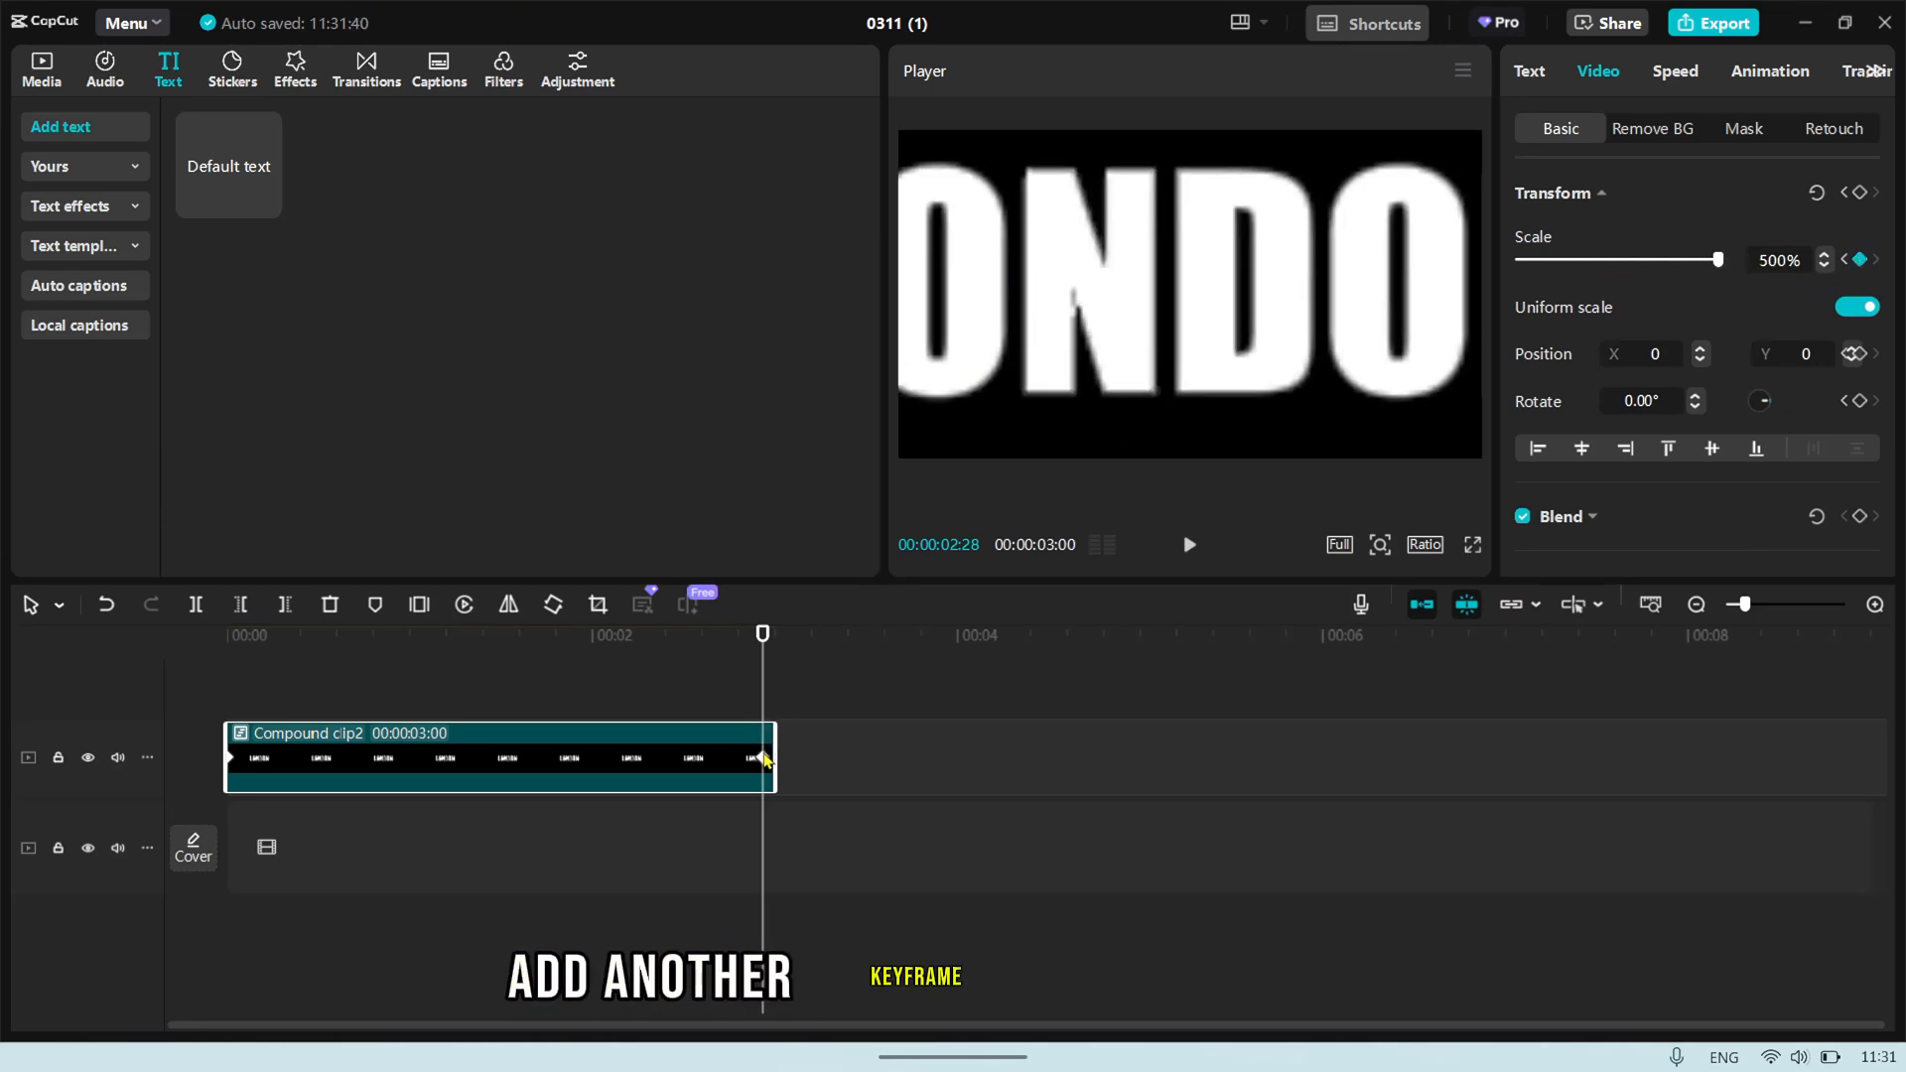
{"action": "right_click", "coordinate": [762, 758]}
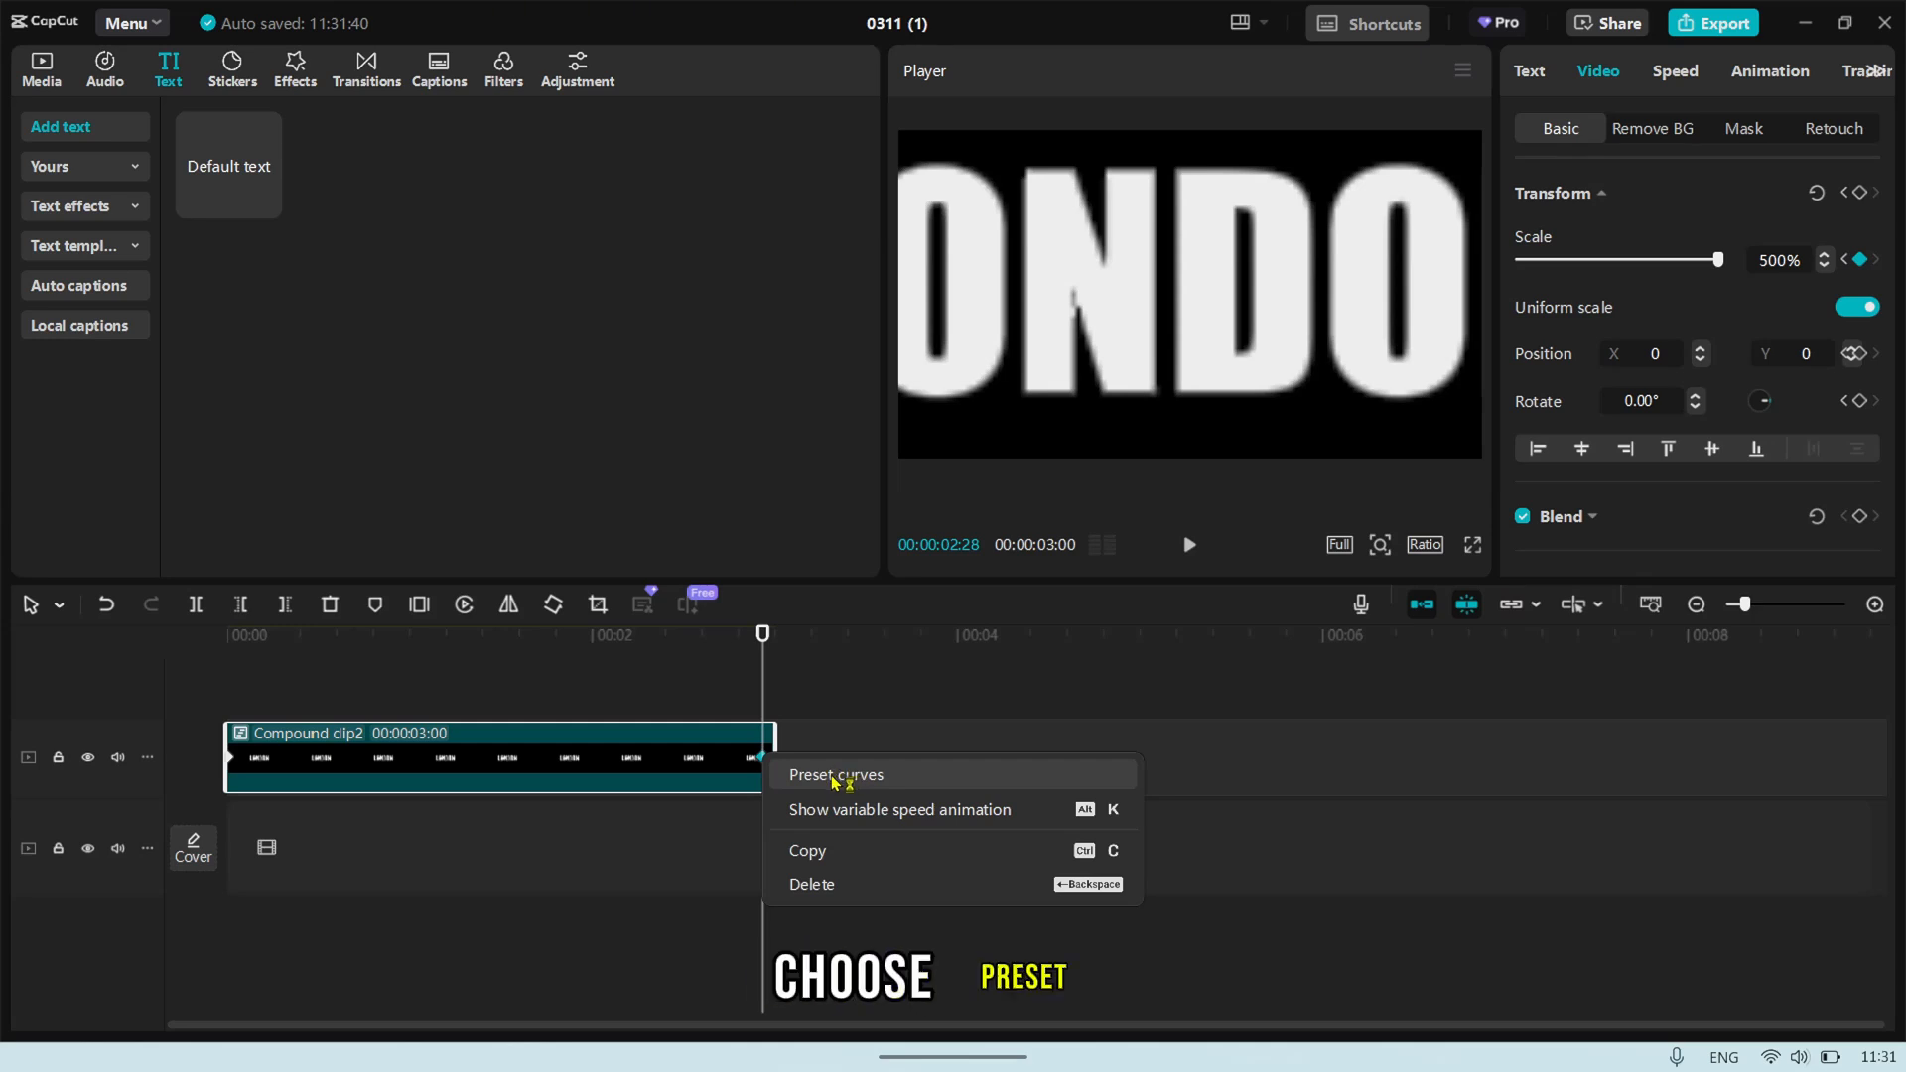
{"action": "left_click", "coordinate": [834, 774]}
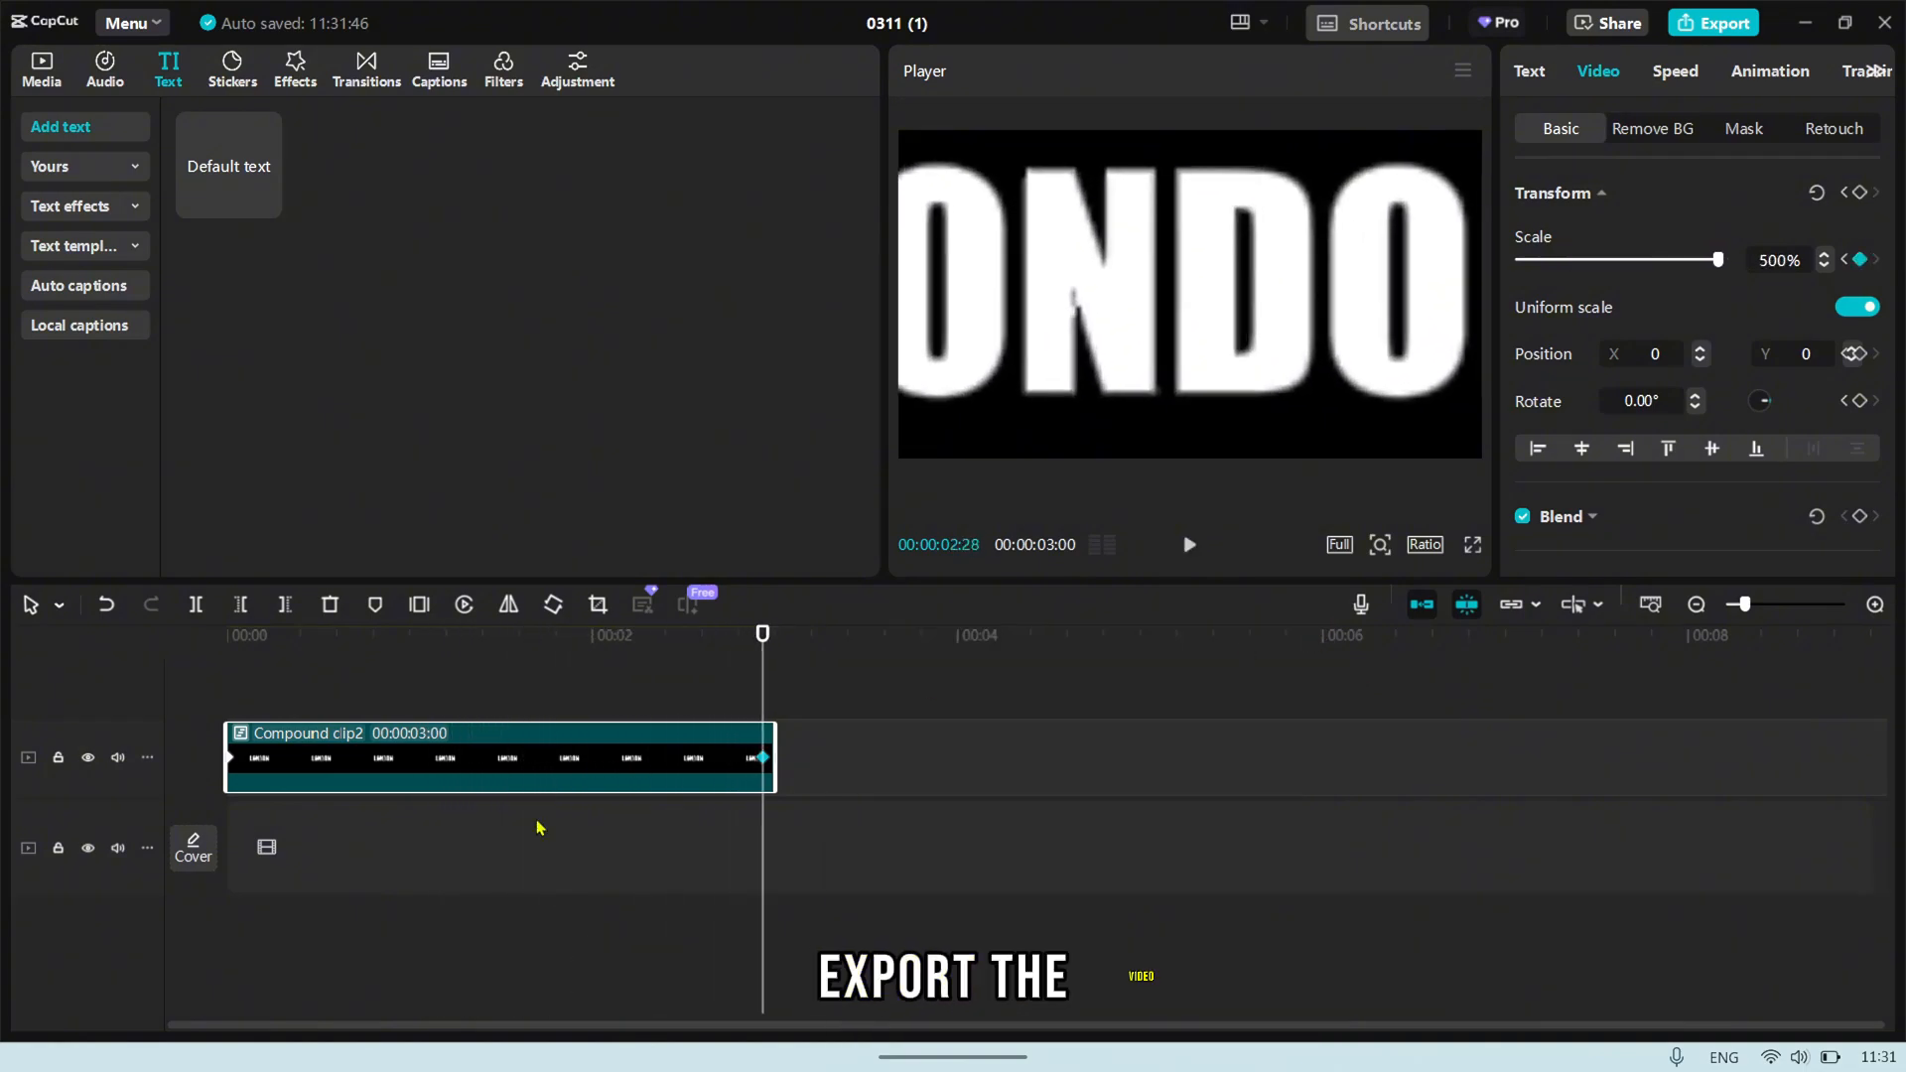
{"action": "left_click", "coordinate": [40, 64]}
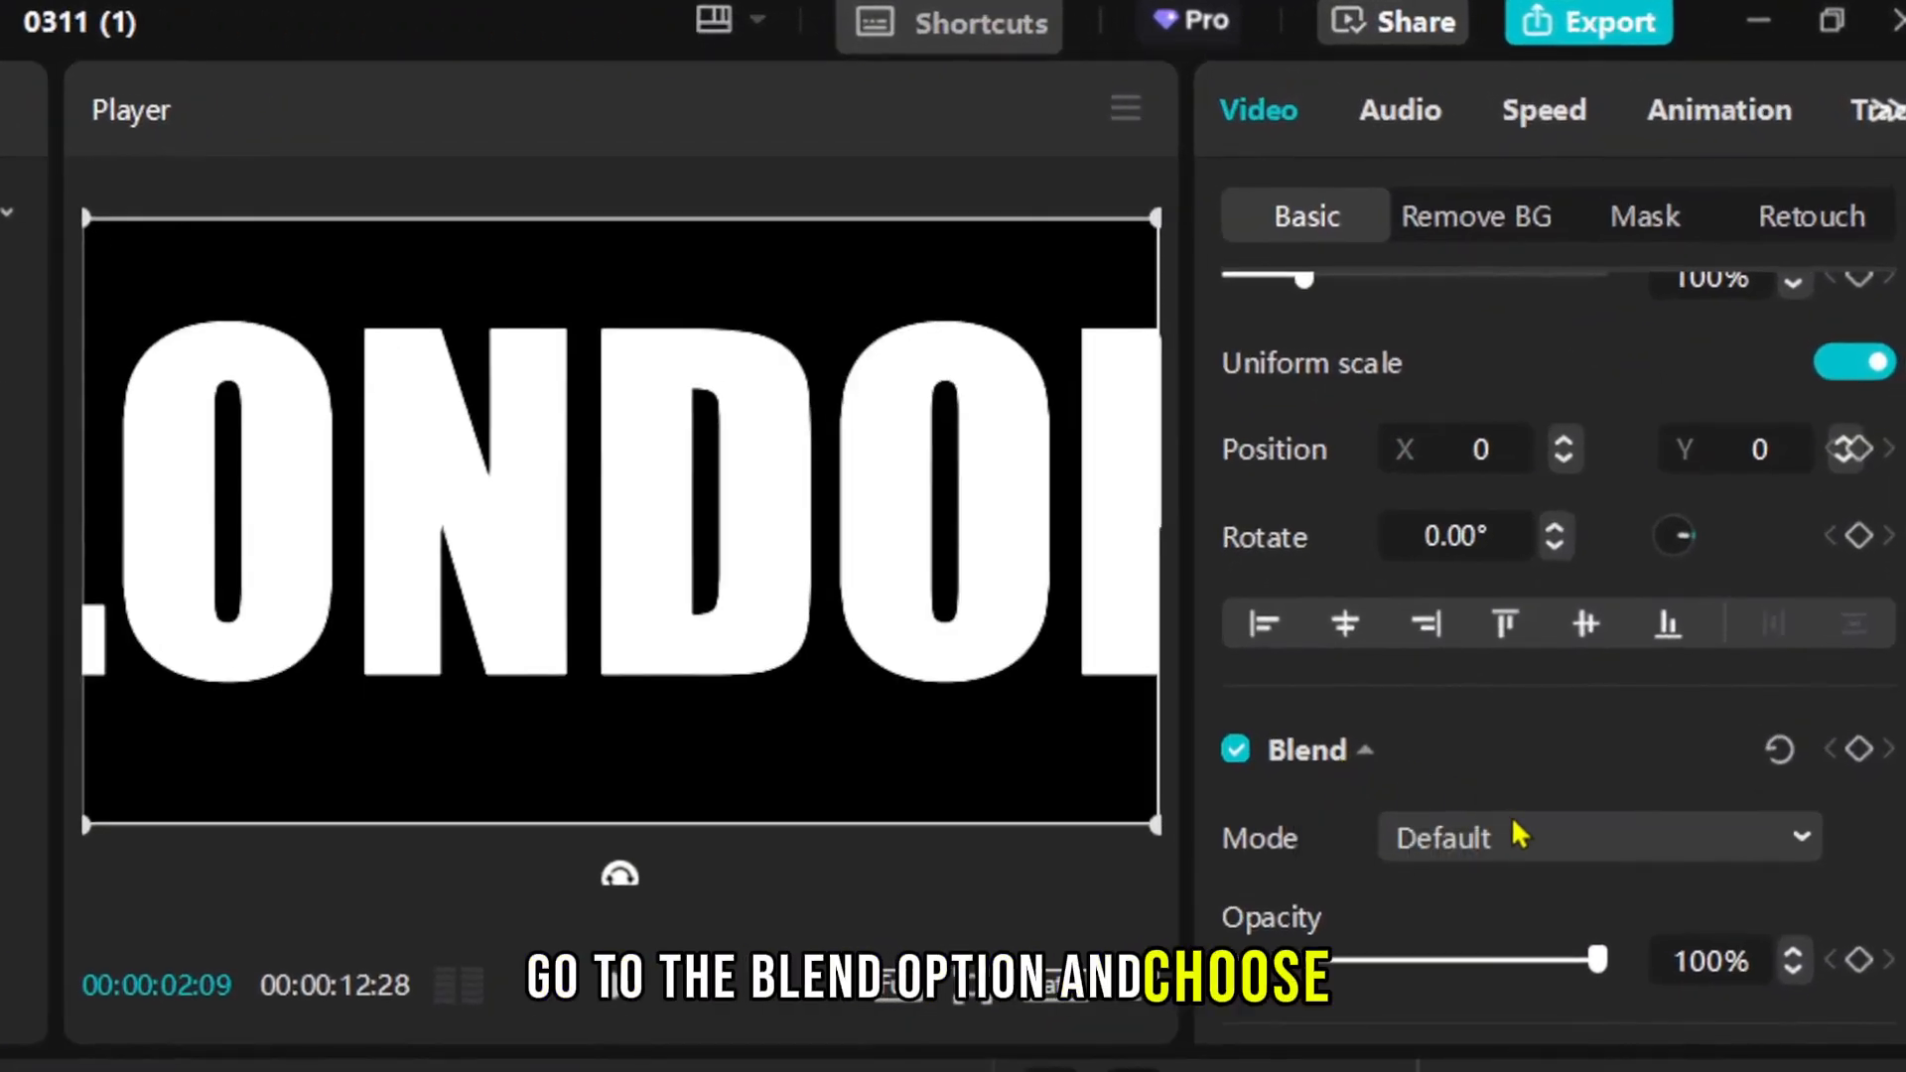
List the blend mode choices for the enlarged LONDON clip, Default still active.
{"action": "left_click", "coordinate": [1599, 836]}
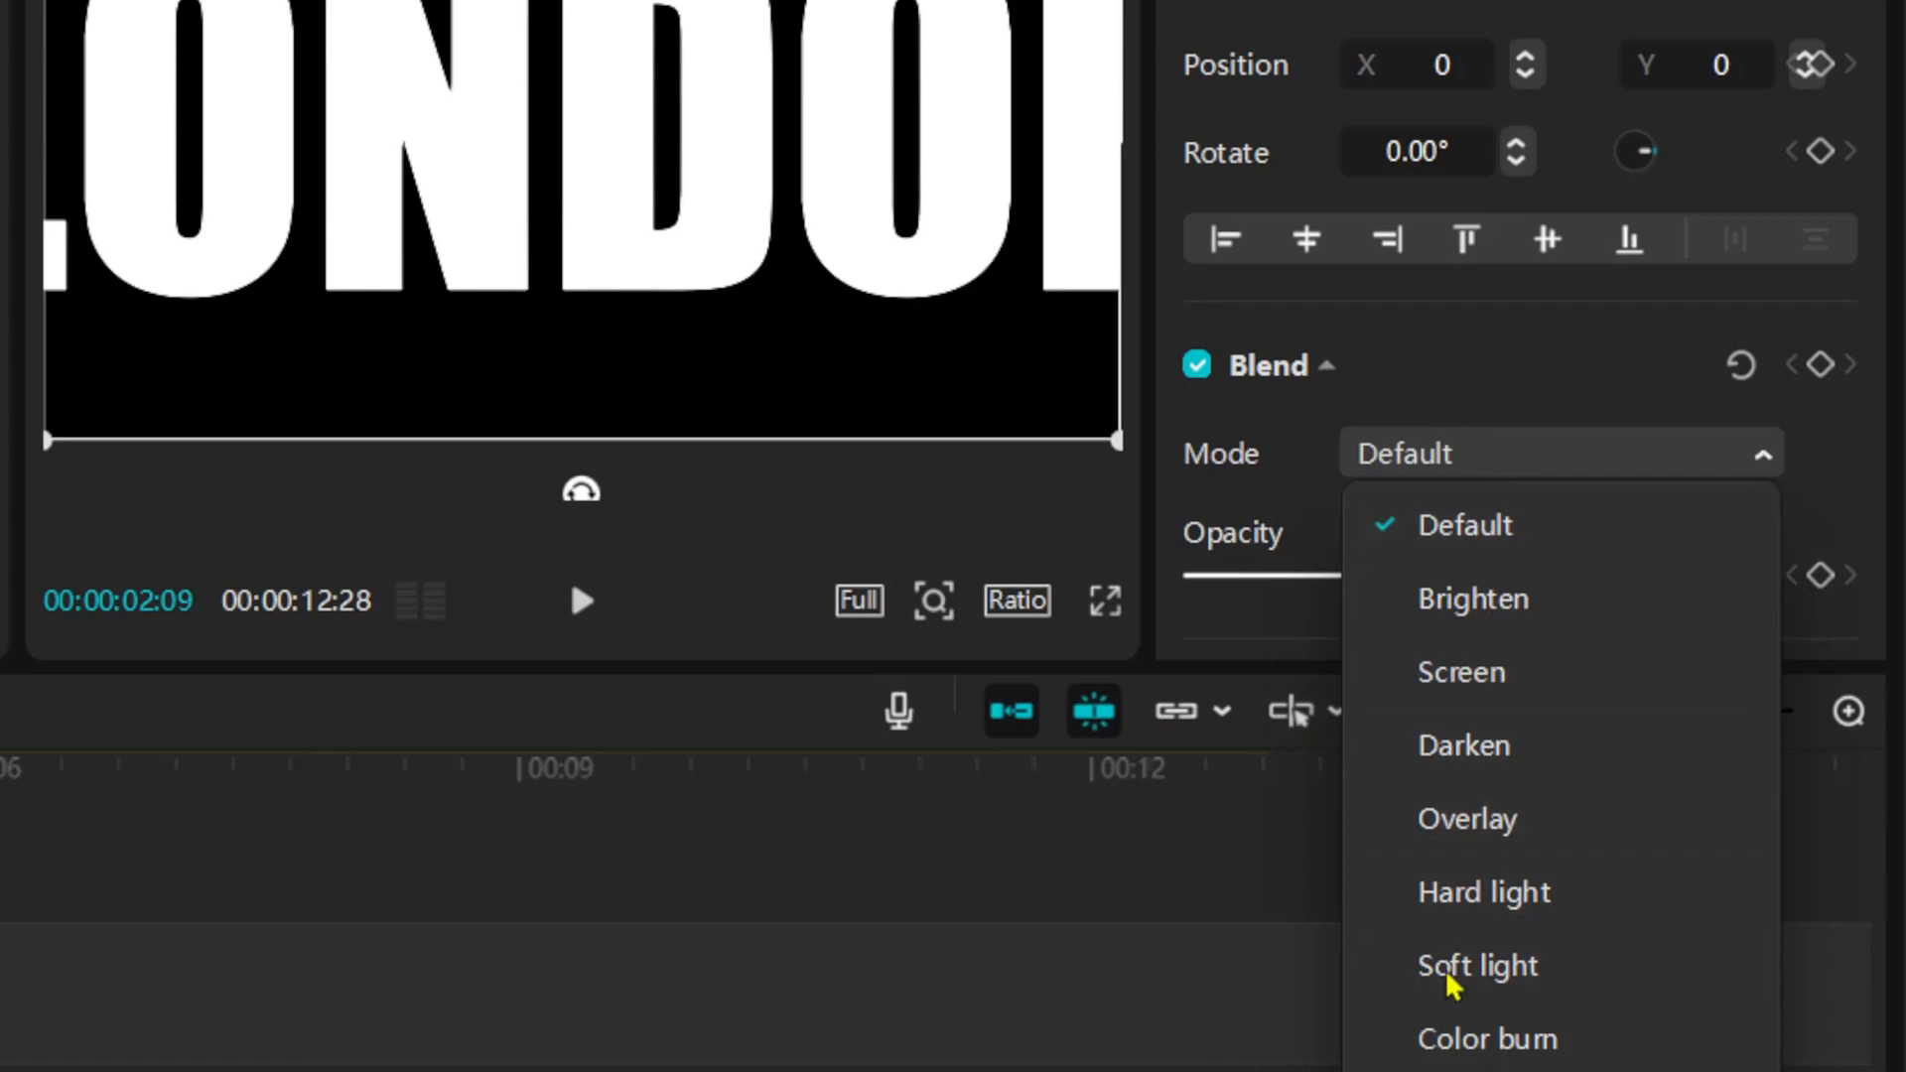